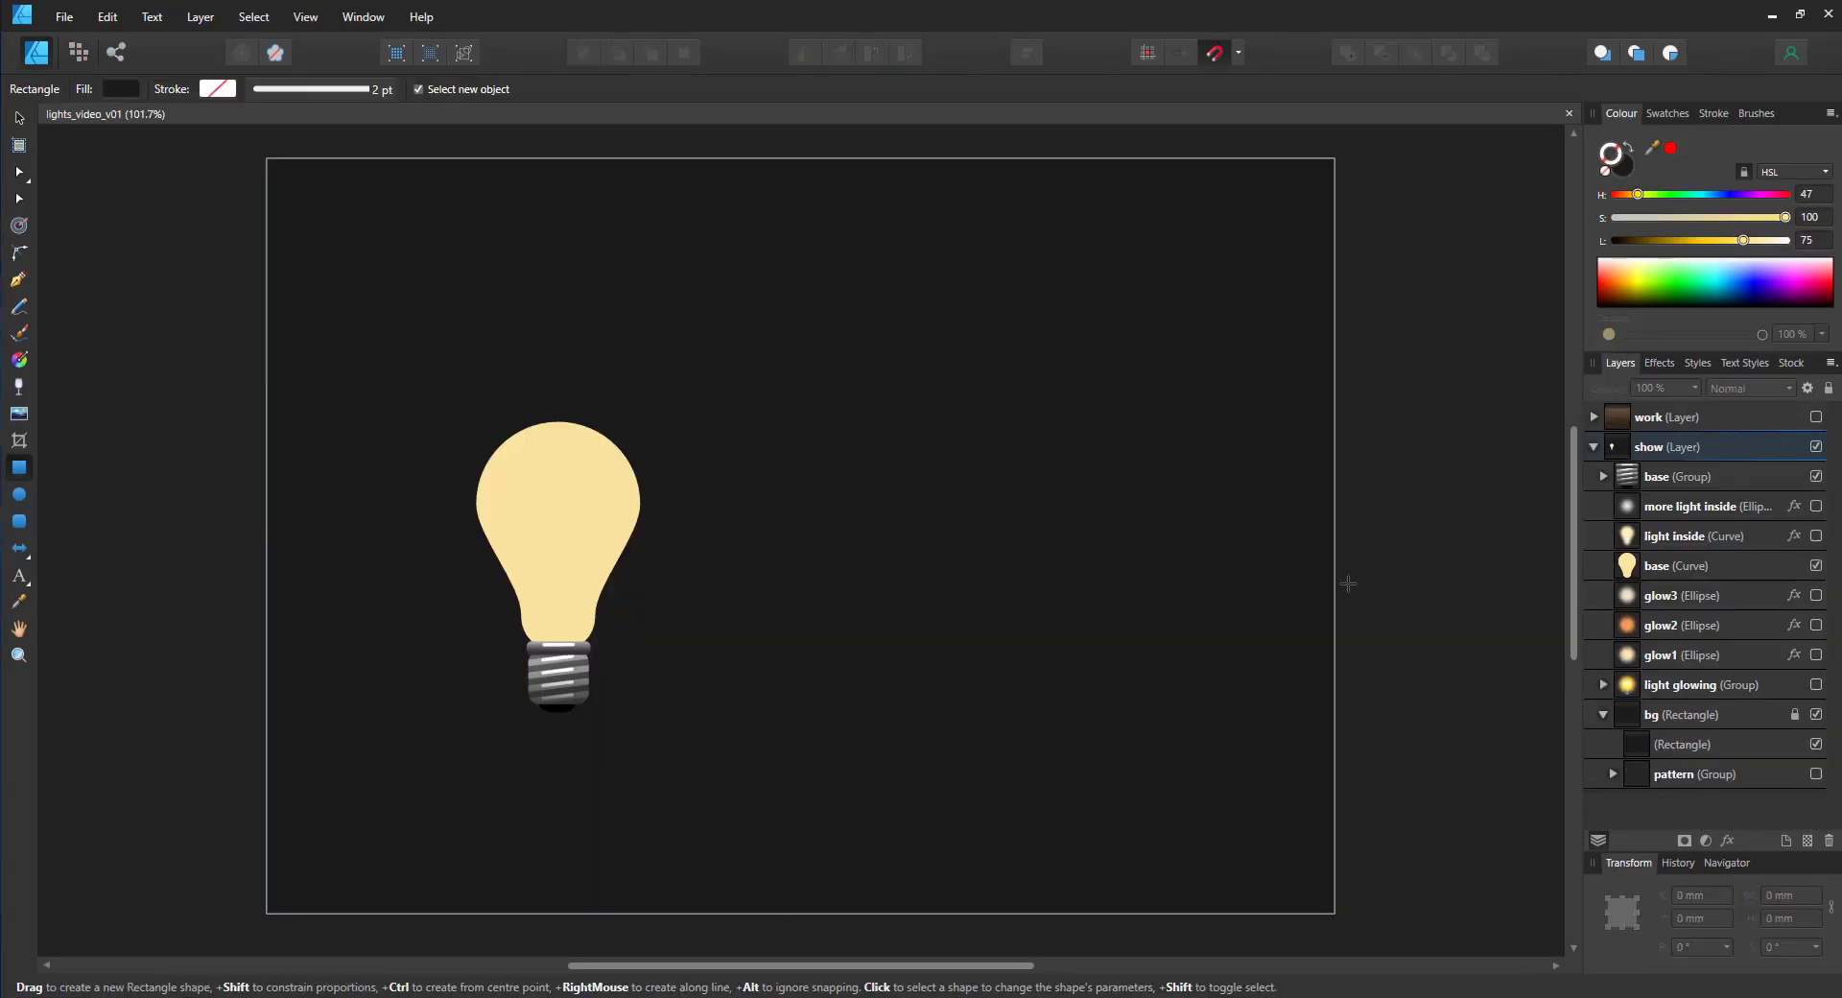
Step: Select the bulb base and toggle visibility of the glow1, glow3 and glow2 ellipses
click(1676, 565)
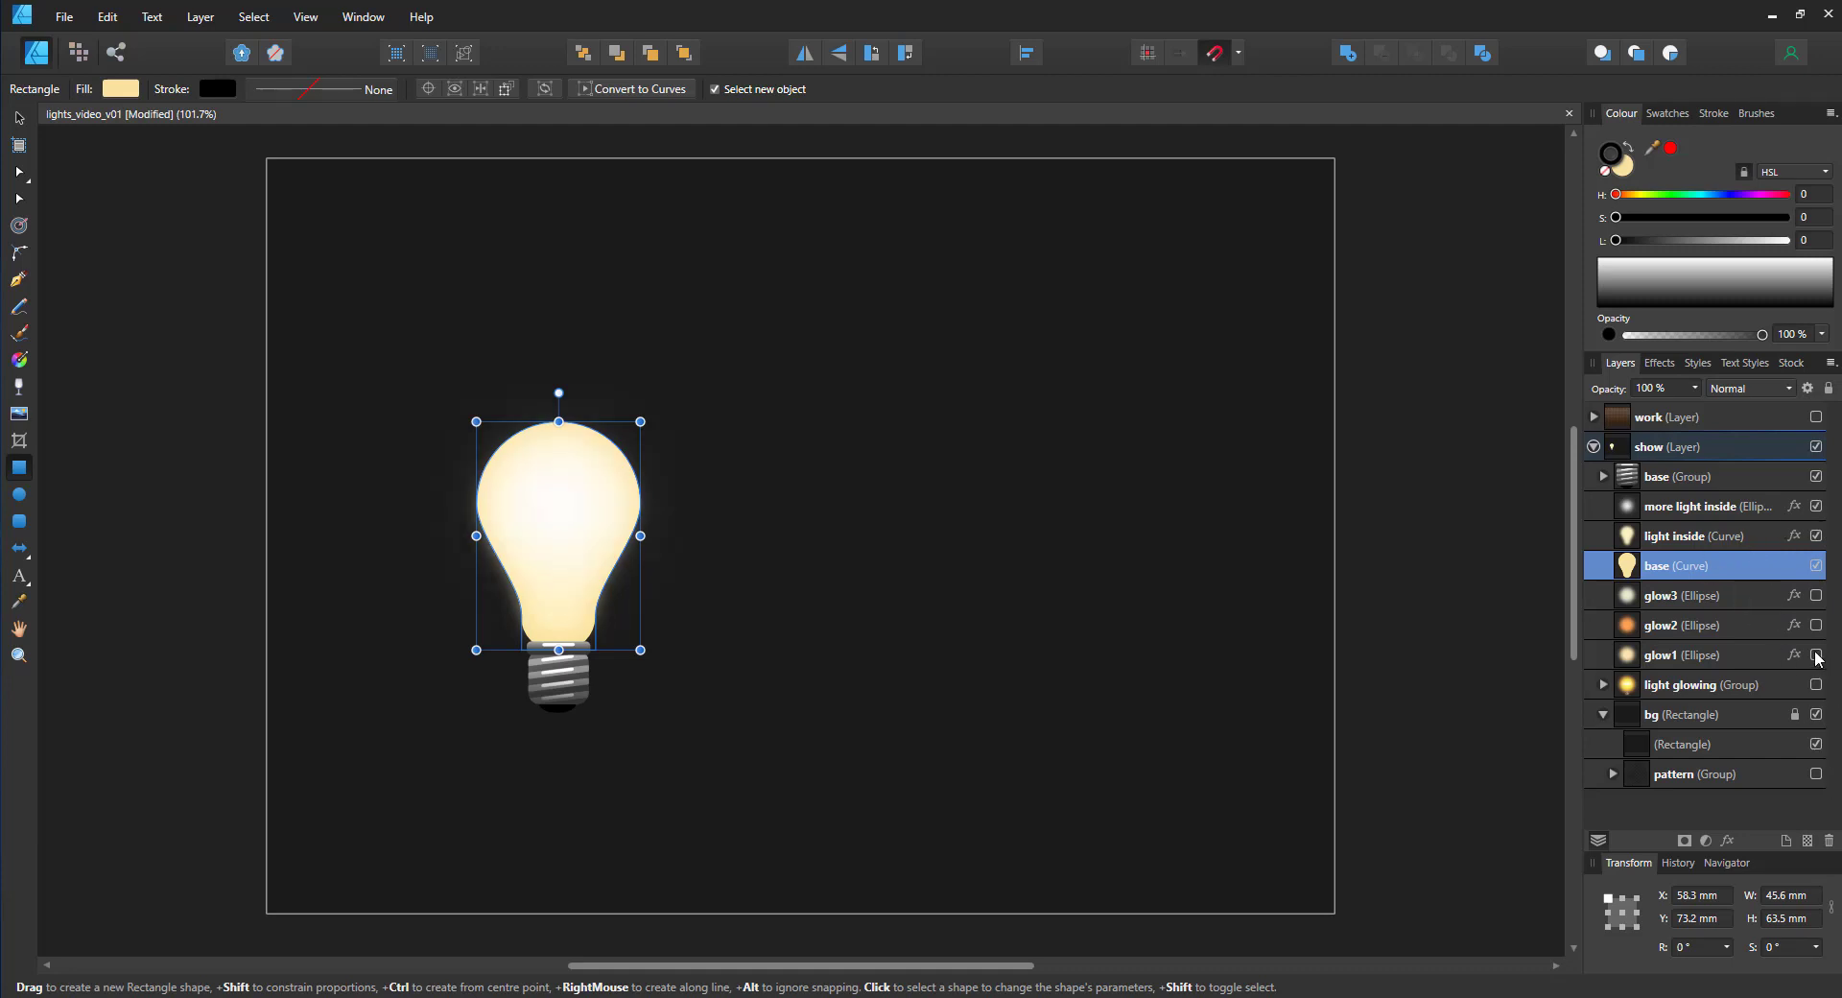
click(1816, 654)
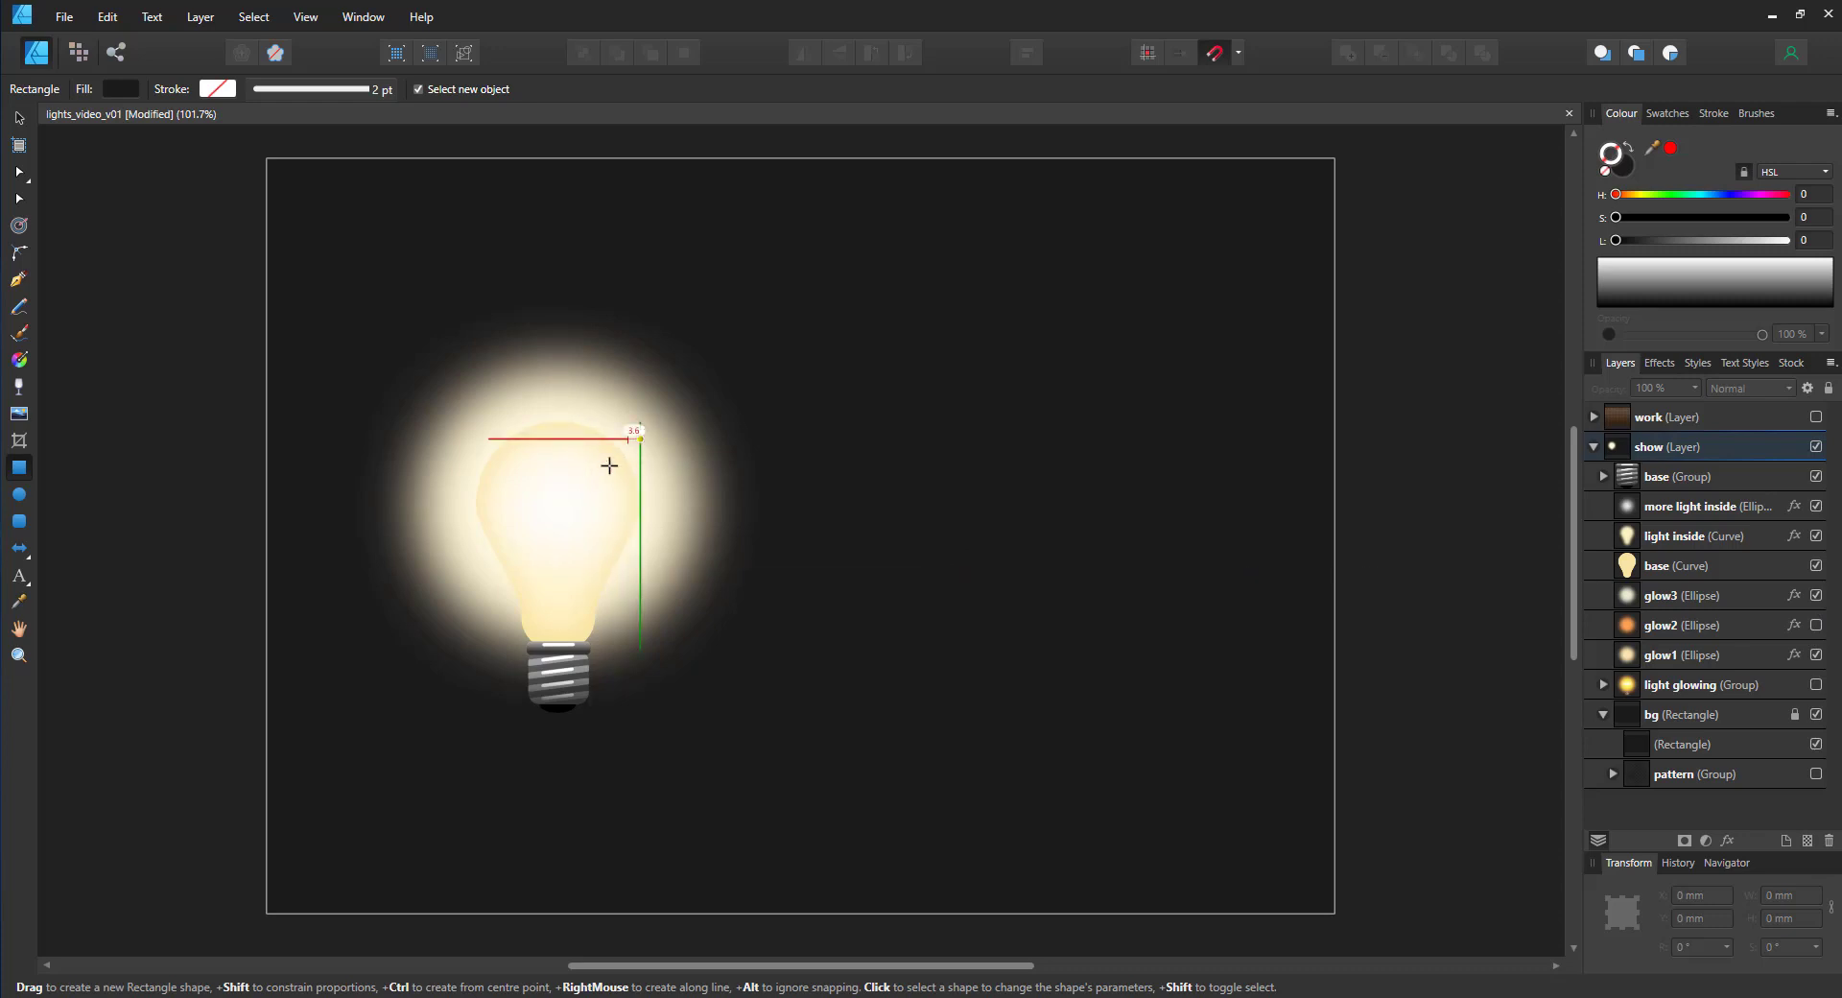
mouse_move(1394, 701)
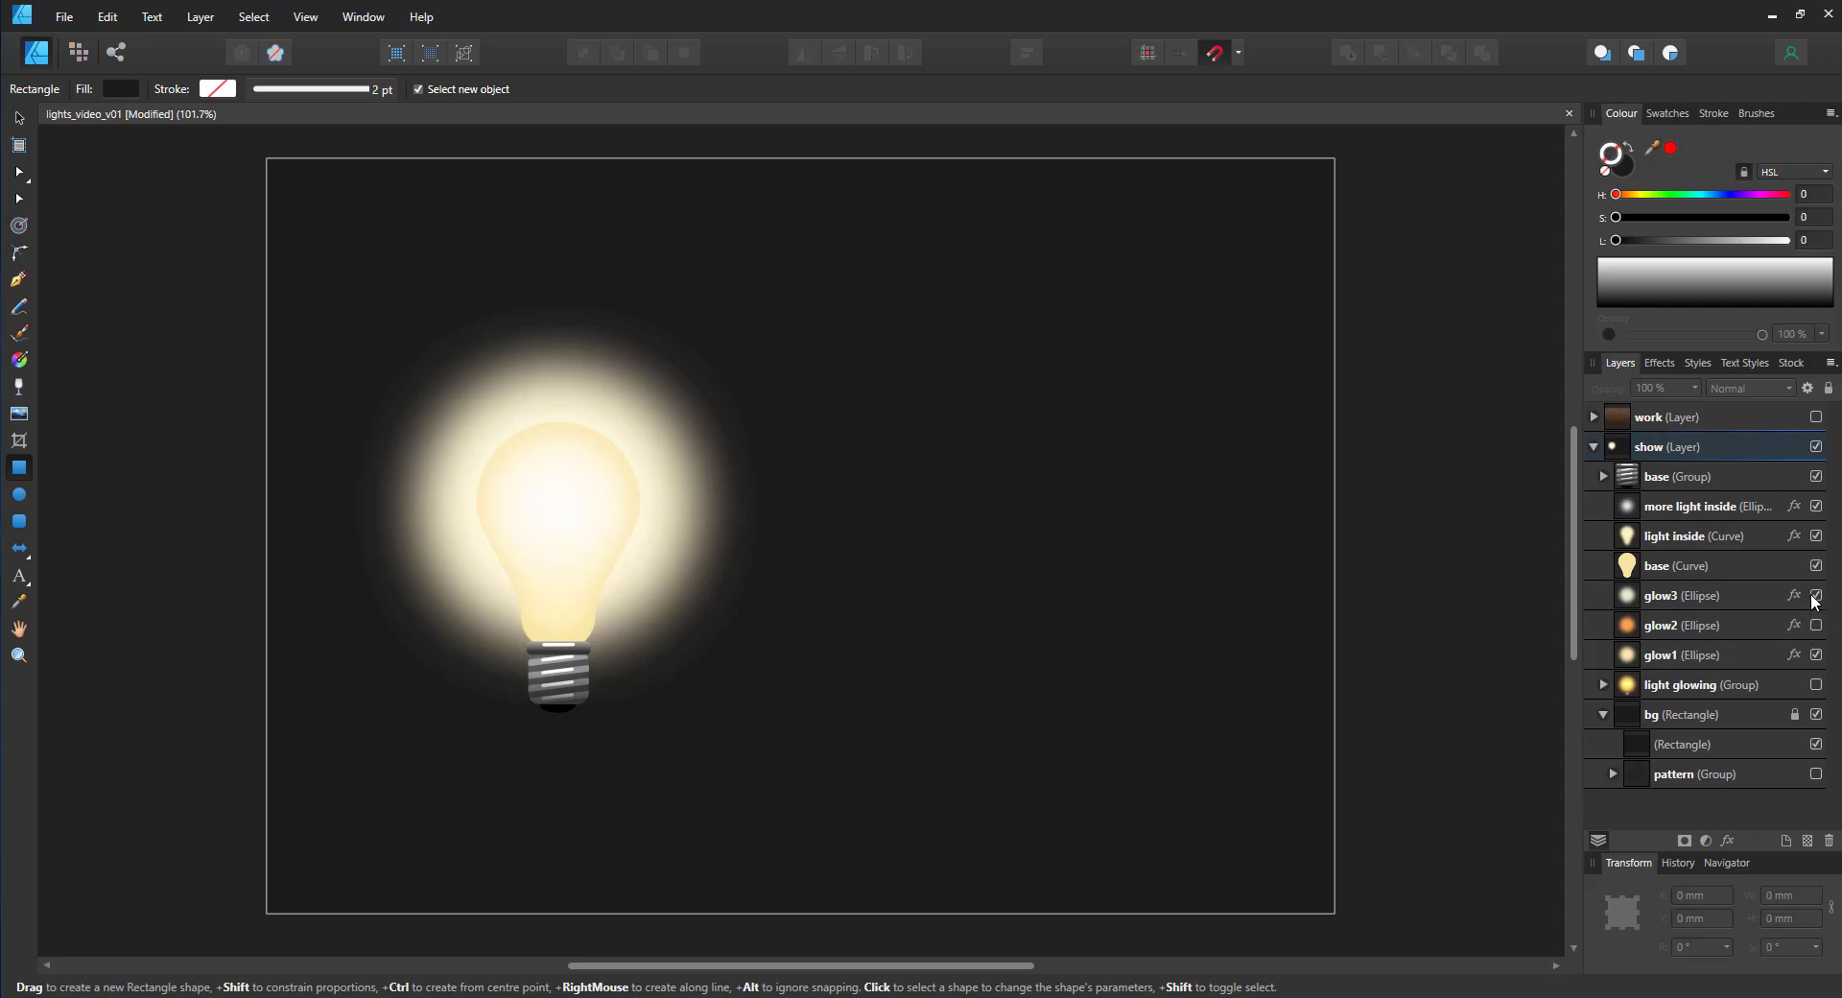
click(1816, 596)
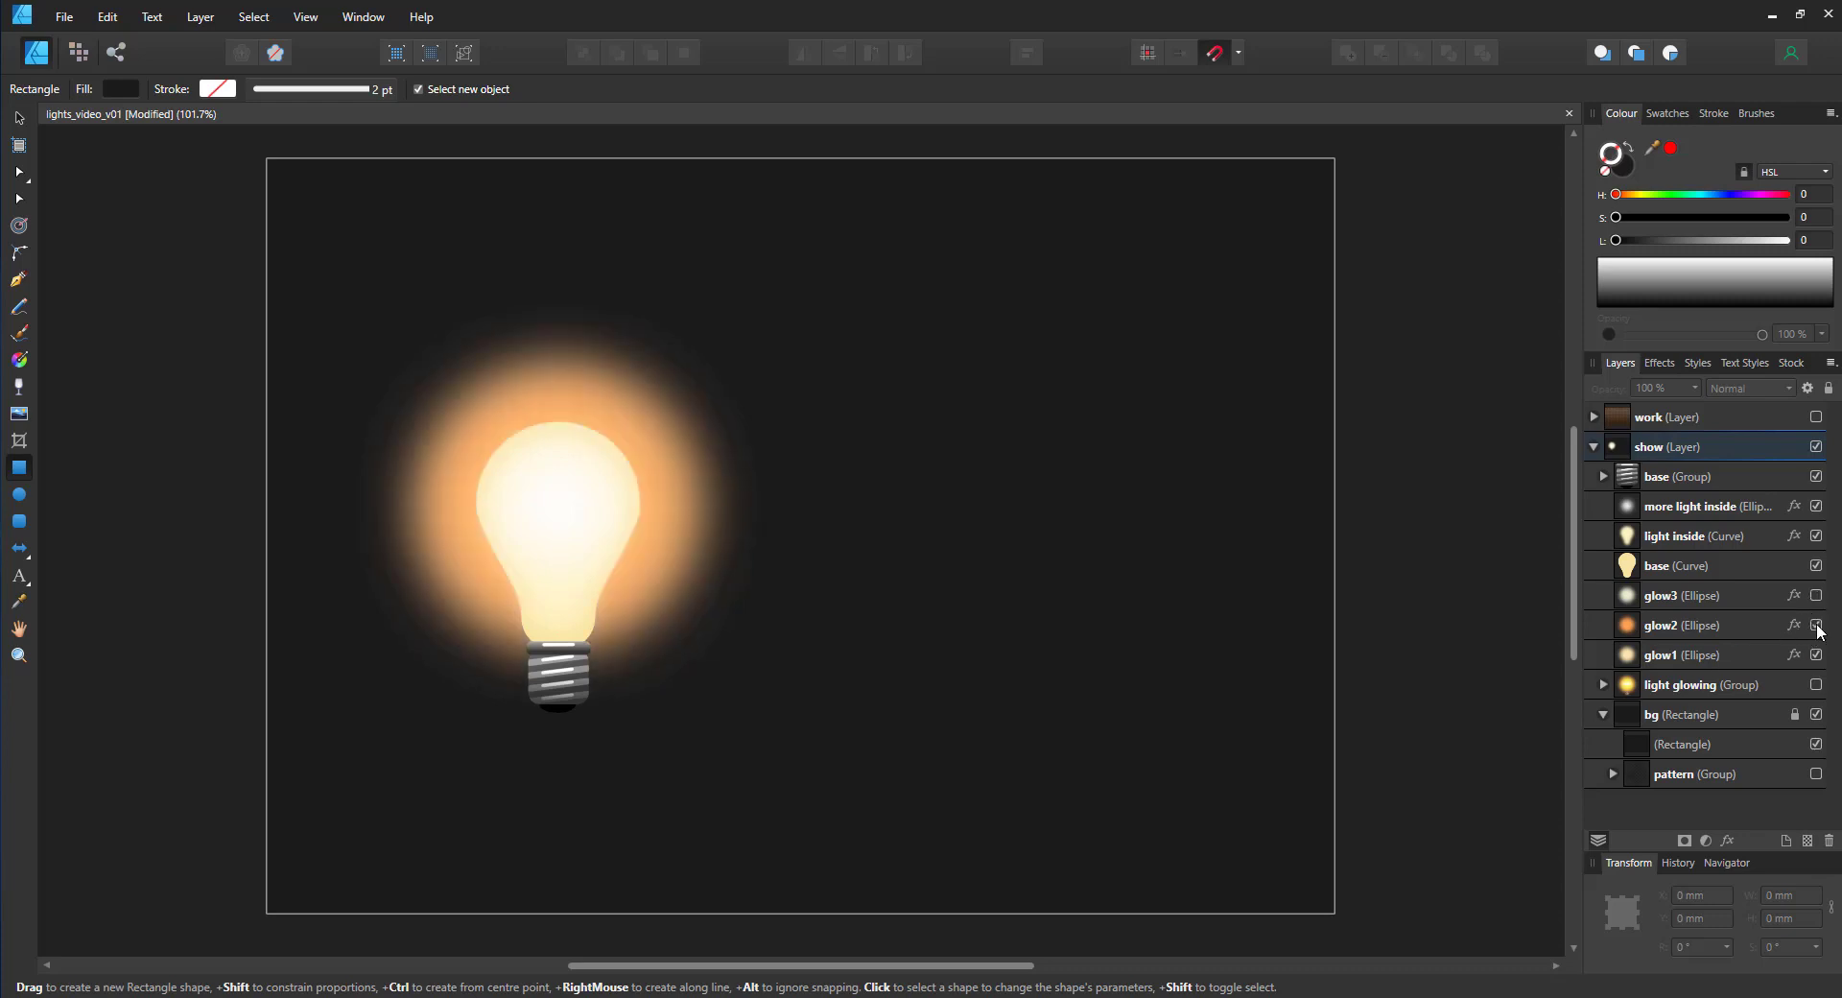
click(1816, 626)
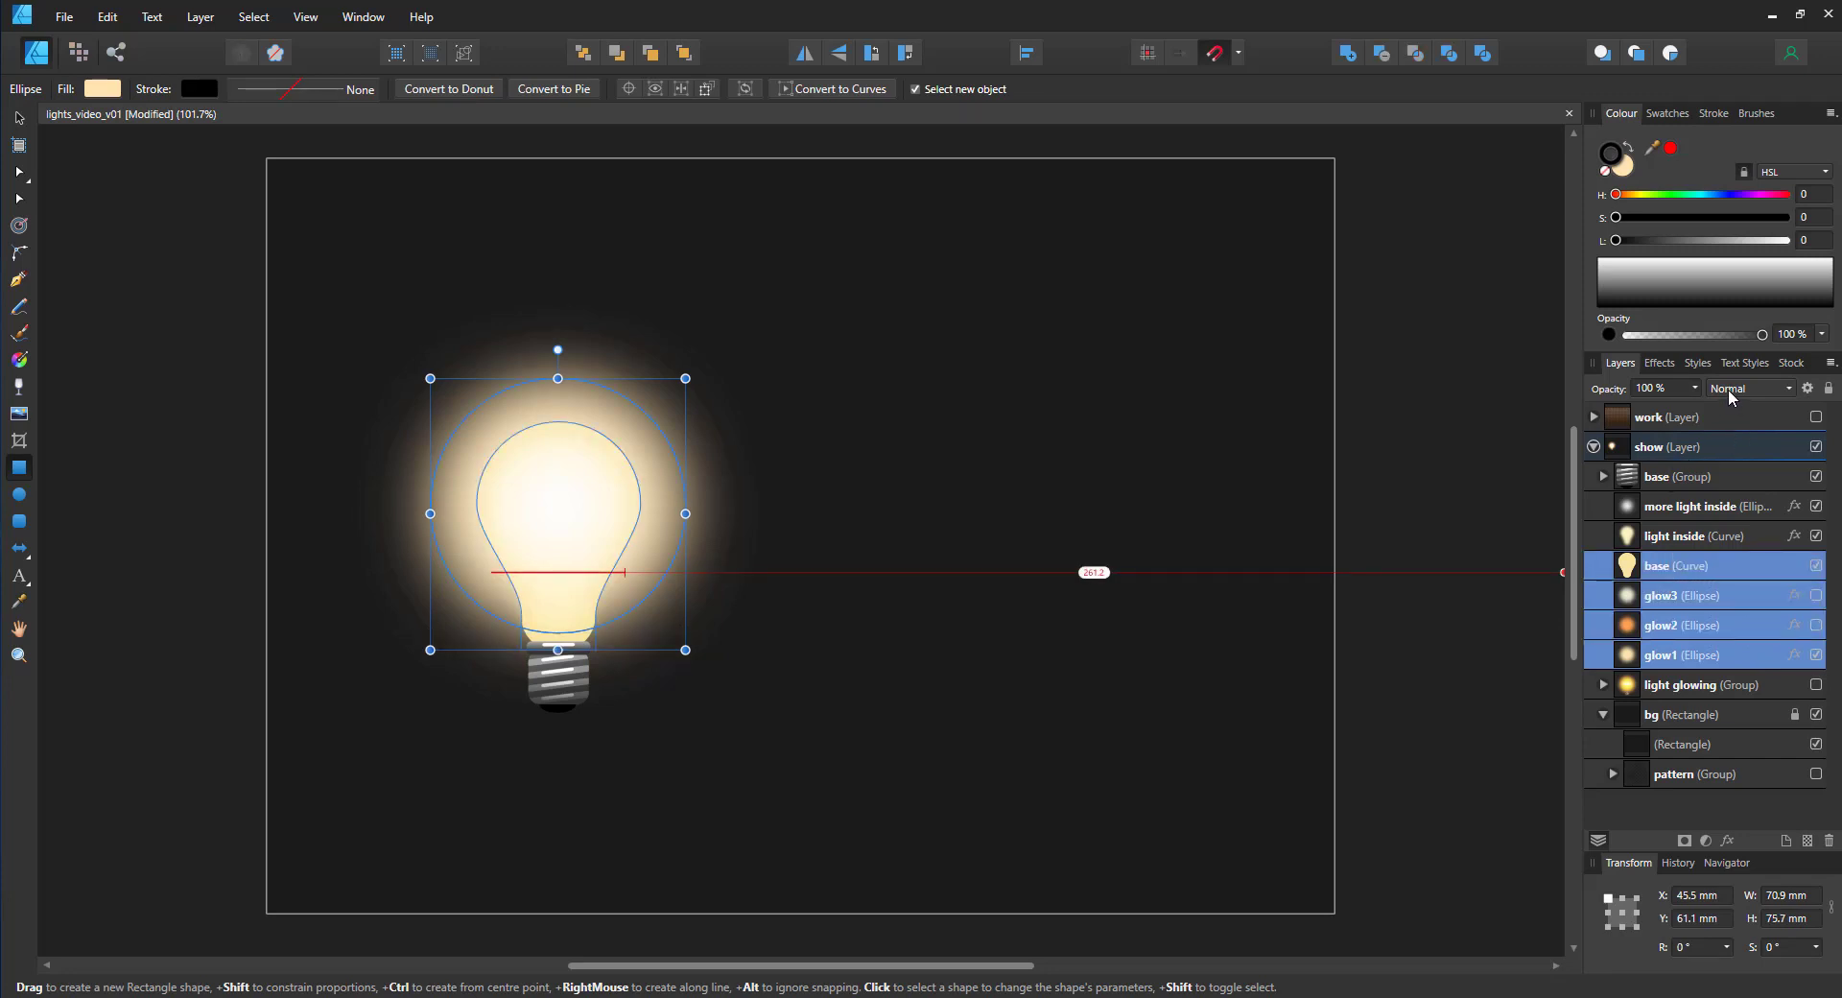
Step: Set the selected base and glow1–glow3 layers to Overlay blend mode
click(1749, 388)
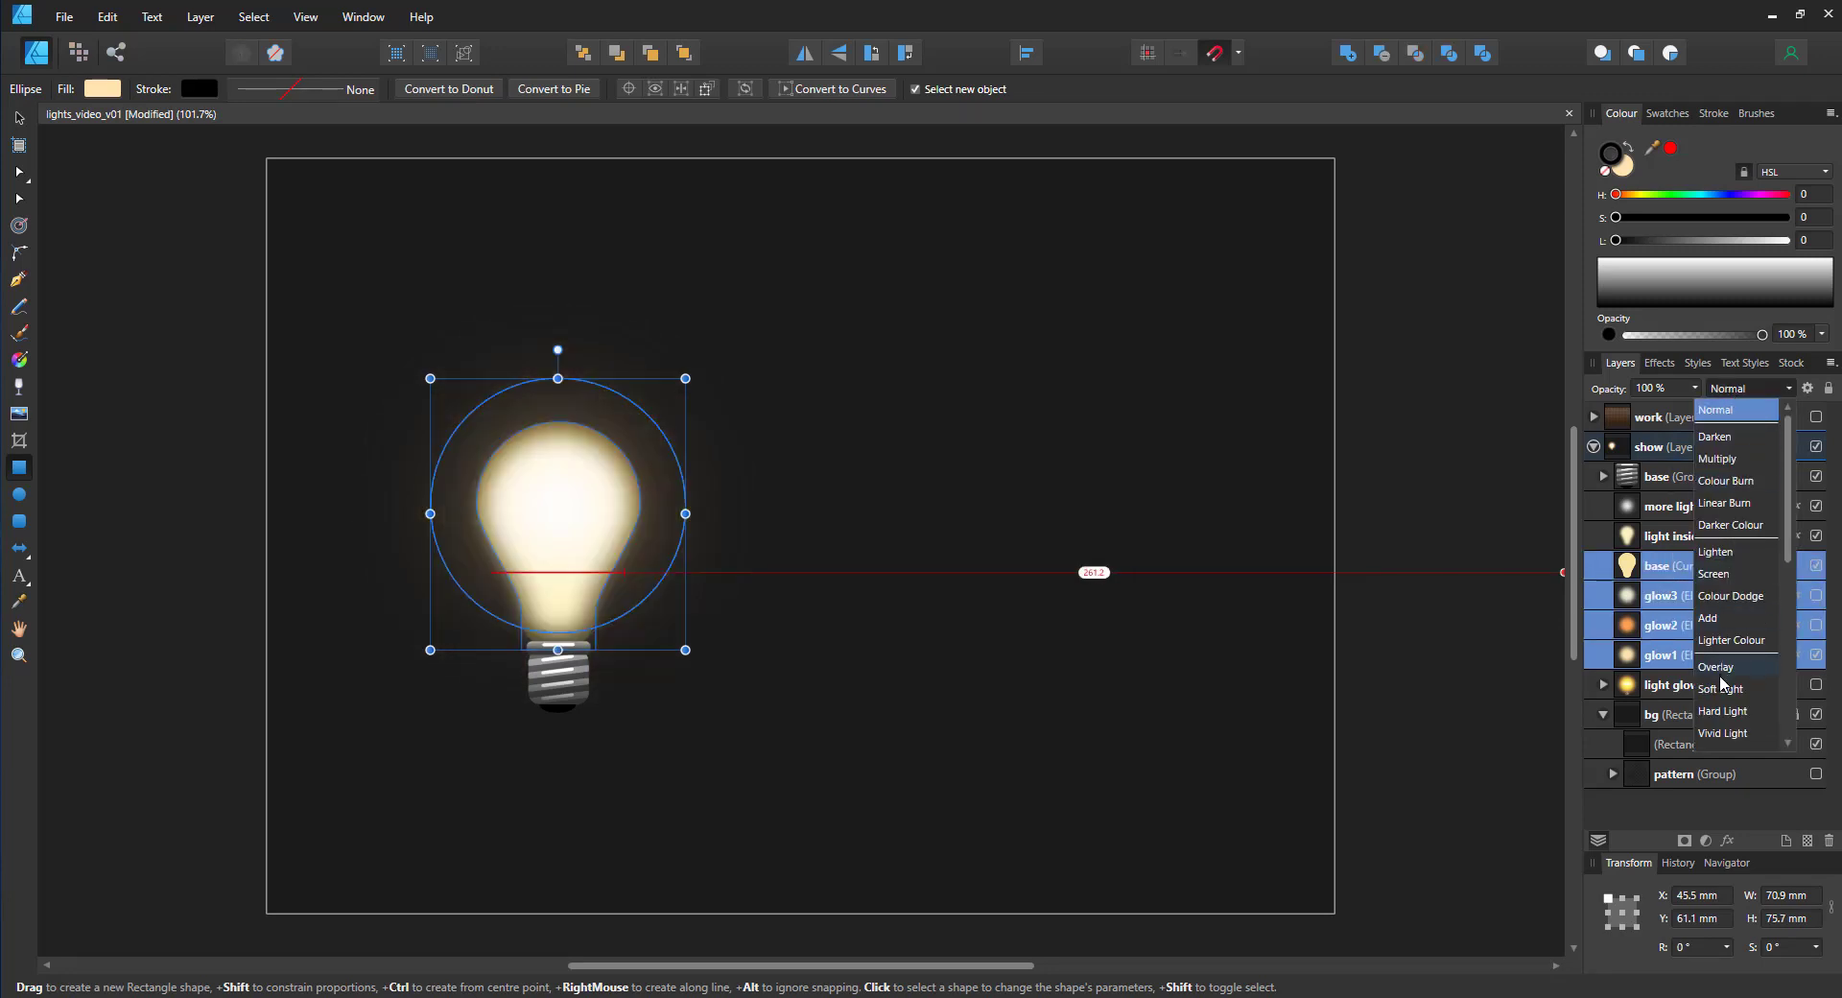
click(1715, 667)
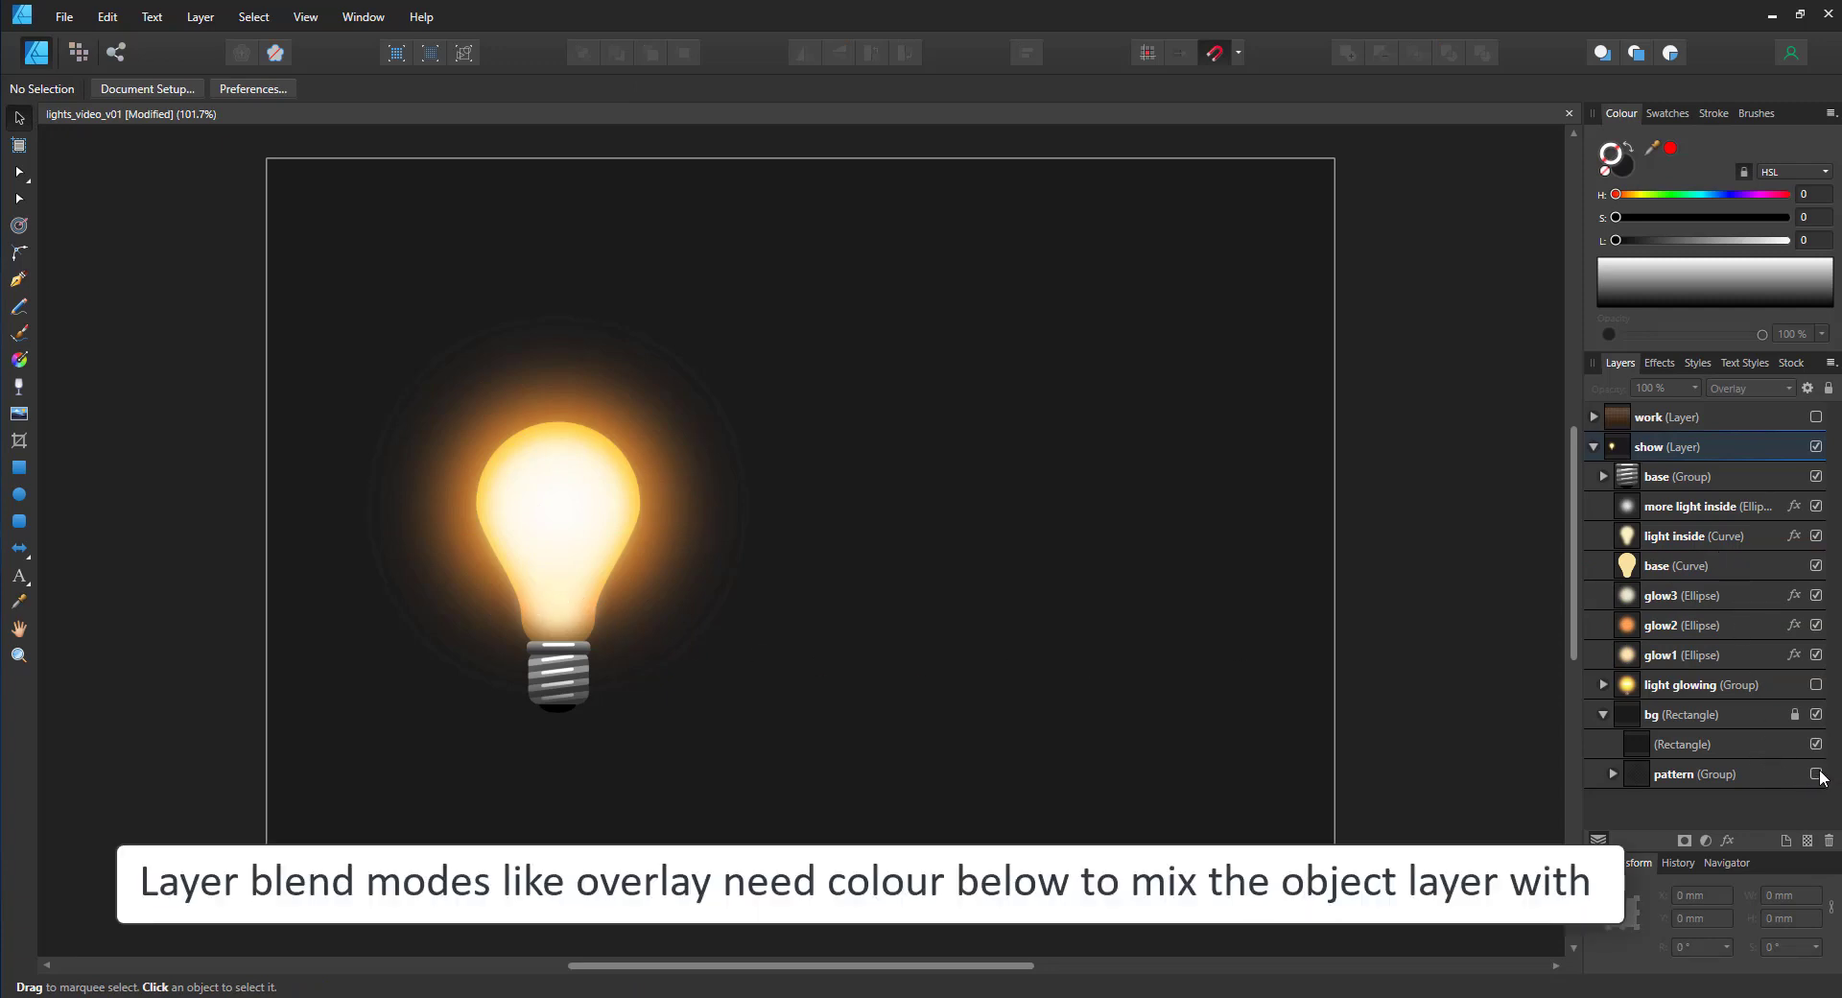
Step: Show the pattern group, hide the plain Rectangle, and hide glow3 and glow2
click(1816, 775)
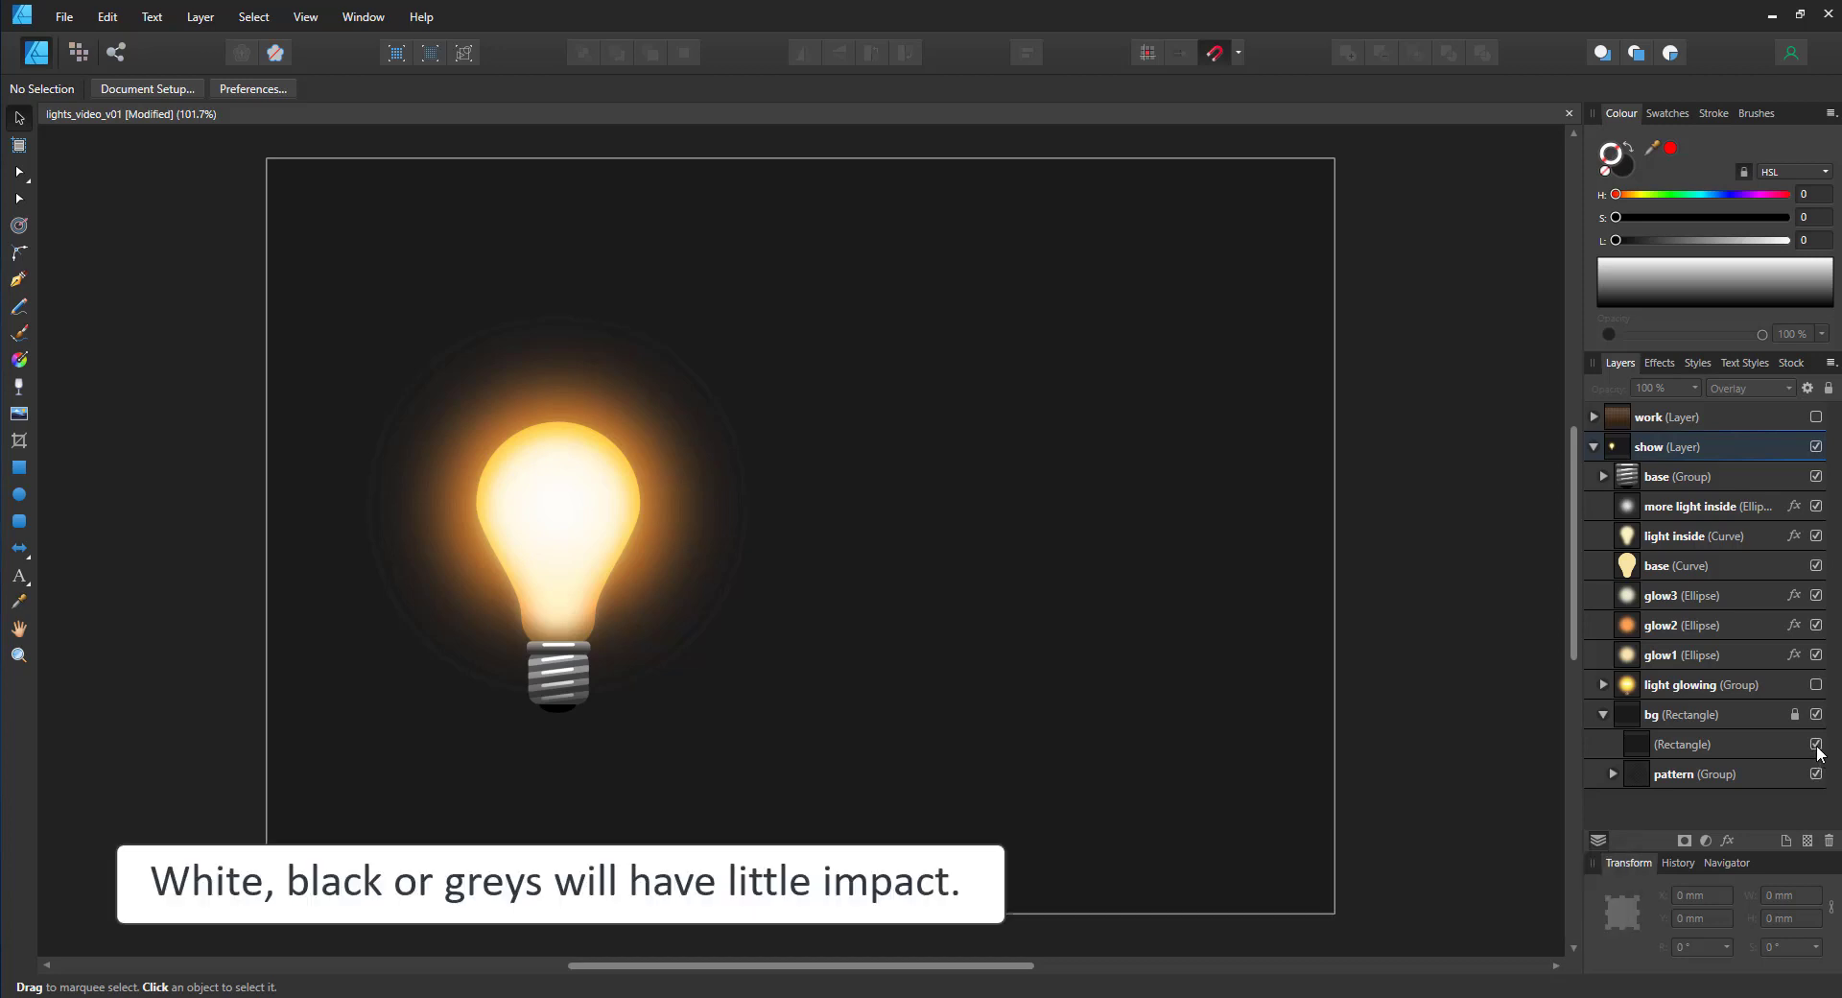
click(1816, 743)
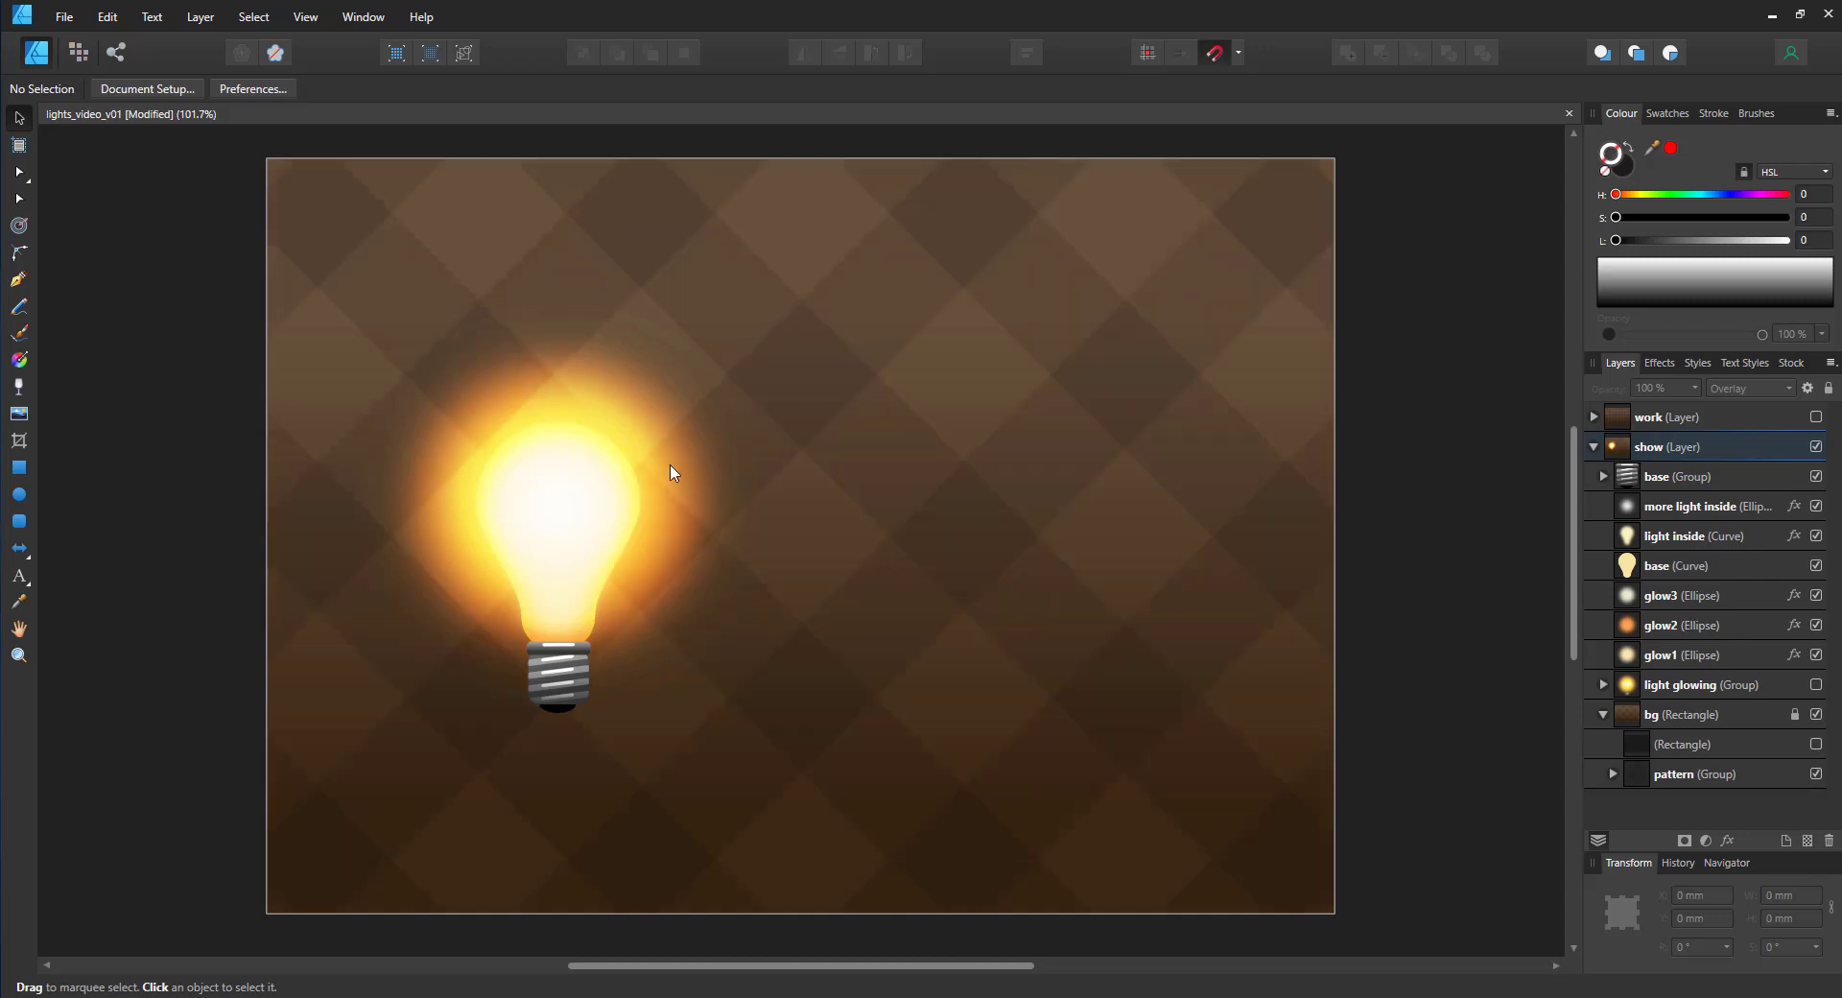
mouse_move(973, 576)
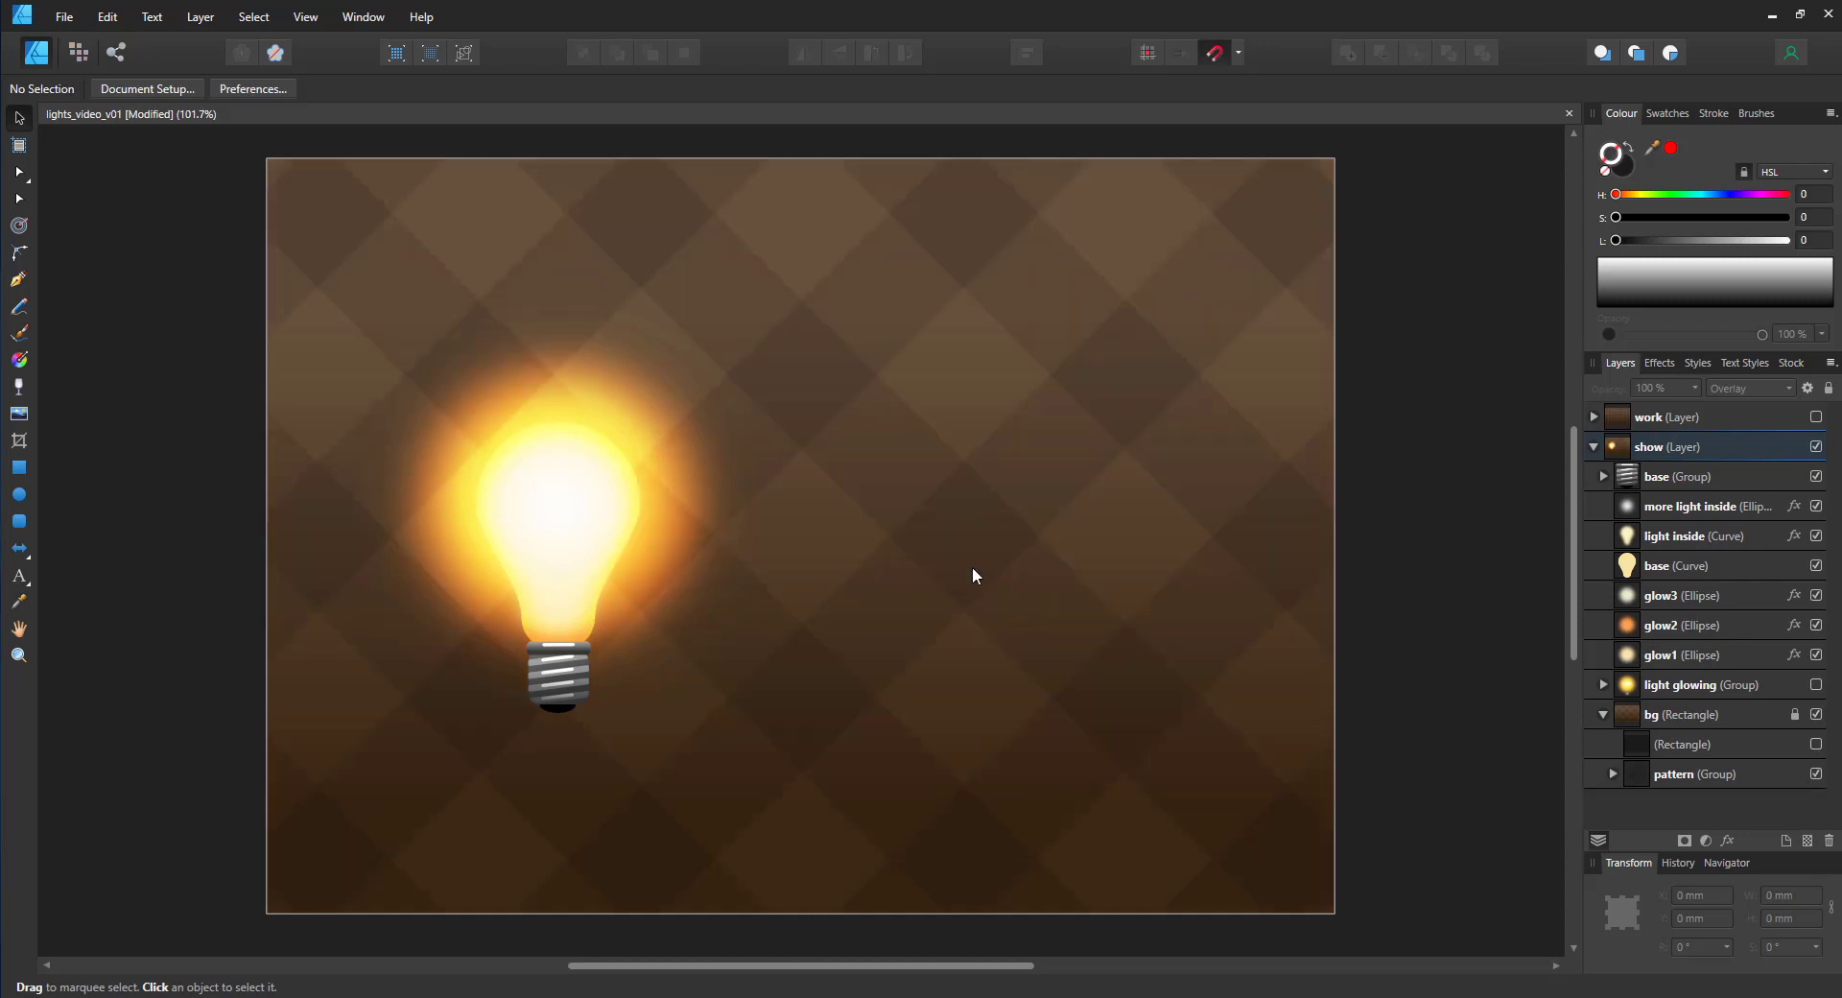
click(1816, 595)
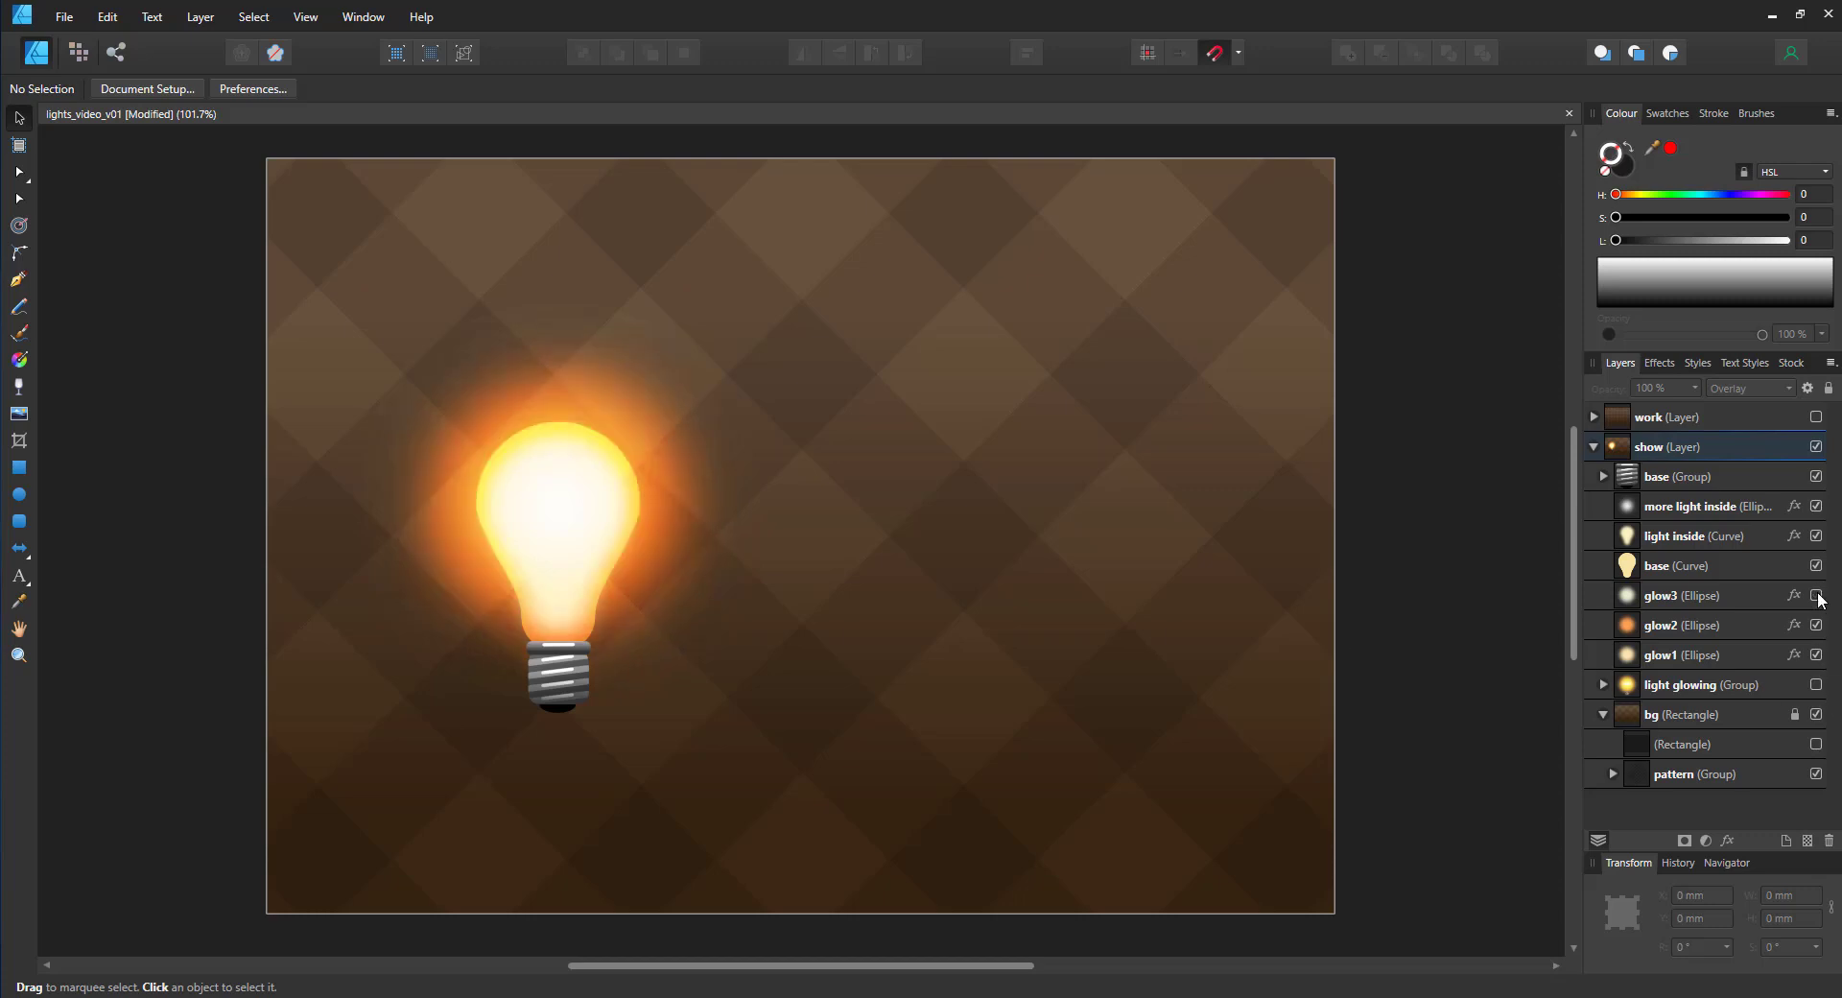
click(1817, 596)
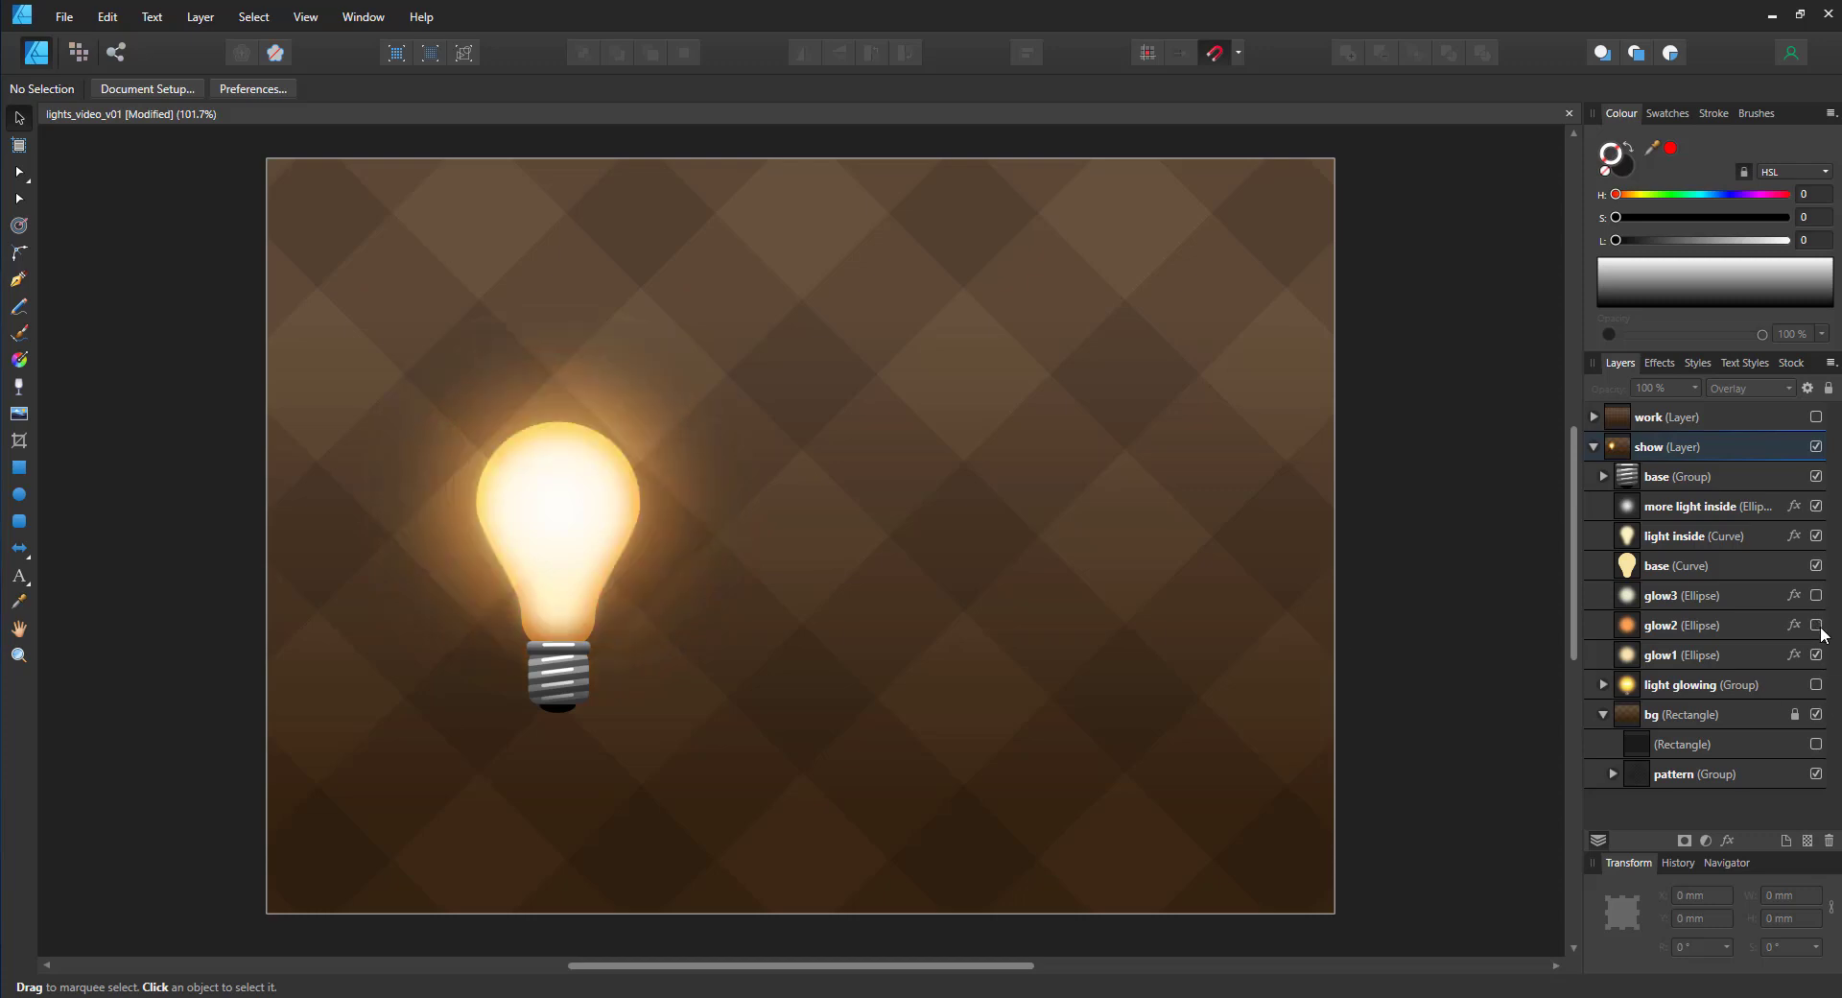
Step: Select glow1 and glow2 and shift their hue toward yellow
click(1682, 654)
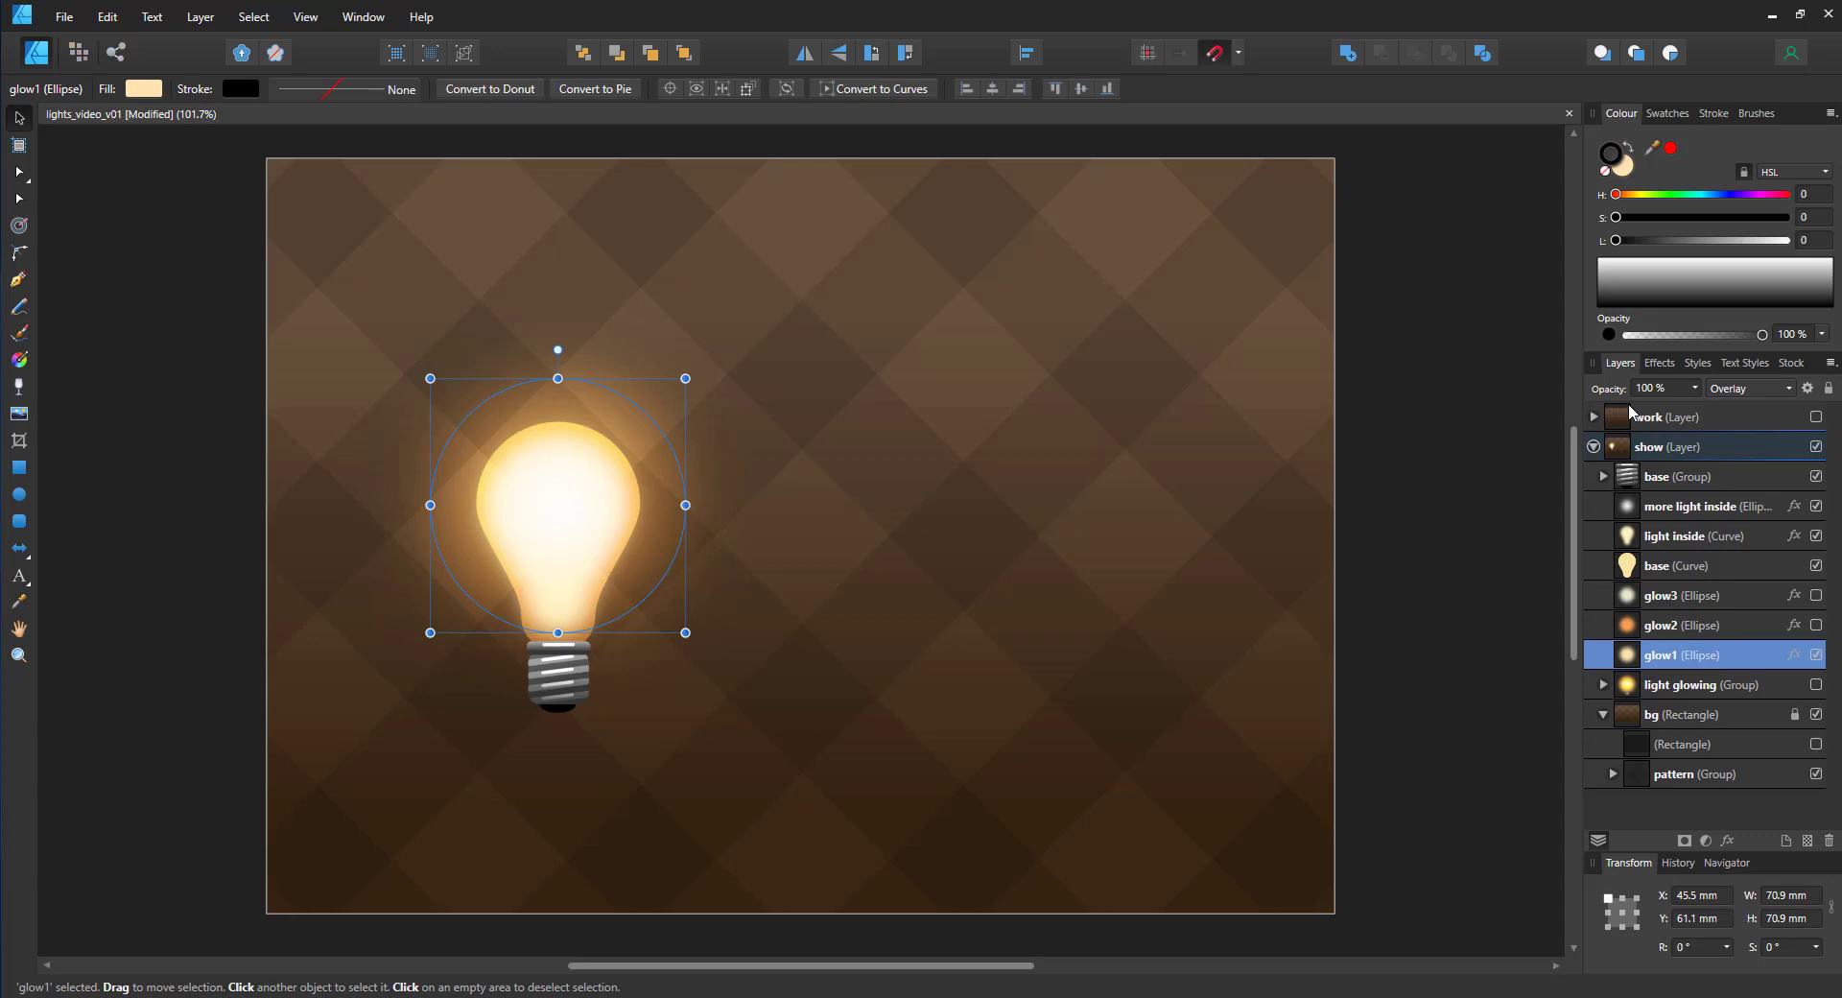
mouse_move(1718, 423)
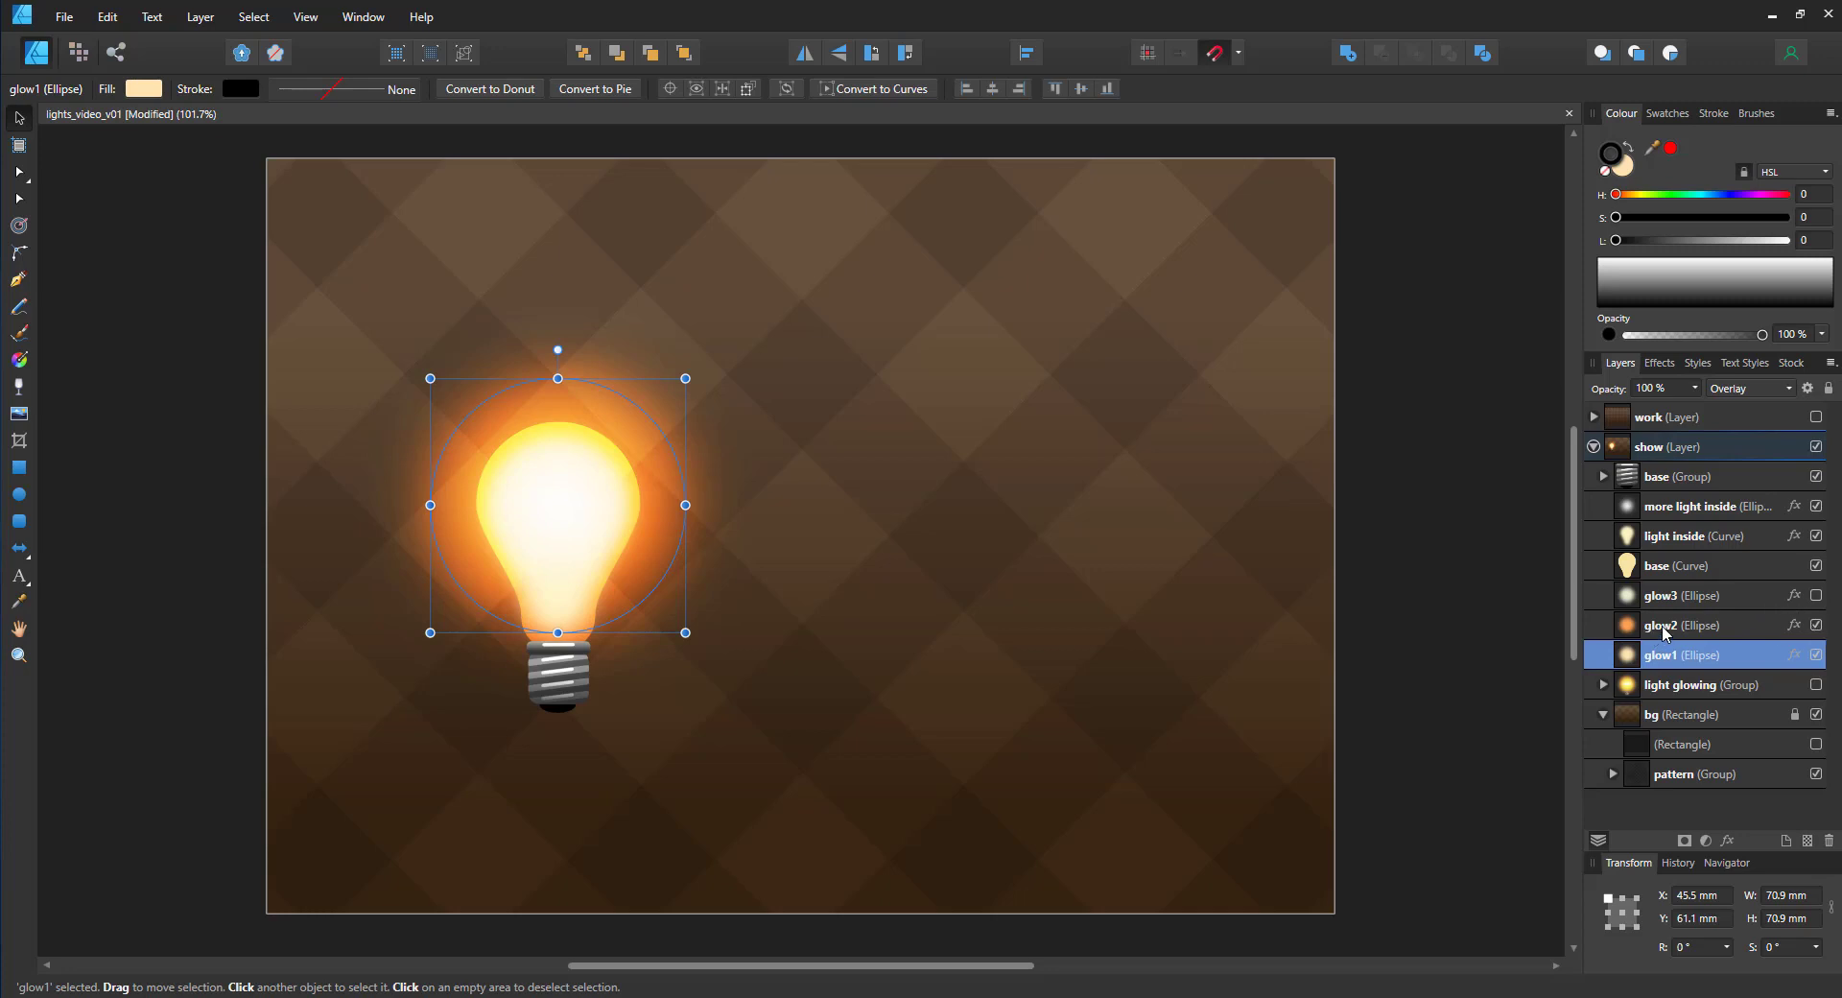
click(1680, 624)
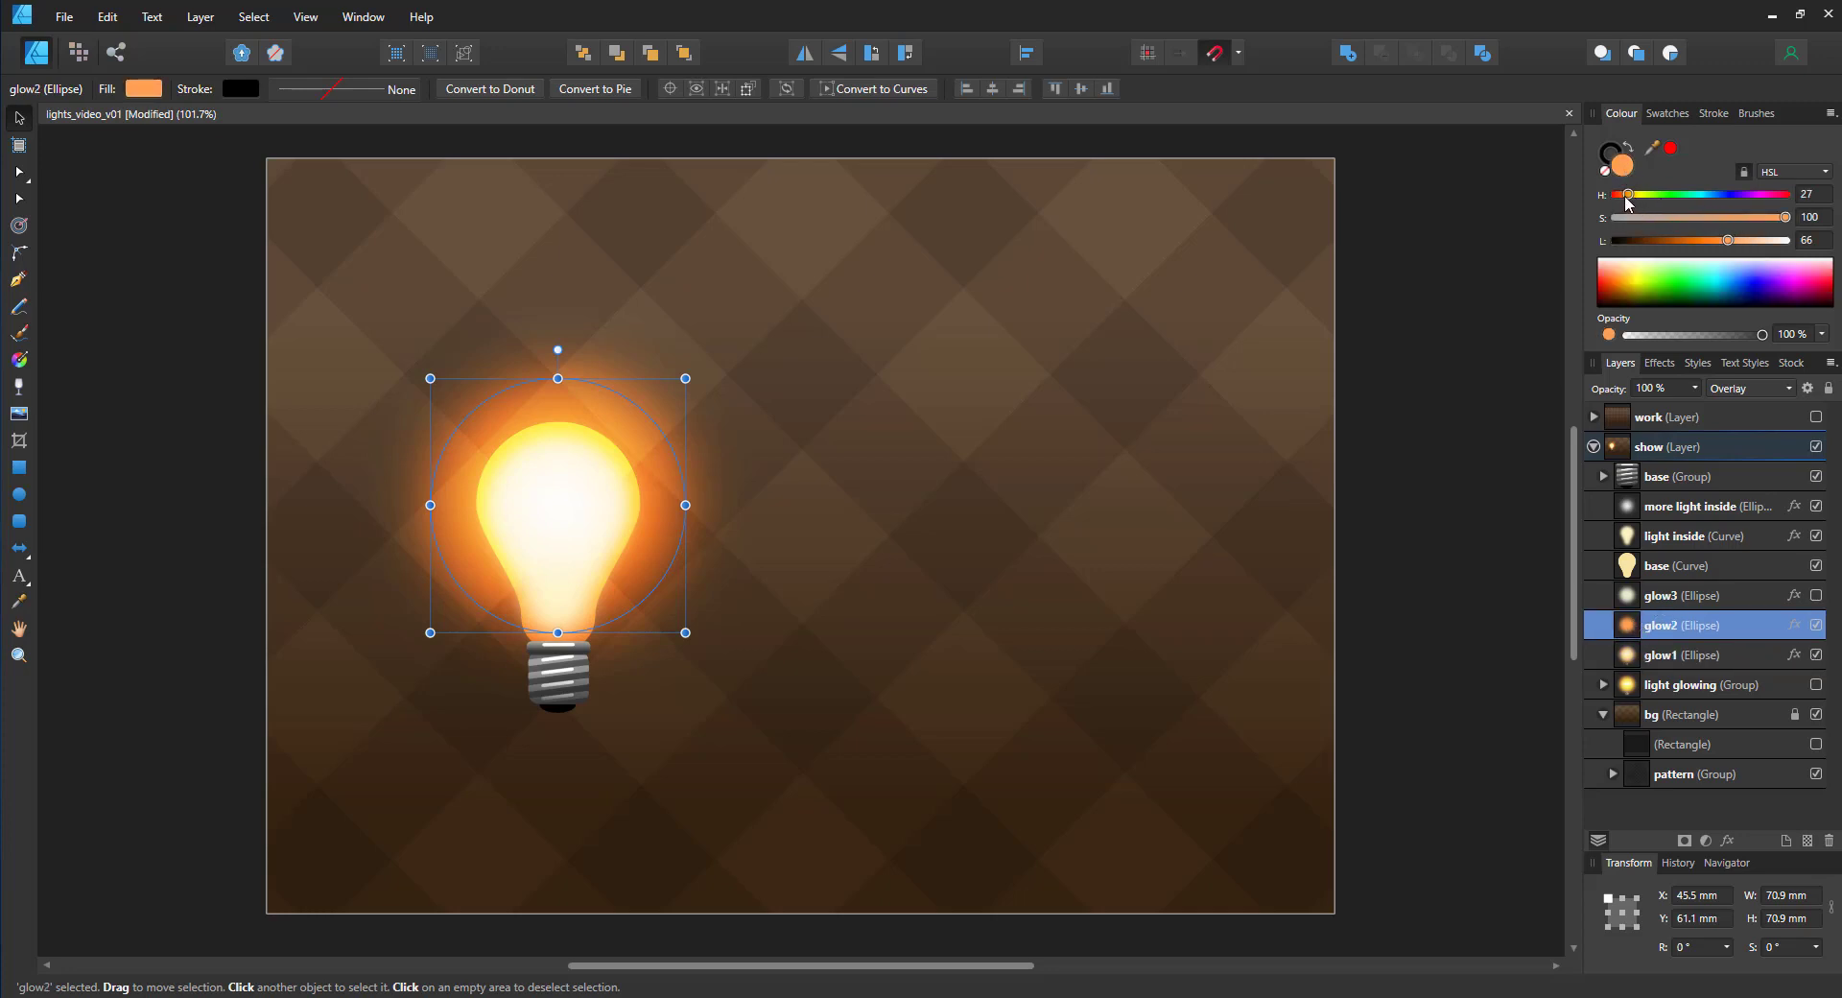
drag(1627, 194, 1642, 194)
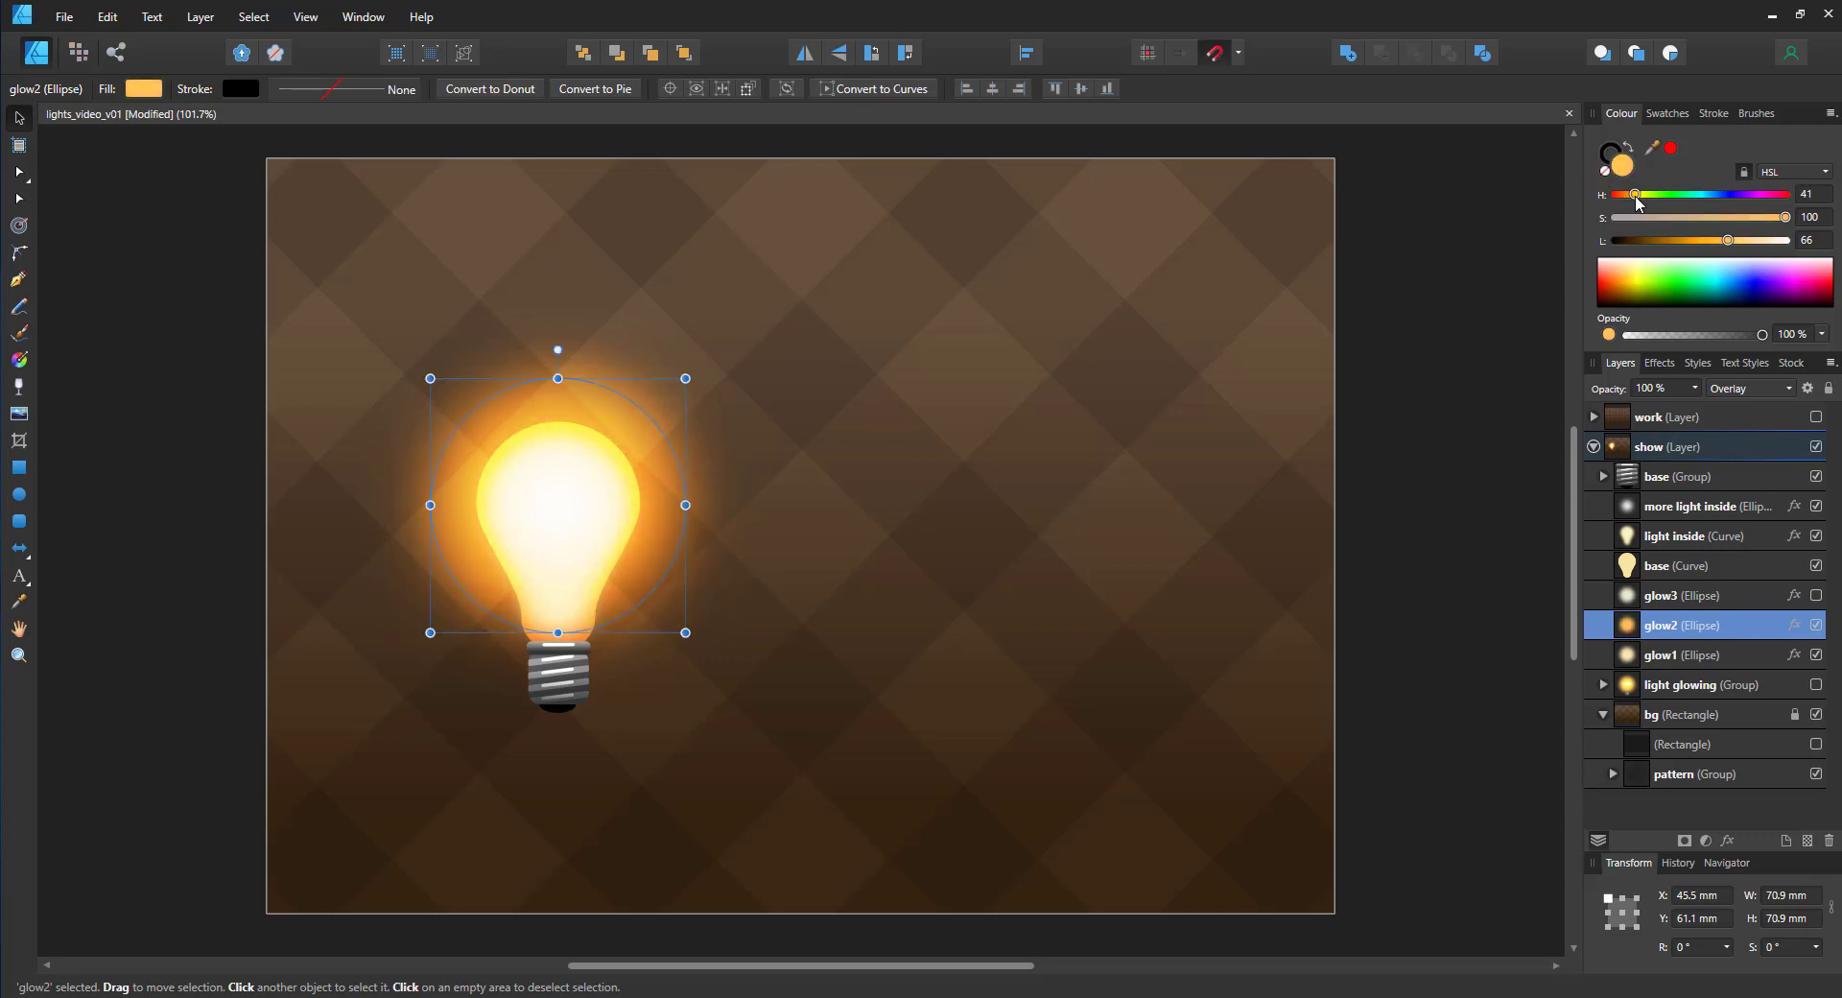
drag(1726, 241, 1742, 241)
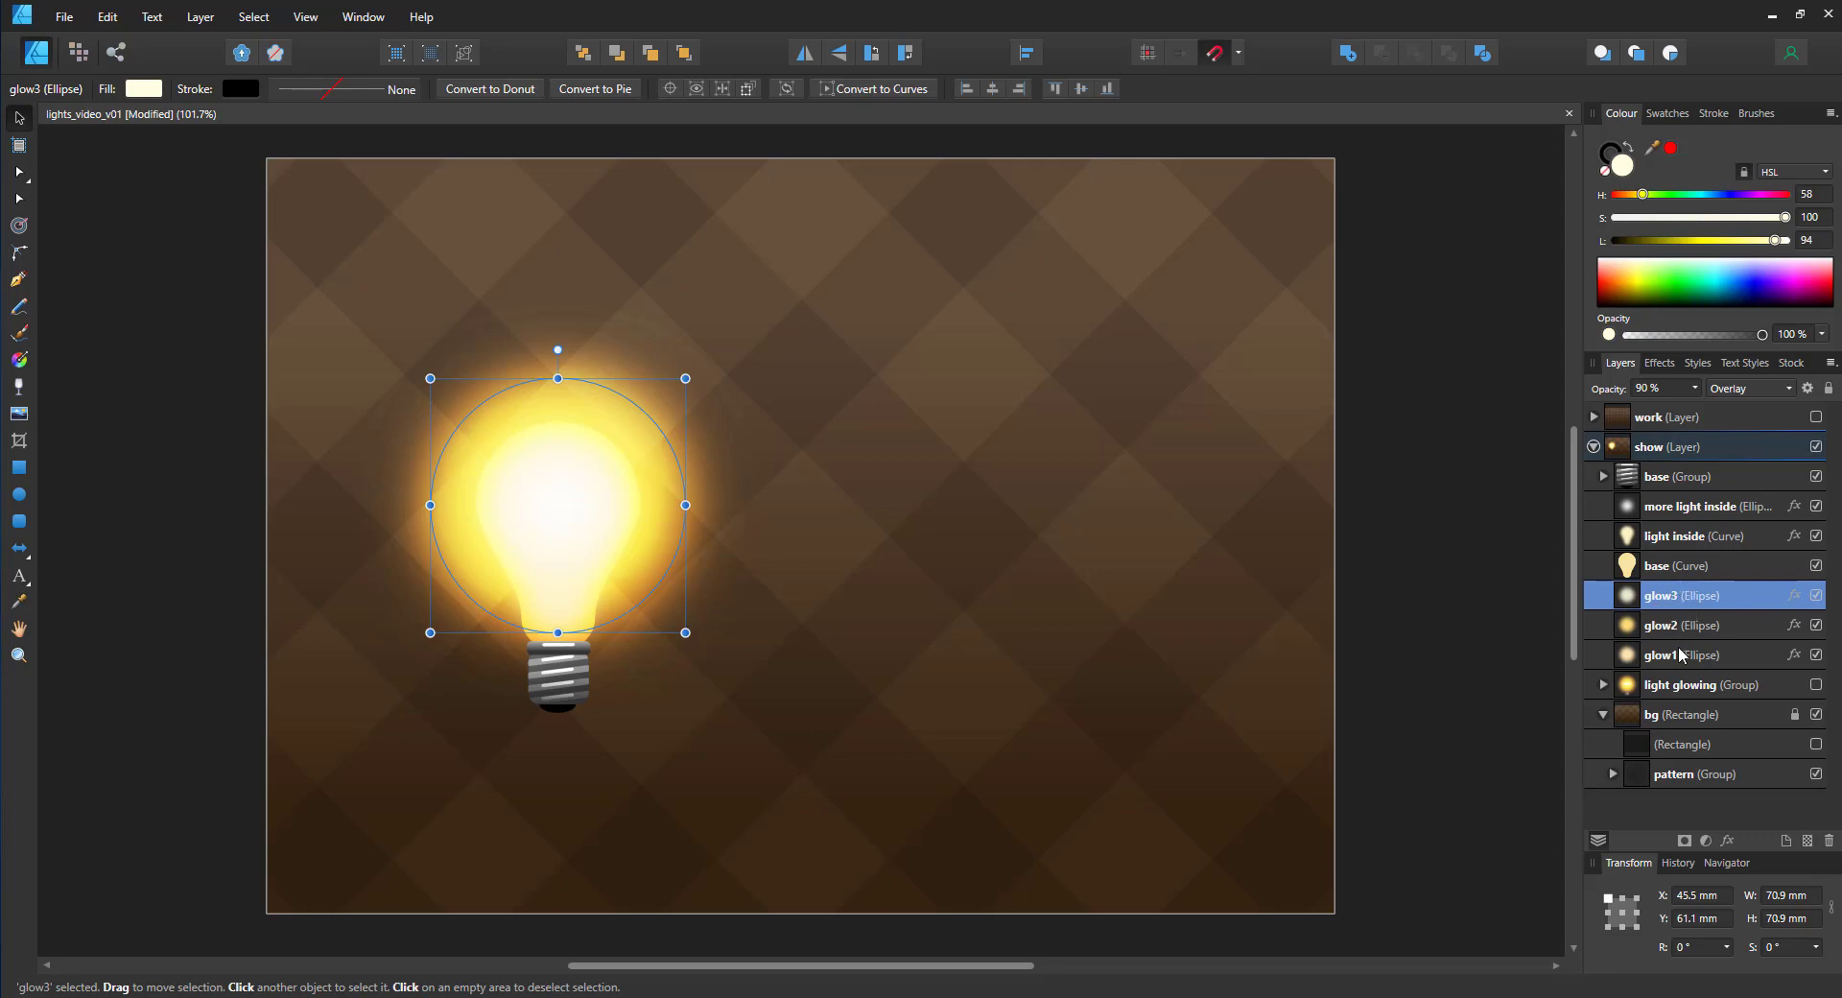
click(1654, 387)
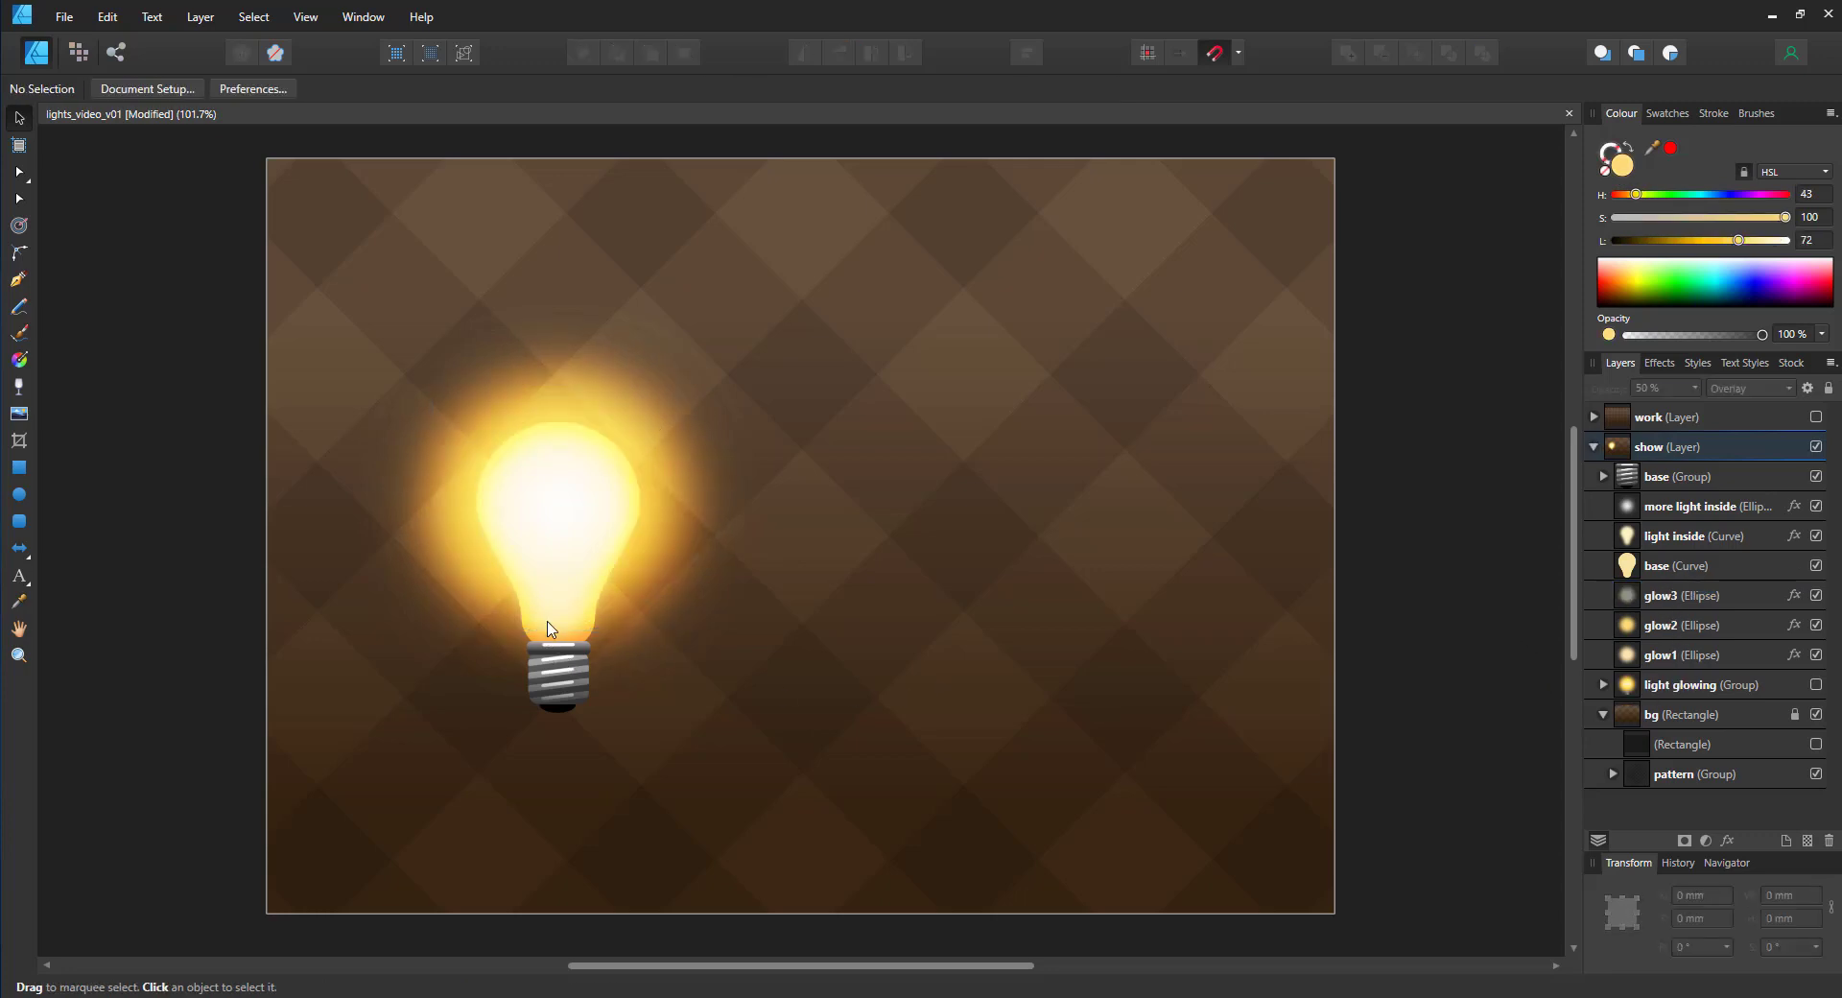
mouse_move(982, 772)
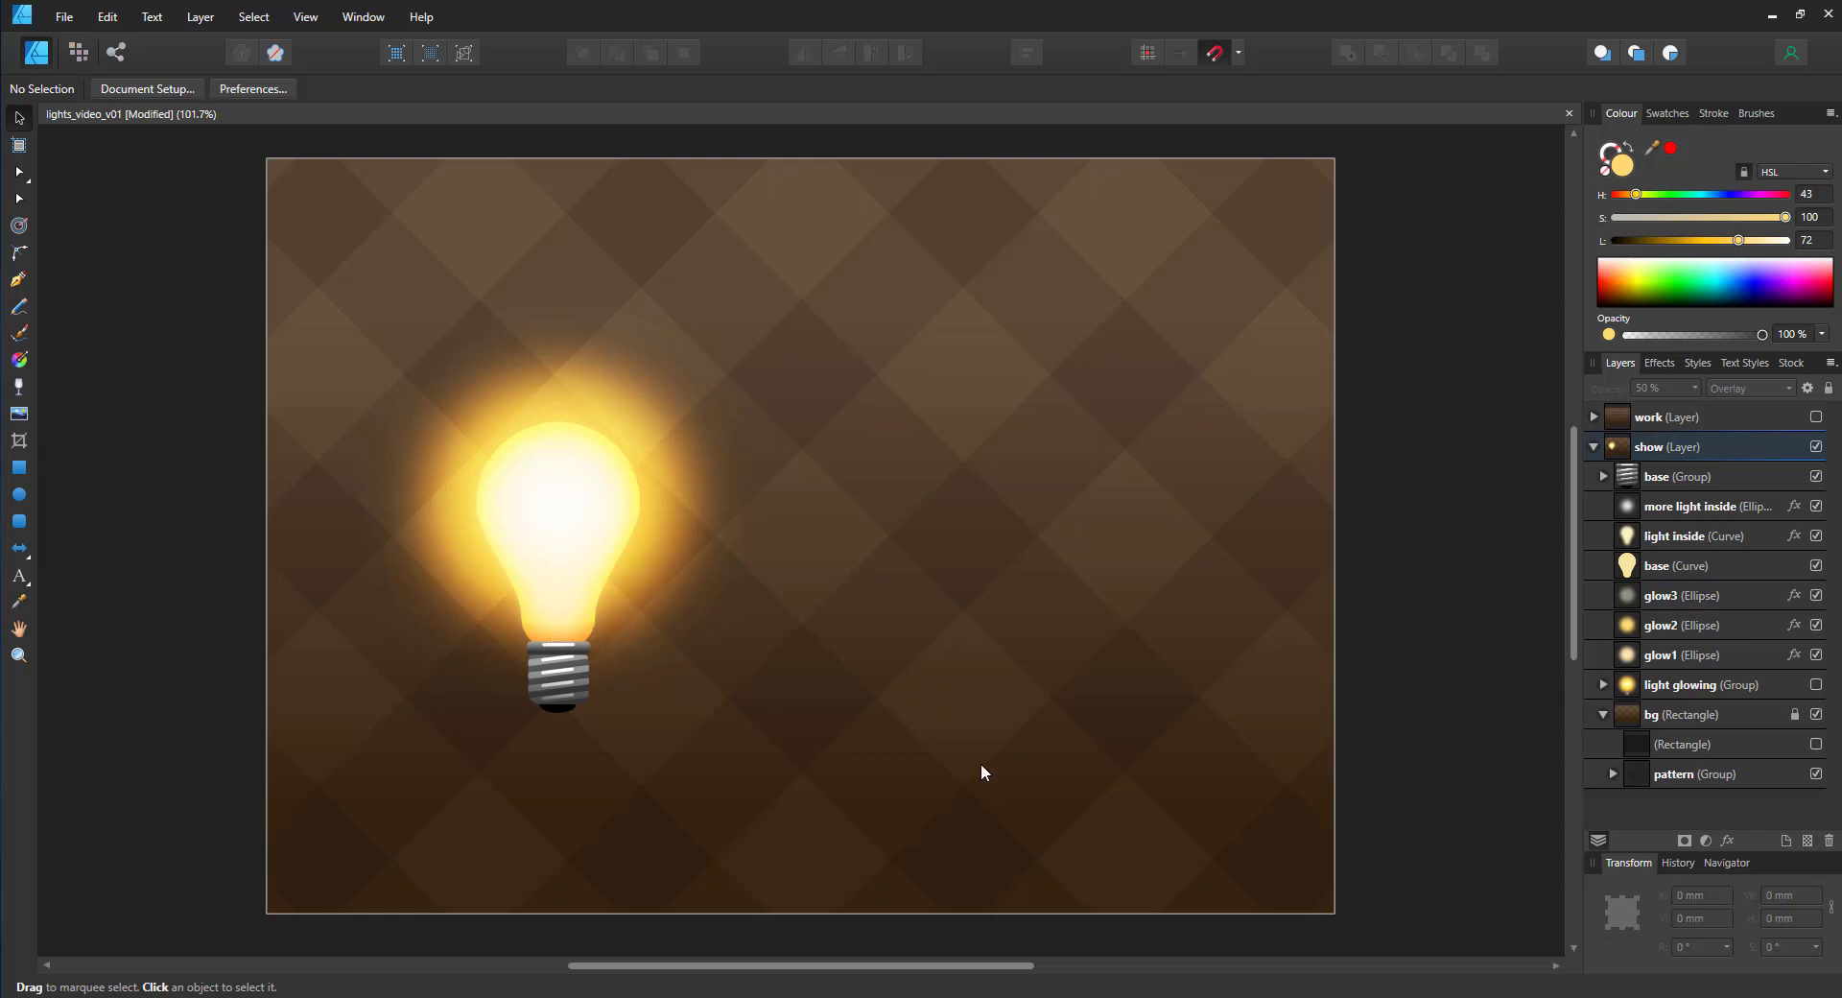
Step: Show the neon light glowing group, then hide the show layer to reveal the work parts
click(1816, 684)
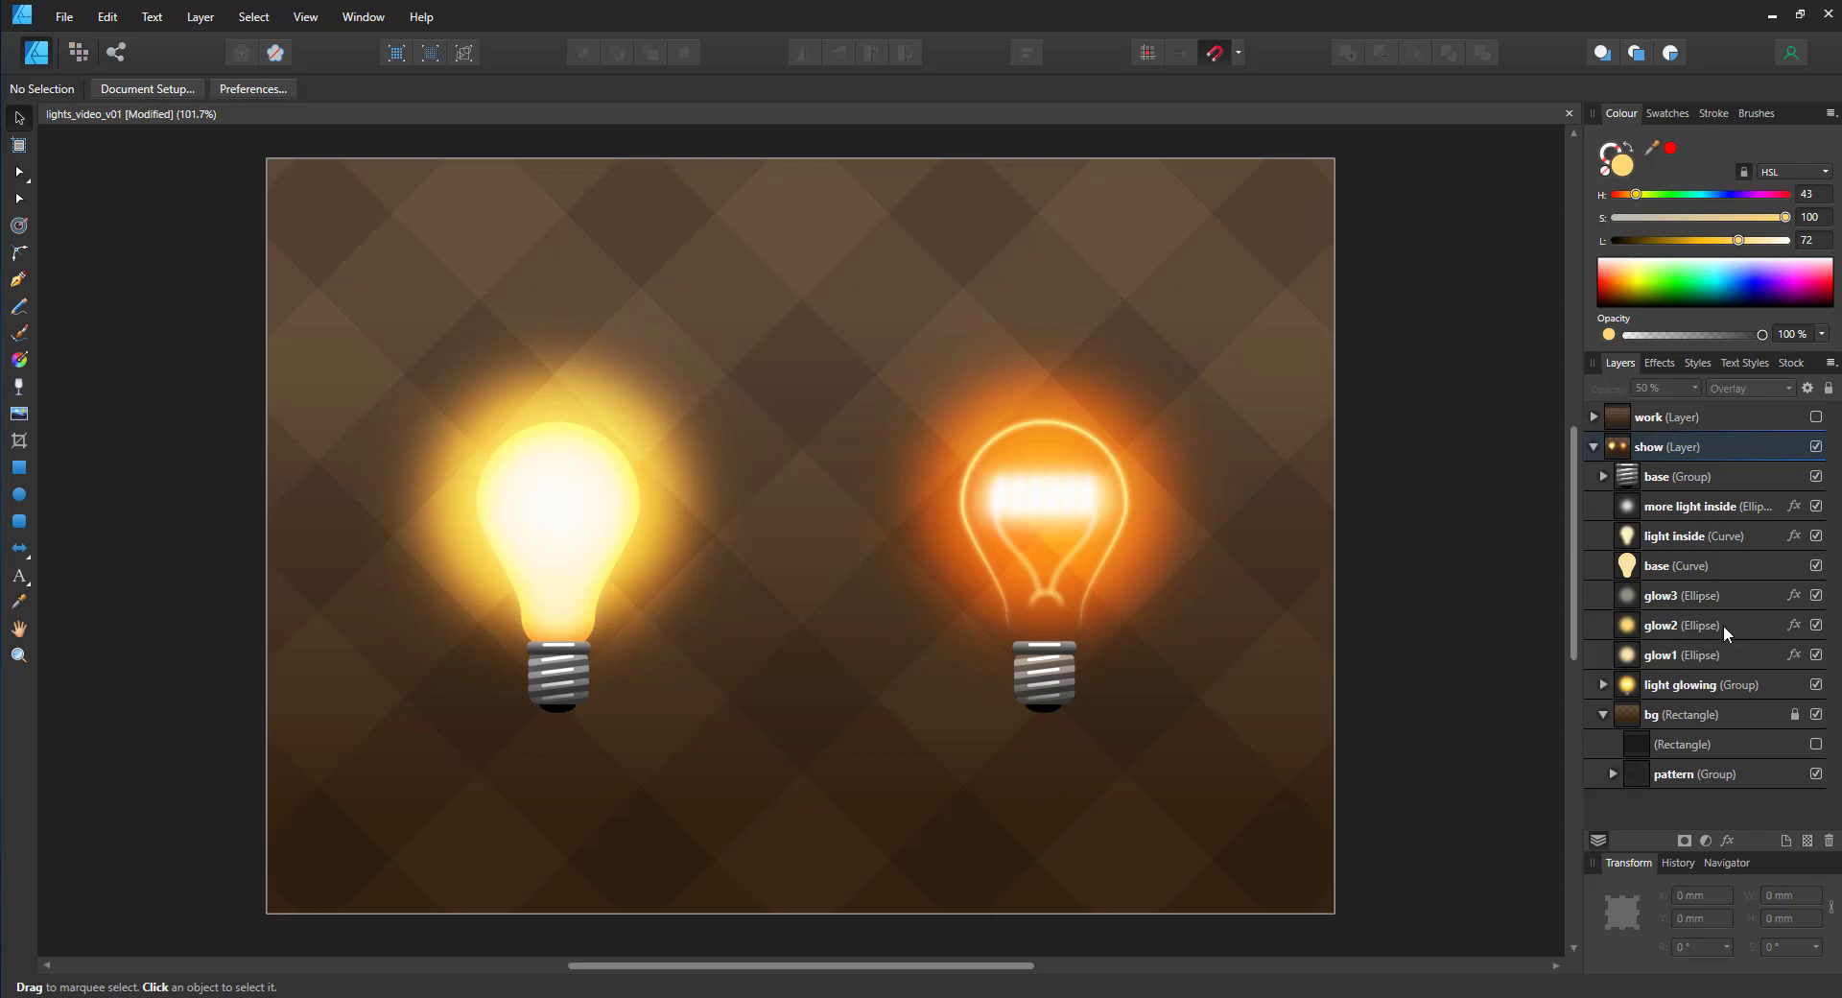
mouse_move(1616, 691)
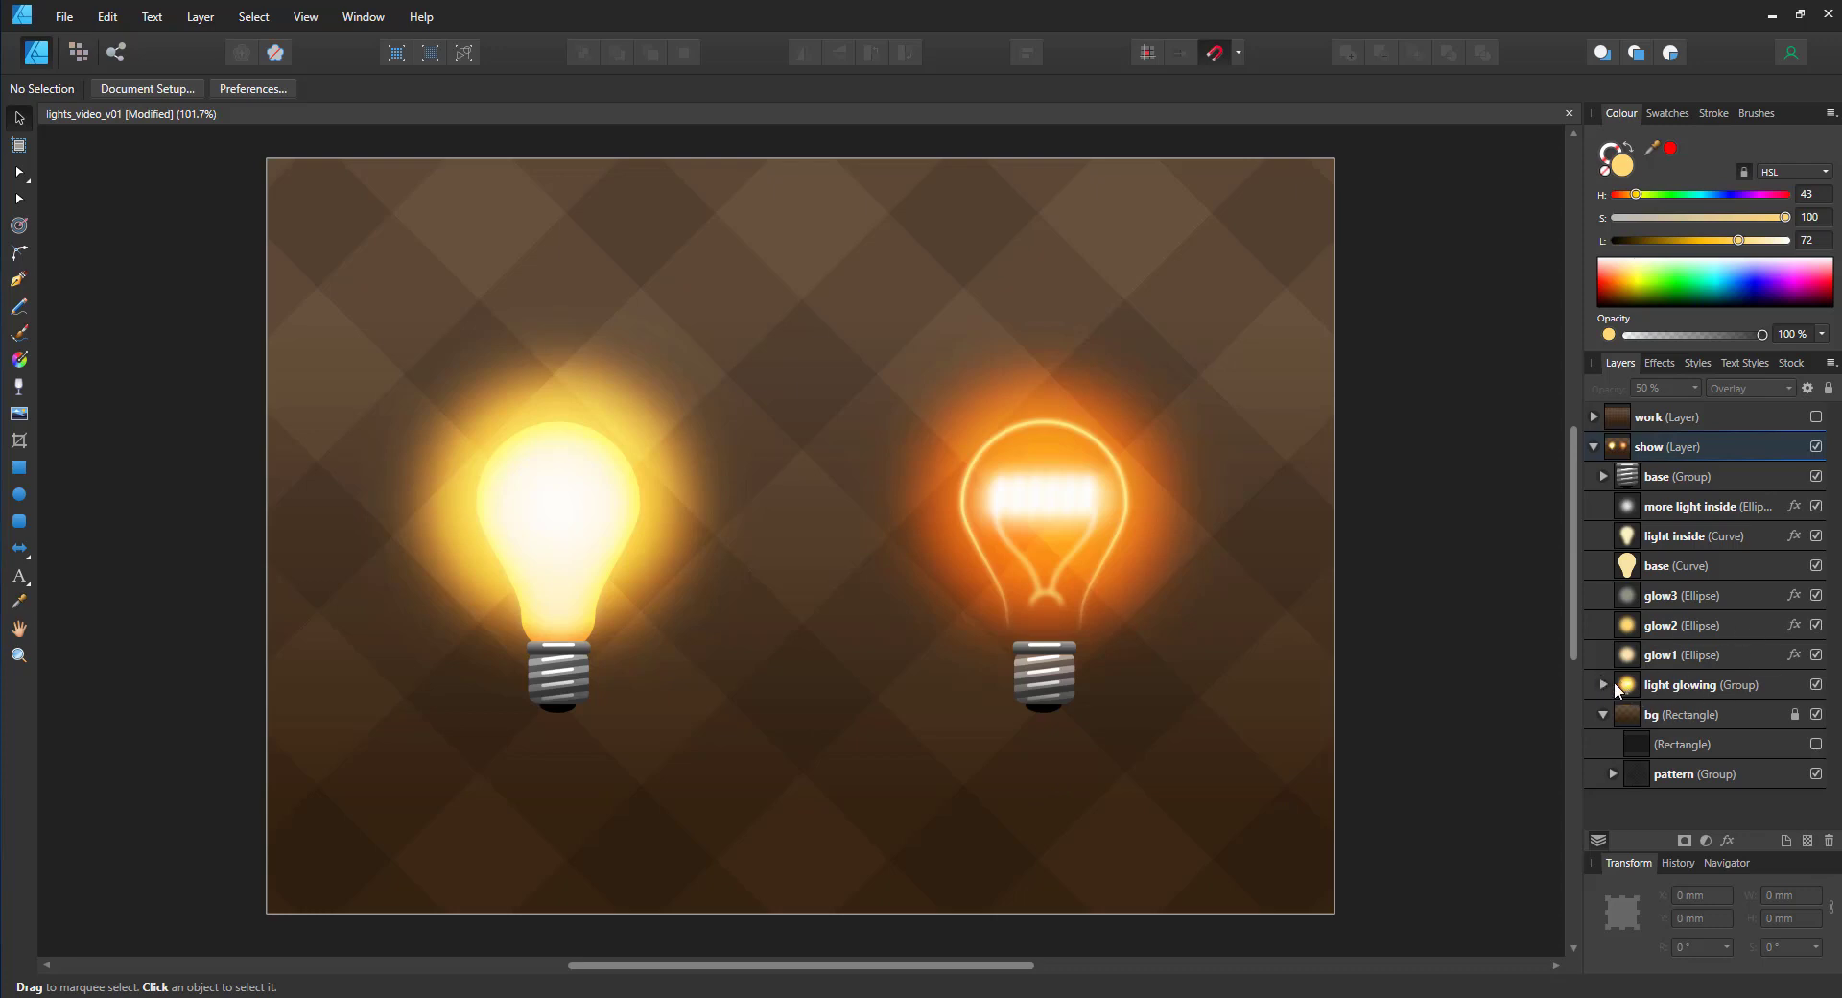
click(1602, 684)
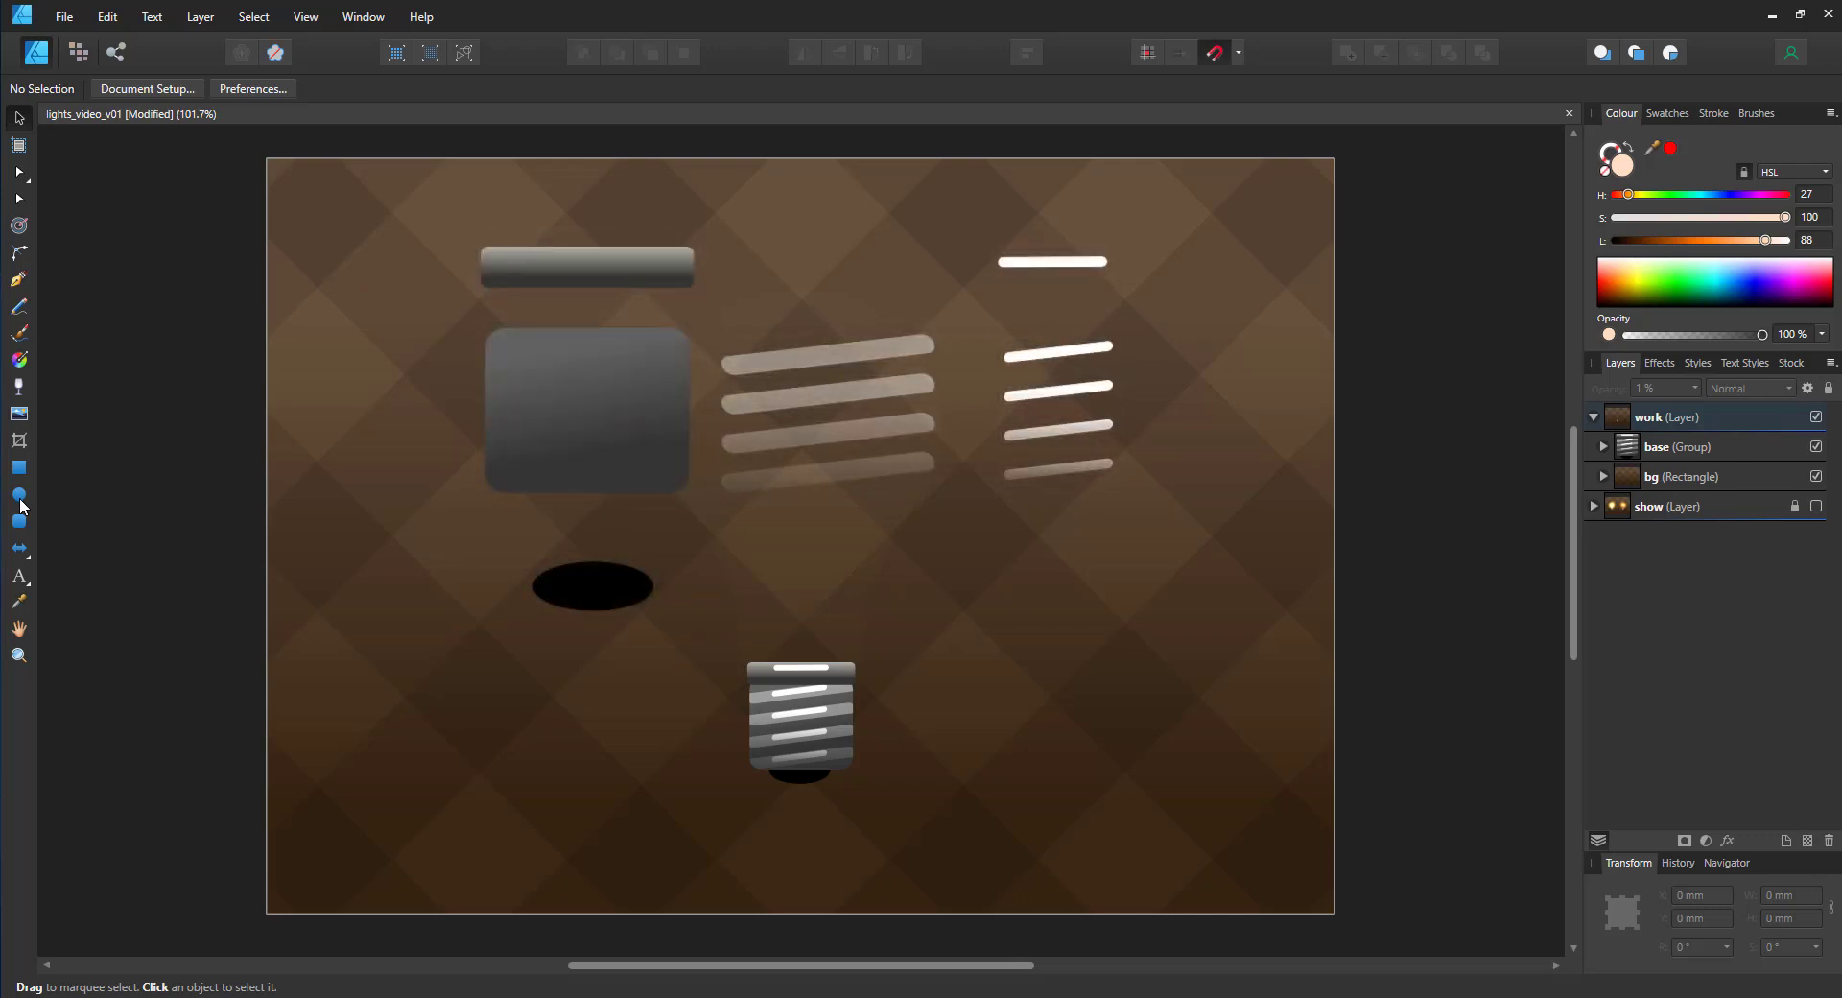
mouse_move(20, 495)
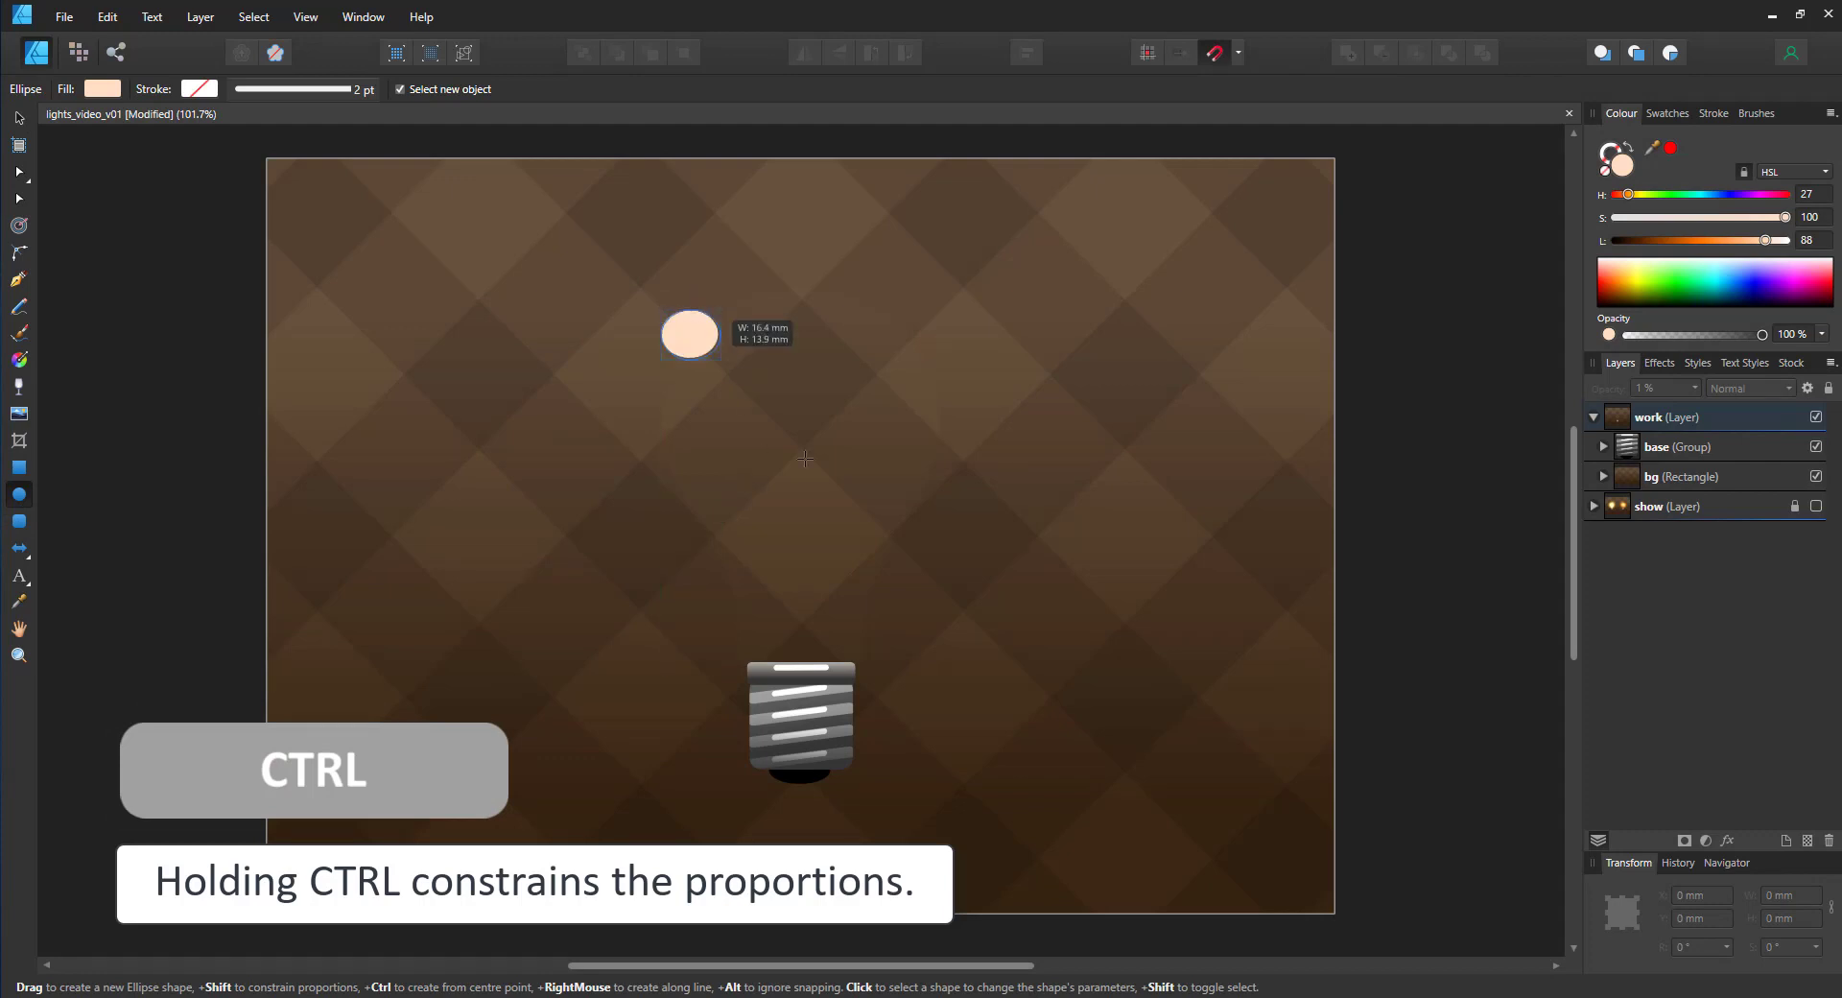
Step: Draw a circle above the screw base, convert it to curves, and lighten it to pale yellow
drag(690, 333, 937, 591)
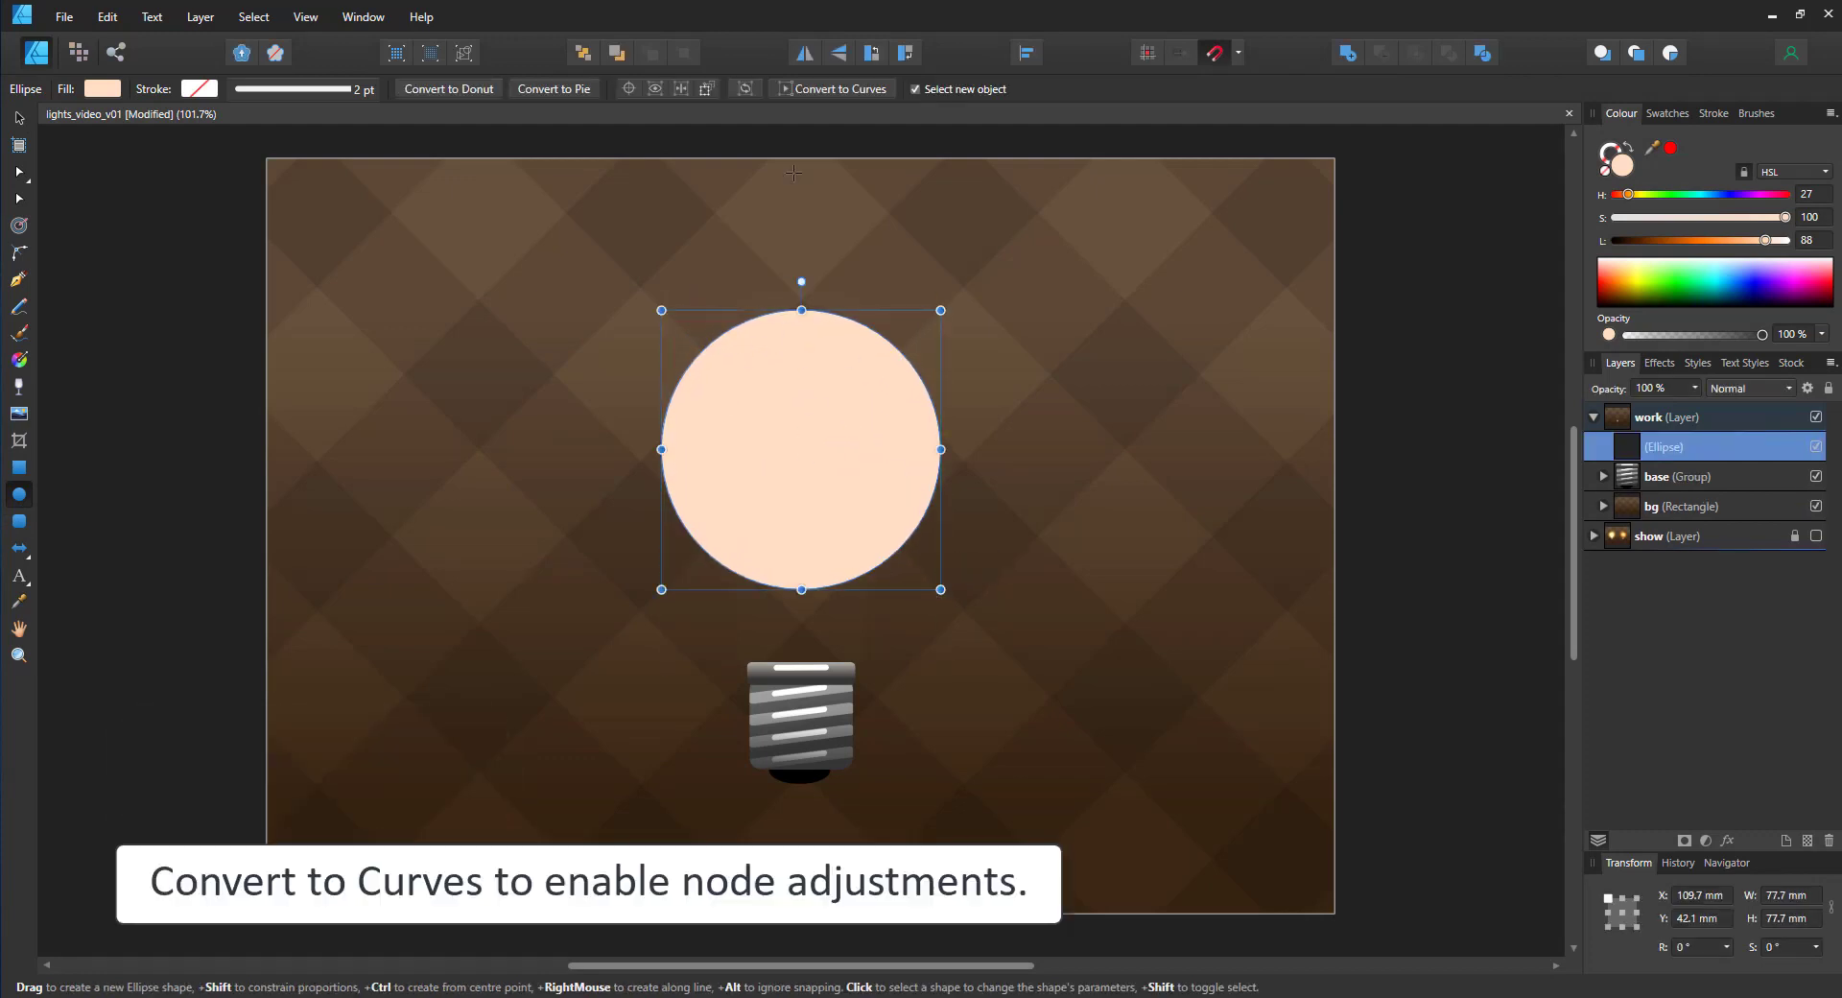
click(838, 88)
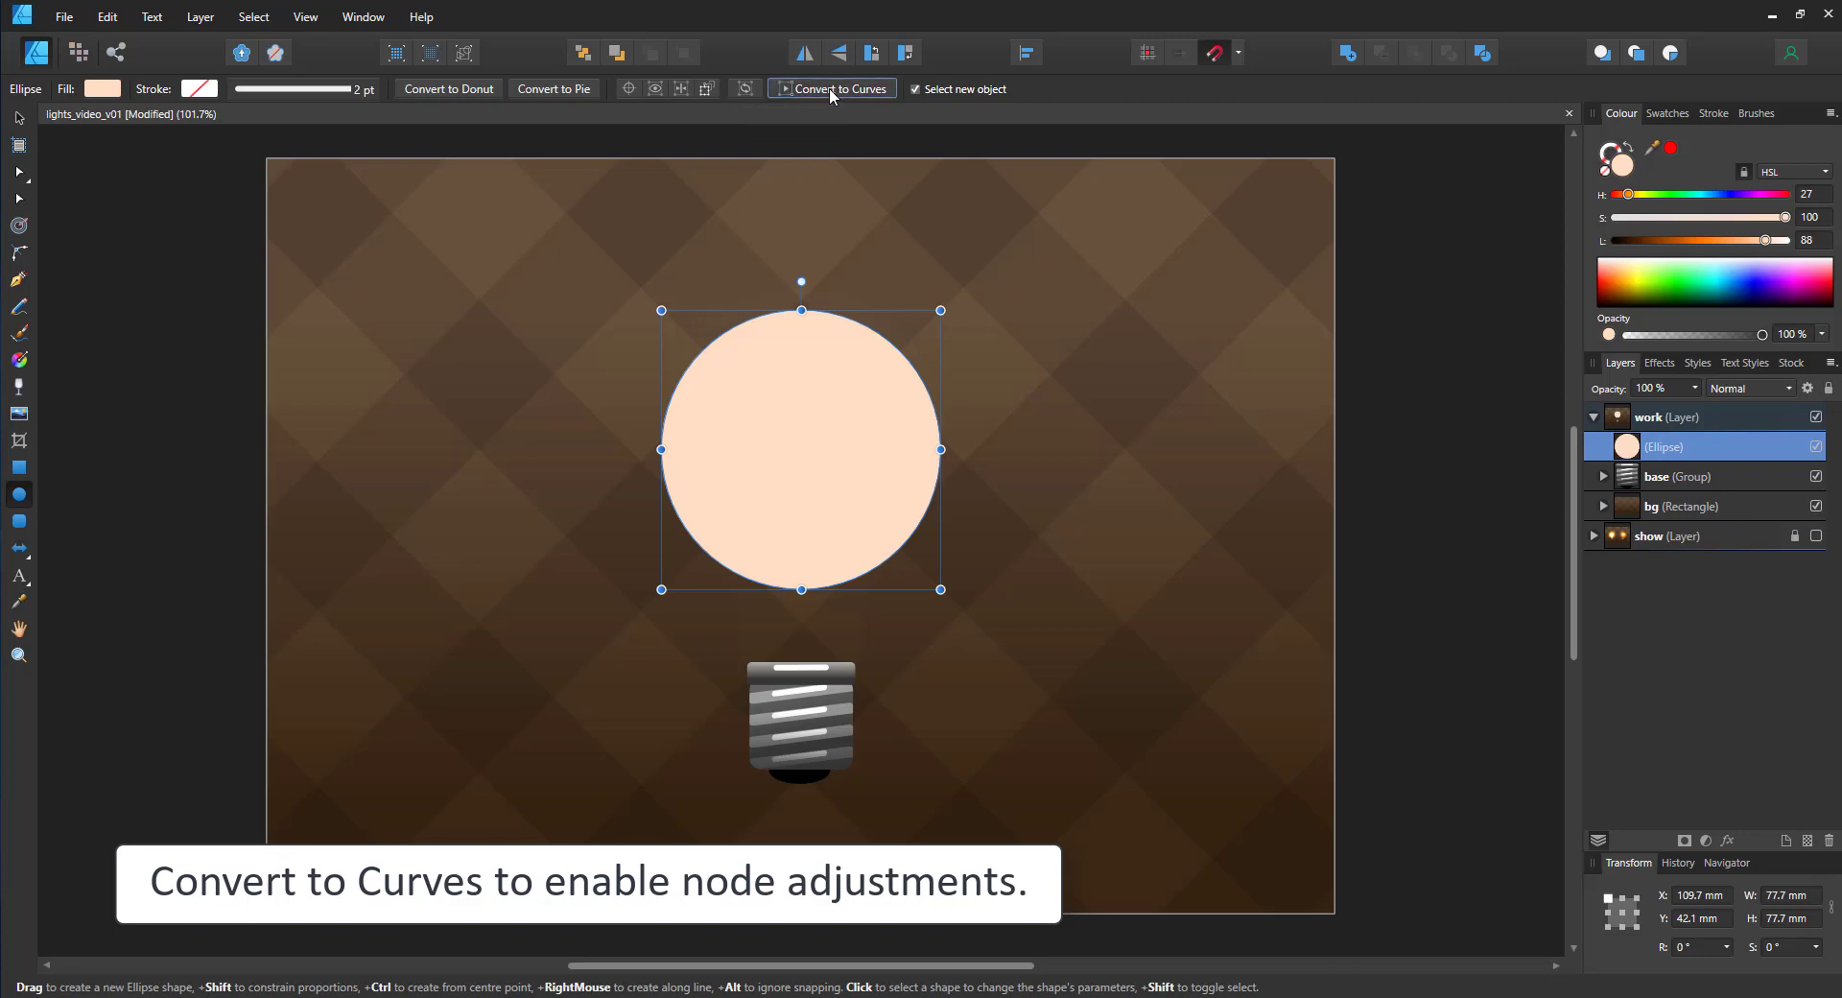
click(838, 88)
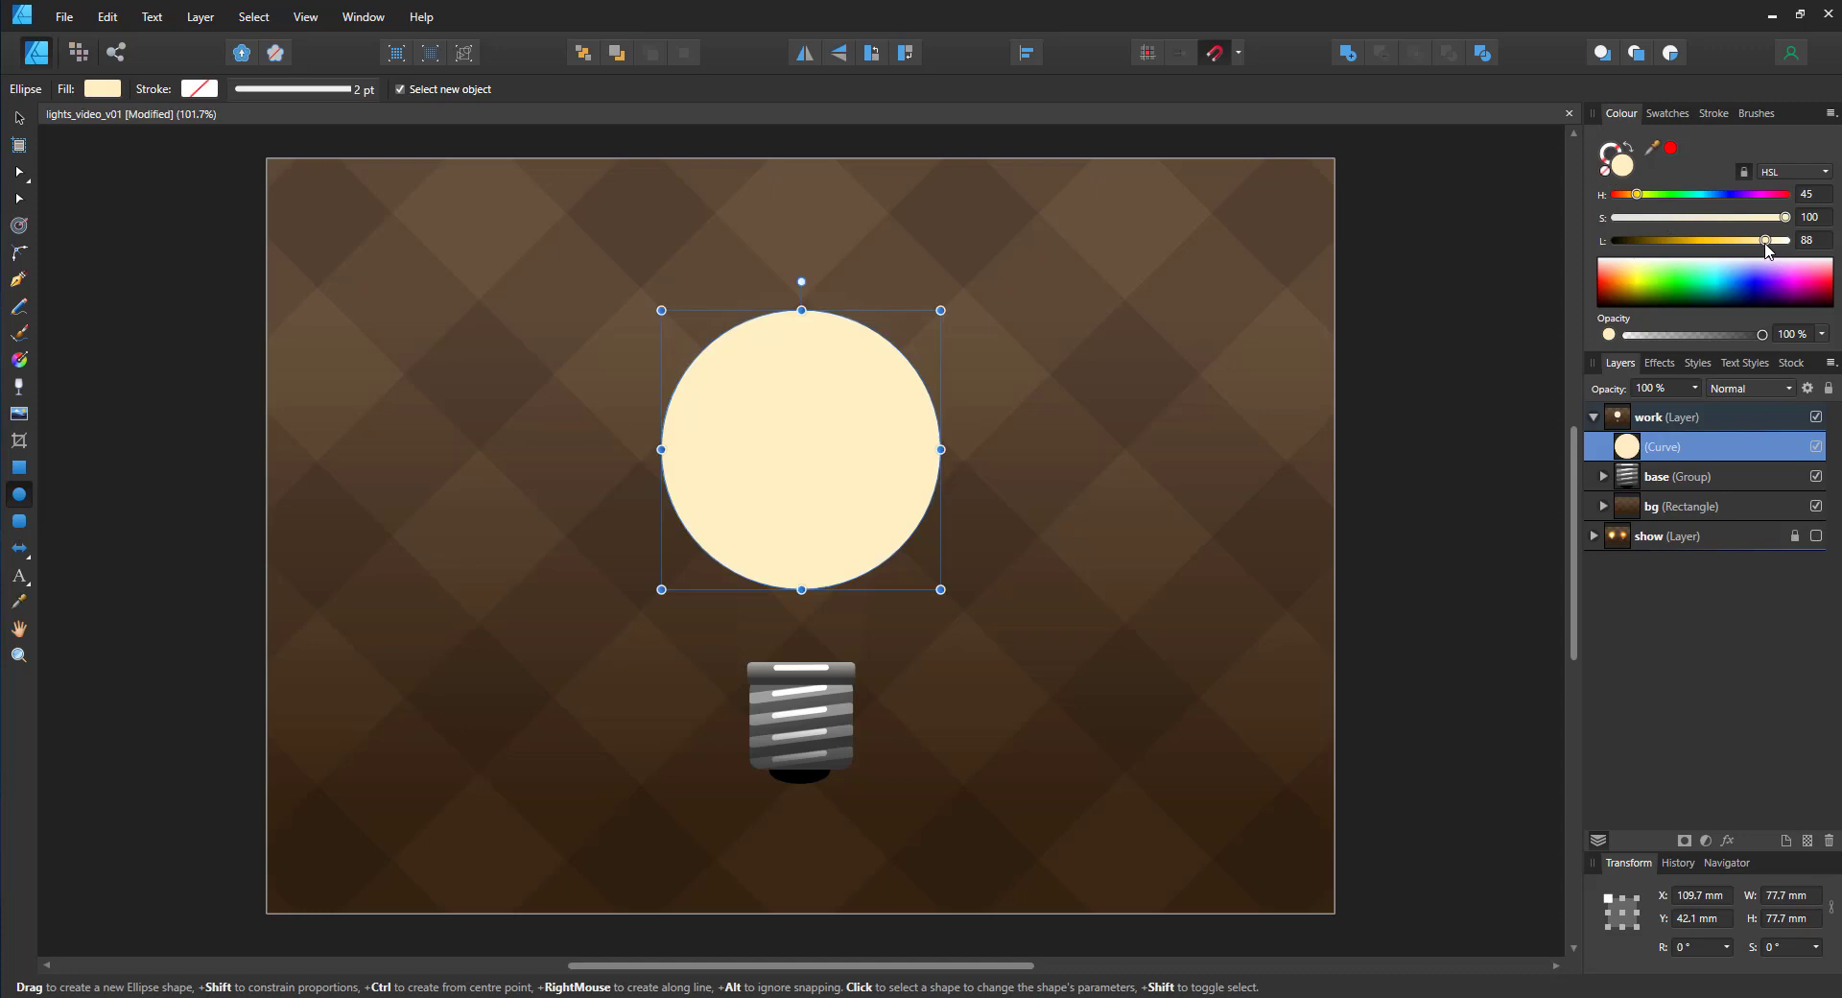
drag(1763, 240, 1739, 240)
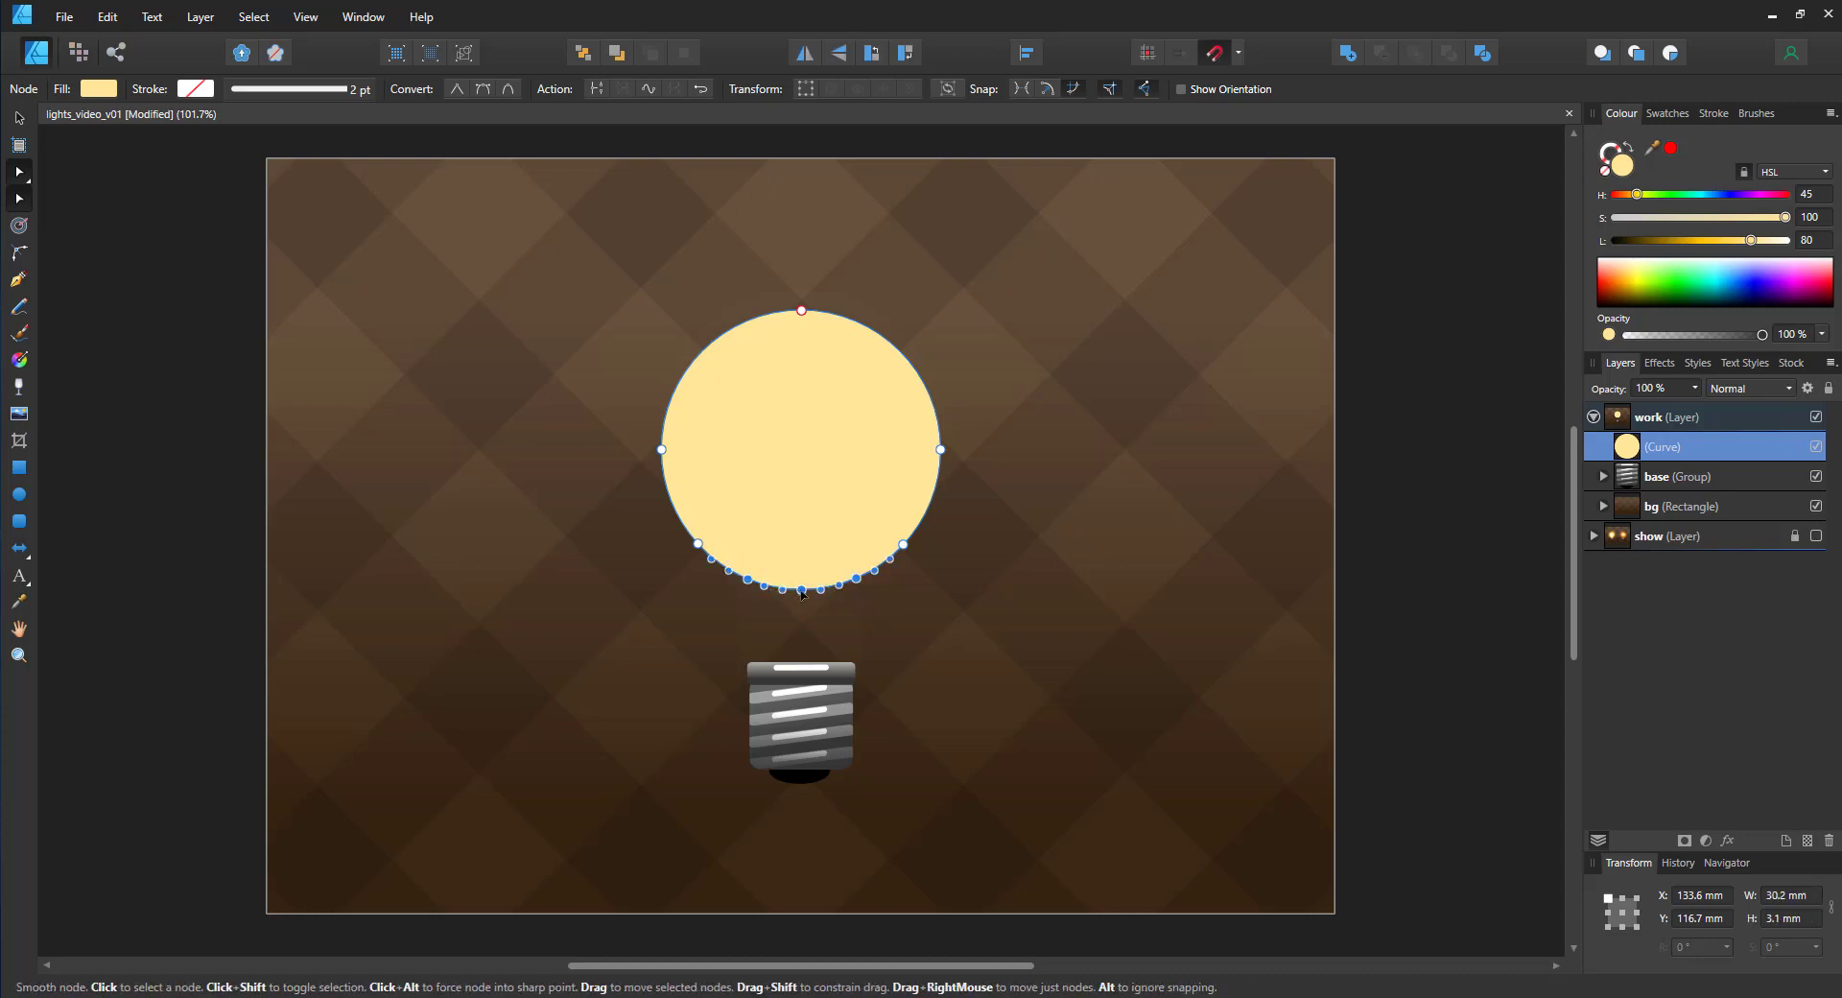
Step: Drag the circle's lower nodes down into a tapered neck meeting the screw base
drag(800, 591, 800, 688)
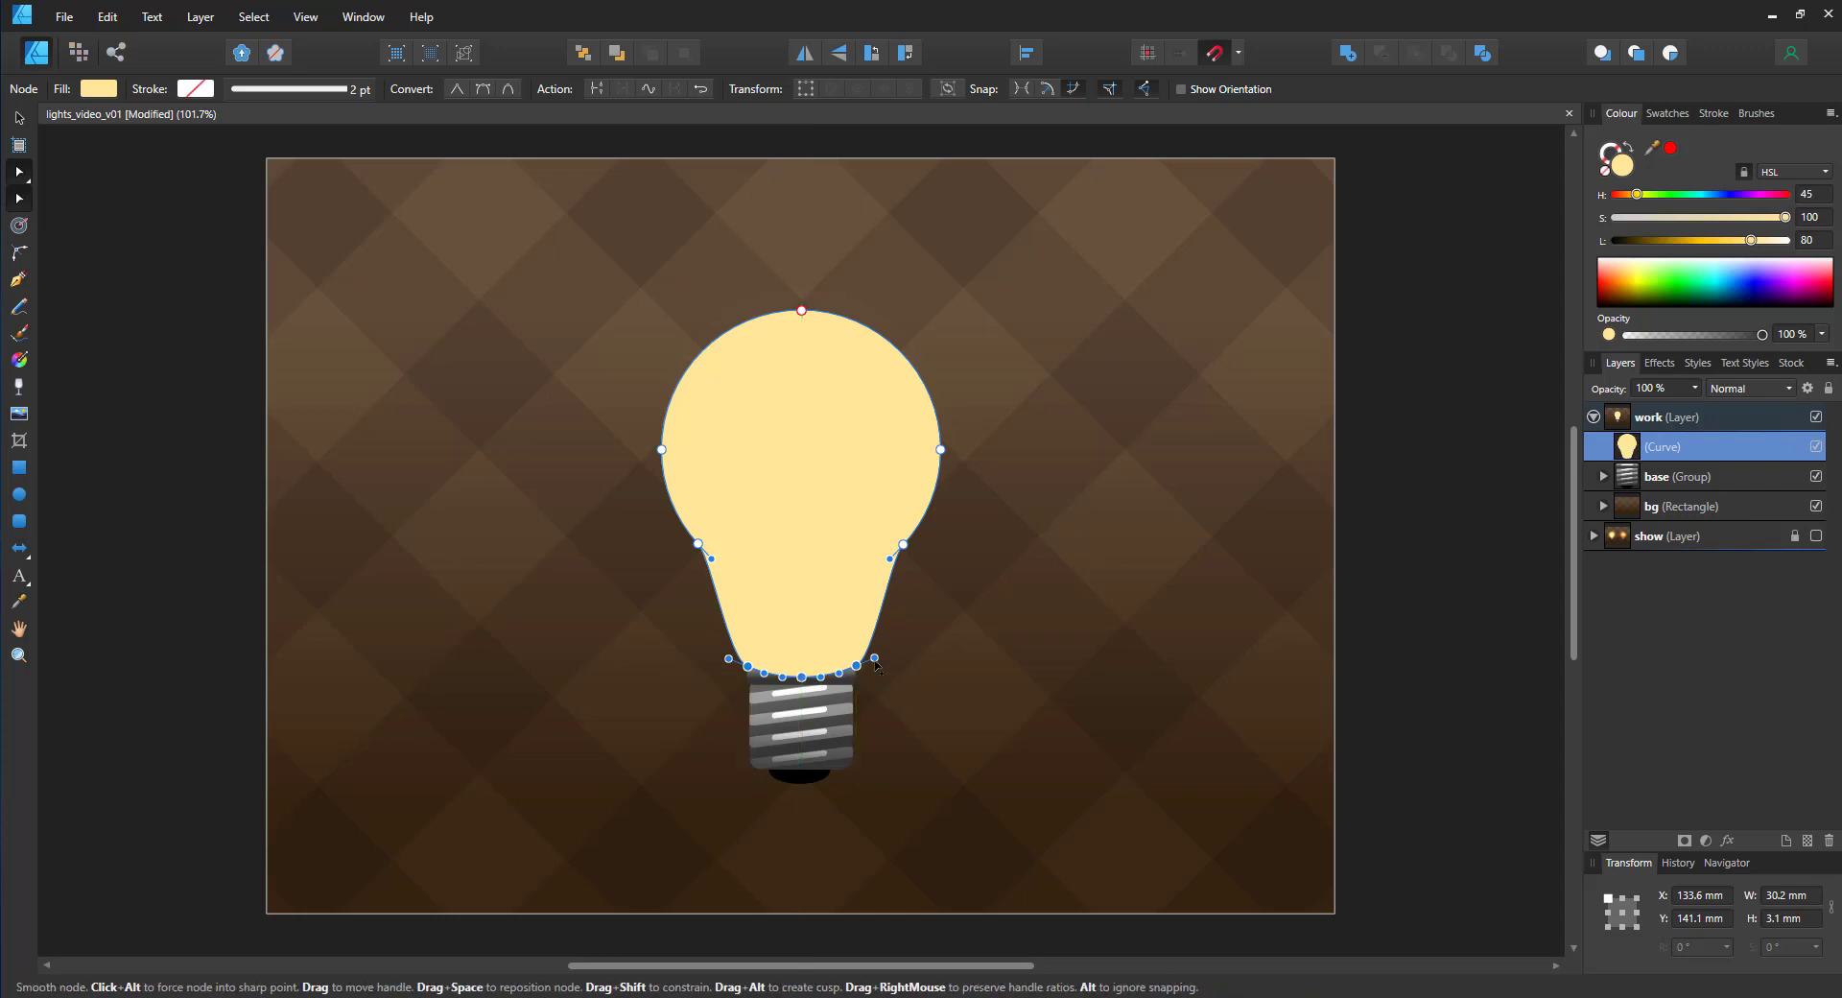
drag(875, 662, 855, 685)
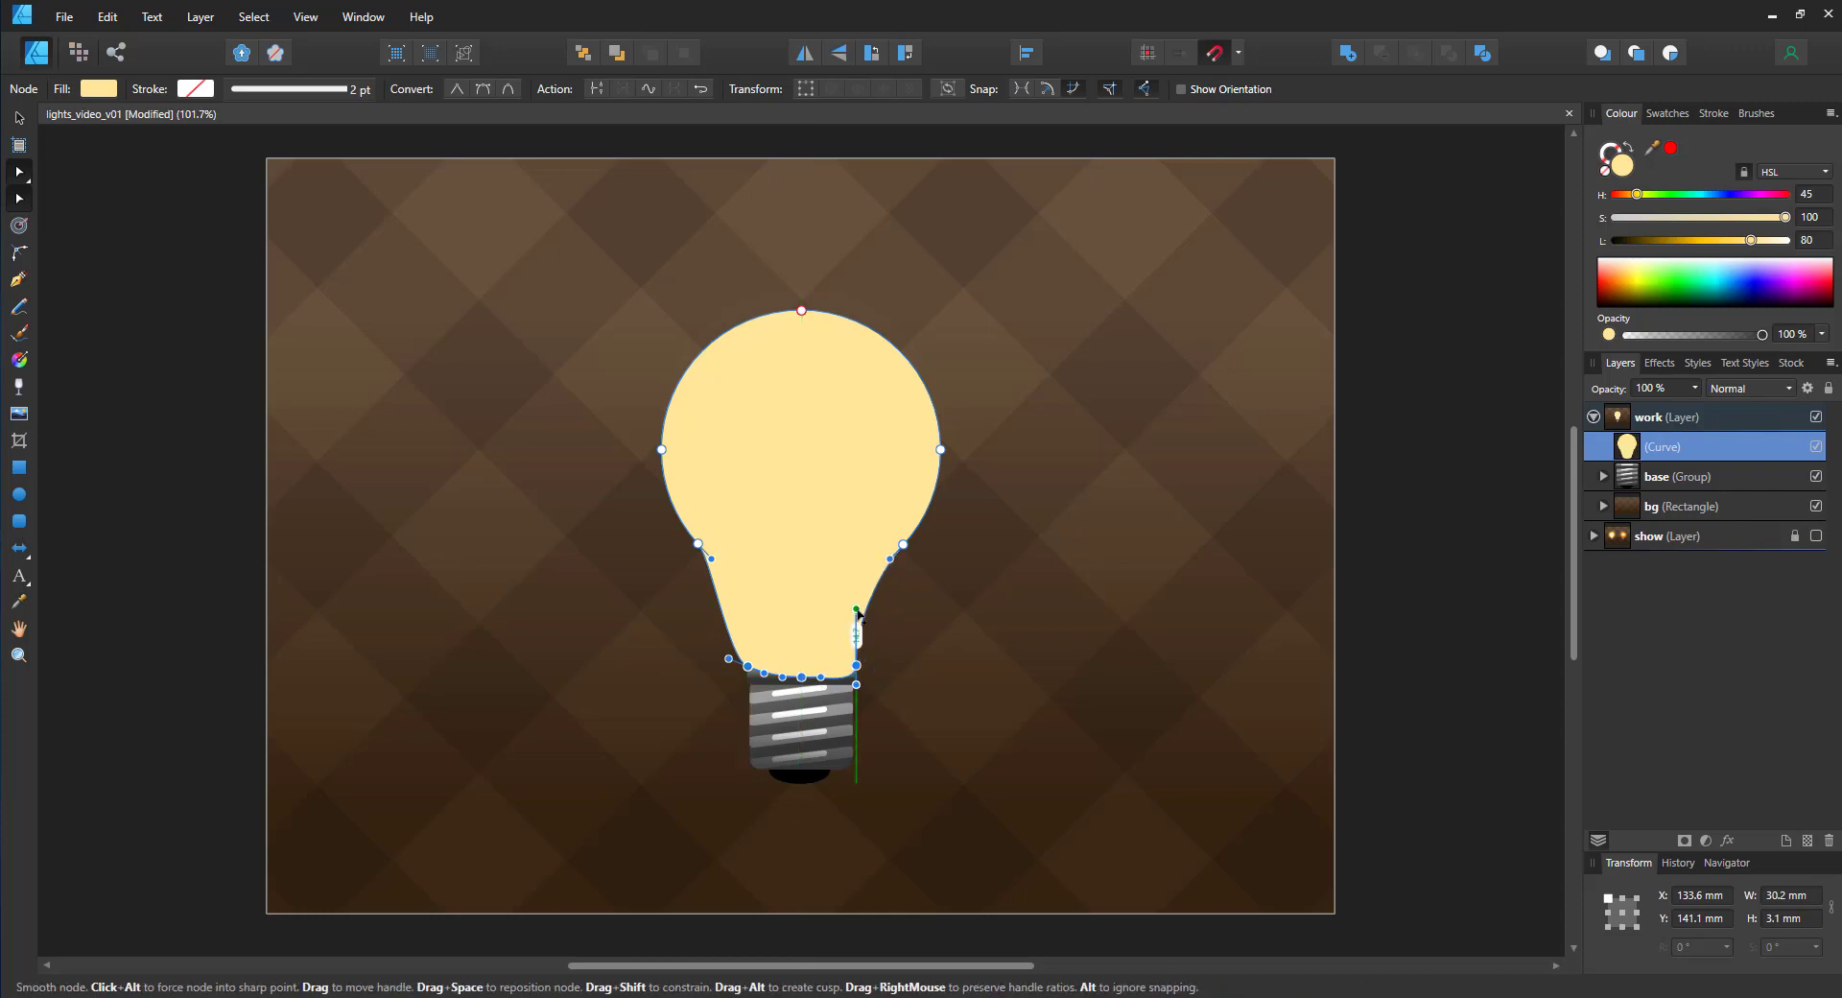
drag(857, 634, 748, 634)
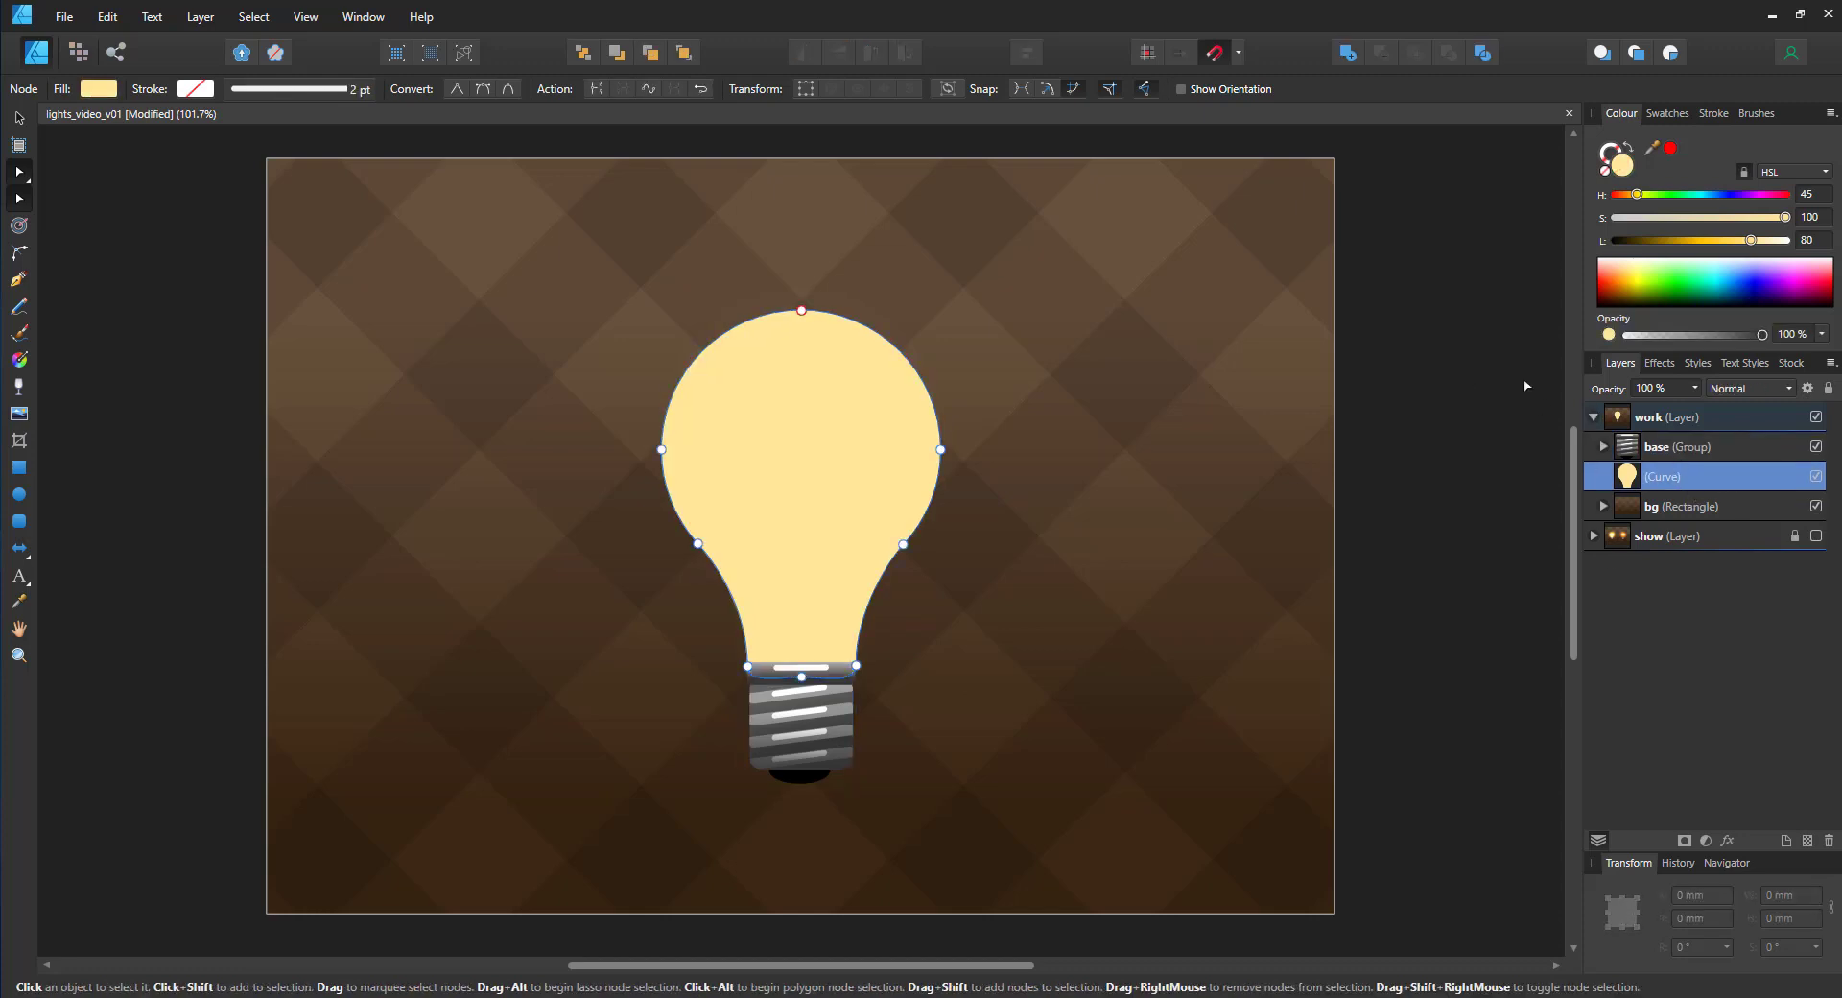
Step: Duplicate the bulb curve and give the inner copy a strong Gaussian Blur
click(1686, 506)
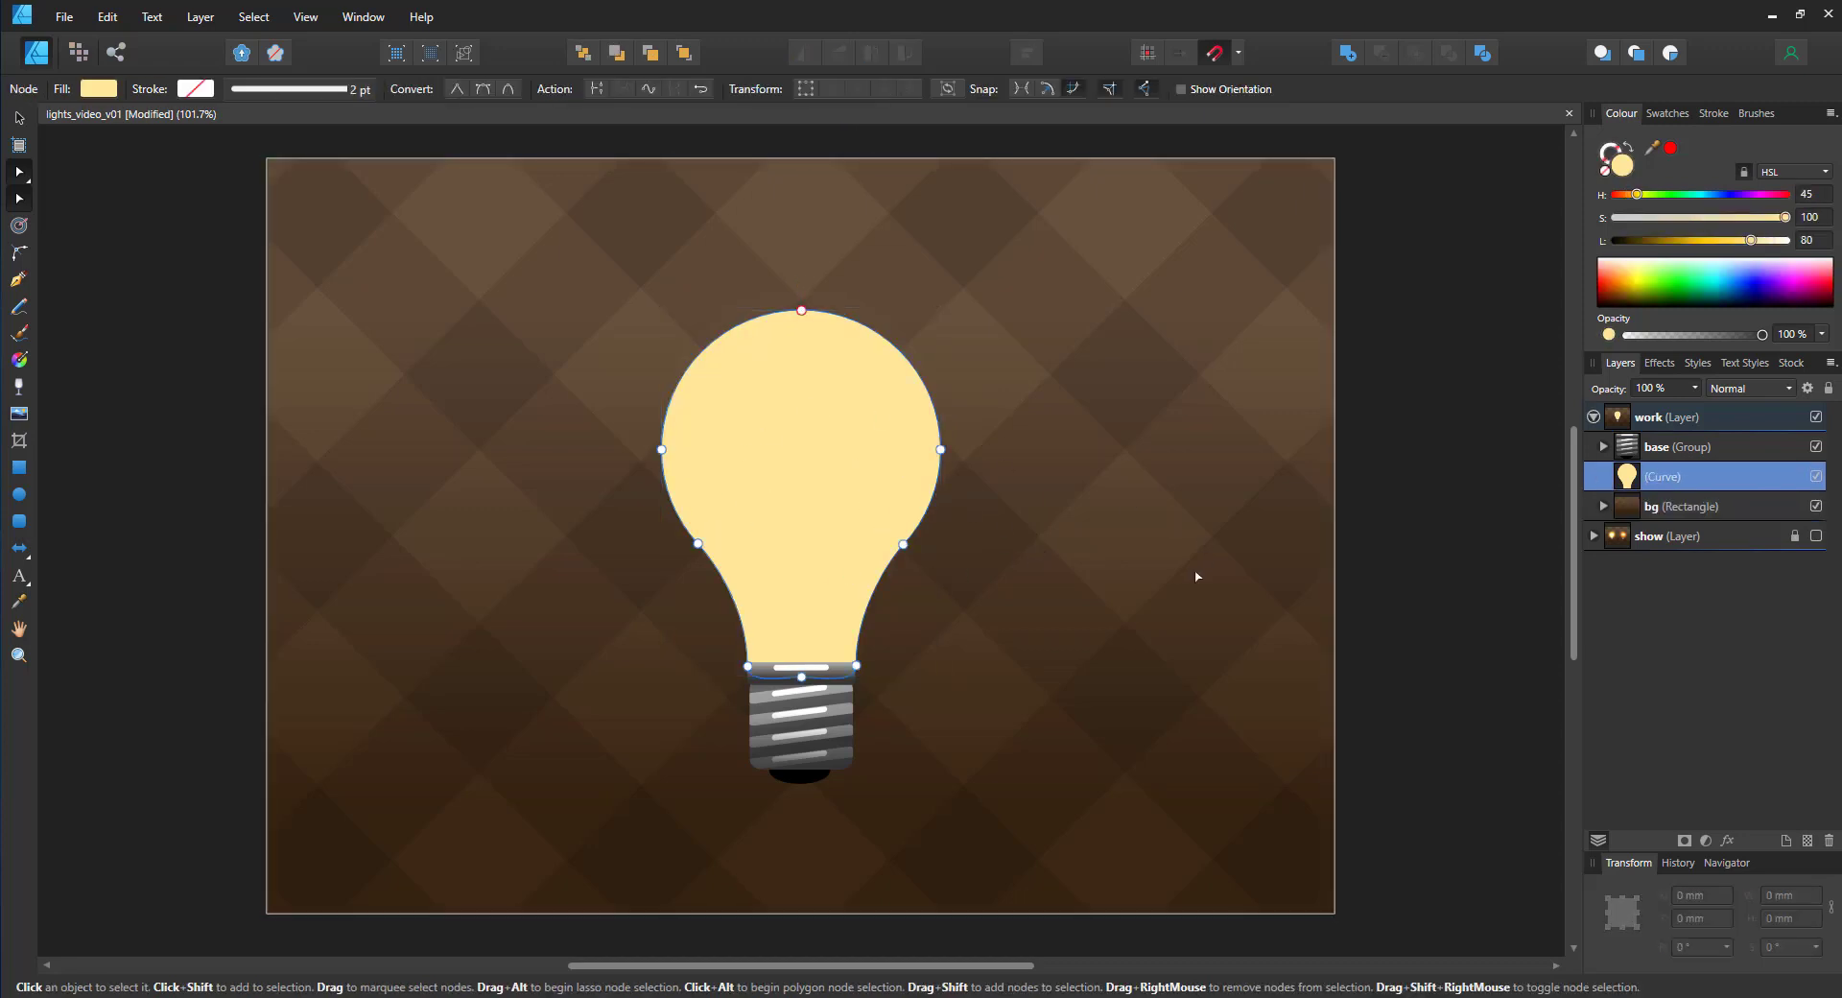
key(ctrl+j)
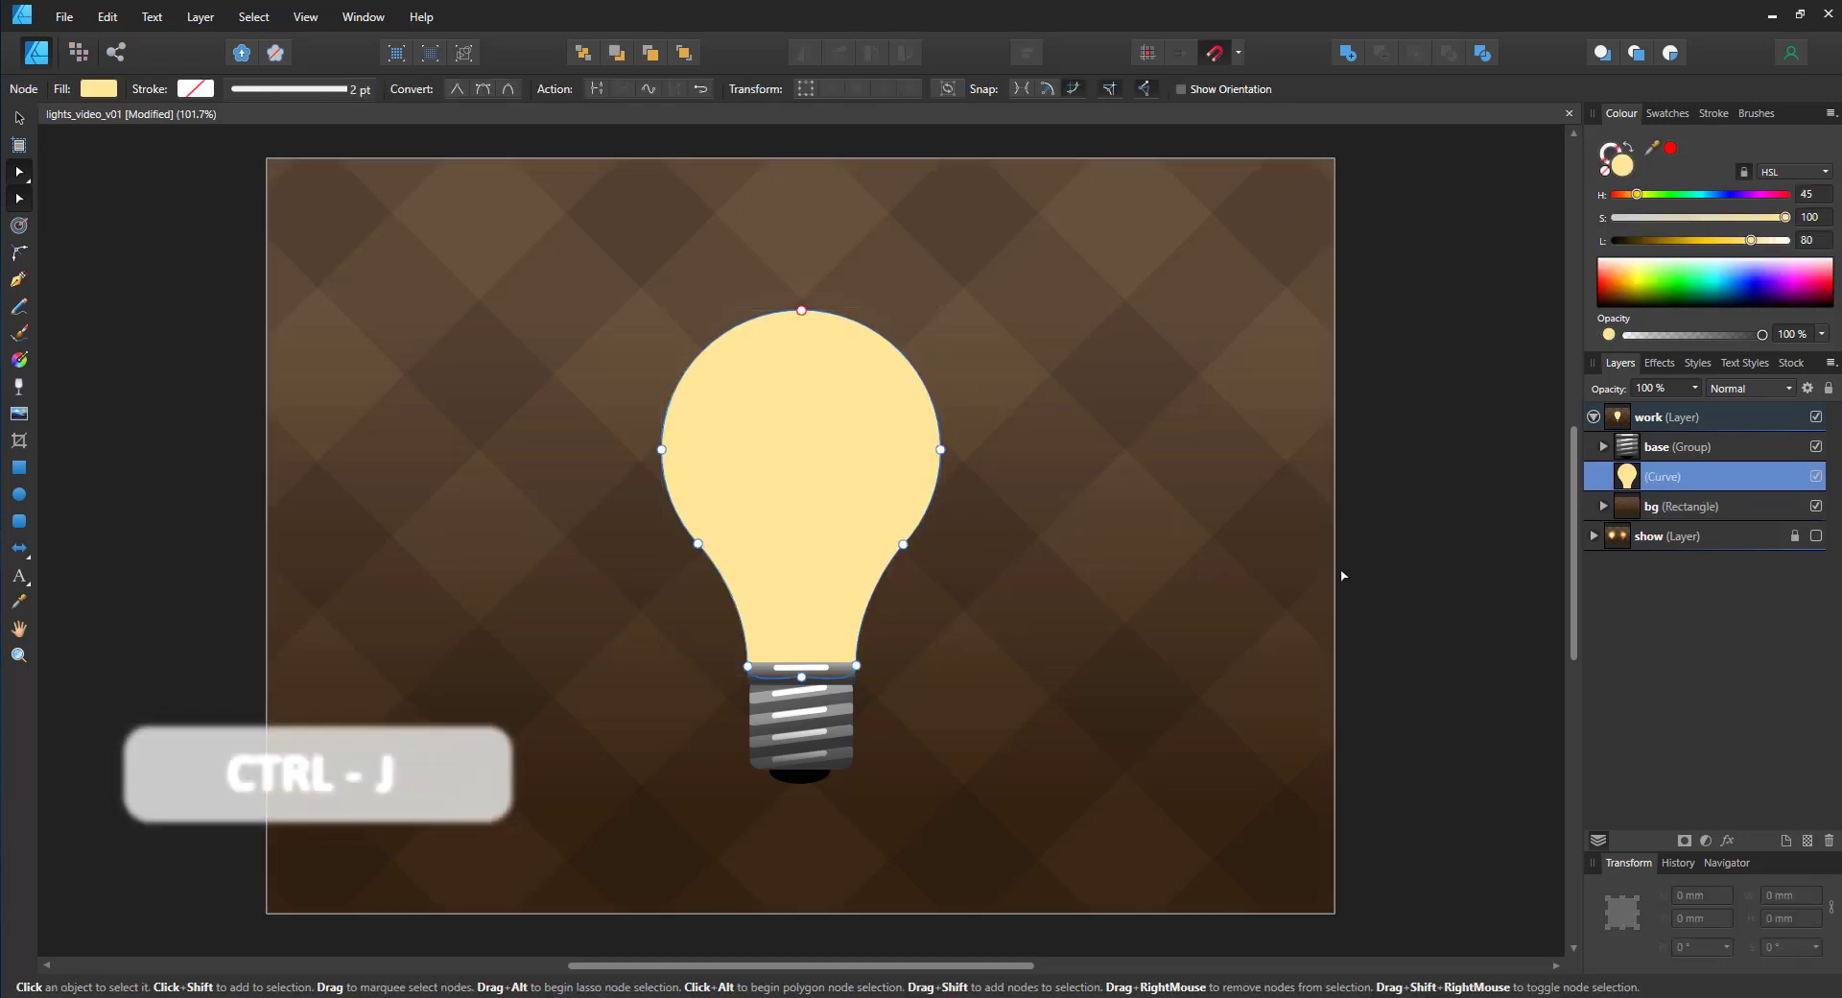
key(ctrl+j)
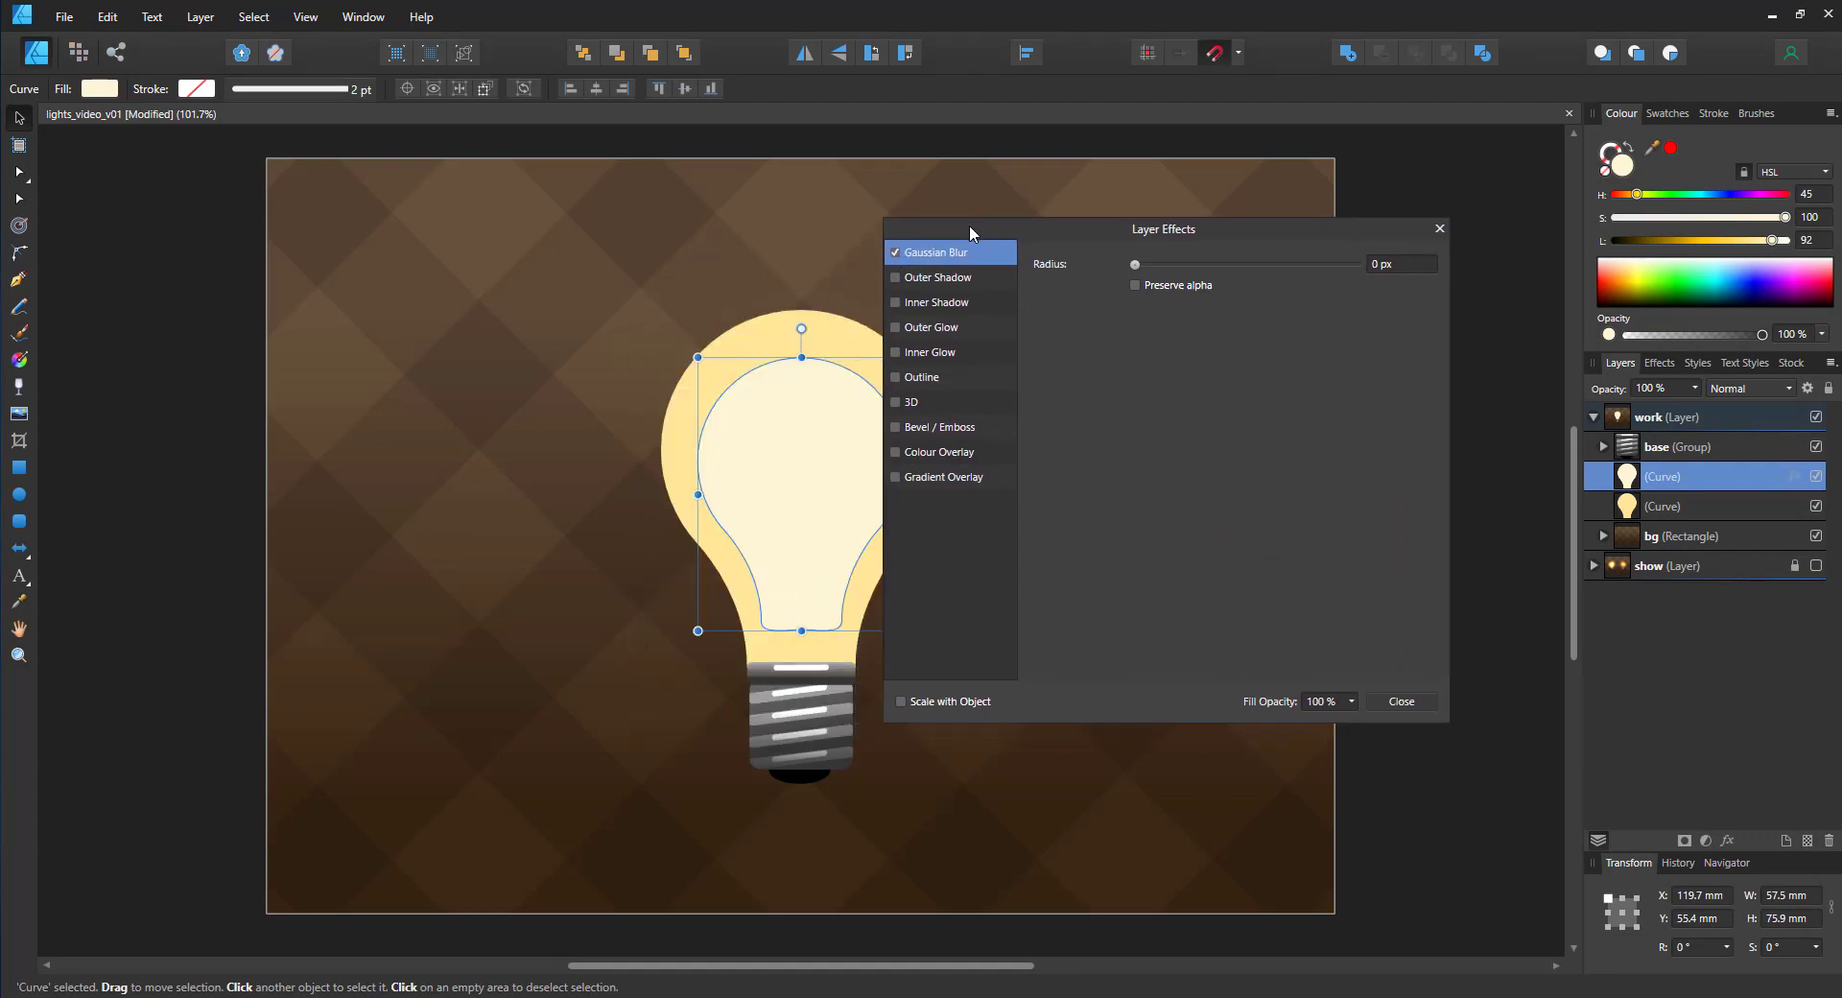
drag(1135, 265, 1184, 268)
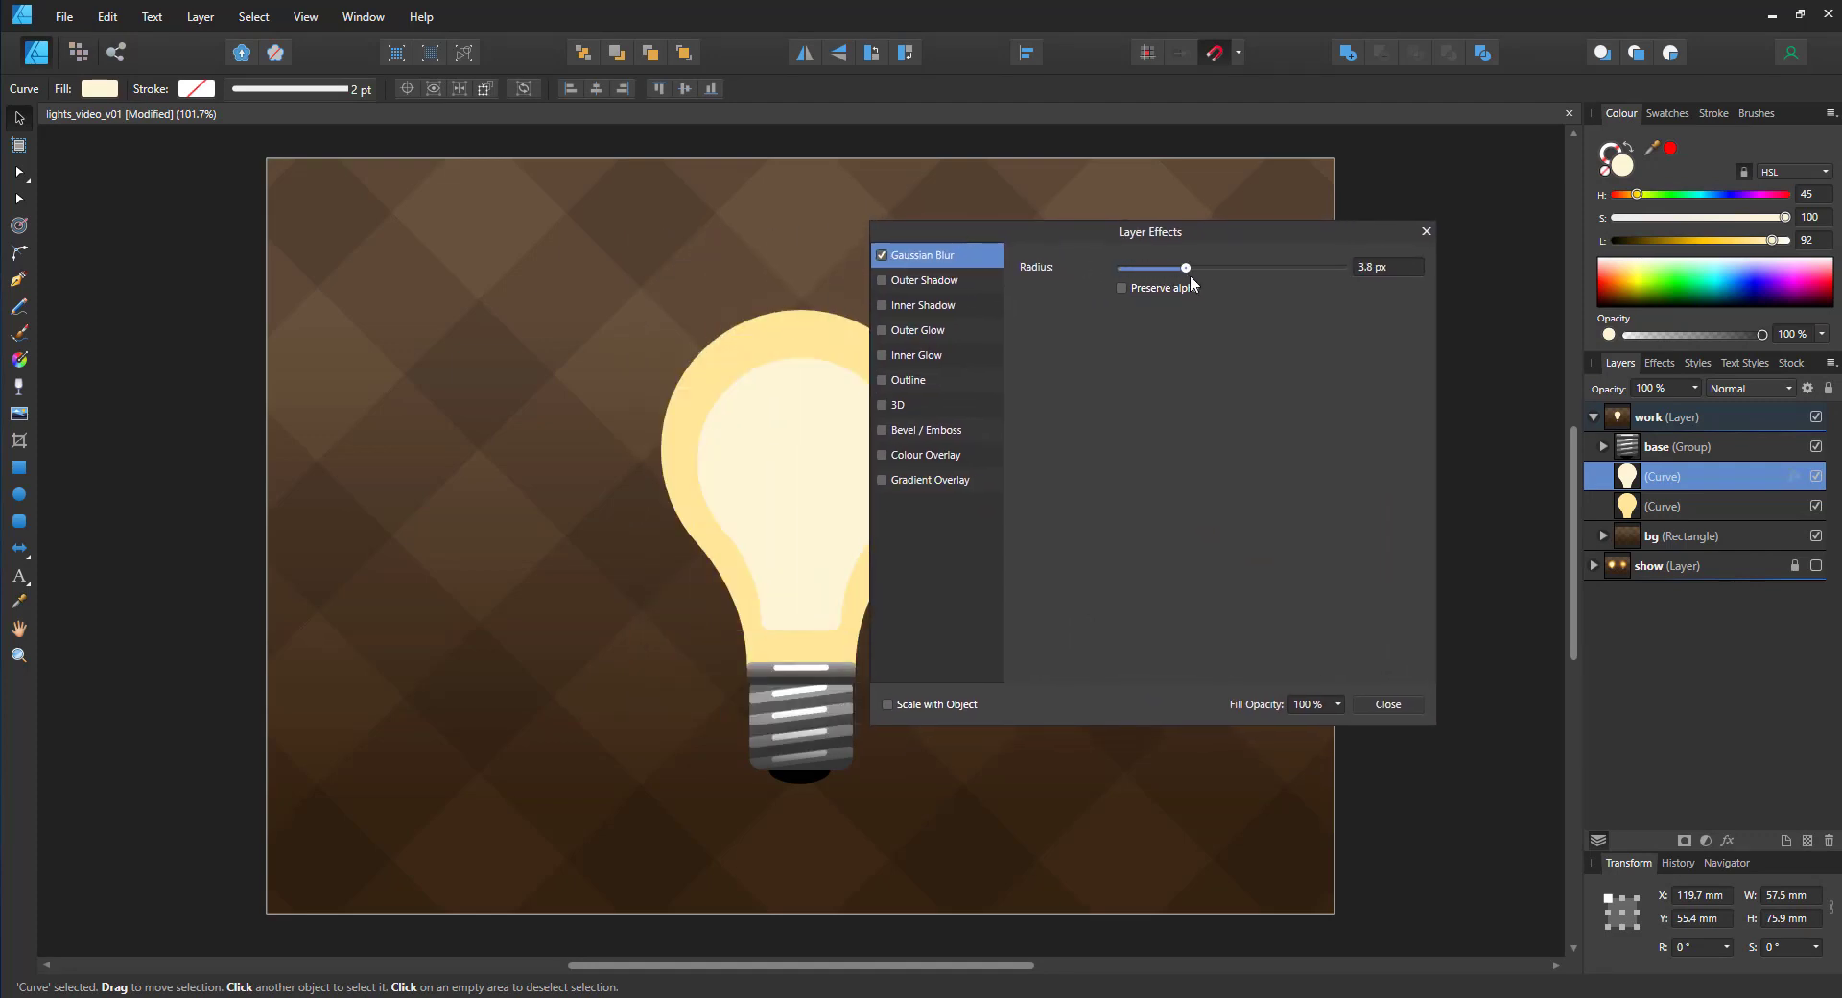
drag(1184, 268, 1293, 268)
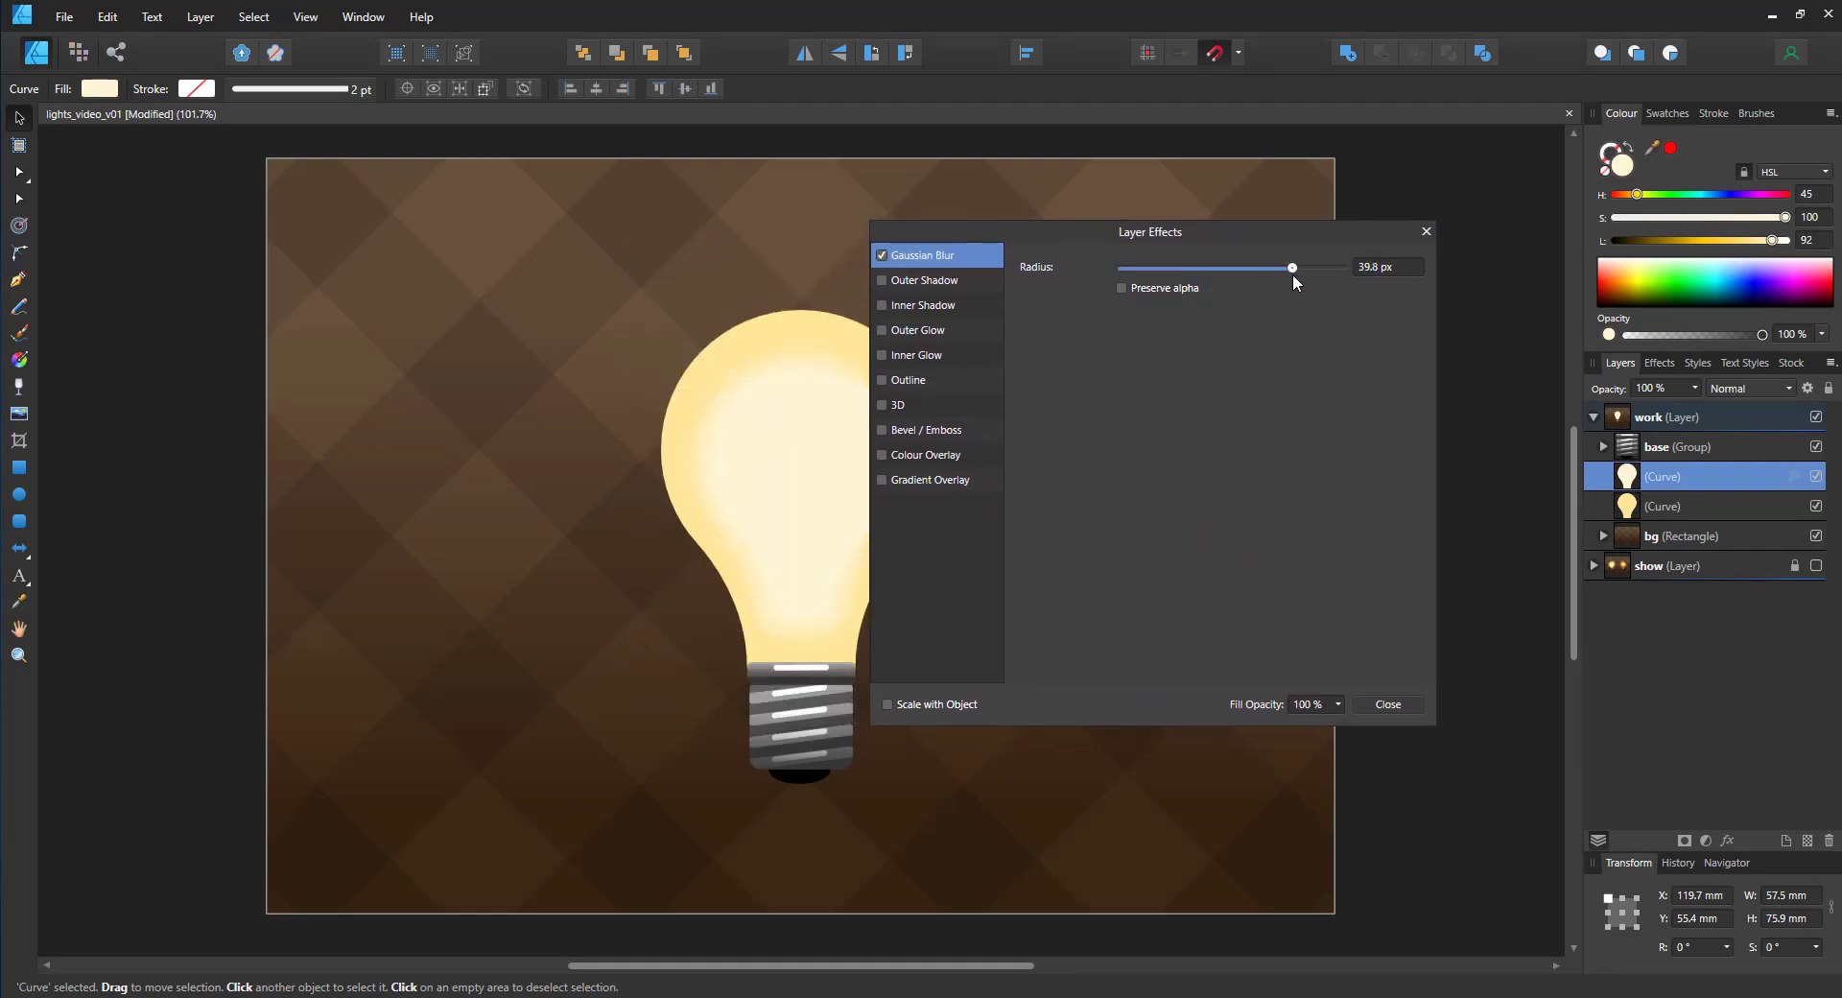
click(1387, 704)
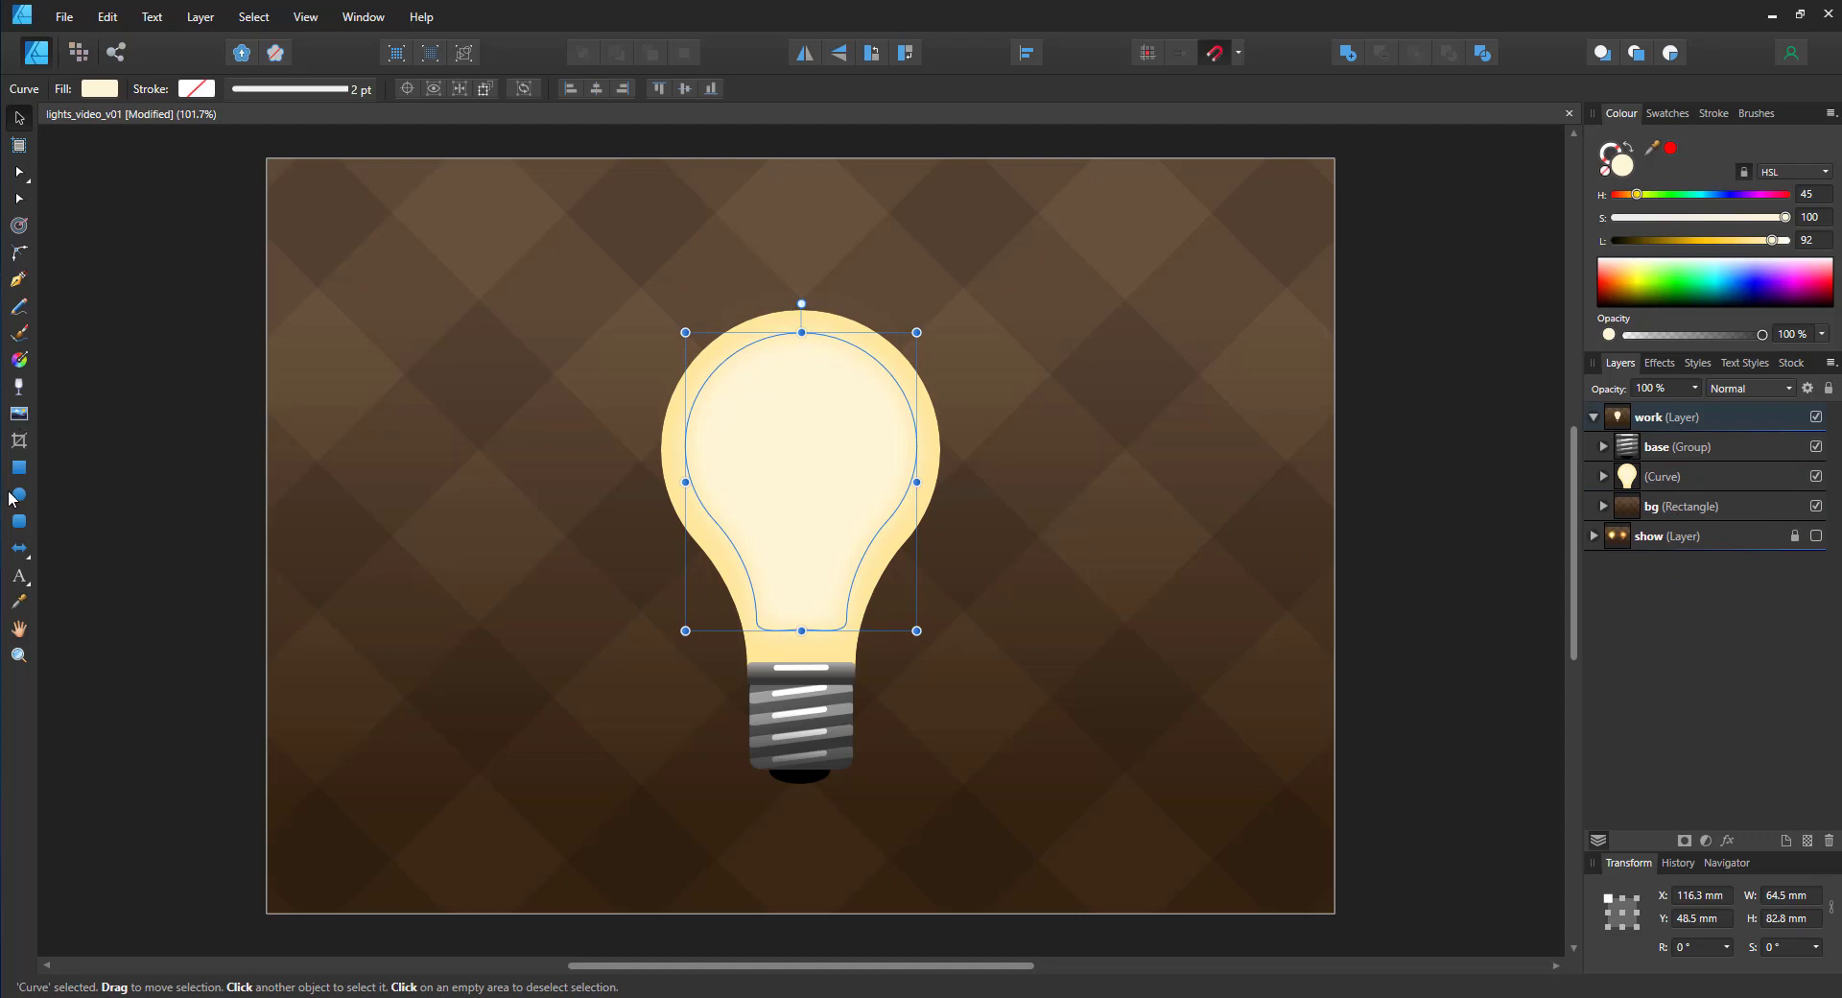
Step: Draw a circle in the bulb's upper part, set Lightness 100, and blur it about 35 px
drag(699, 374, 893, 547)
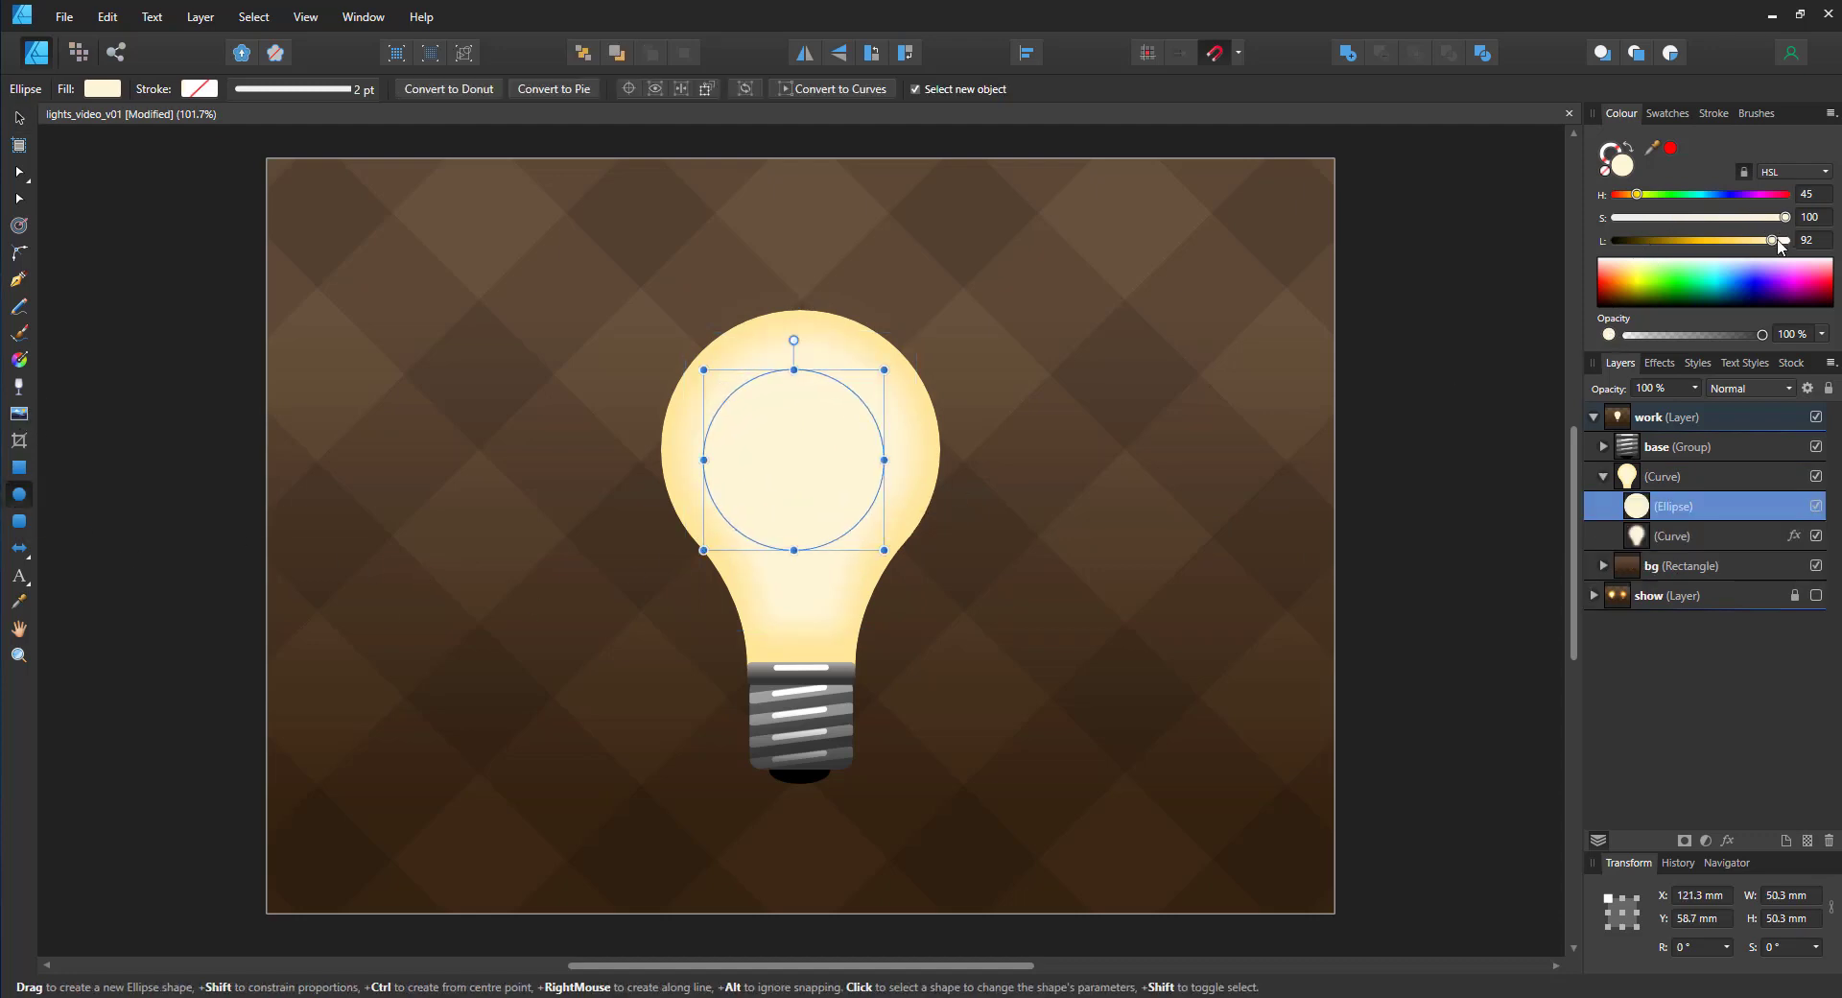
drag(1770, 241, 1786, 241)
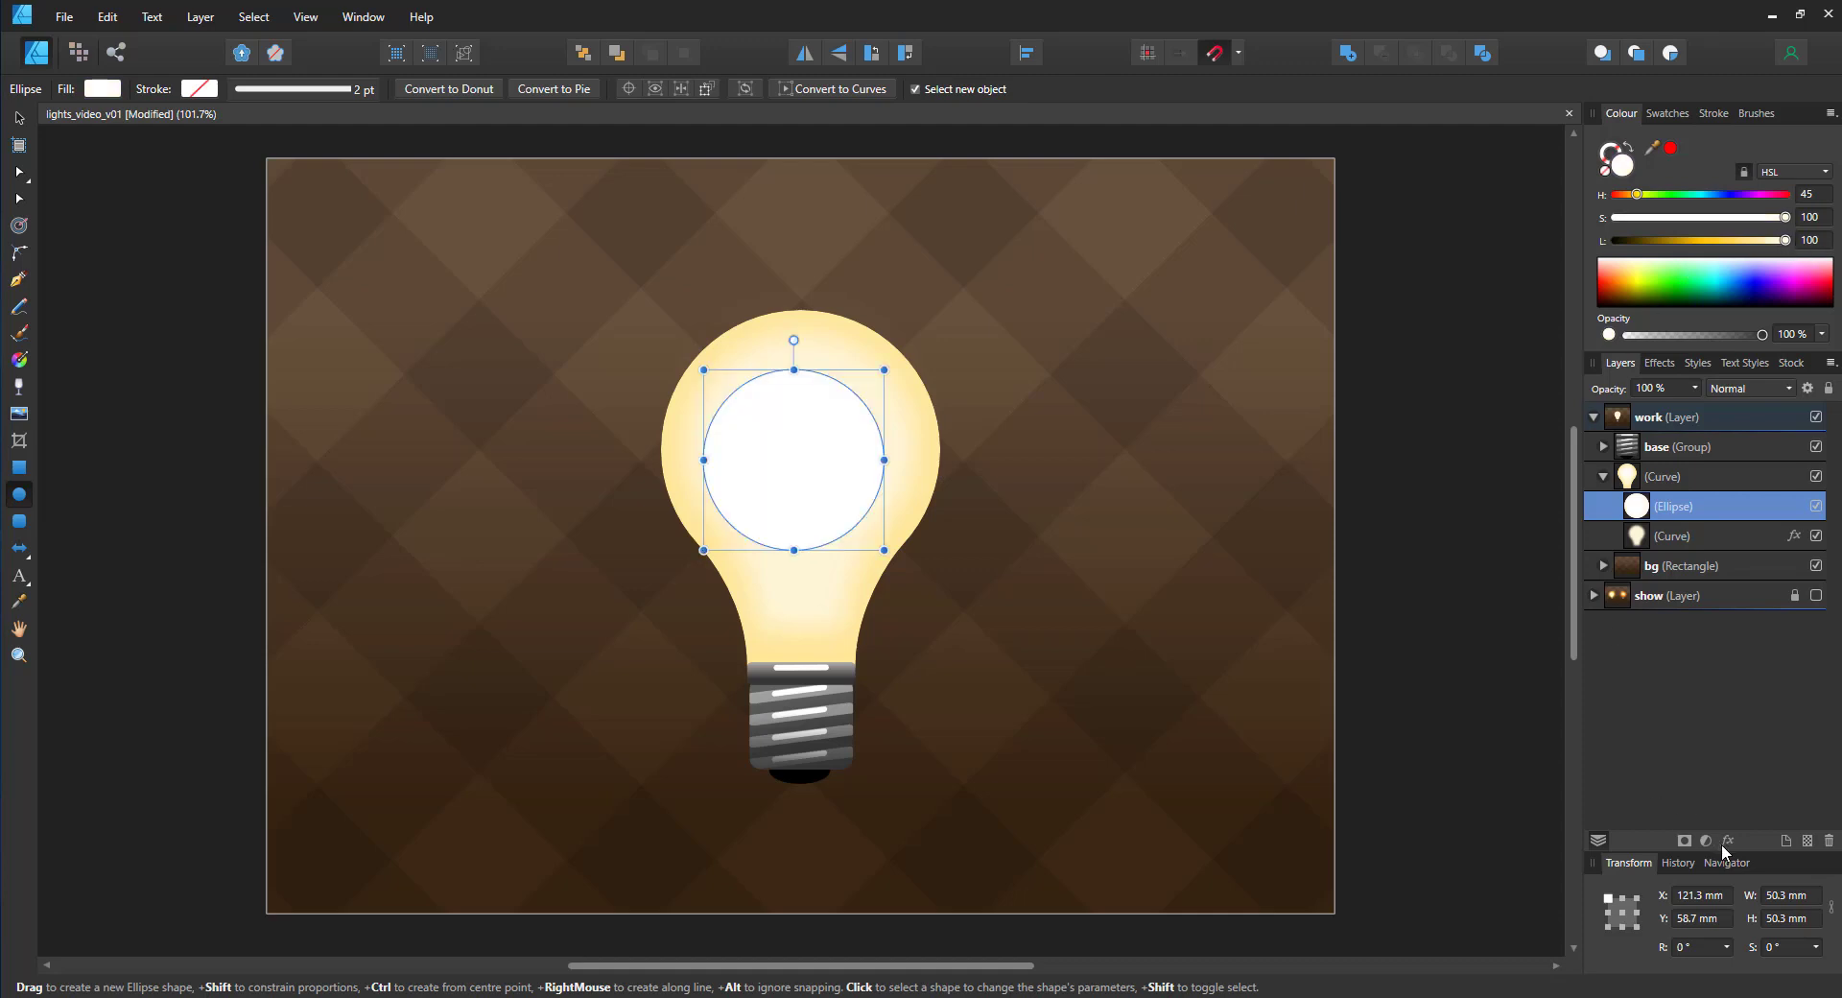
click(1728, 845)
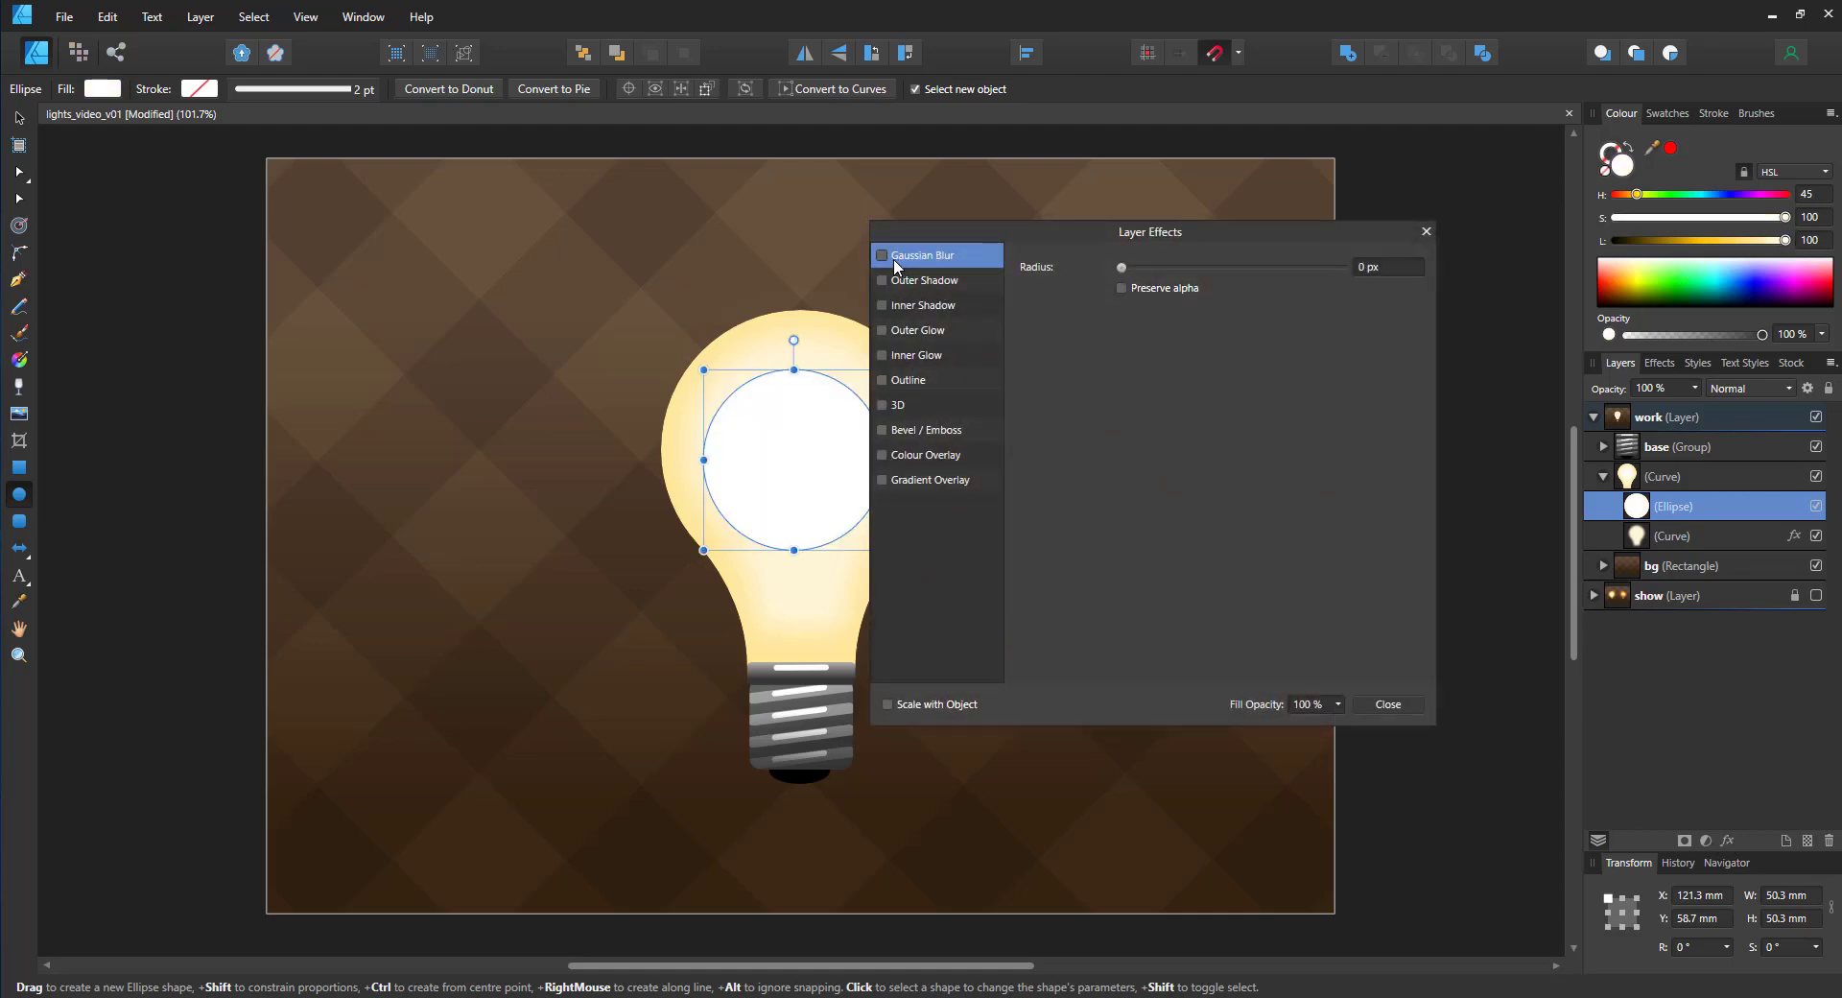
drag(1121, 267, 1269, 267)
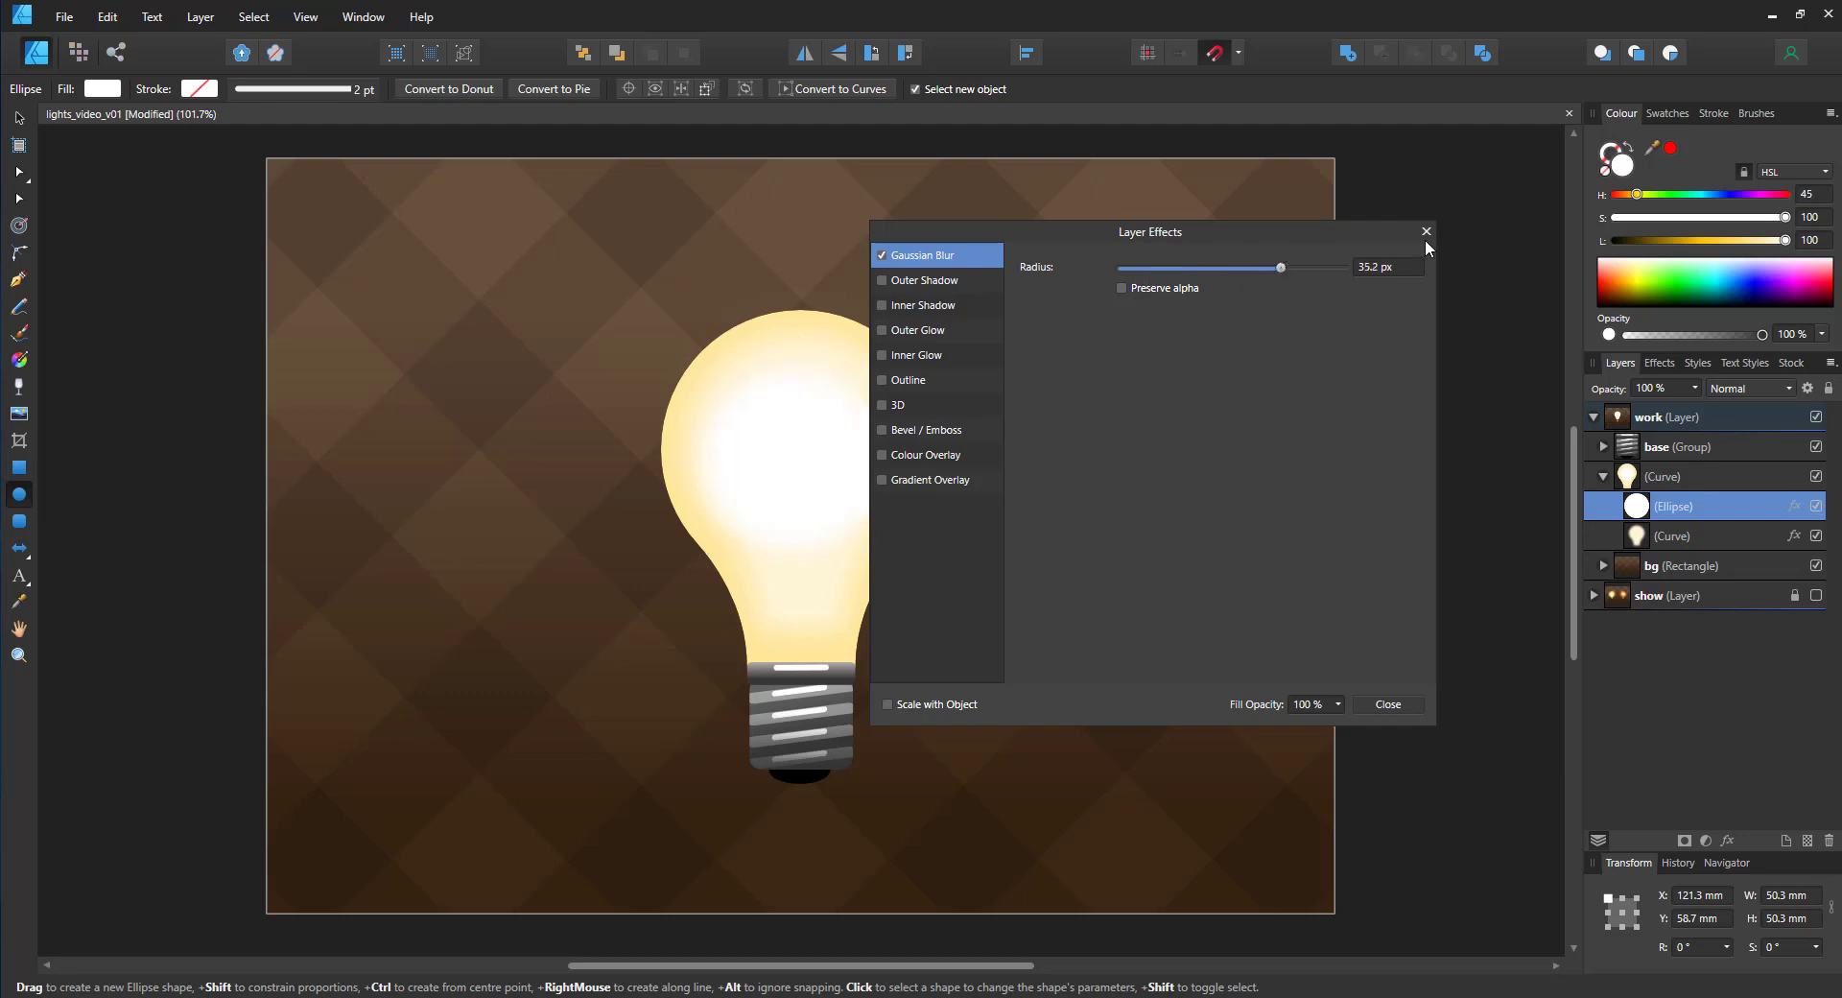
click(1424, 231)
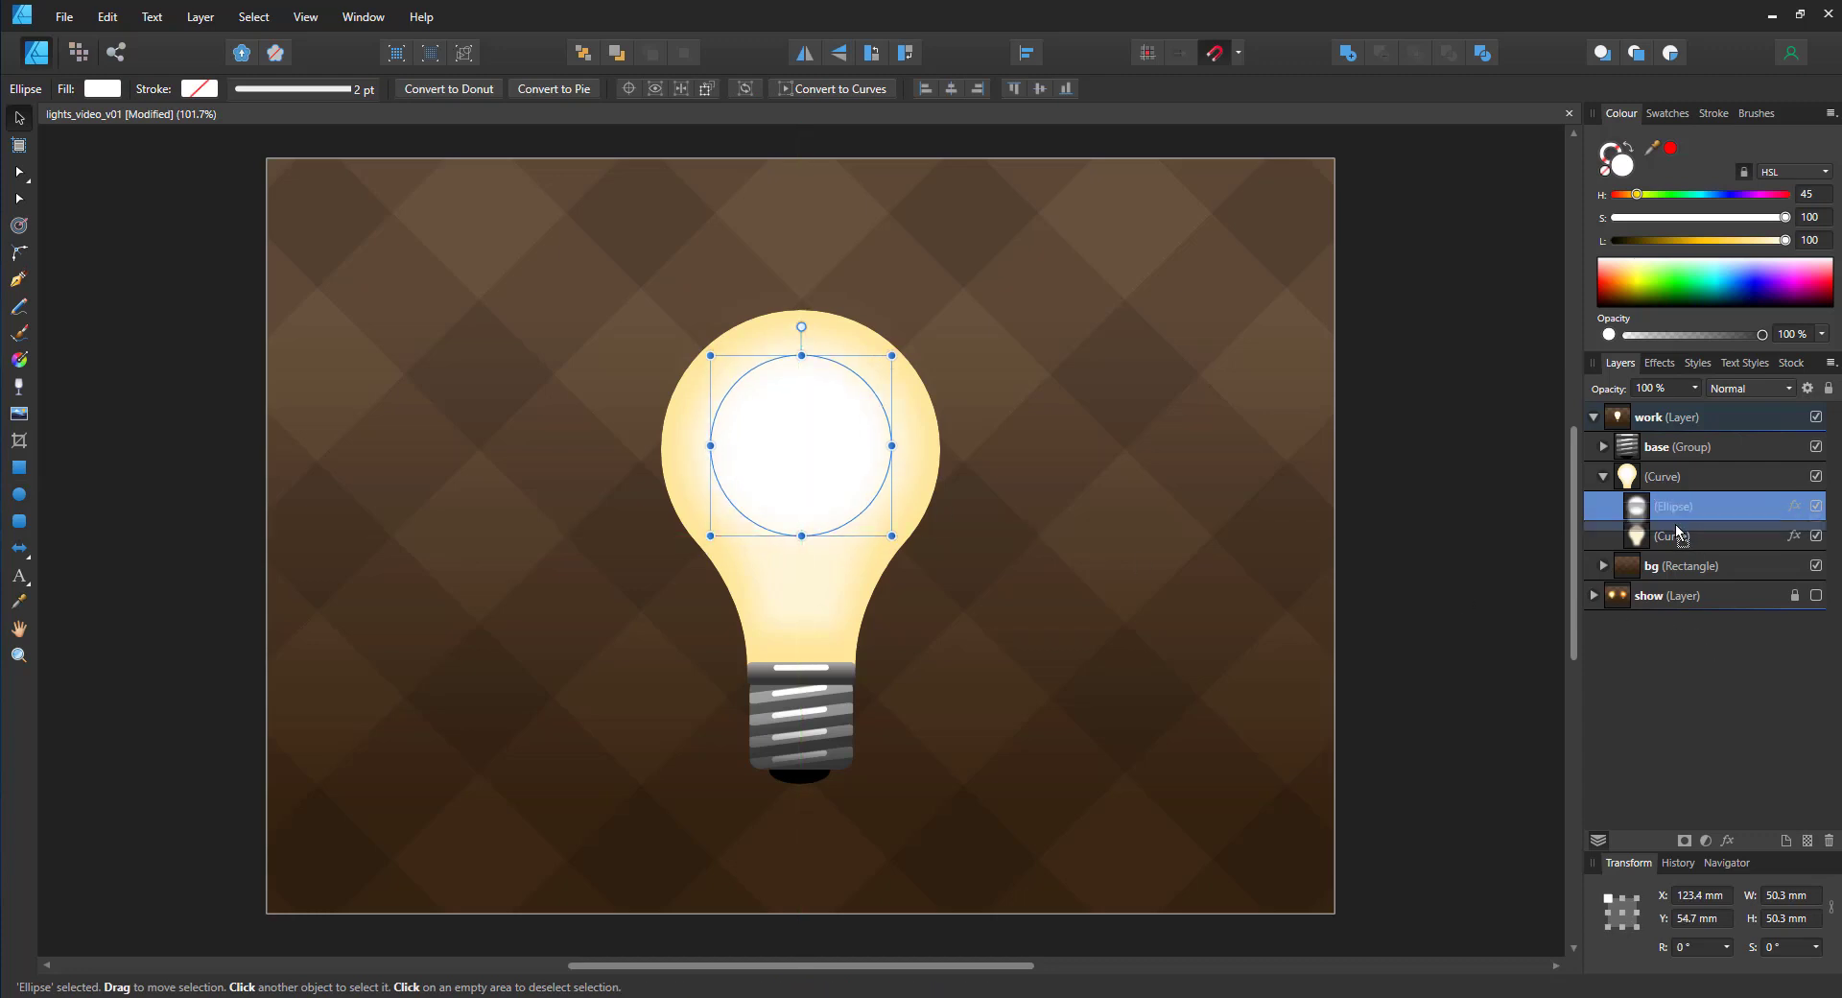
Step: Set the outer bulb curve to Overlay blend mode
click(1664, 476)
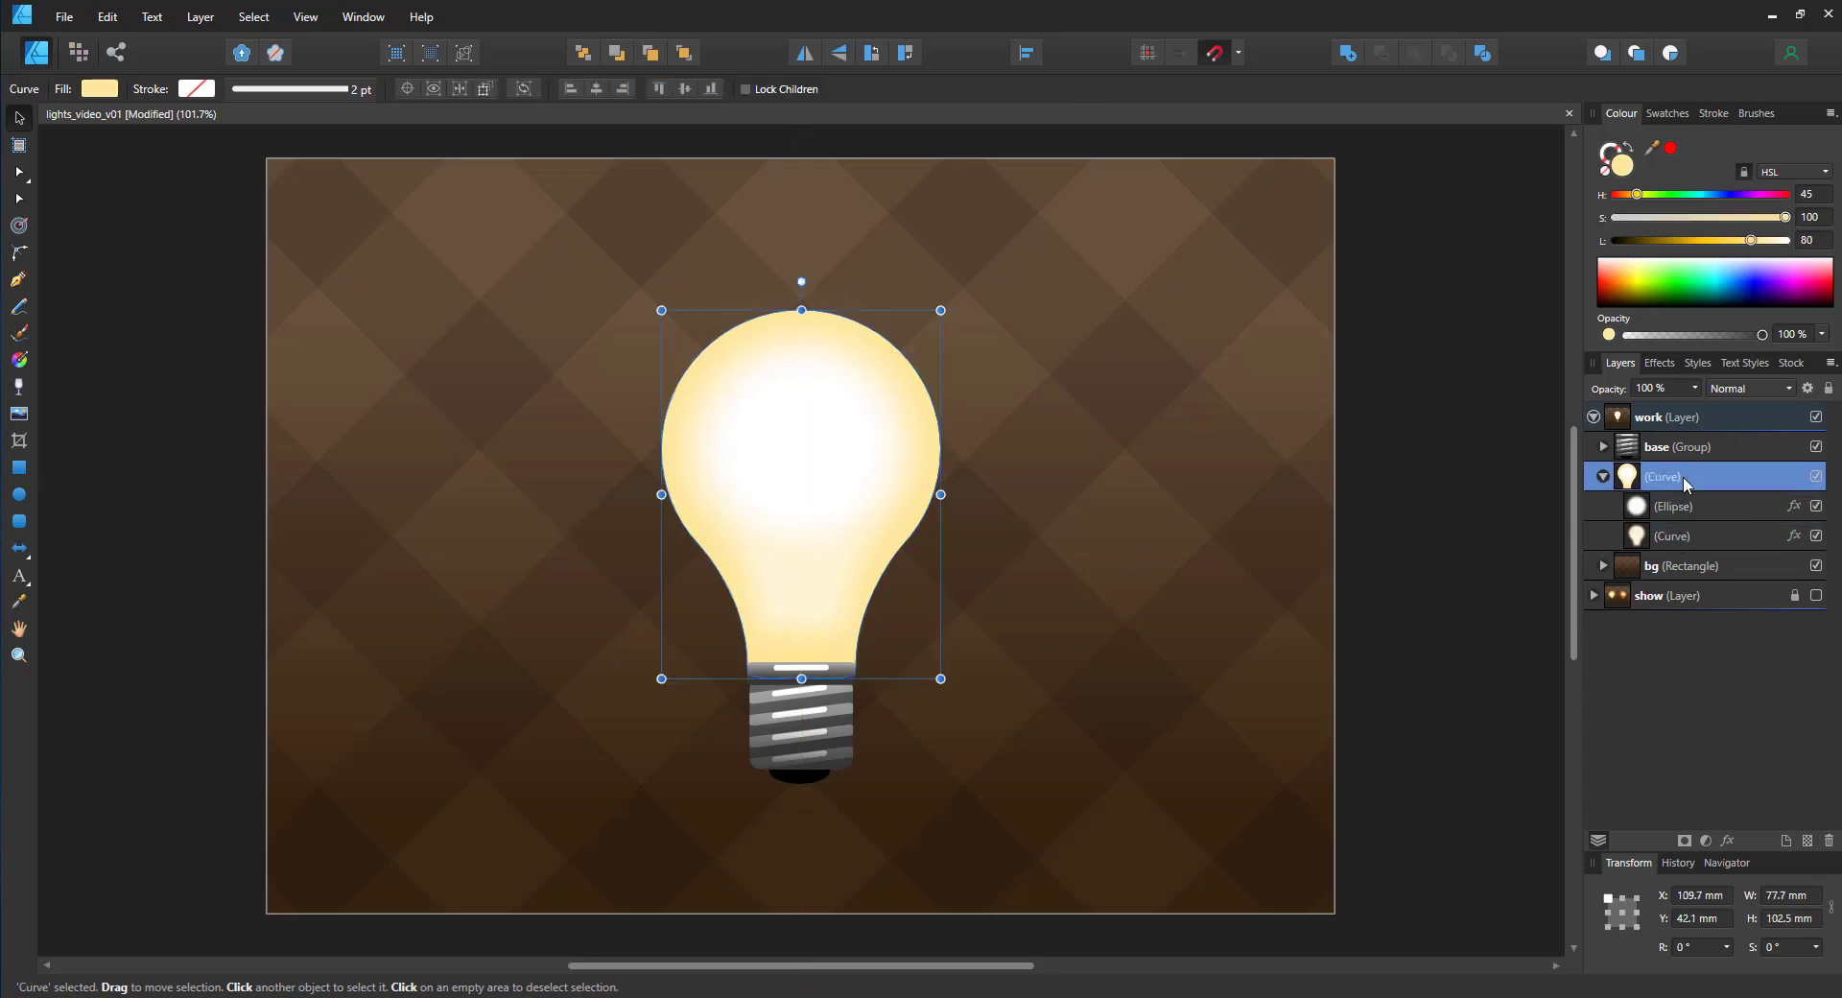
click(1750, 387)
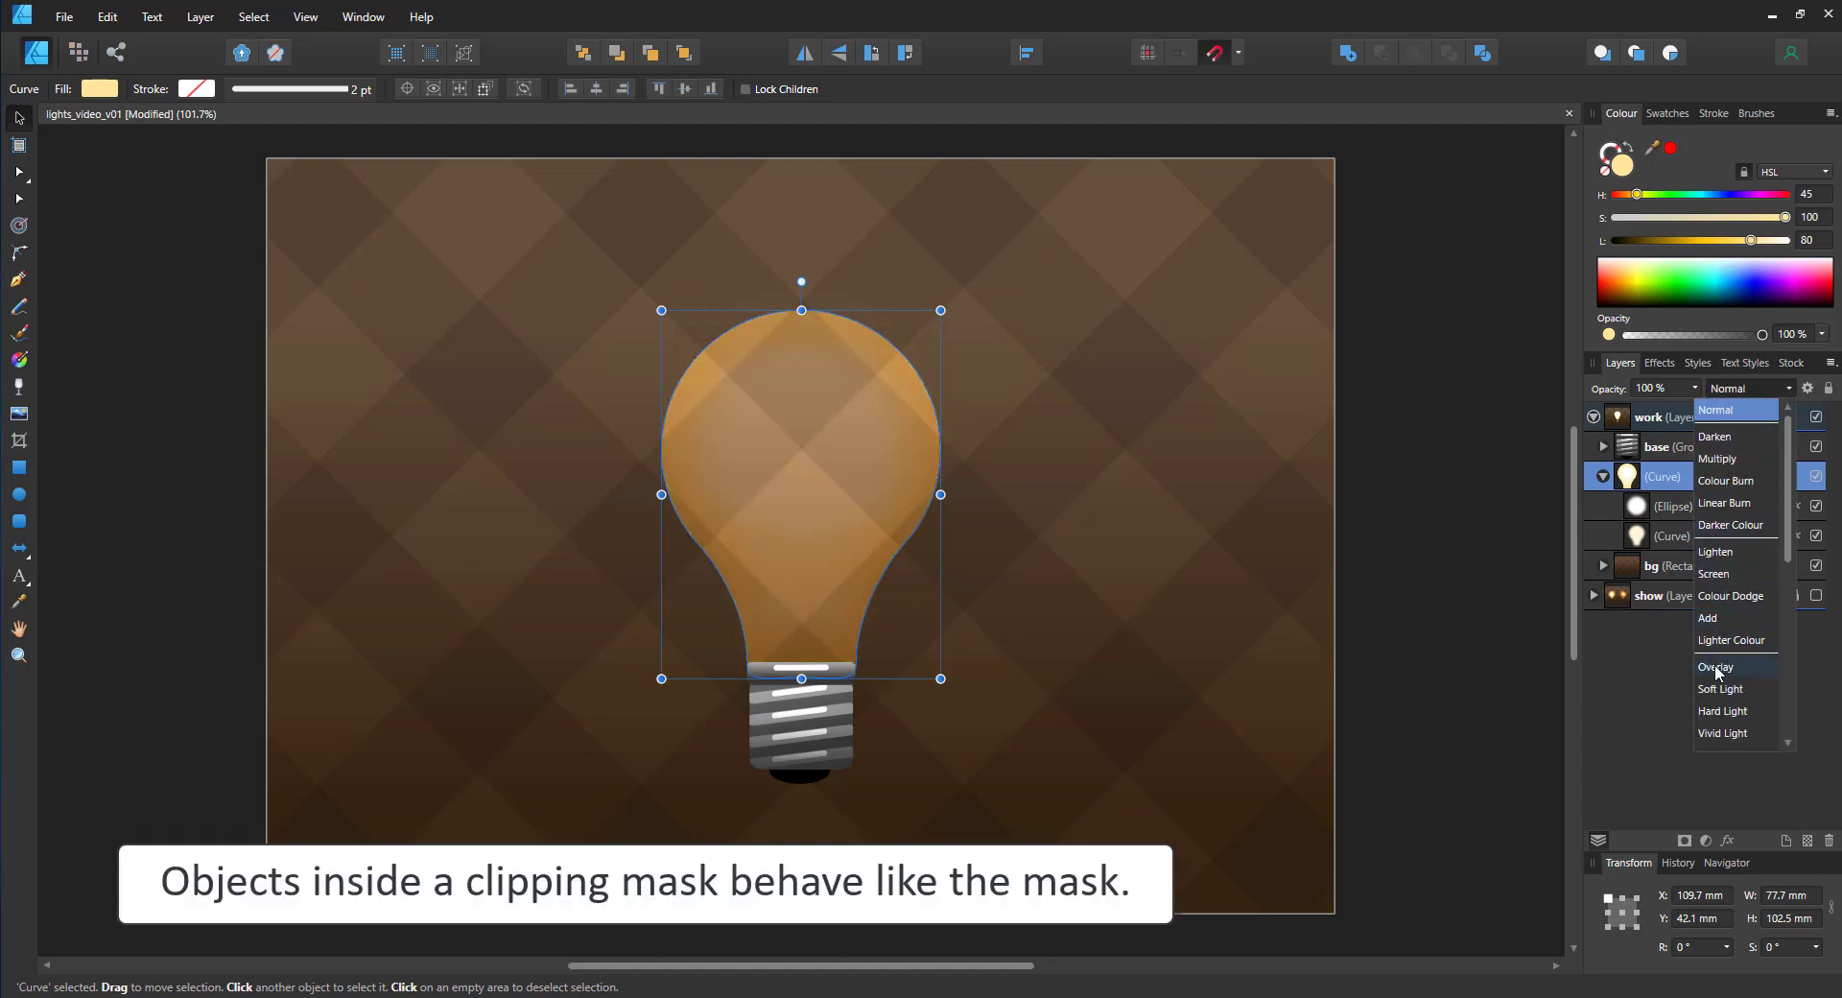
click(1717, 667)
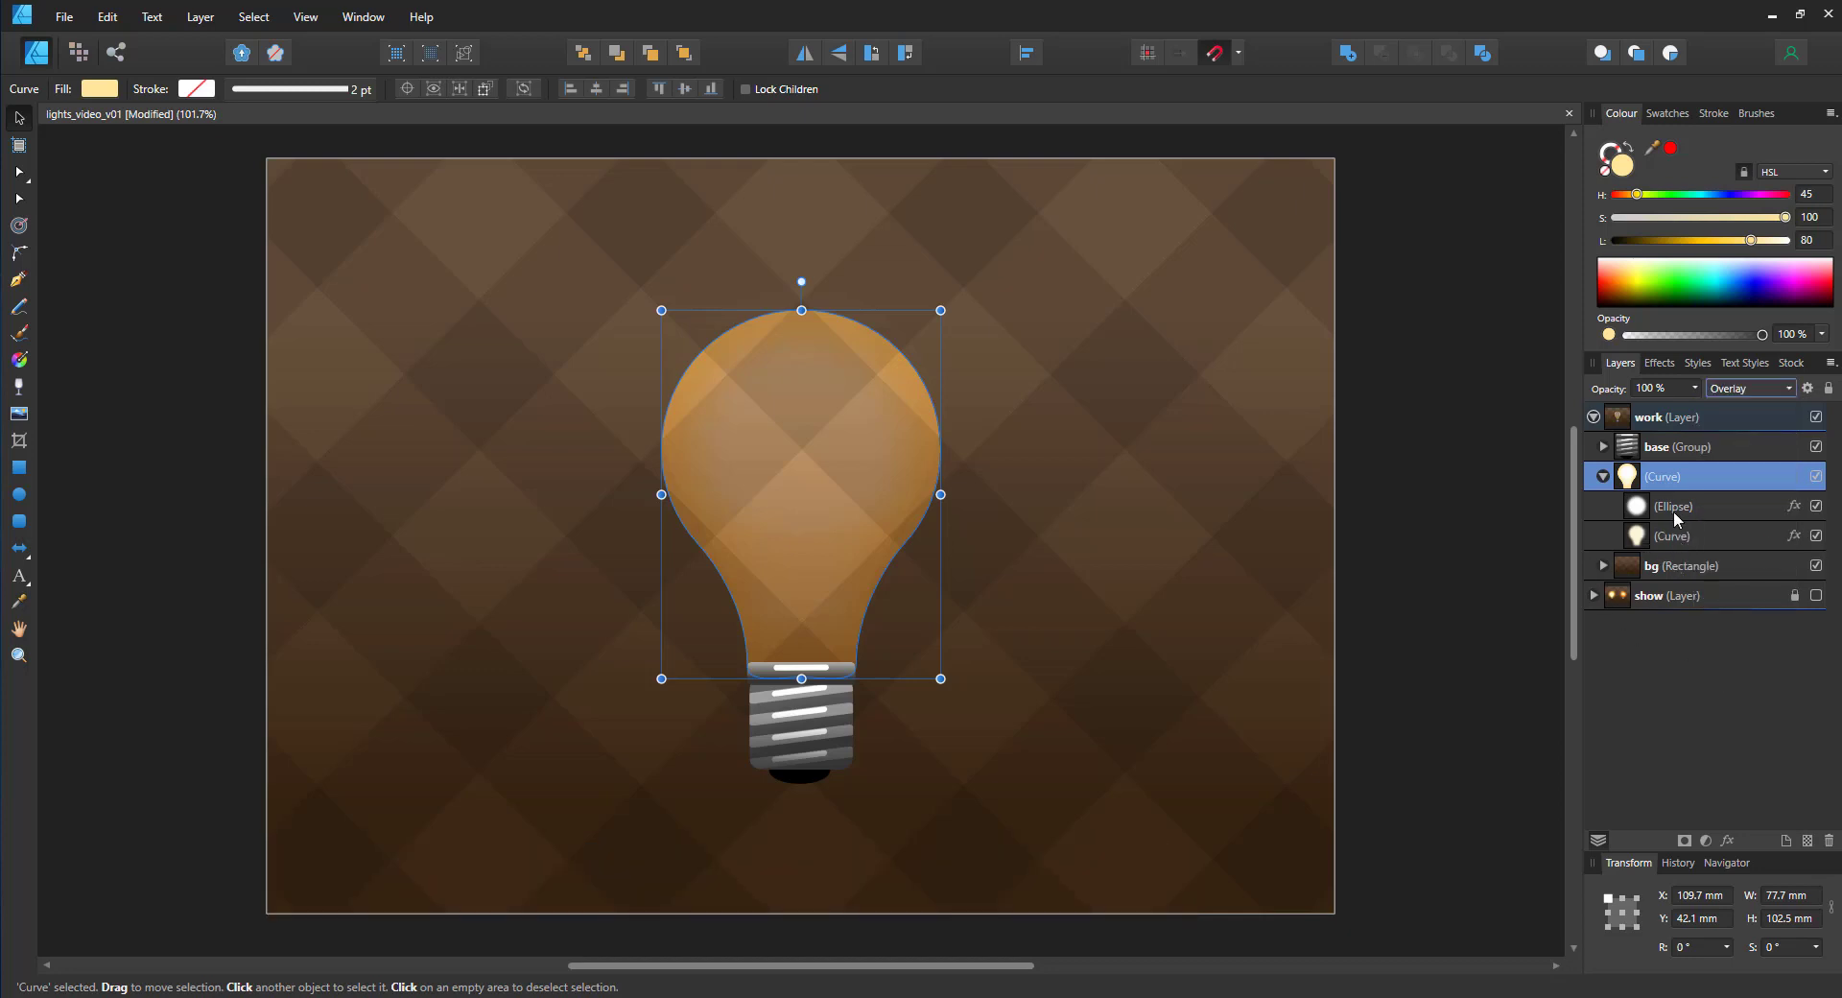
Step: Set the inner bulb copy to Overlay, raise its Lightness, and deselect
click(1673, 505)
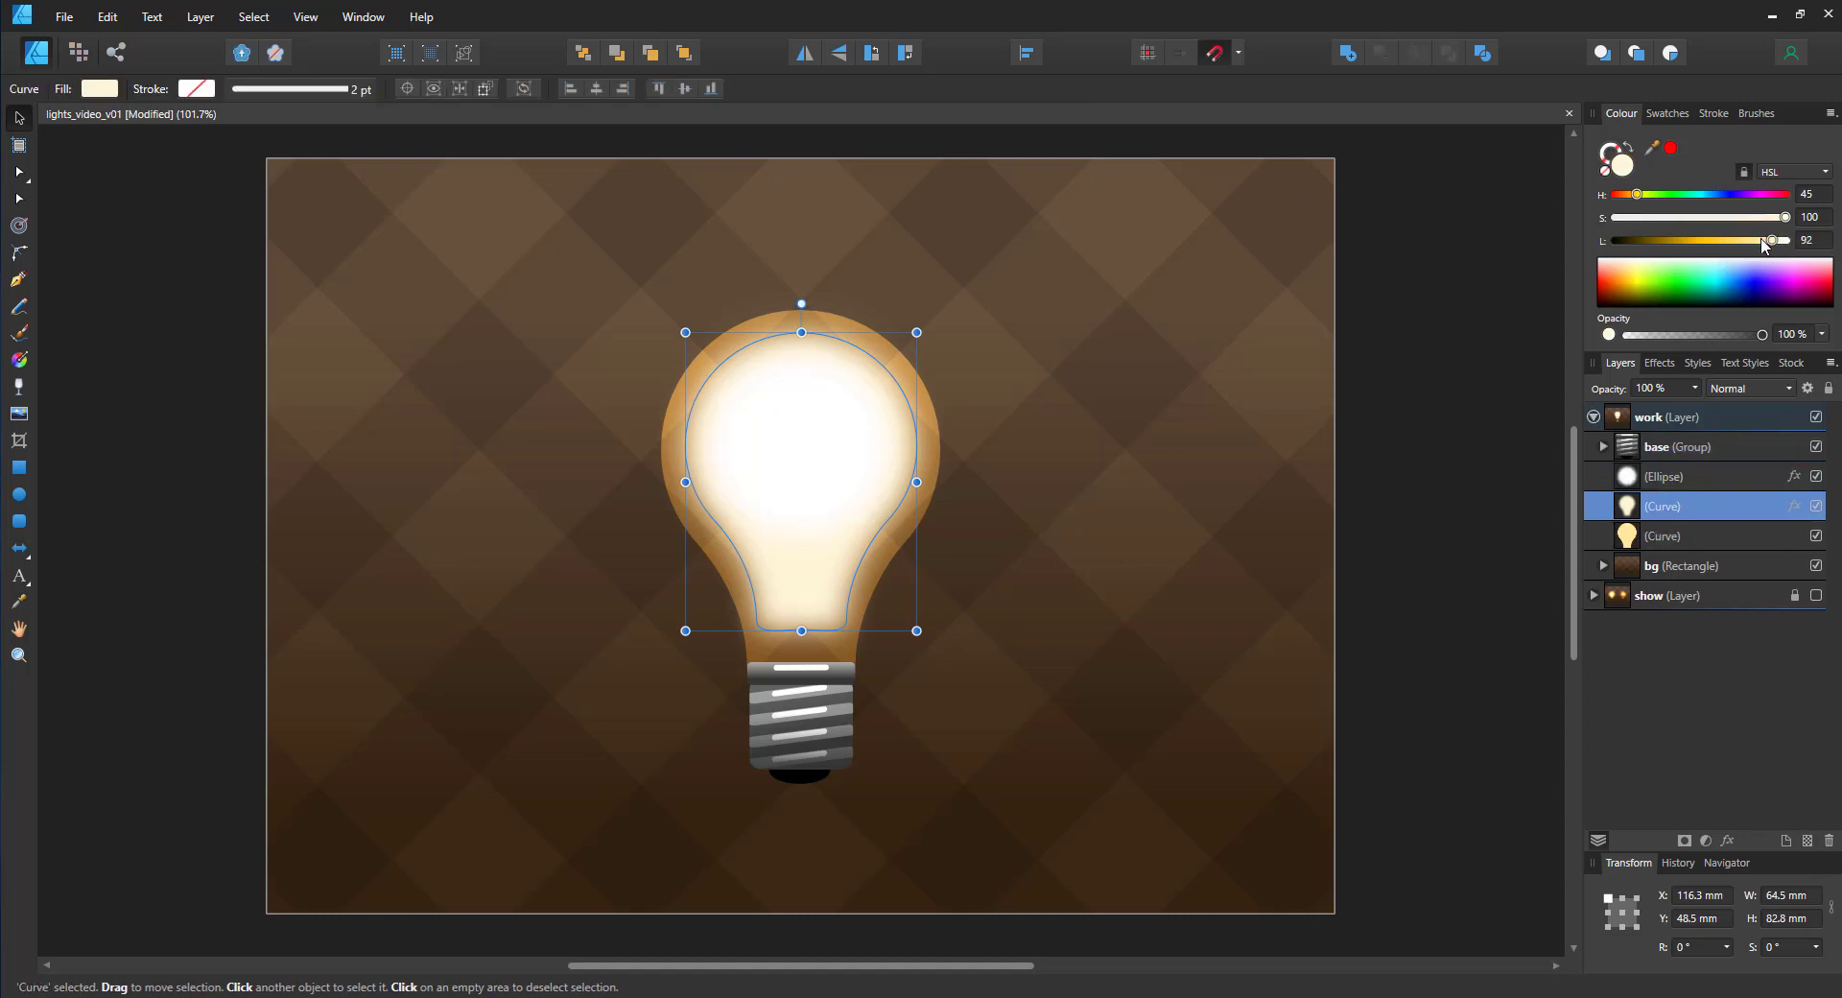
click(1750, 388)
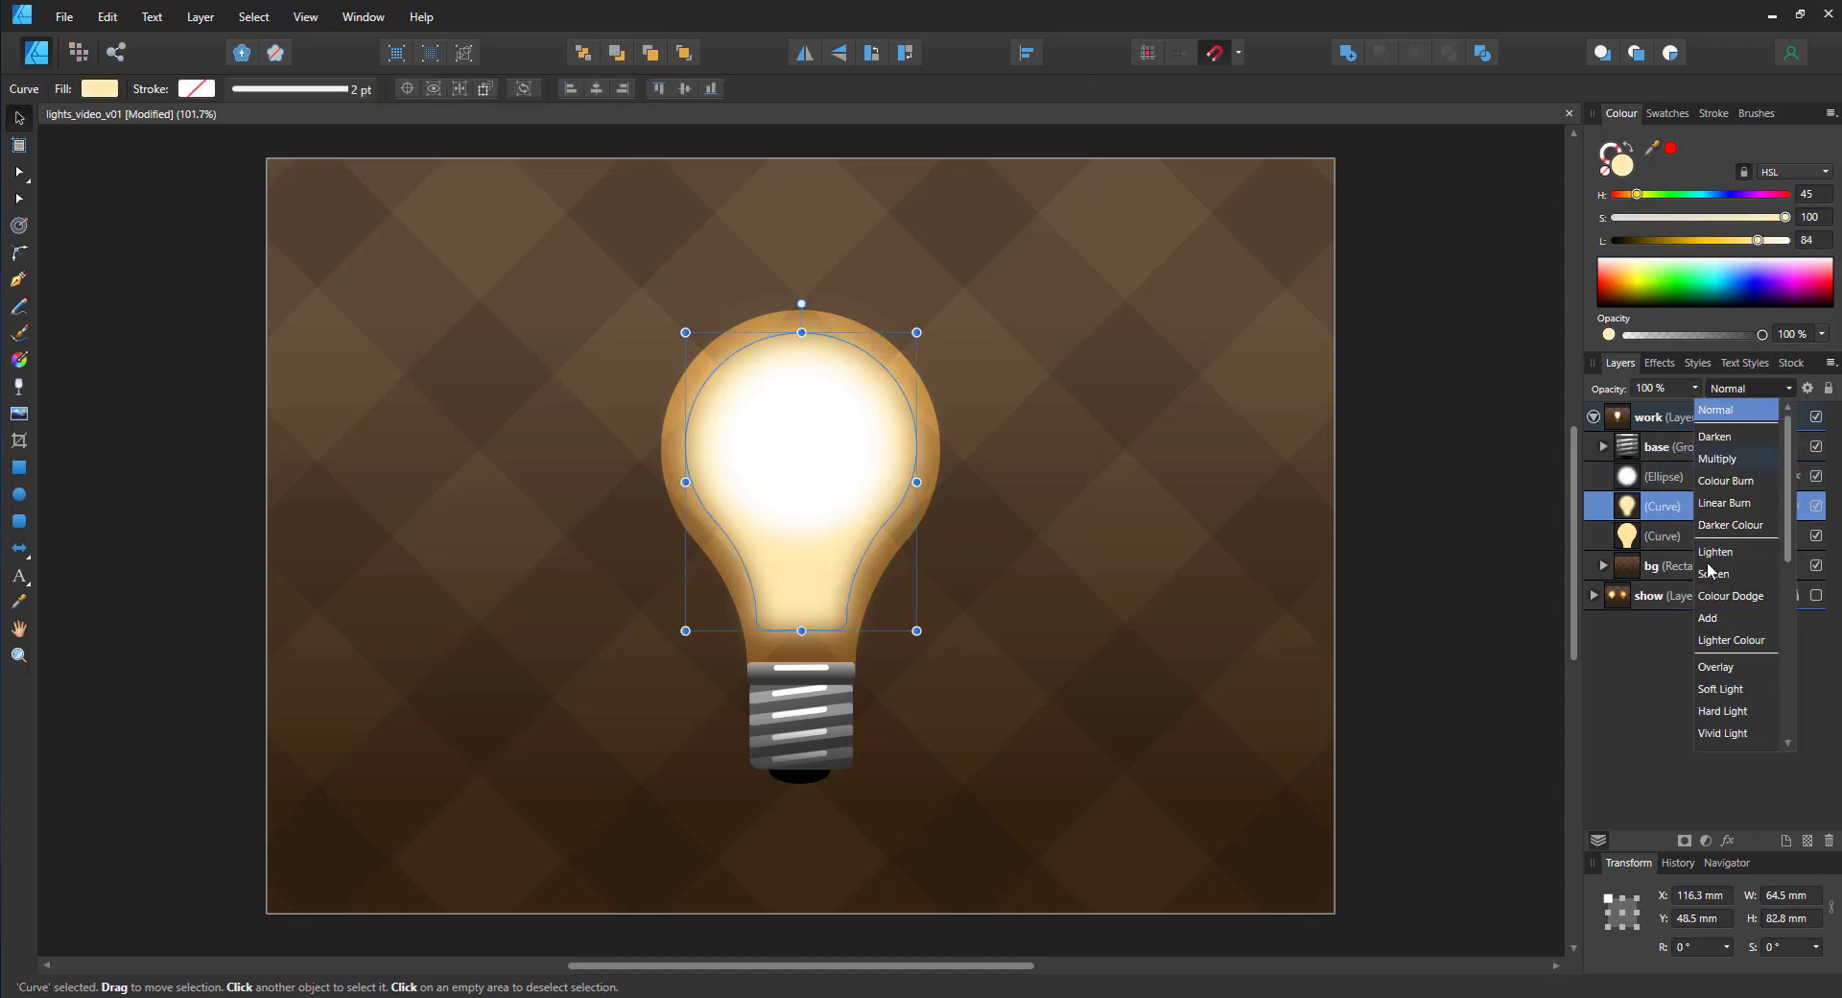
click(1716, 666)
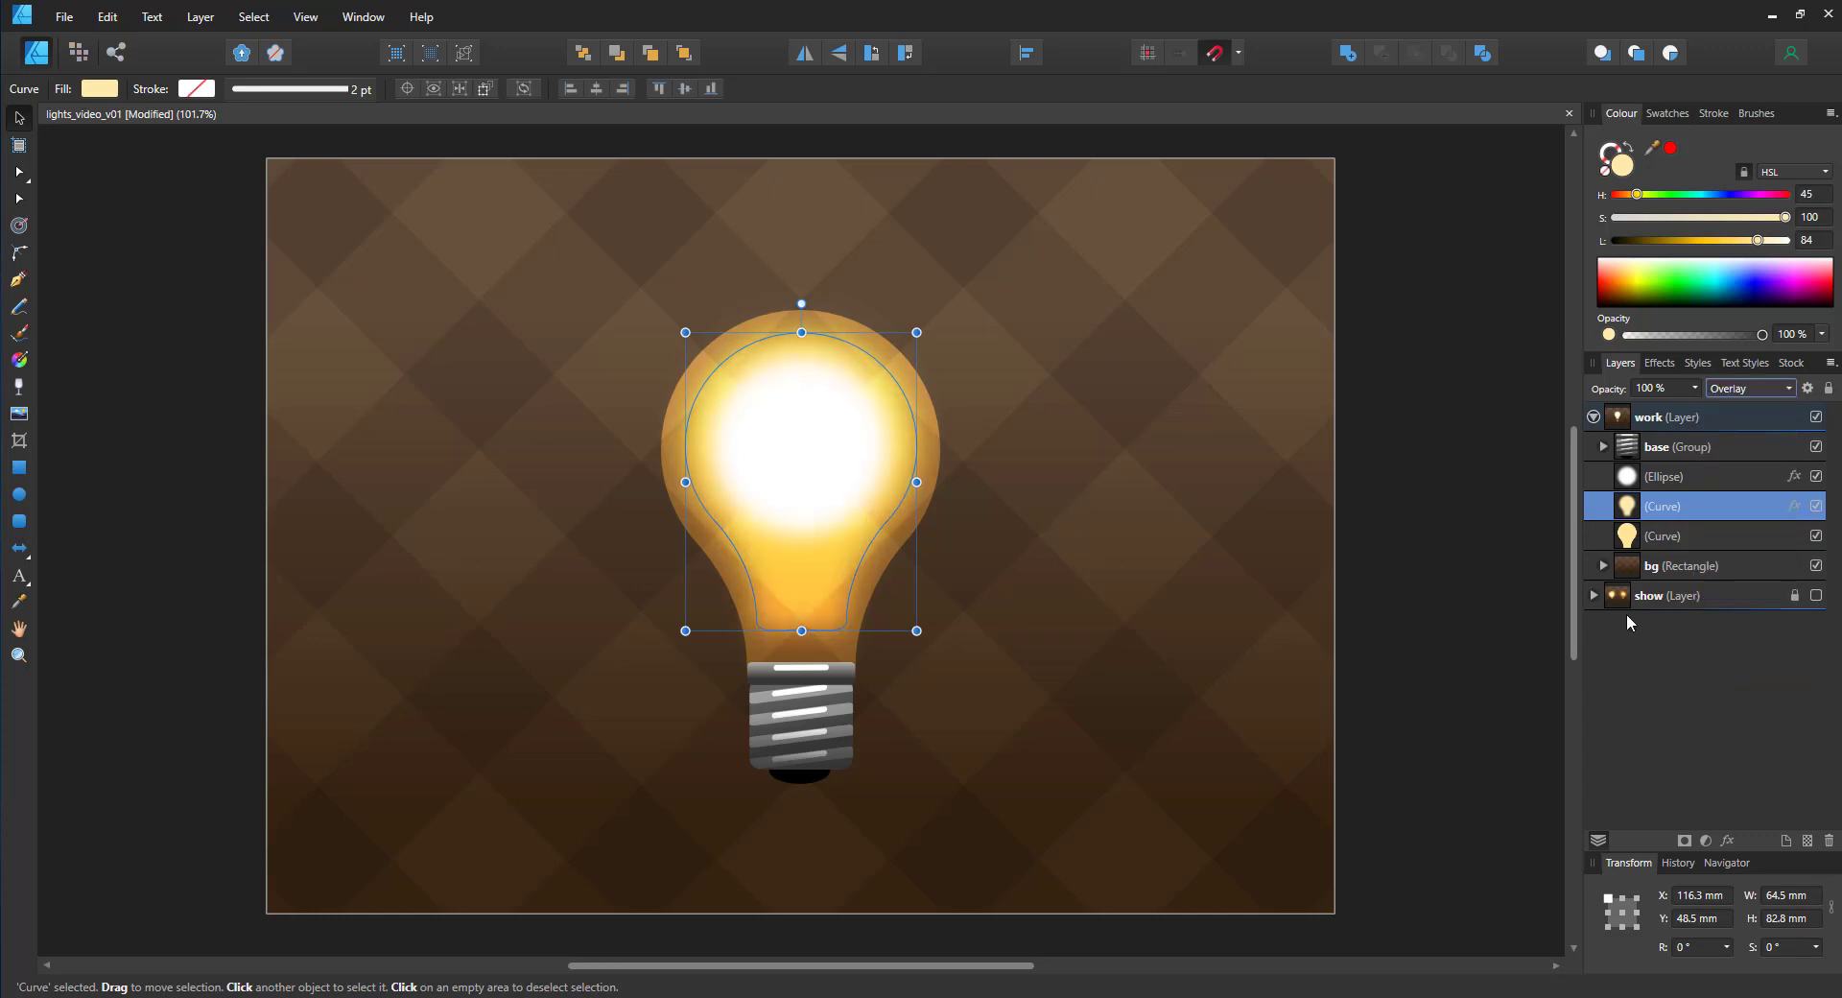
click(1664, 476)
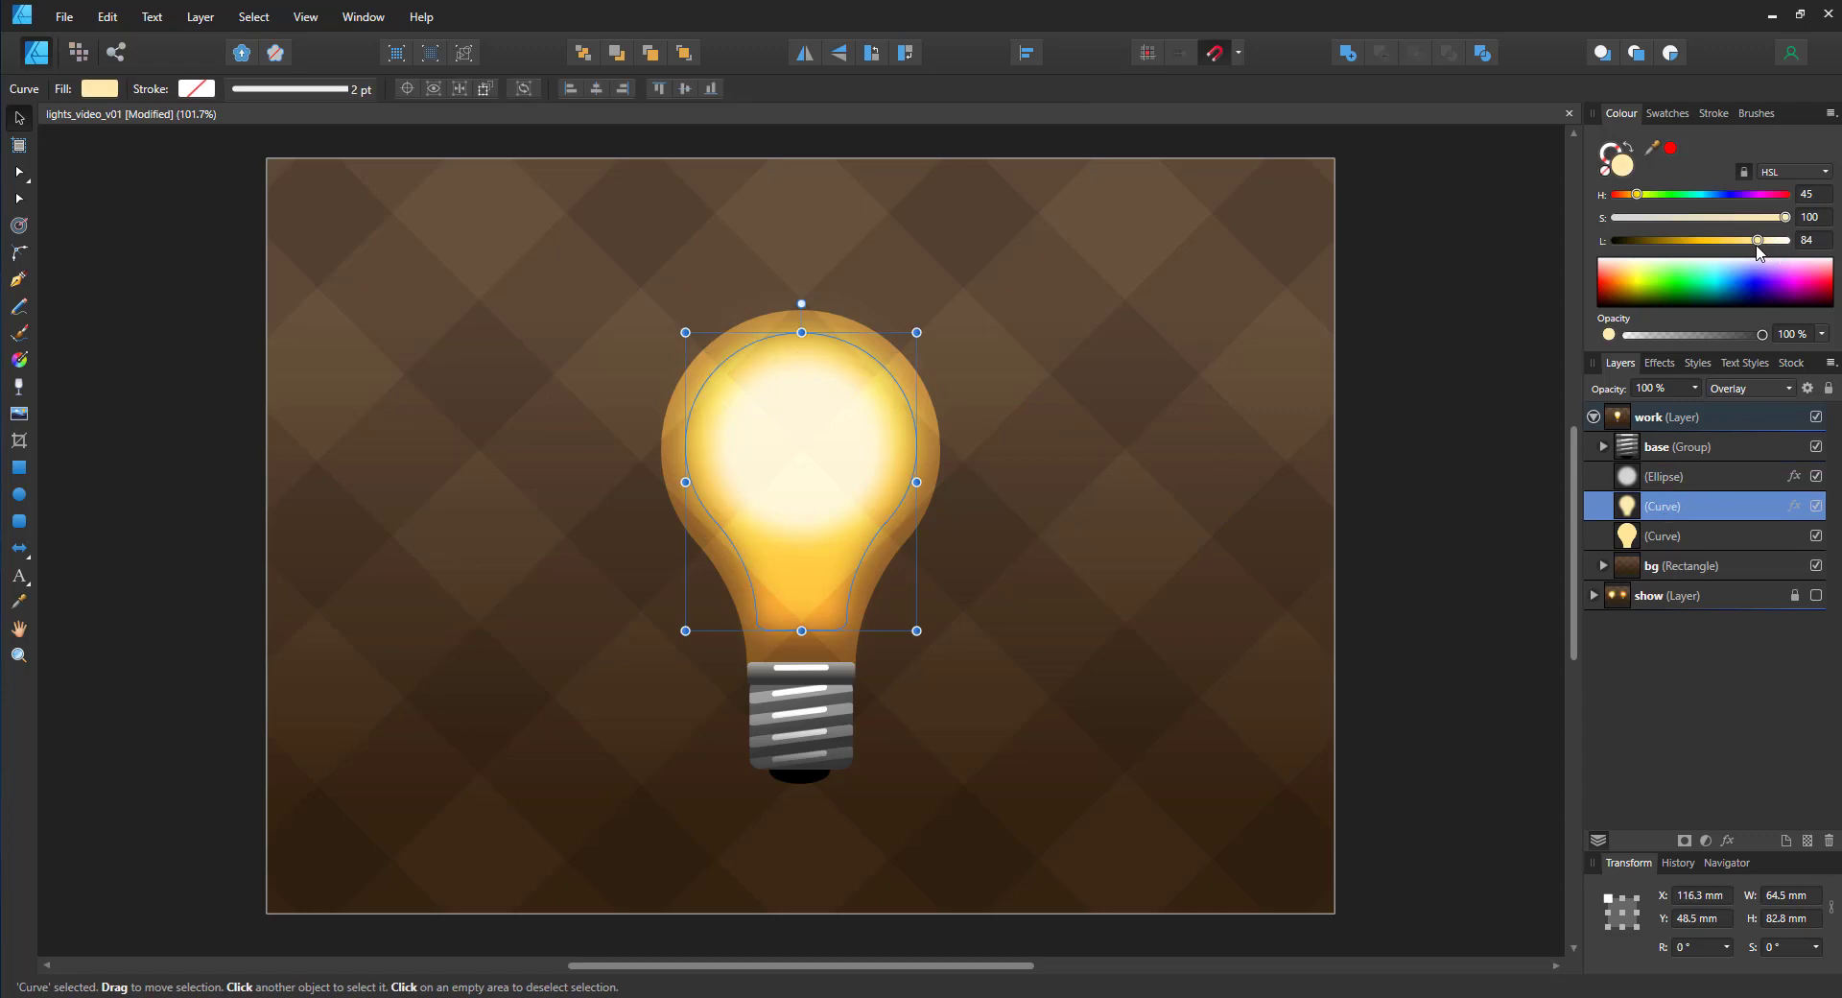
drag(1758, 240, 1775, 240)
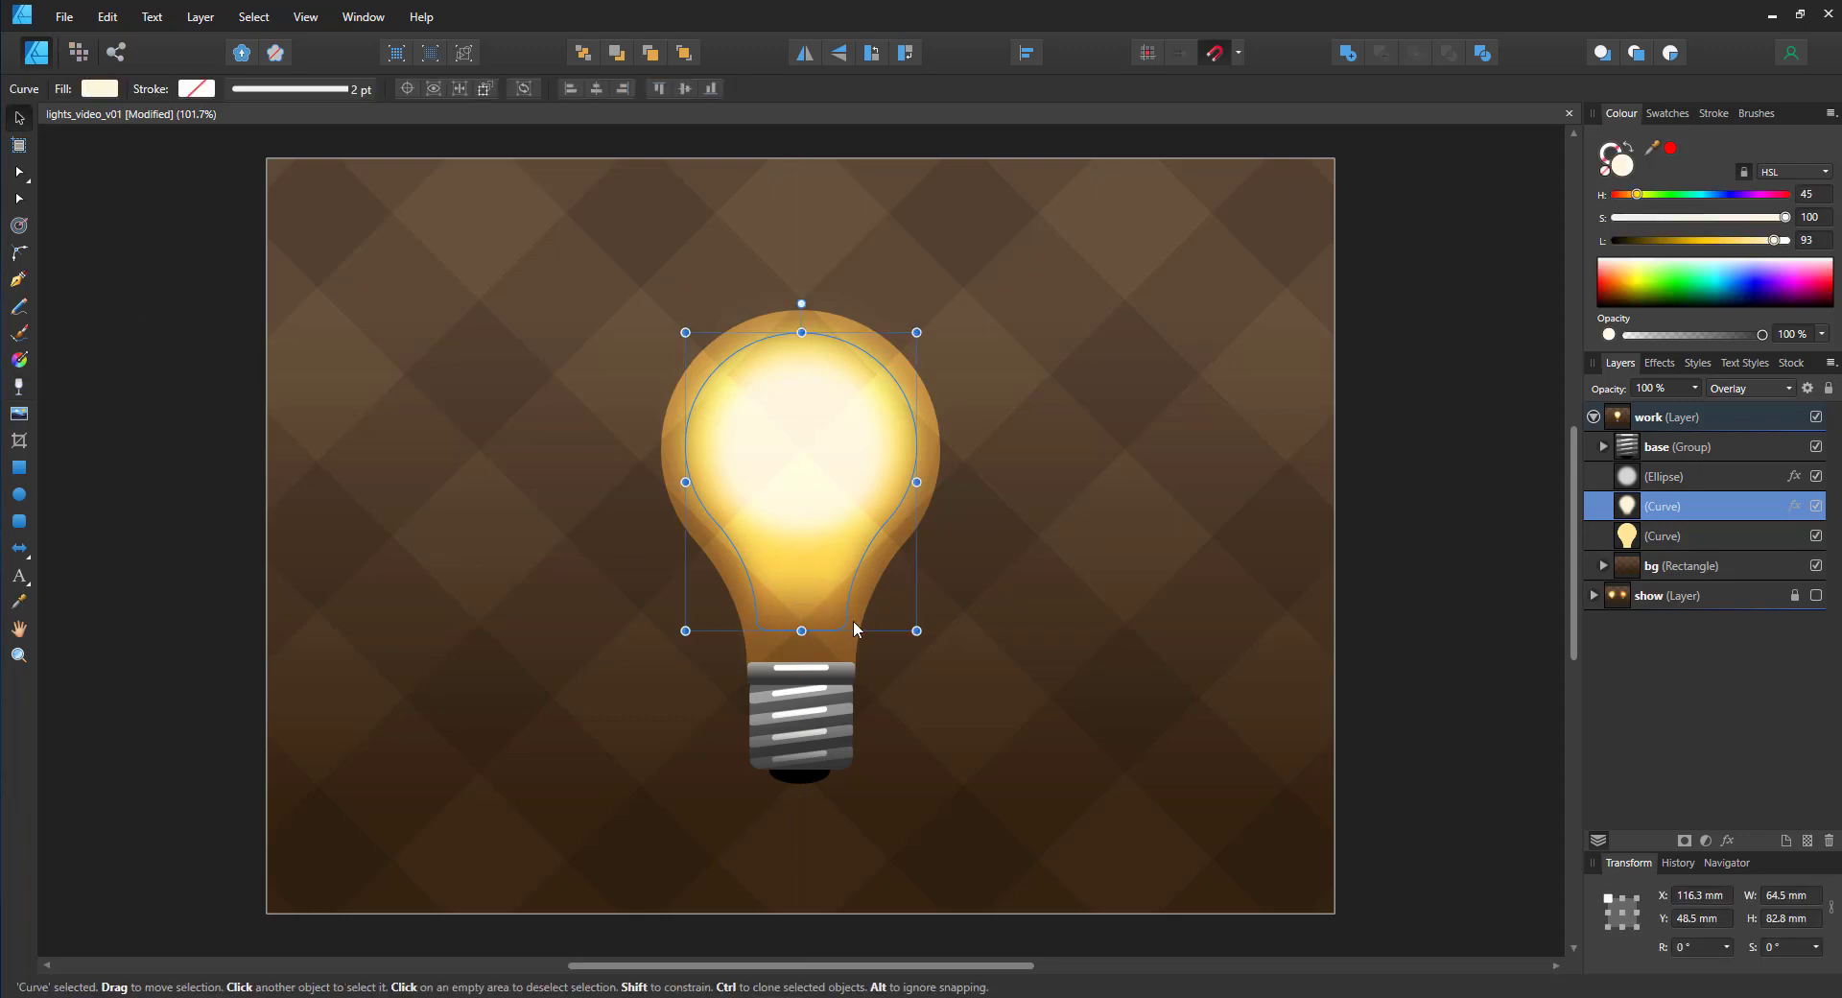
click(1028, 570)
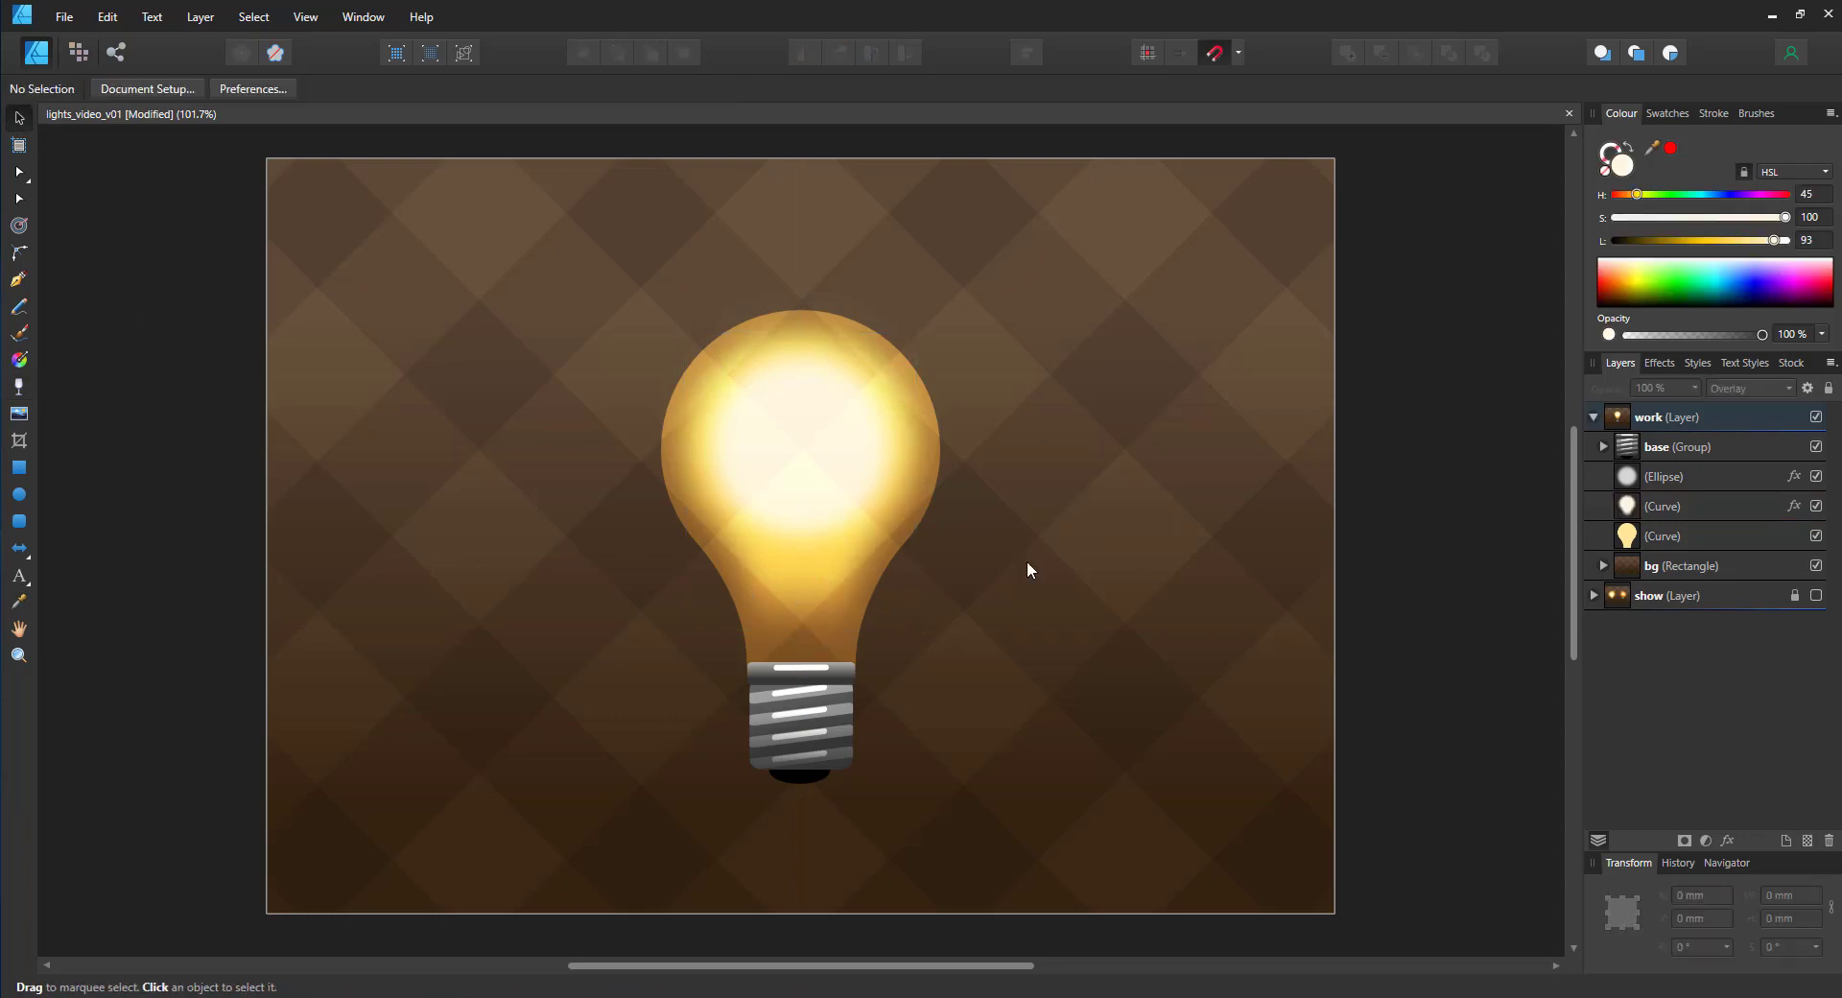
Step: Duplicate the blurred circle, enlarge it around the bulb and blur it to maximum softness
click(1664, 476)
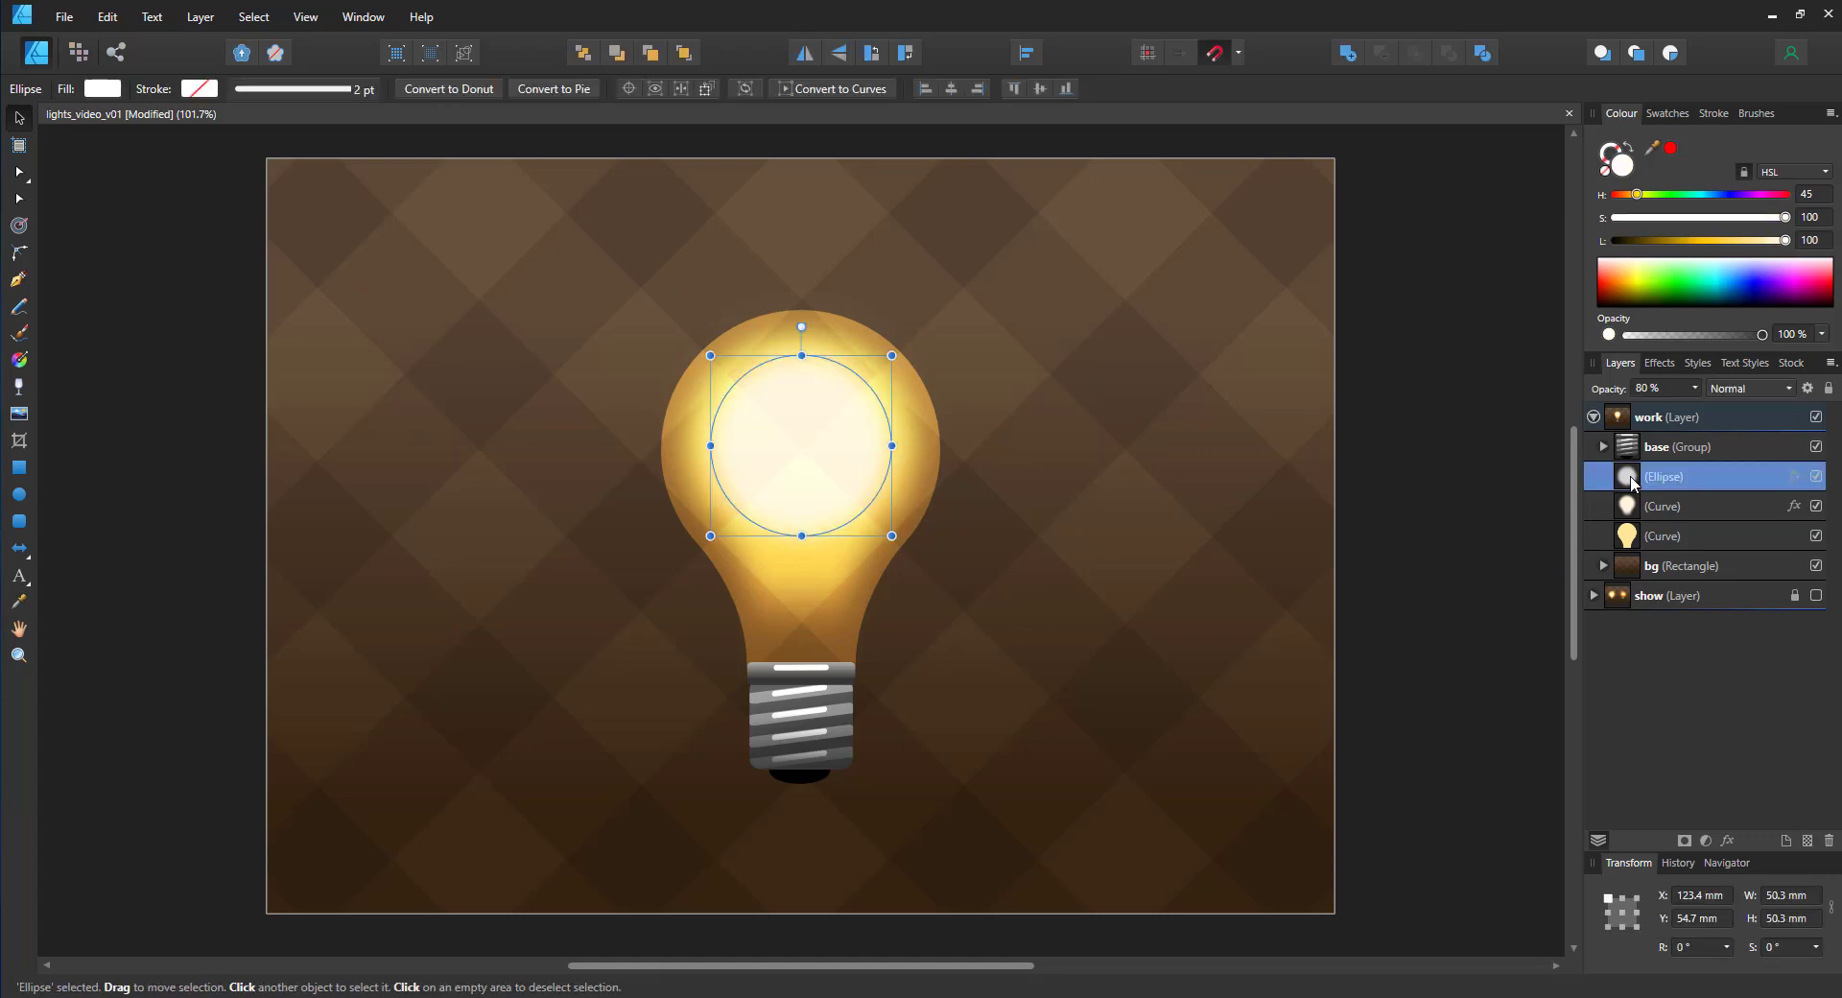
key(ctrl+j)
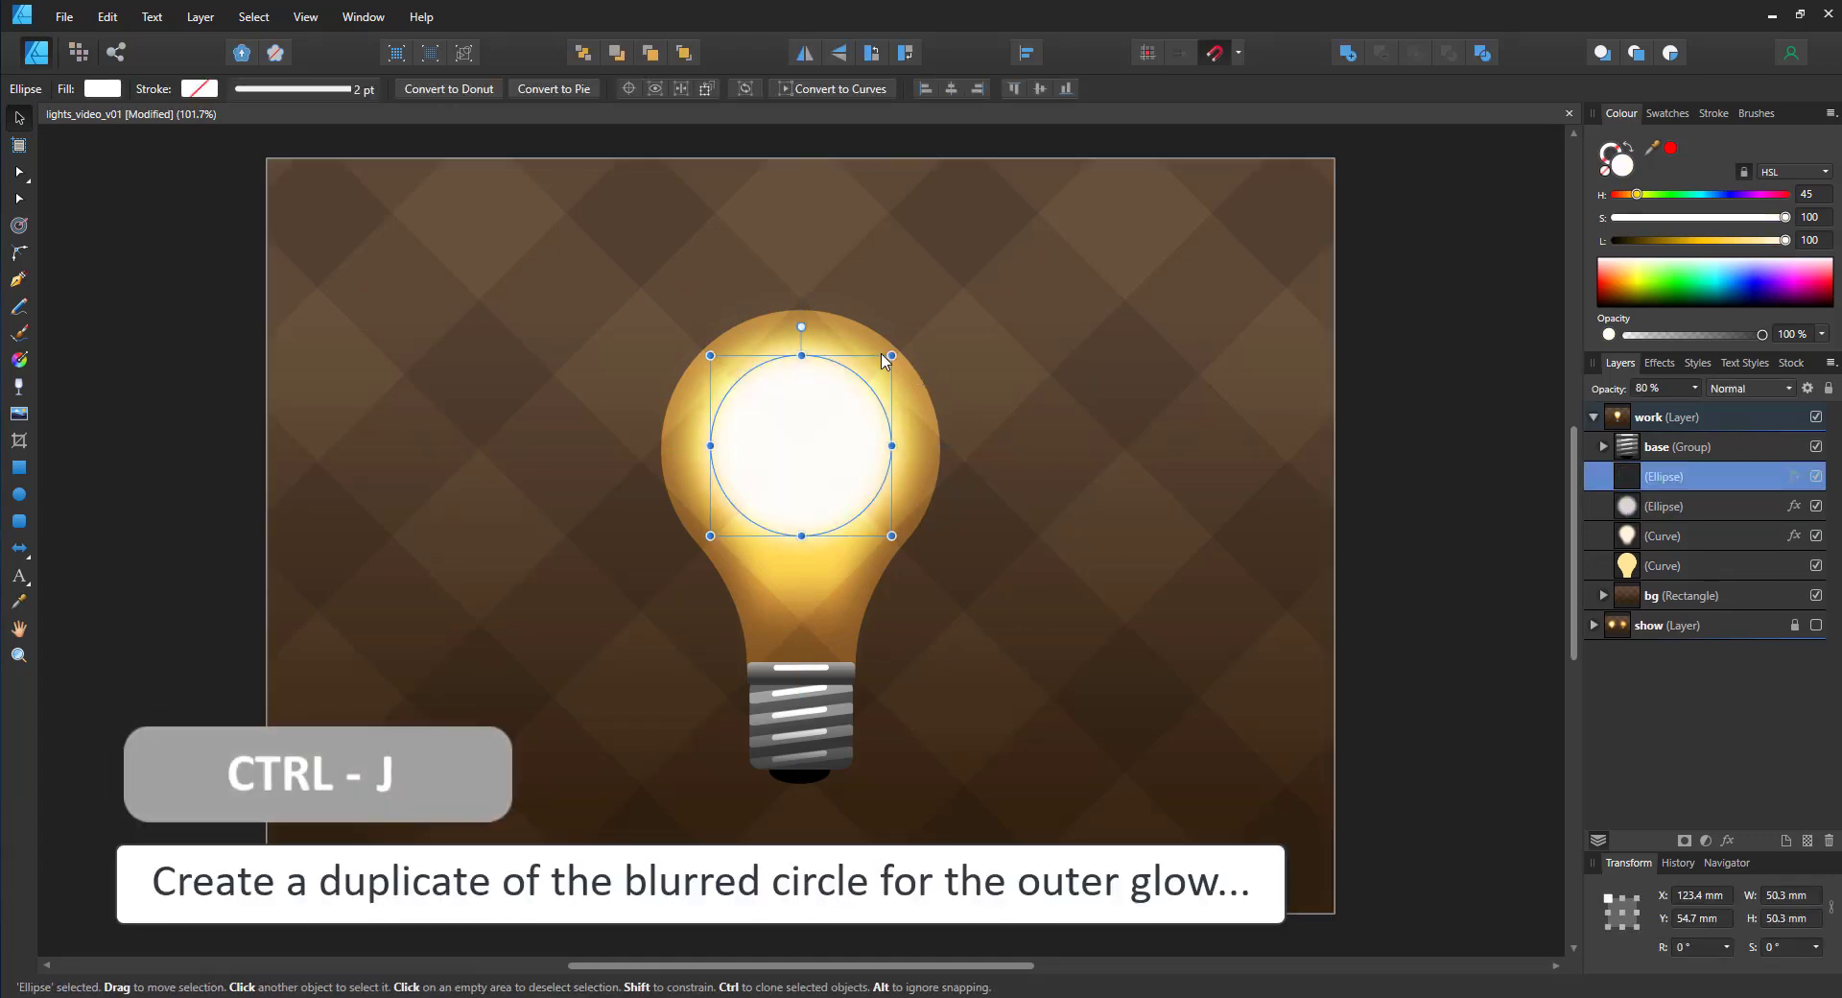
drag(889, 355, 1008, 237)
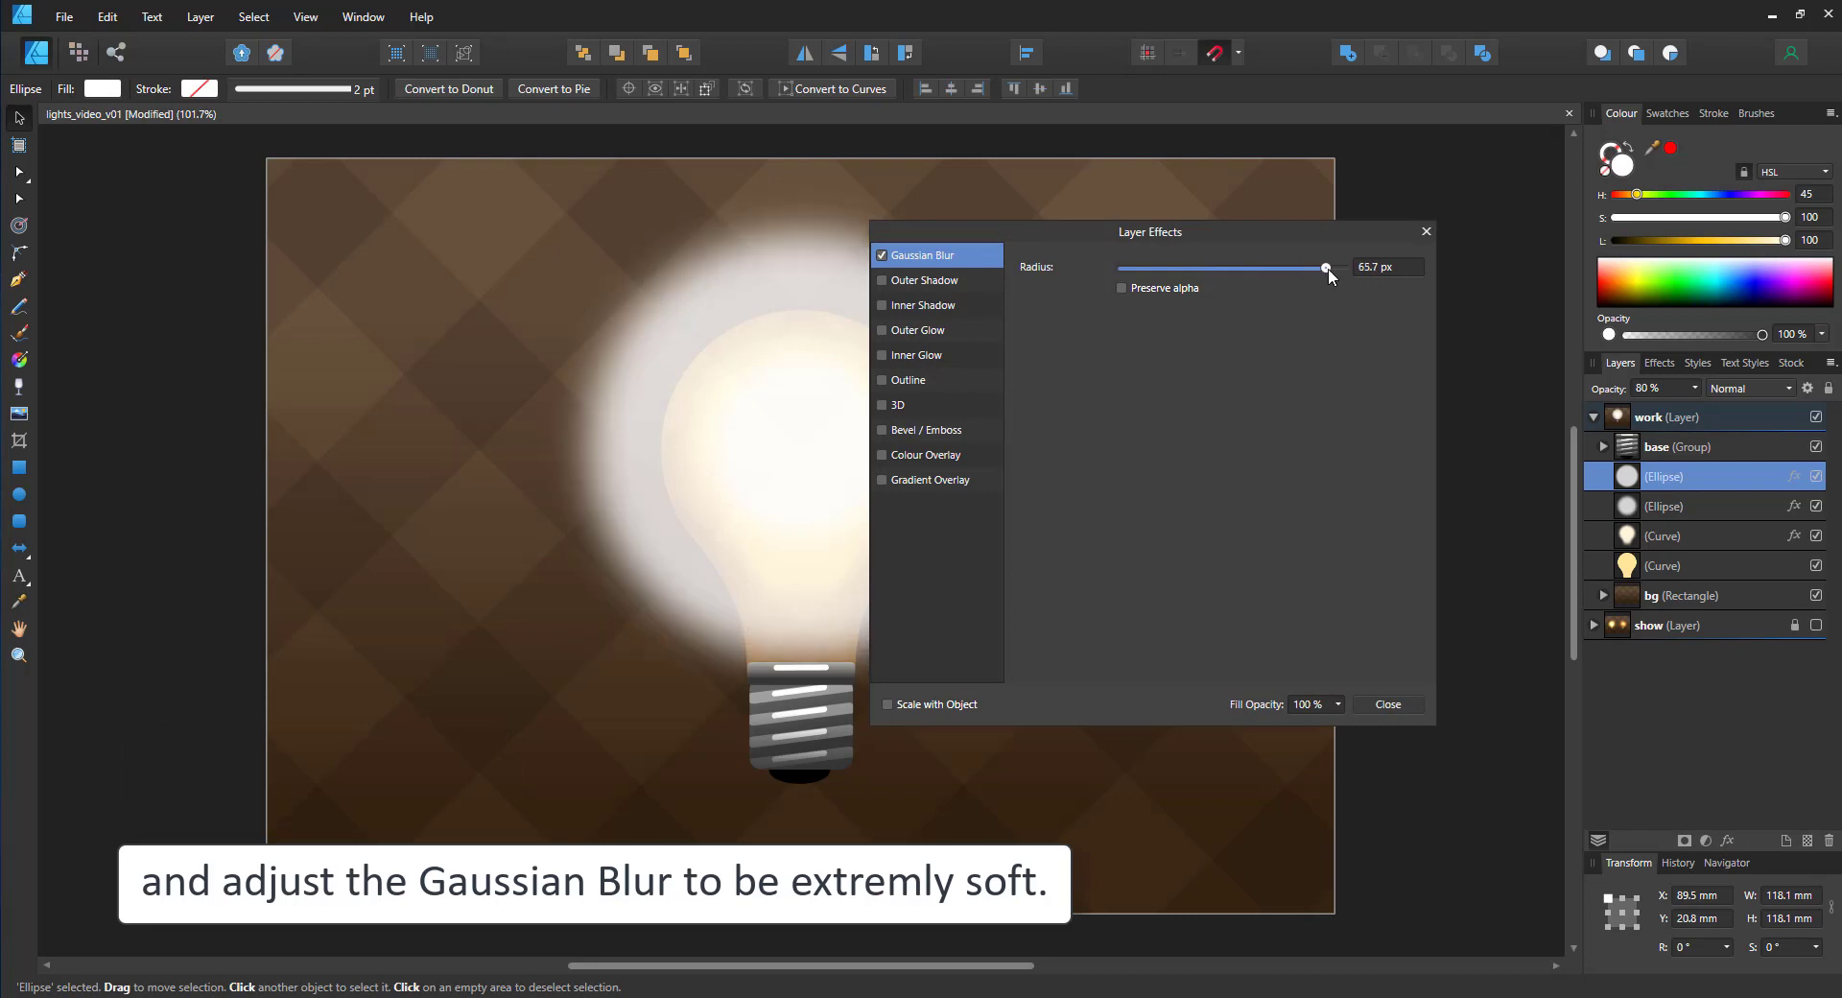
drag(1325, 268, 1343, 267)
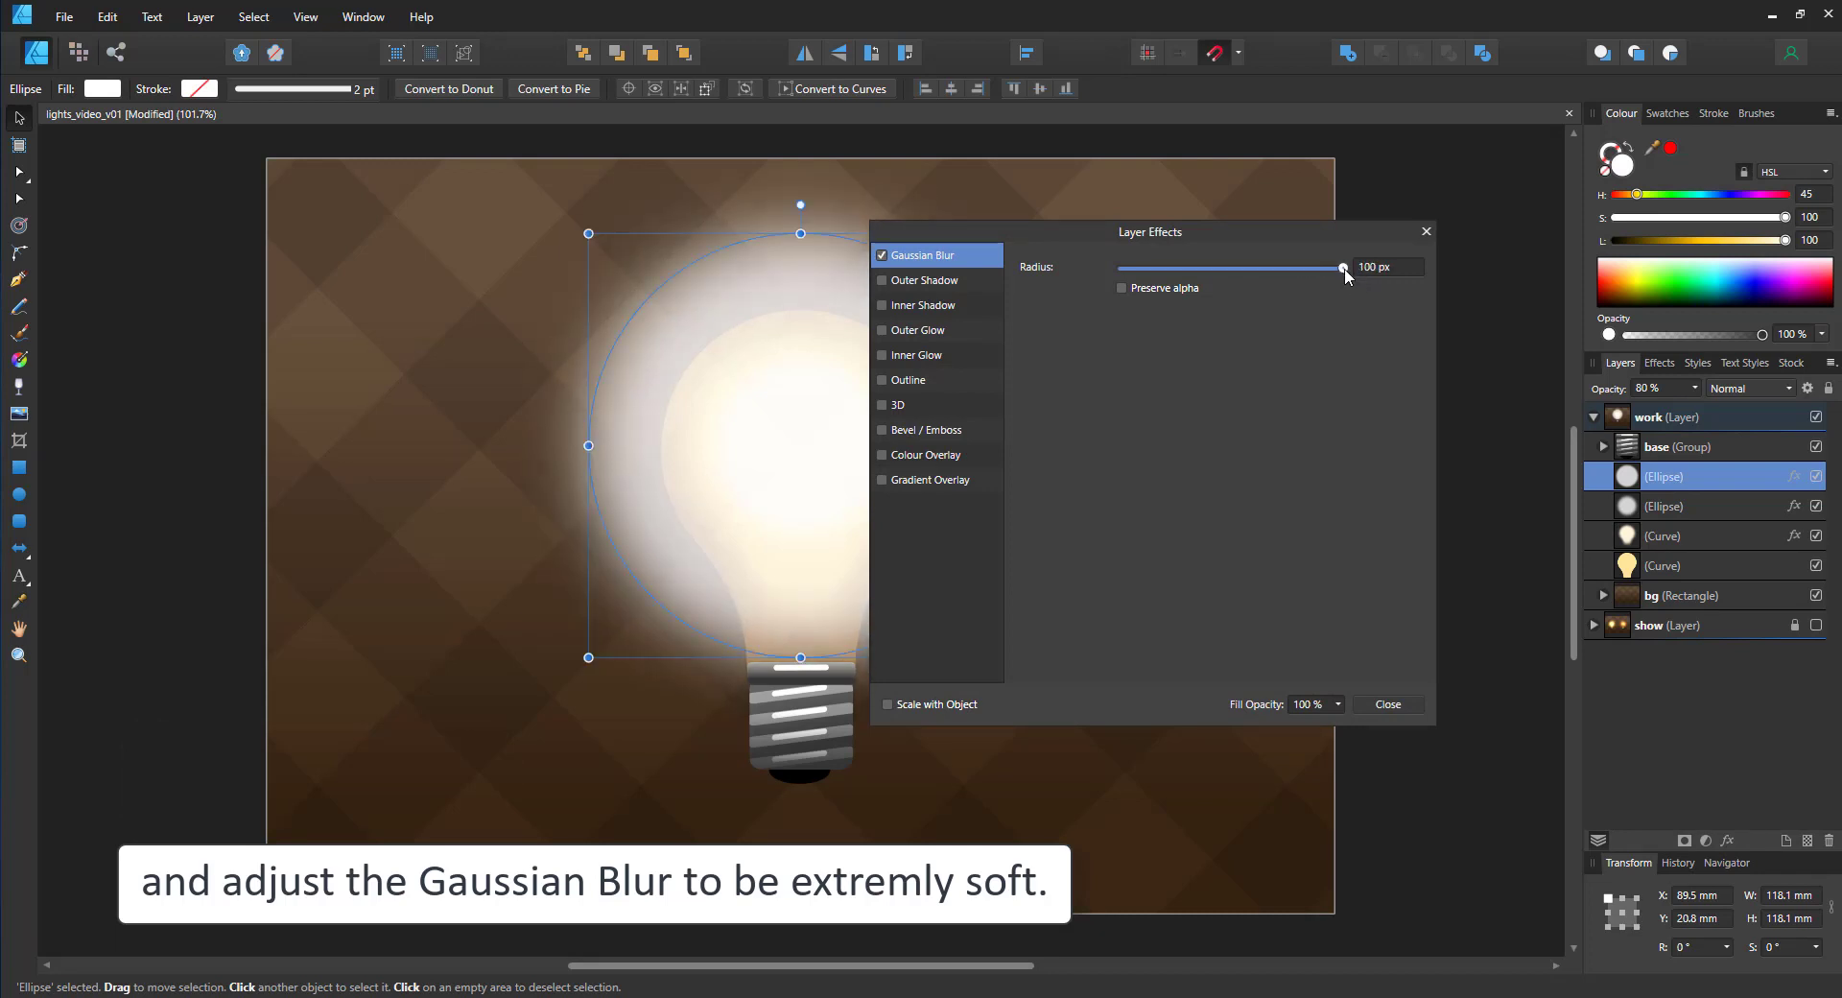
click(1387, 704)
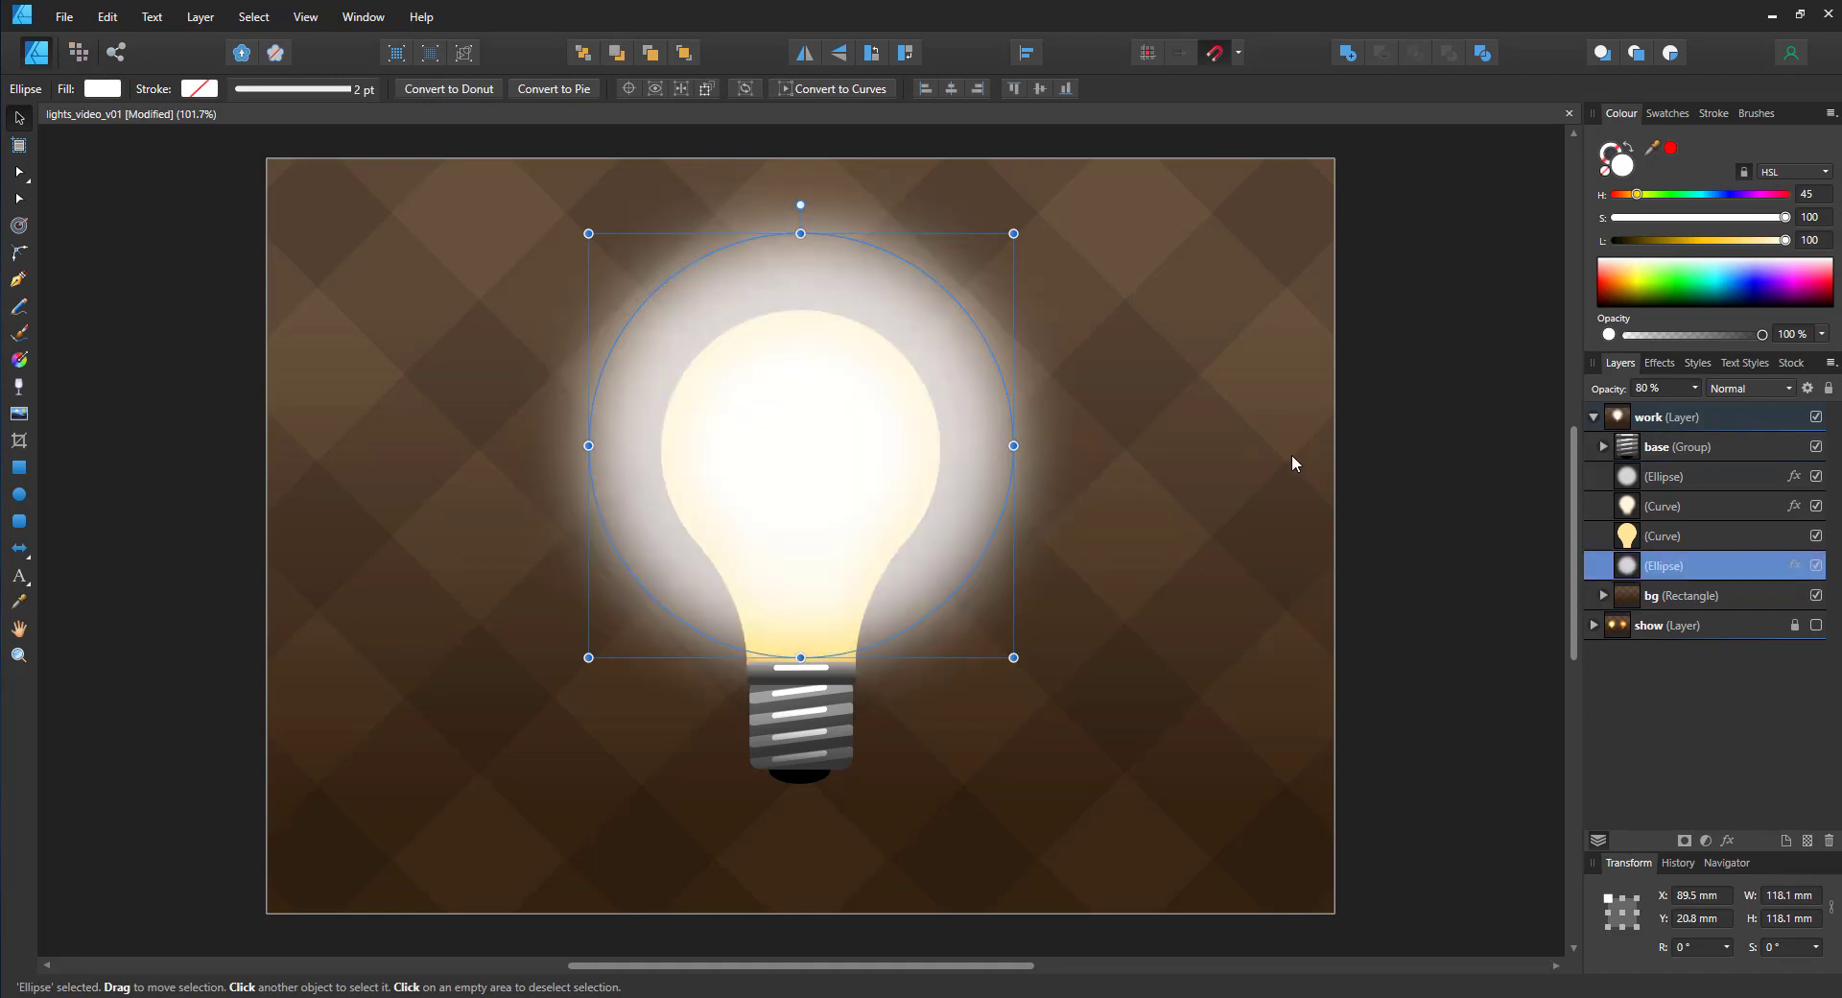
mouse_move(1774, 241)
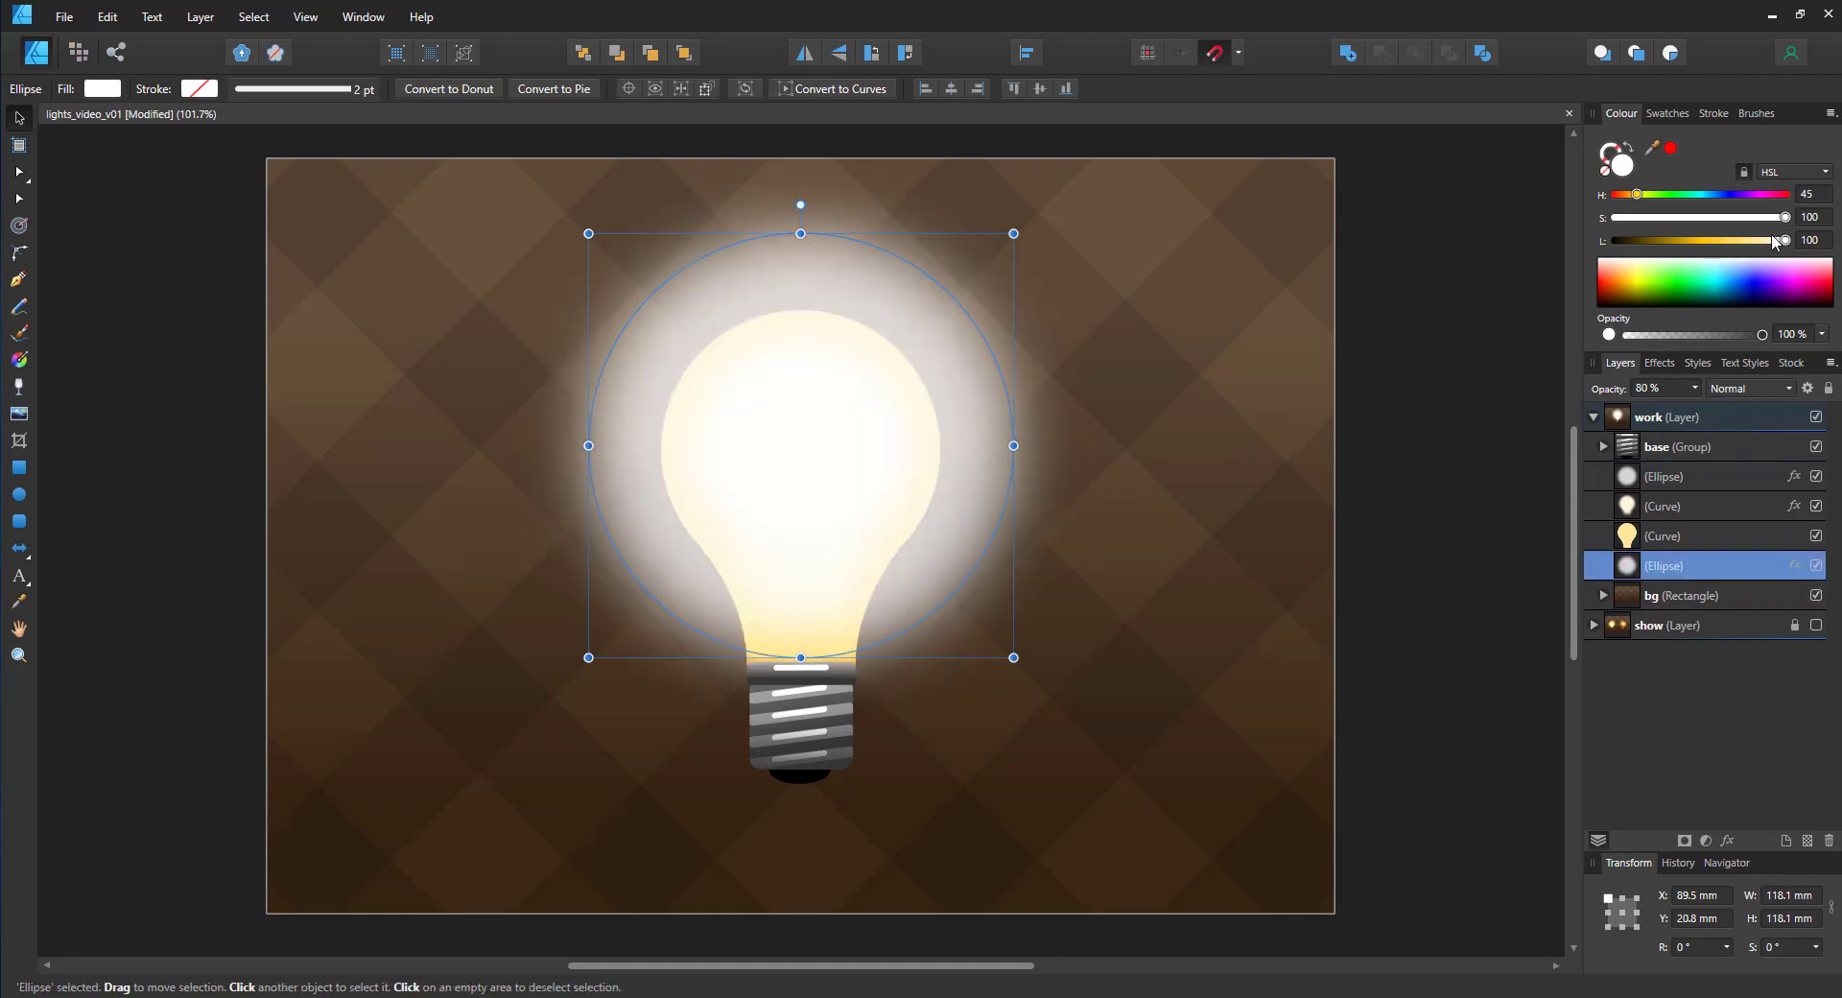
Step: Tint the outer glow circle warm yellow and blend it in Overlay at 80% opacity
drag(1782, 240, 1749, 240)
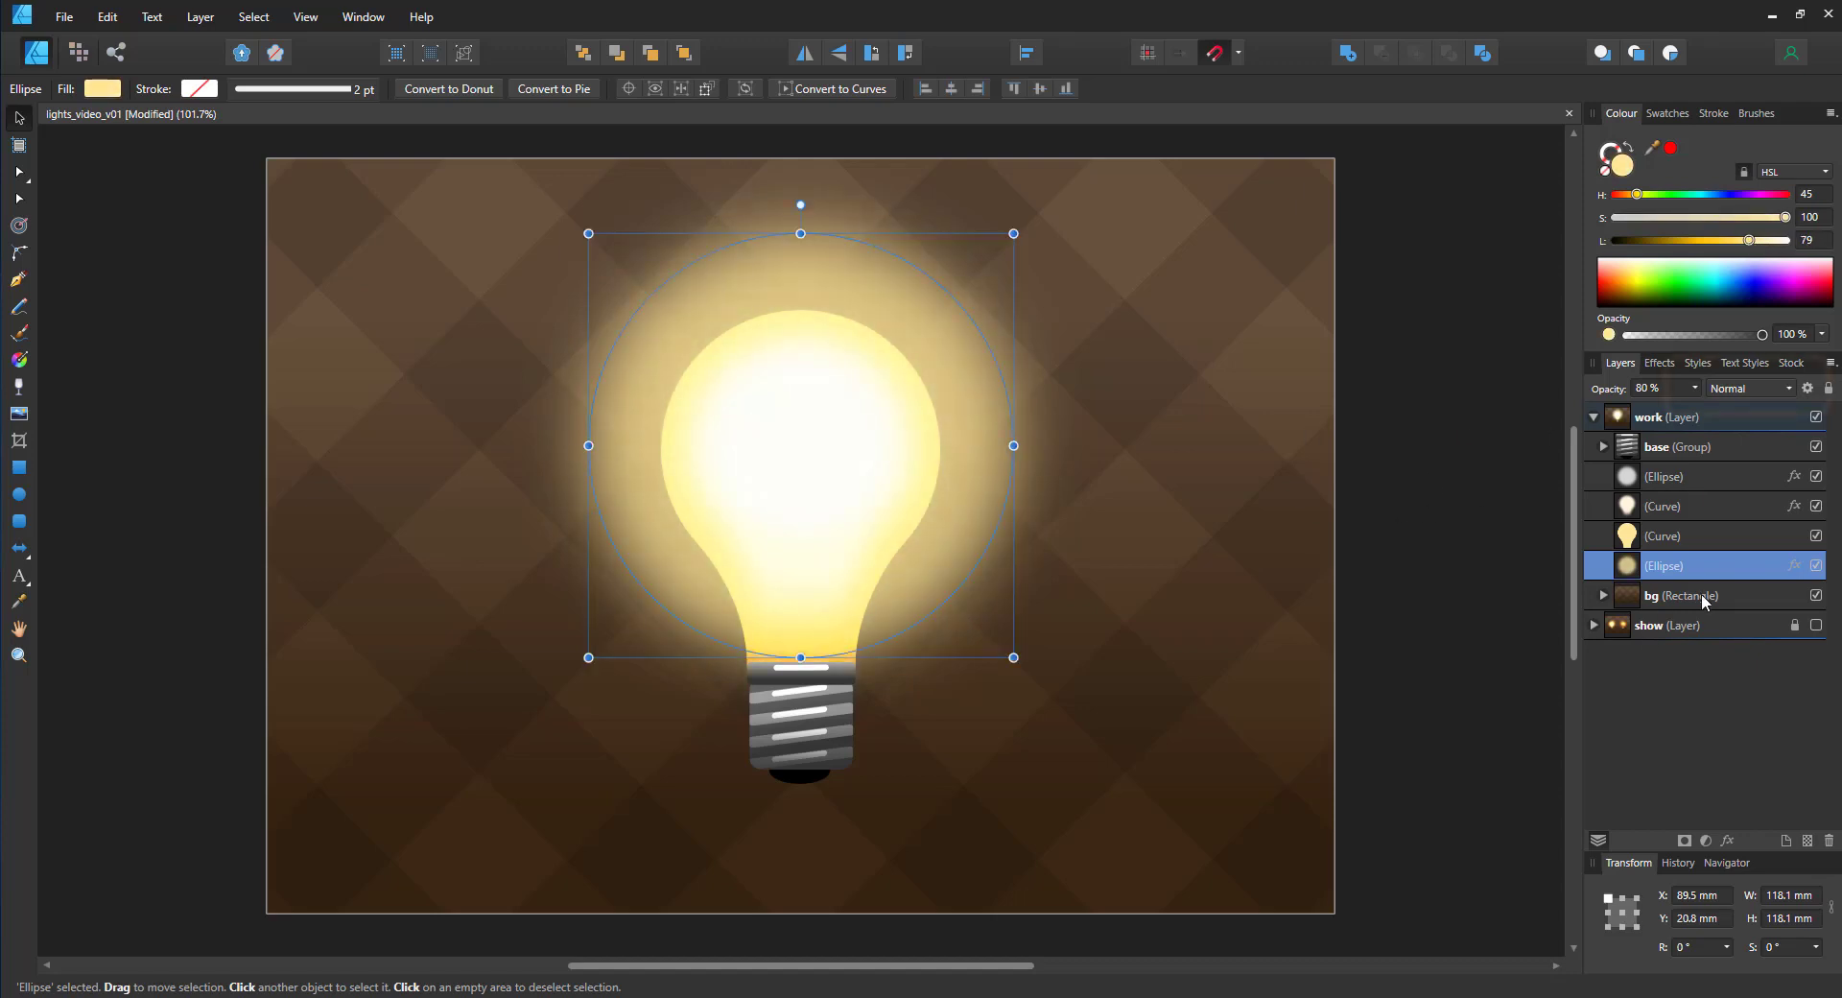
click(1747, 387)
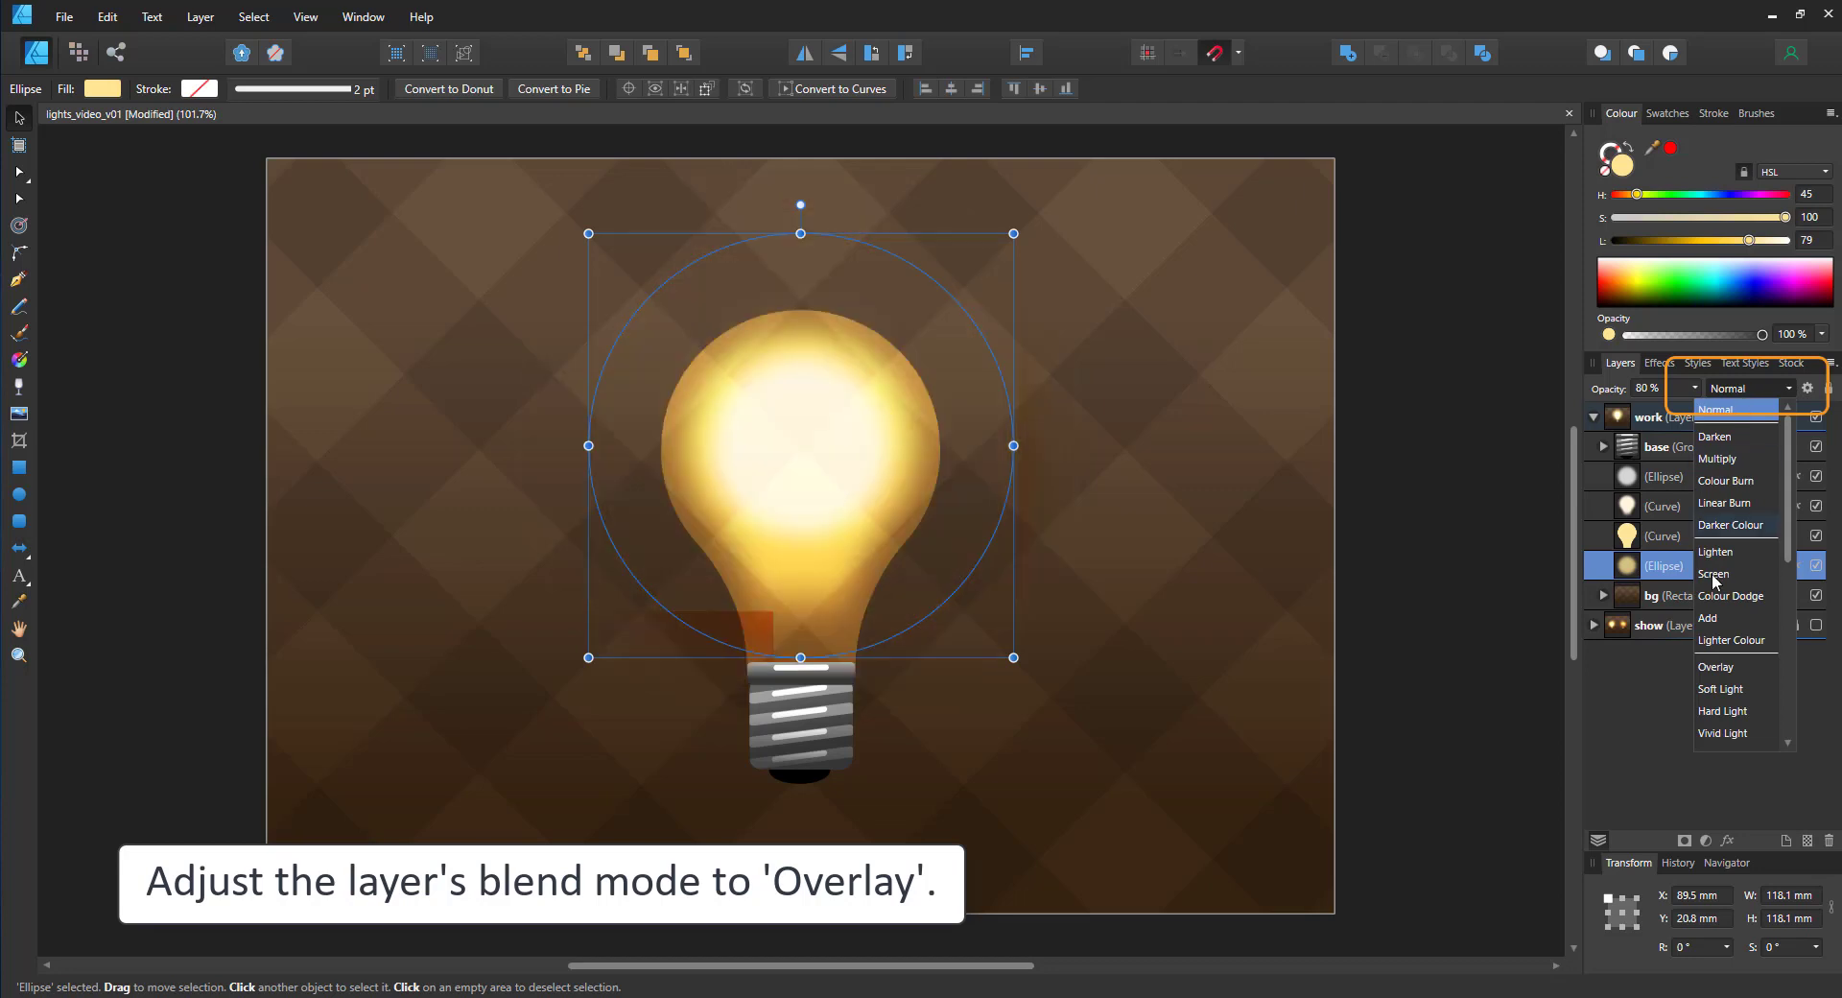
click(1717, 667)
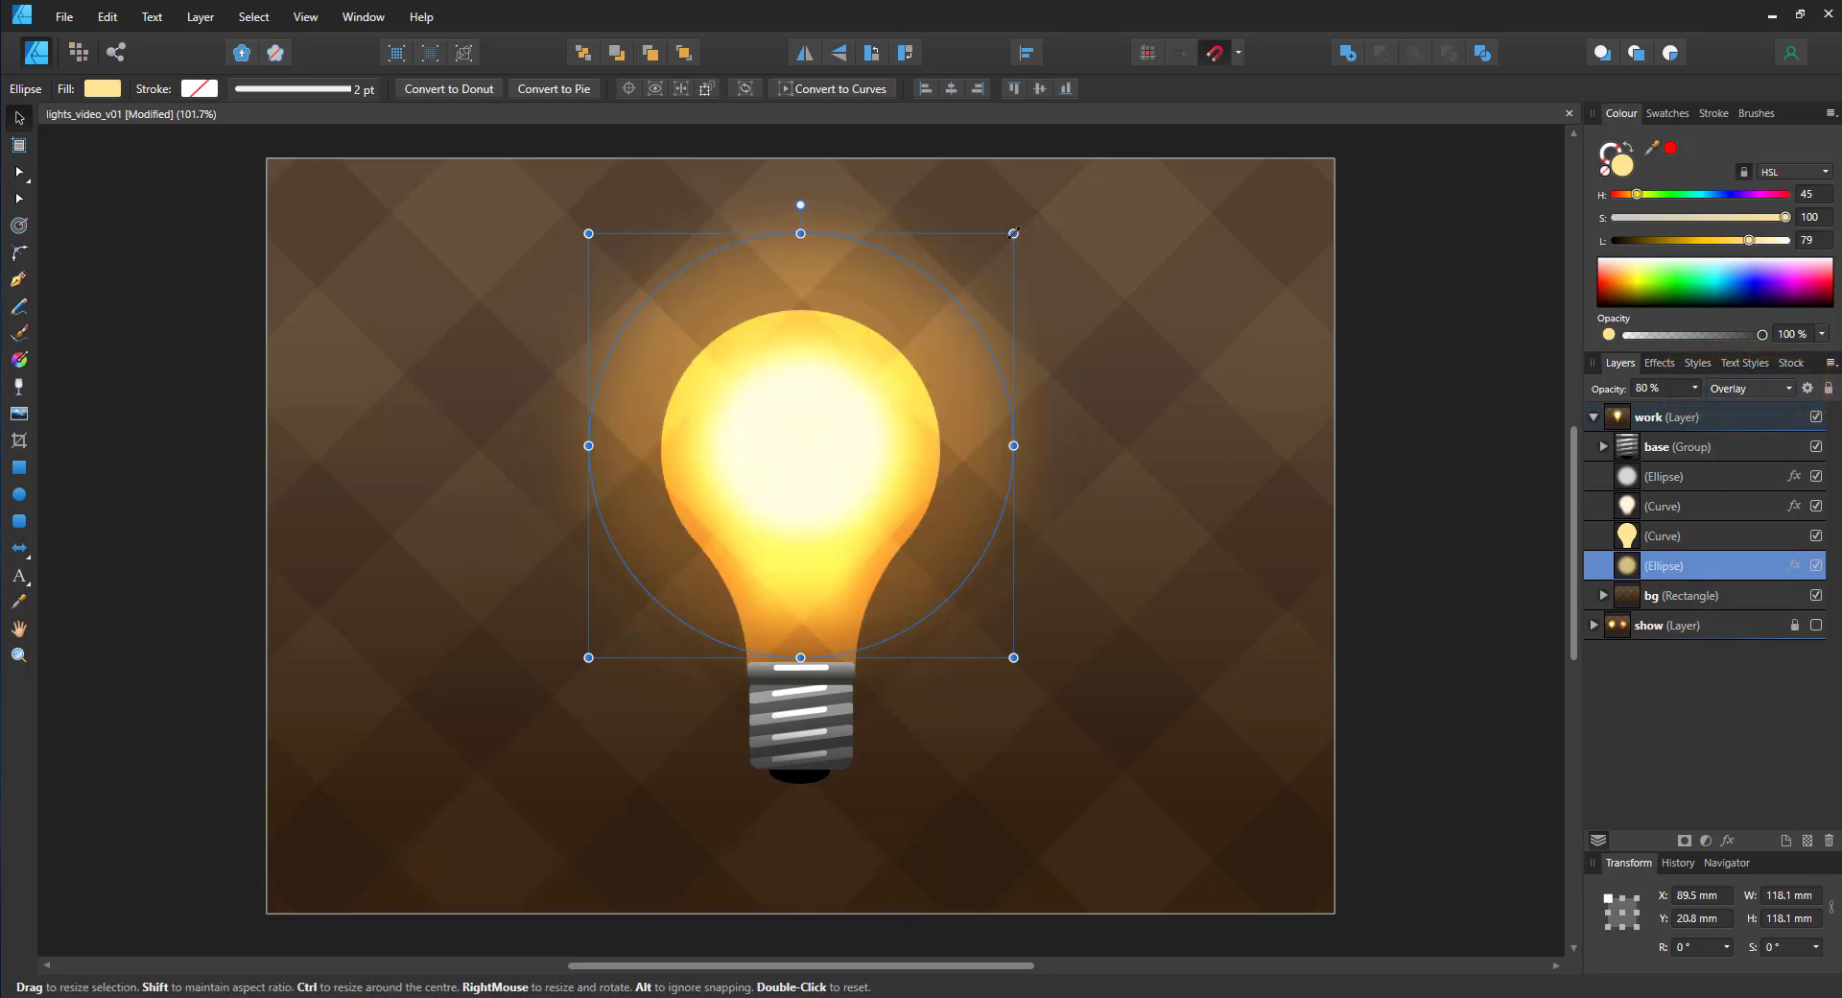
click(1662, 506)
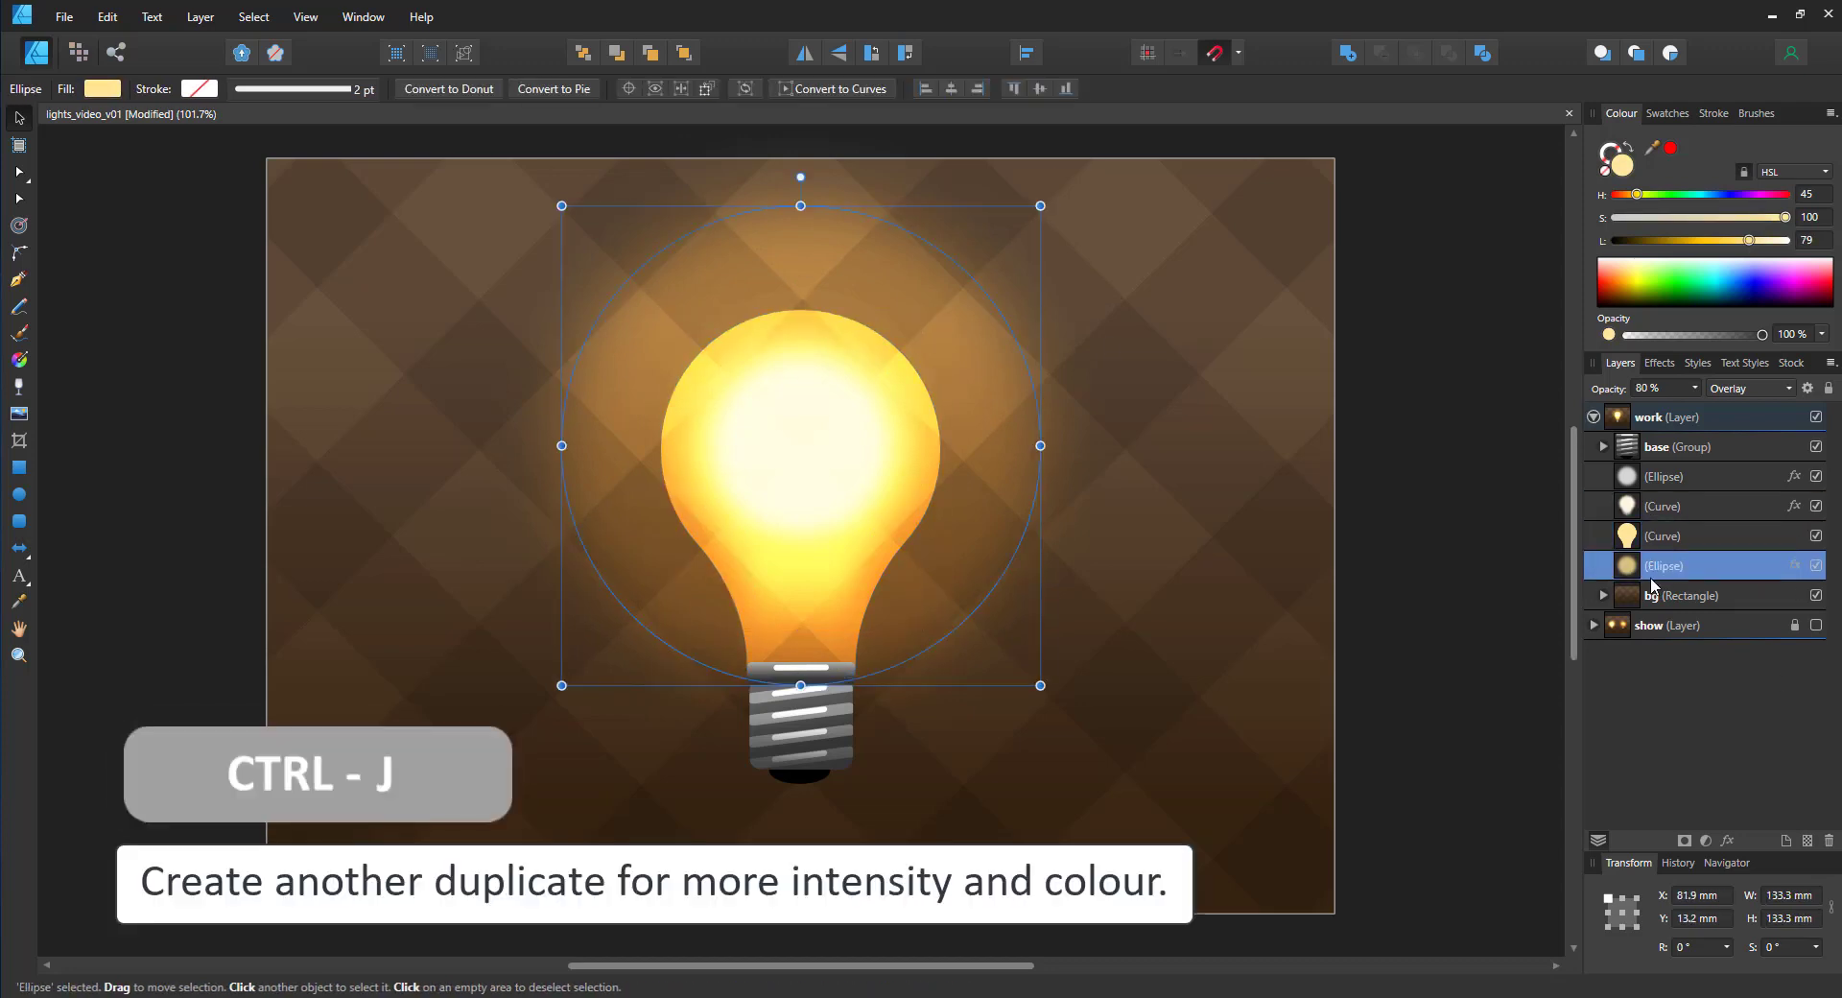
Step: Add a smaller orange glow circle and a white inner circle hugging the bulb
key(ctrl+j)
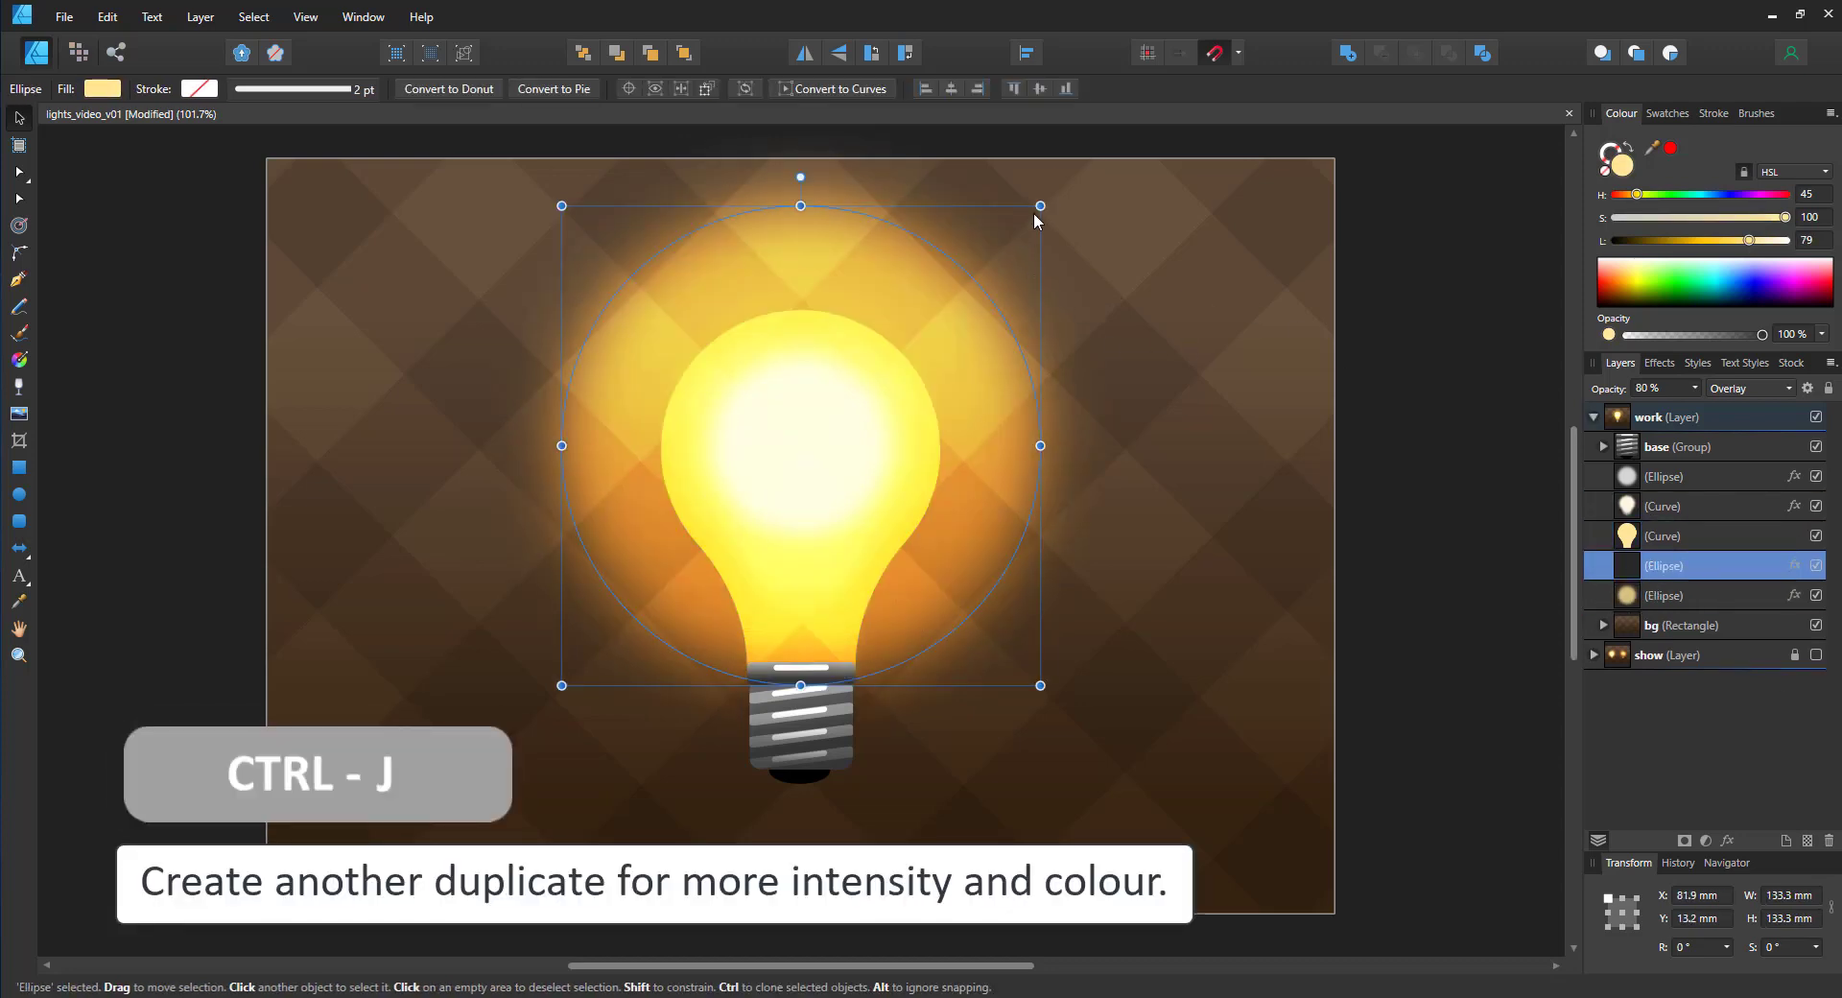
drag(1040, 205, 999, 247)
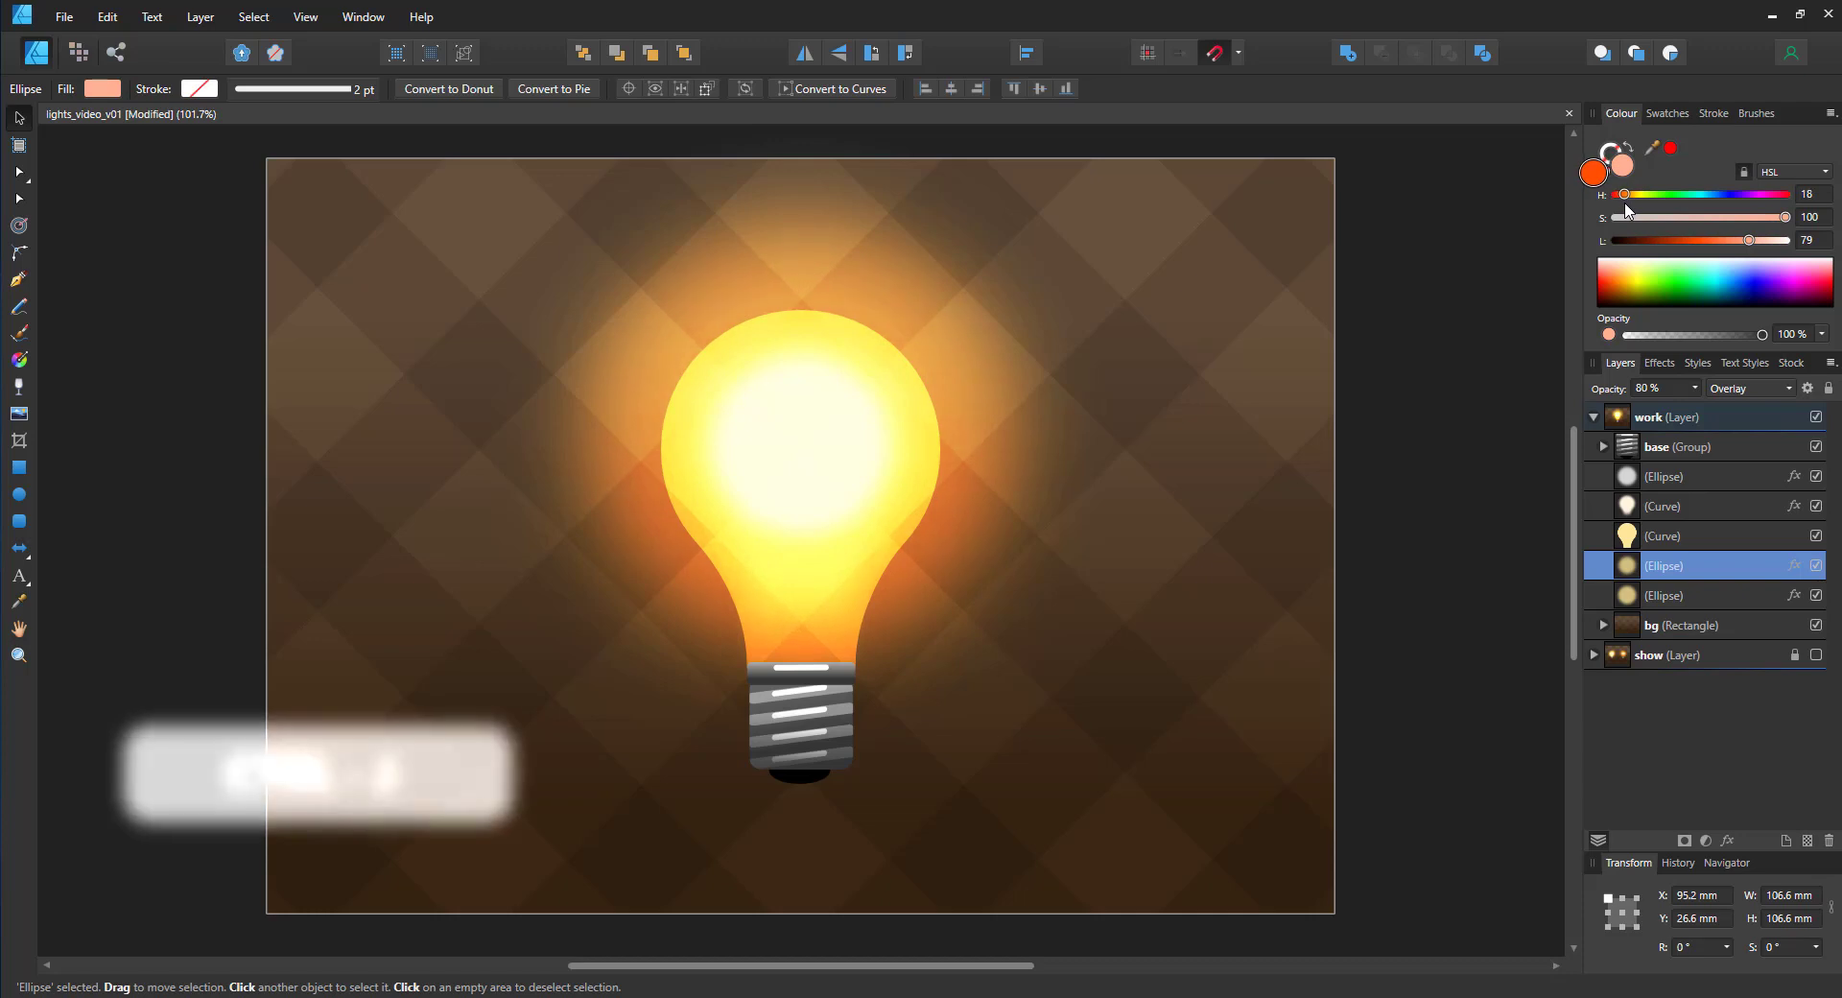
key(ctrl+j)
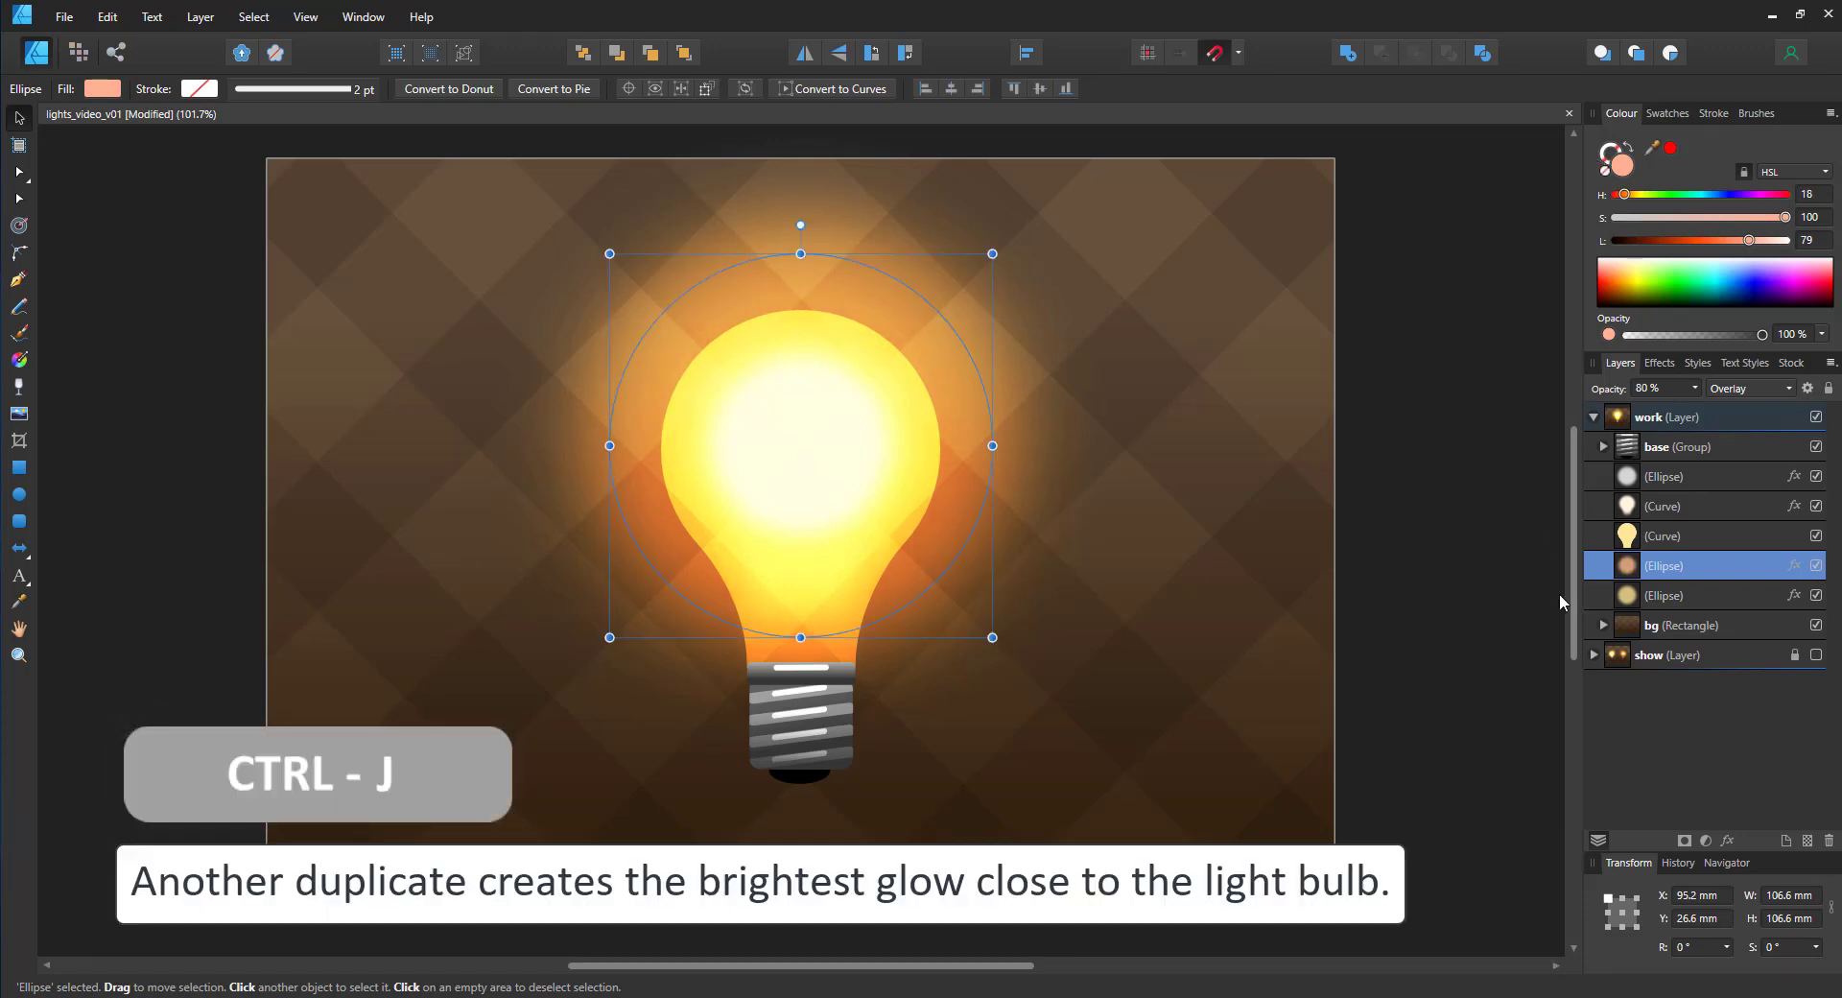
key(ctrl+j)
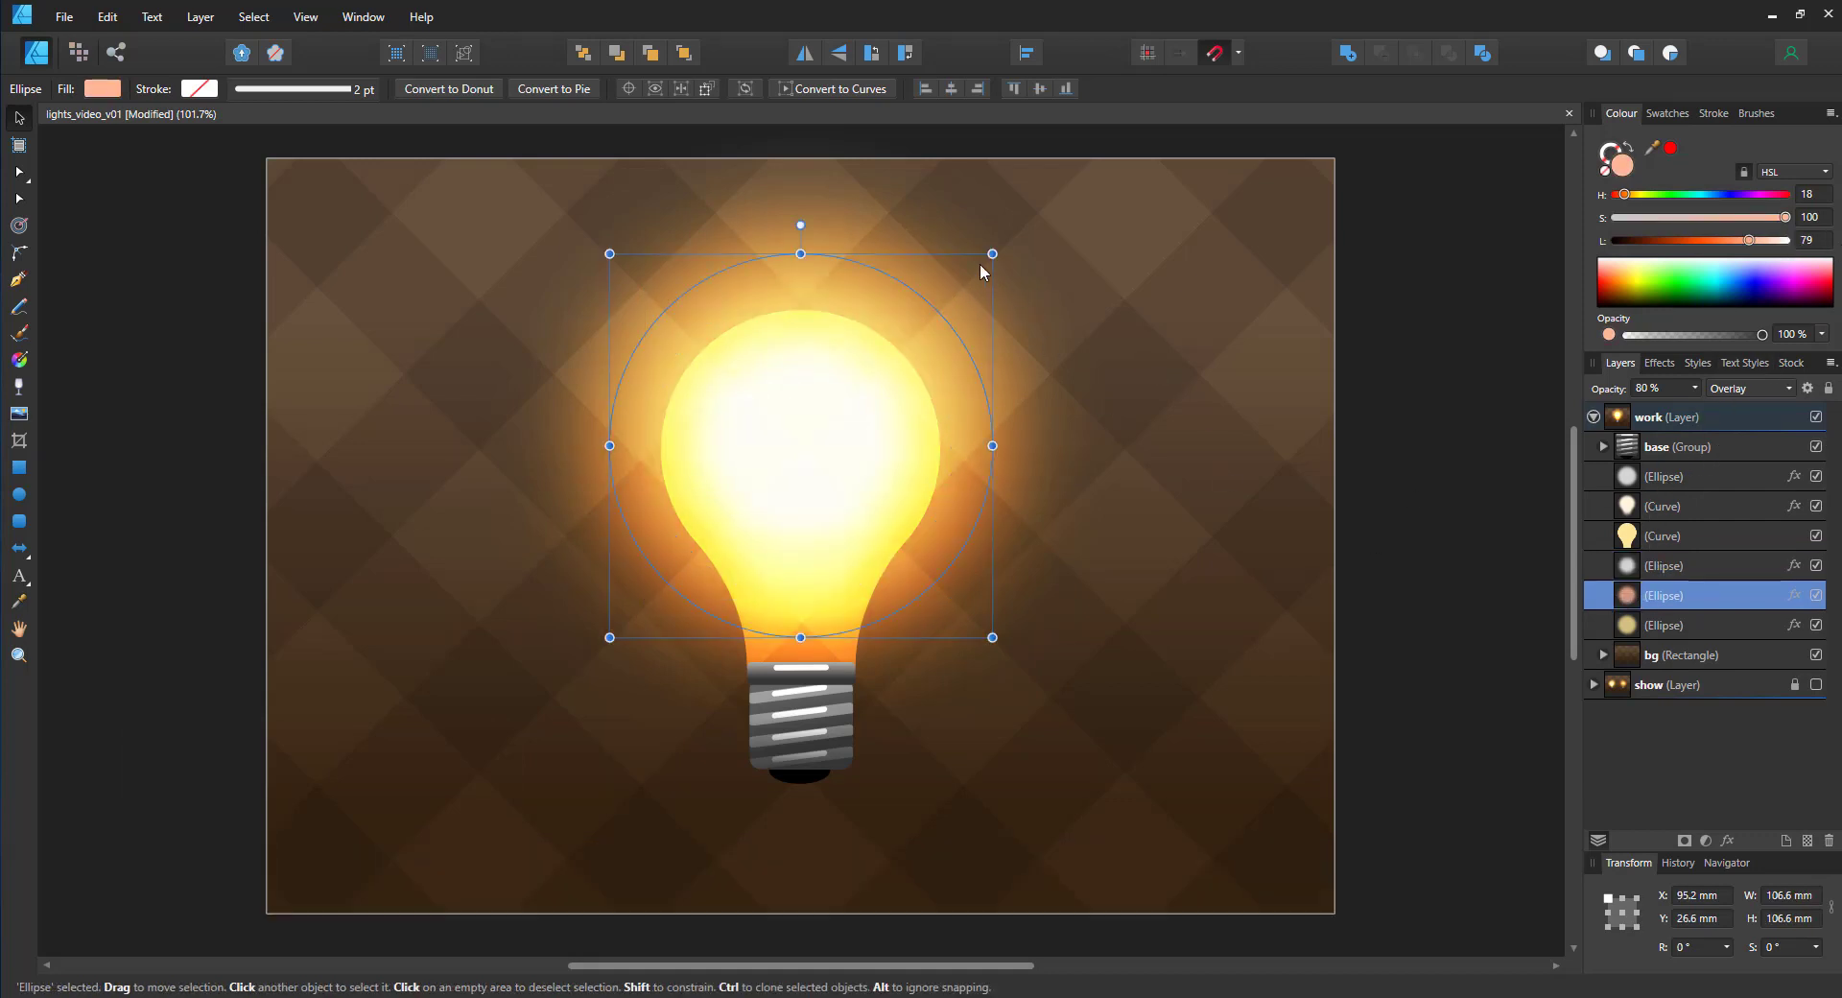
drag(991, 254, 1005, 242)
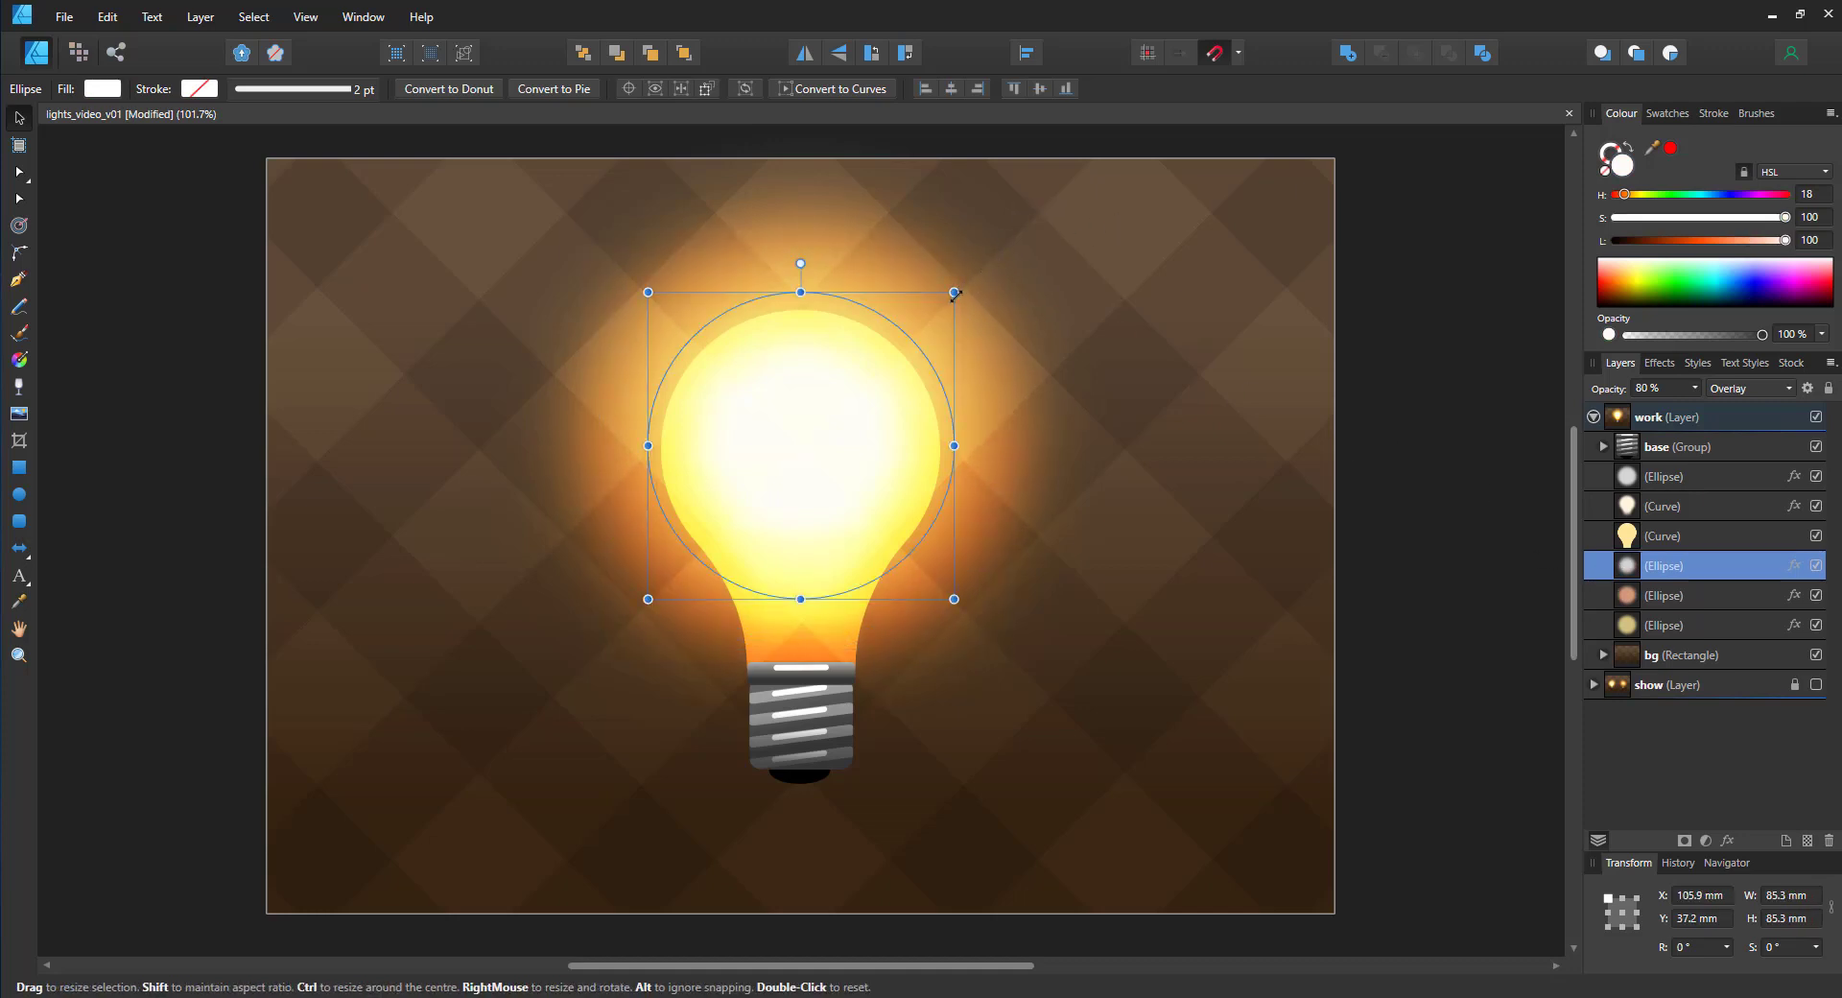
drag(956, 293, 990, 256)
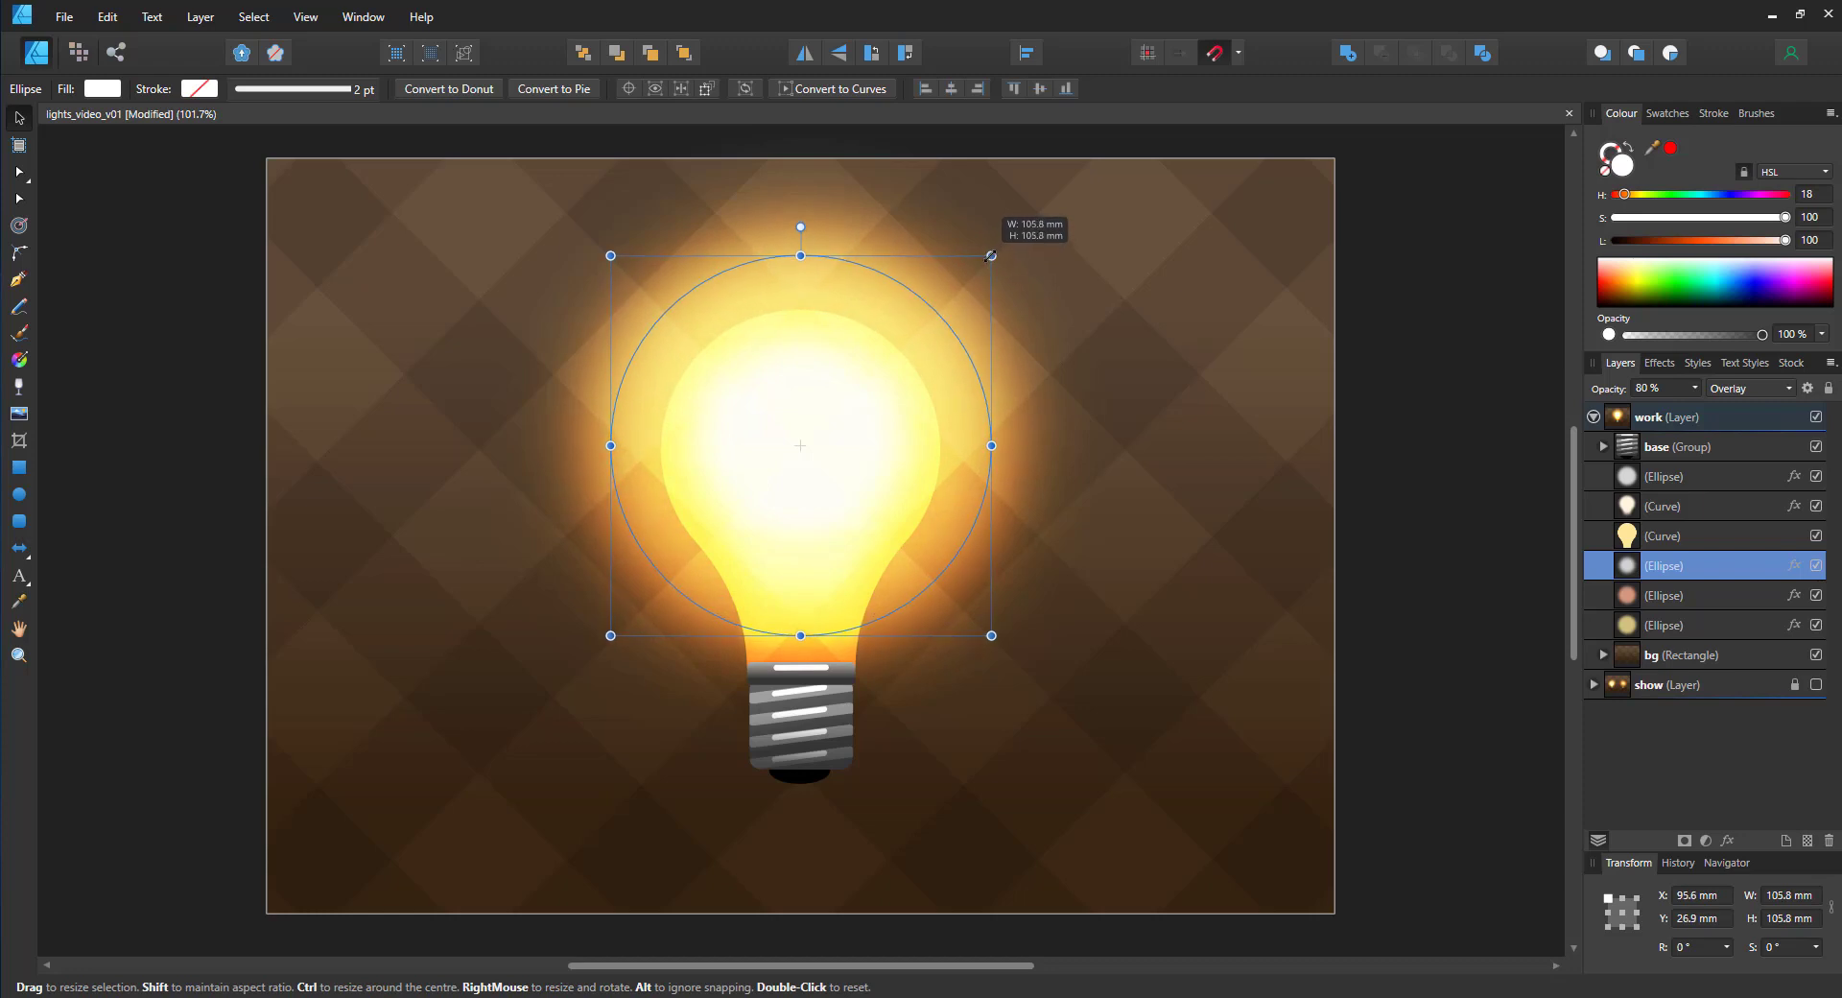
click(822, 446)
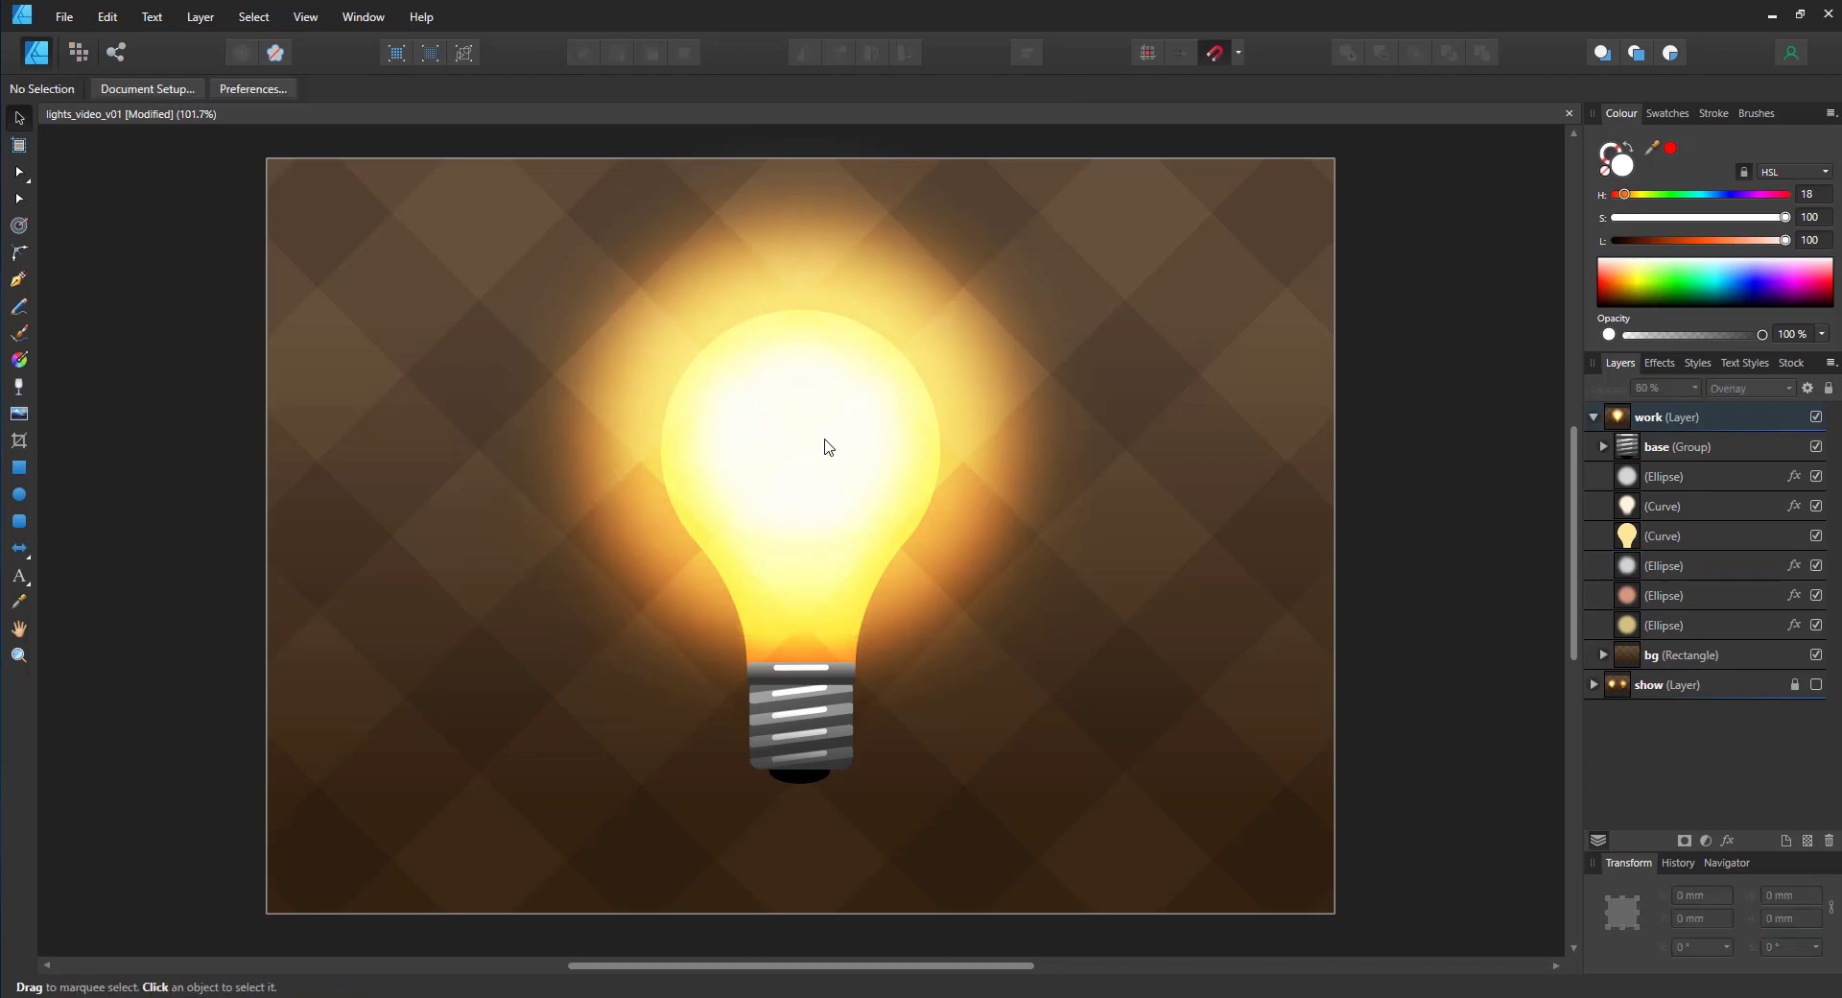
mouse_move(1006, 601)
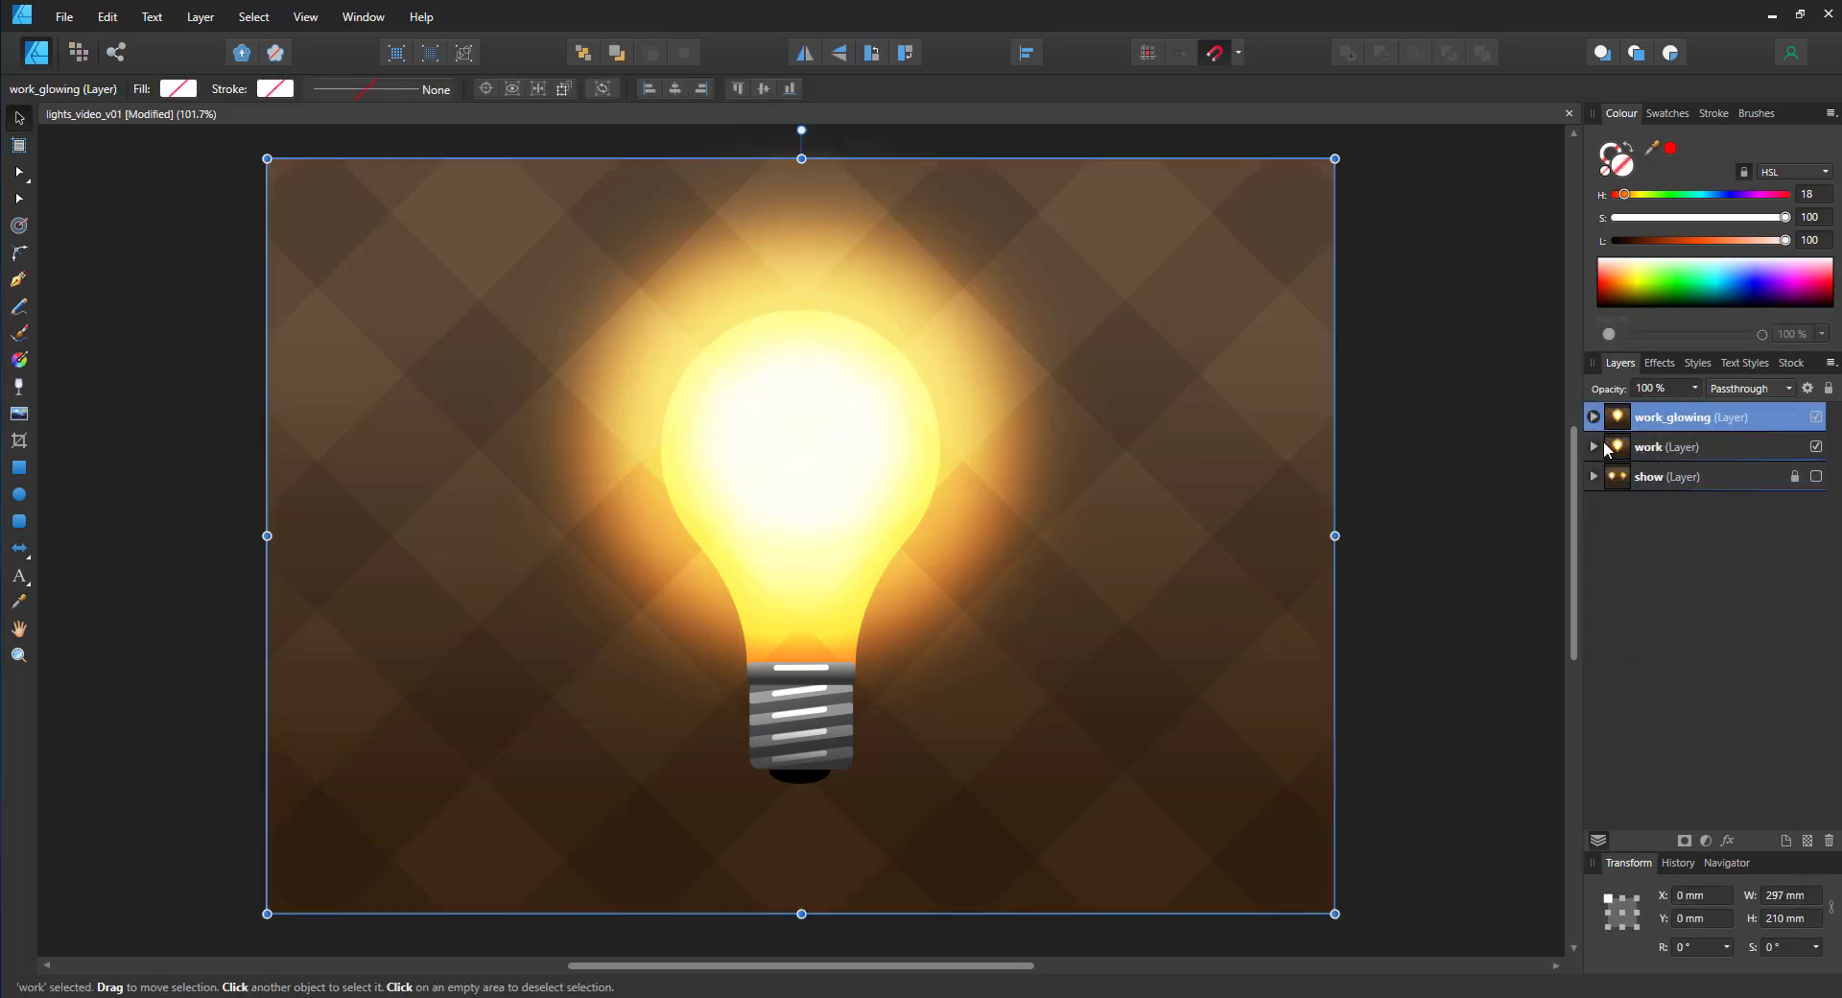
Step: In work_glowing, turn the bulb body into a thick yellow stroke outline
click(1593, 417)
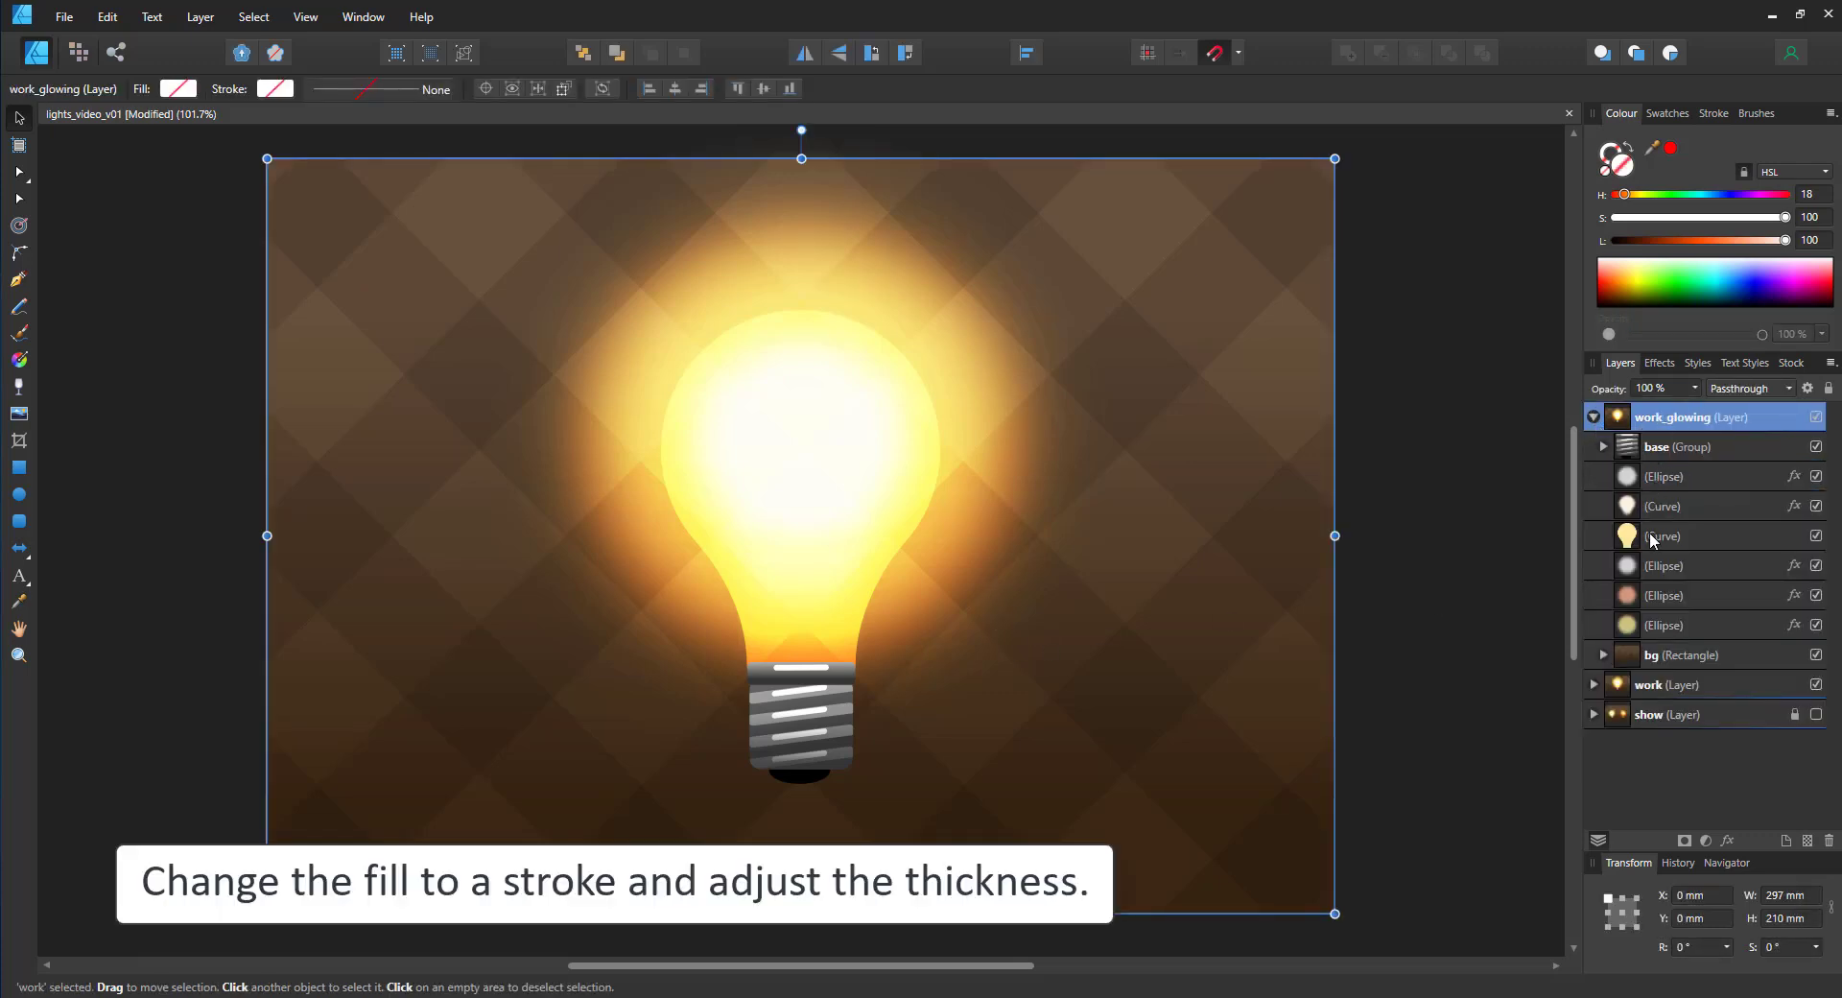
click(1664, 536)
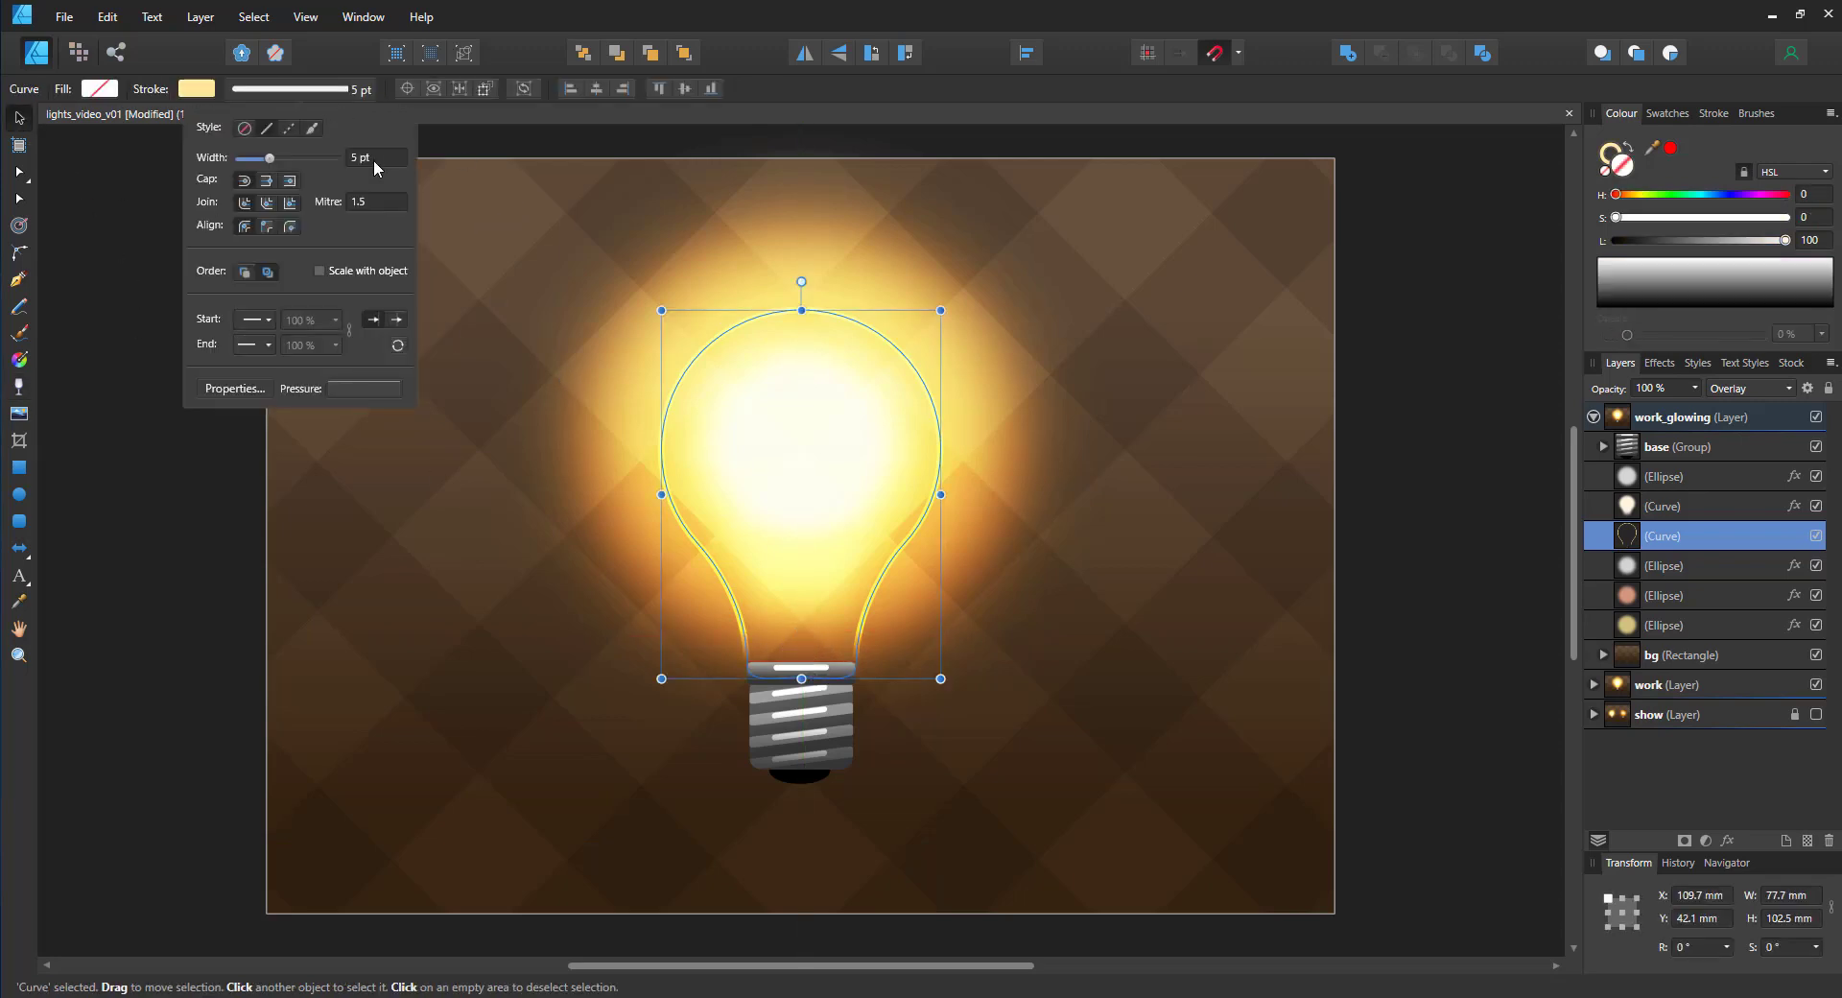
drag(255, 157, 275, 157)
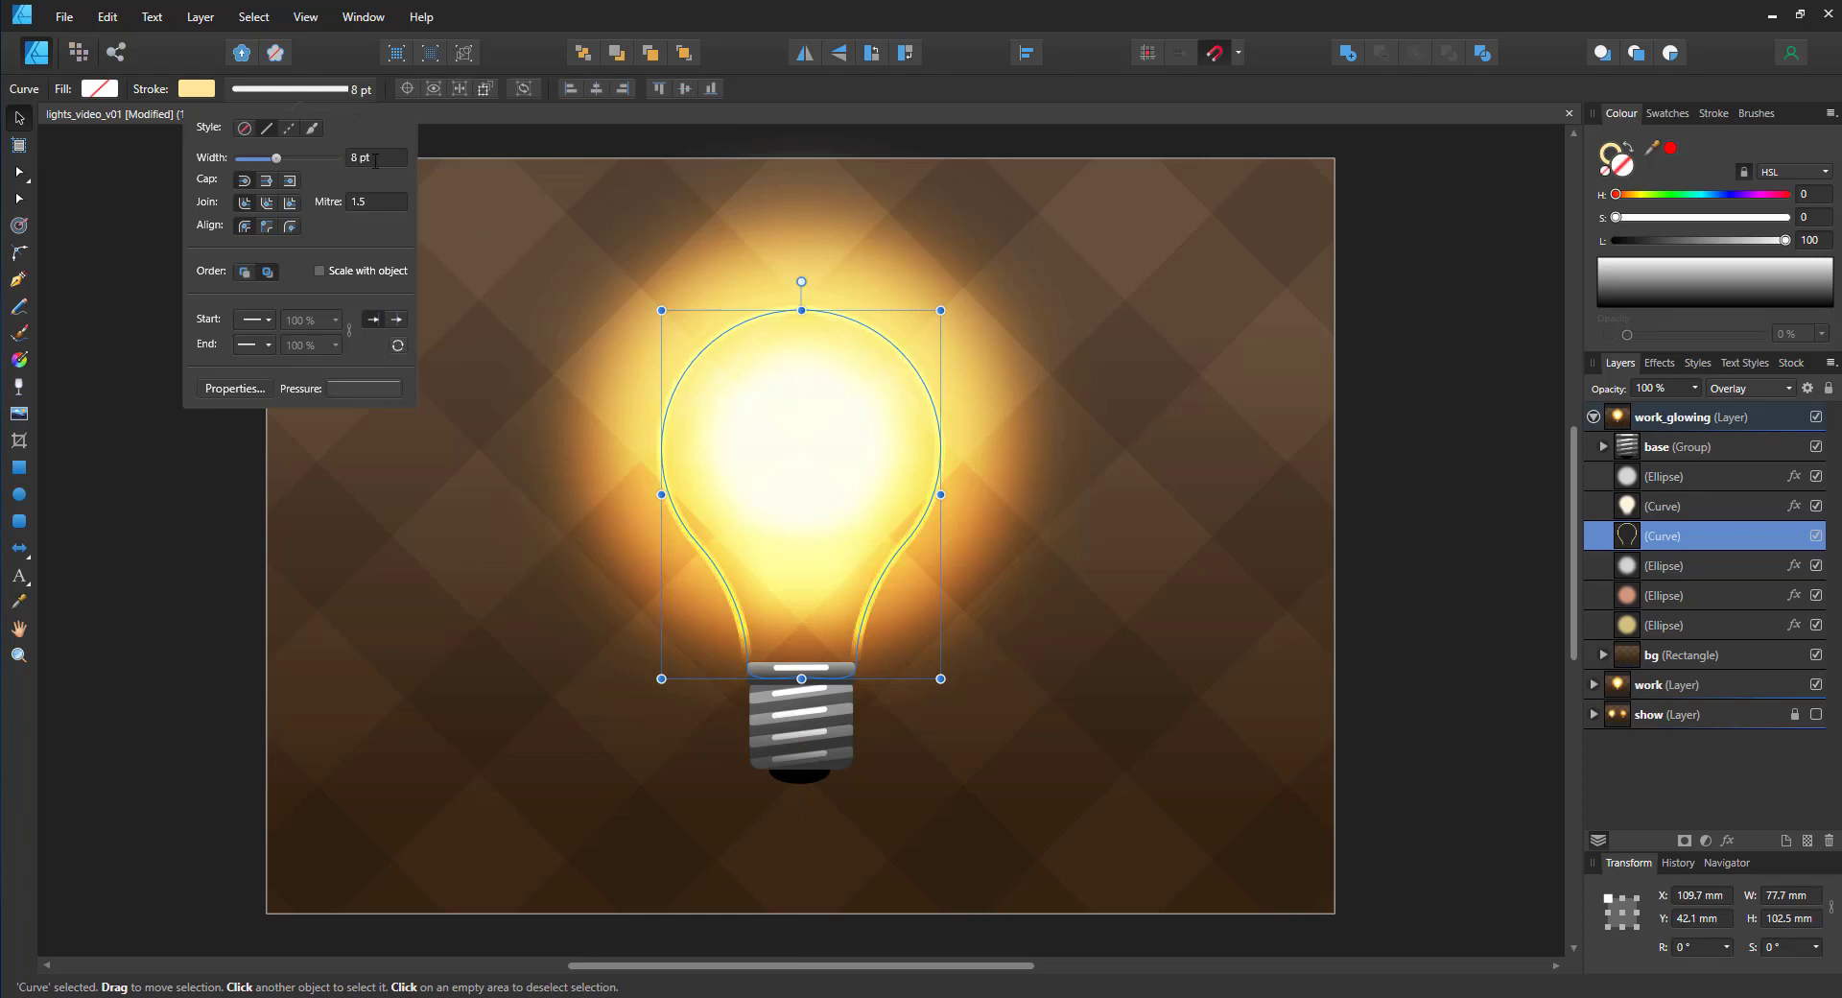
click(899, 419)
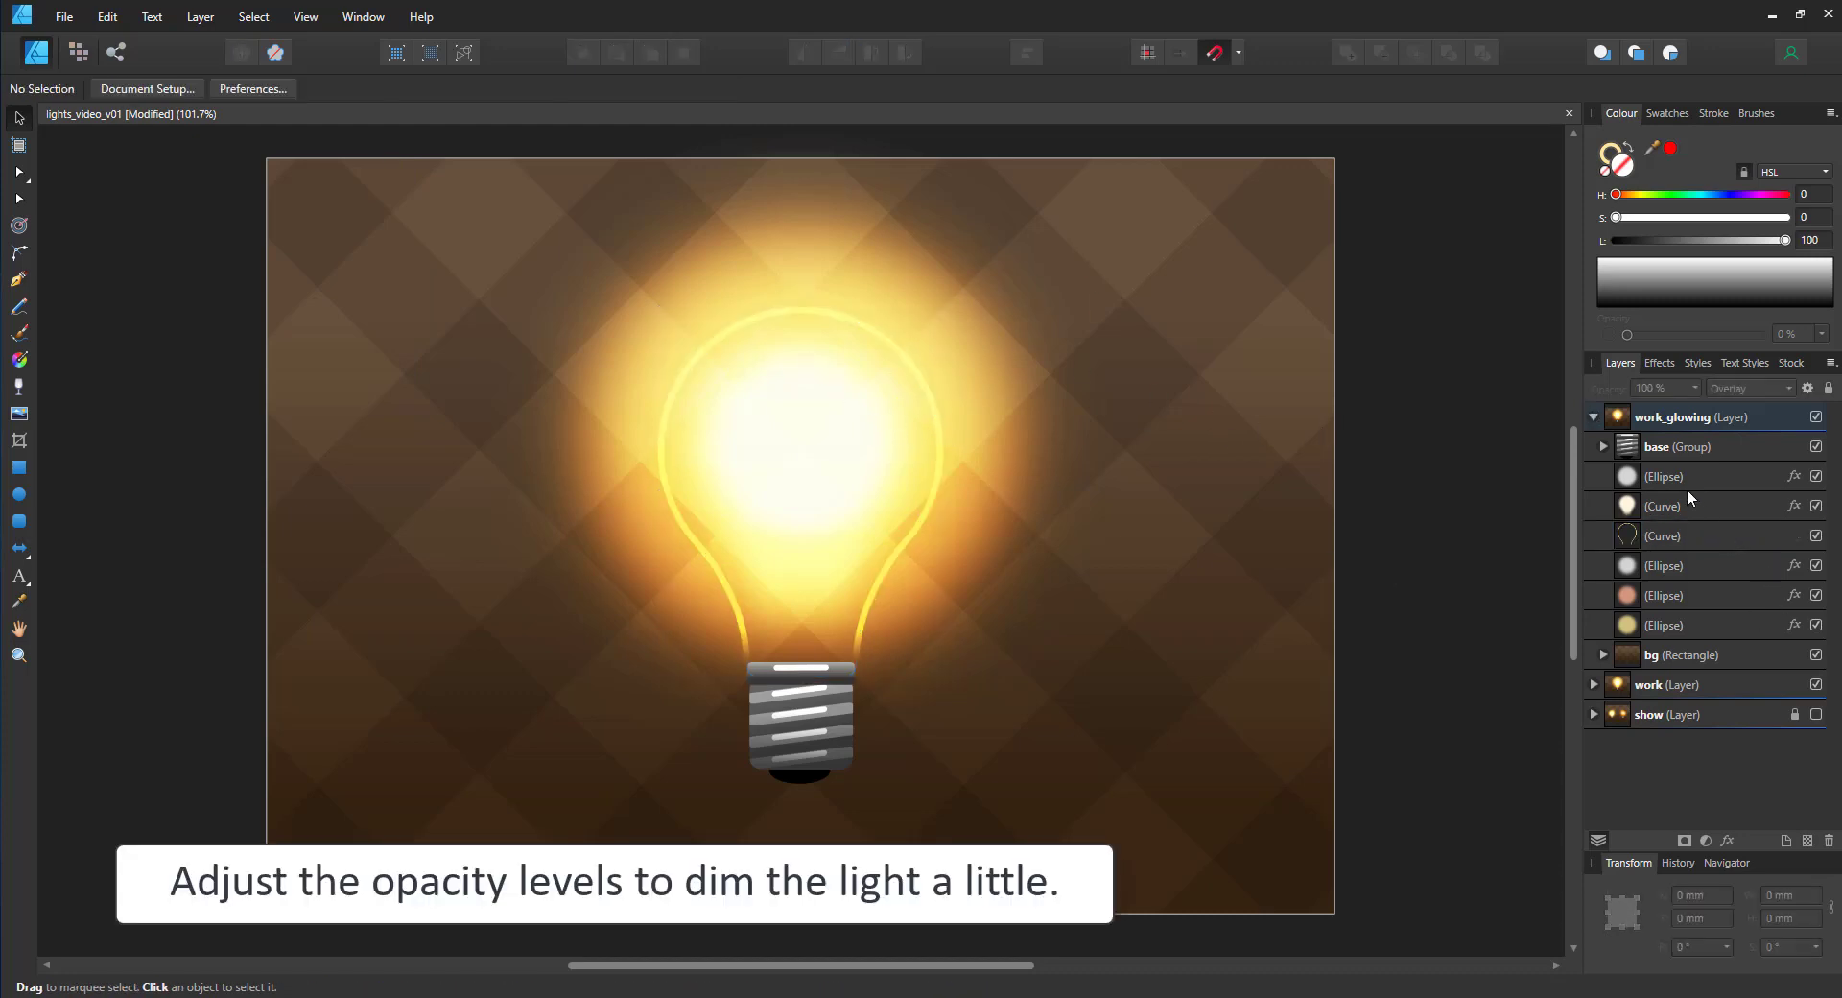
Step: Lower the opacity of the glow circles and the inner bulb highlight shape
click(1664, 476)
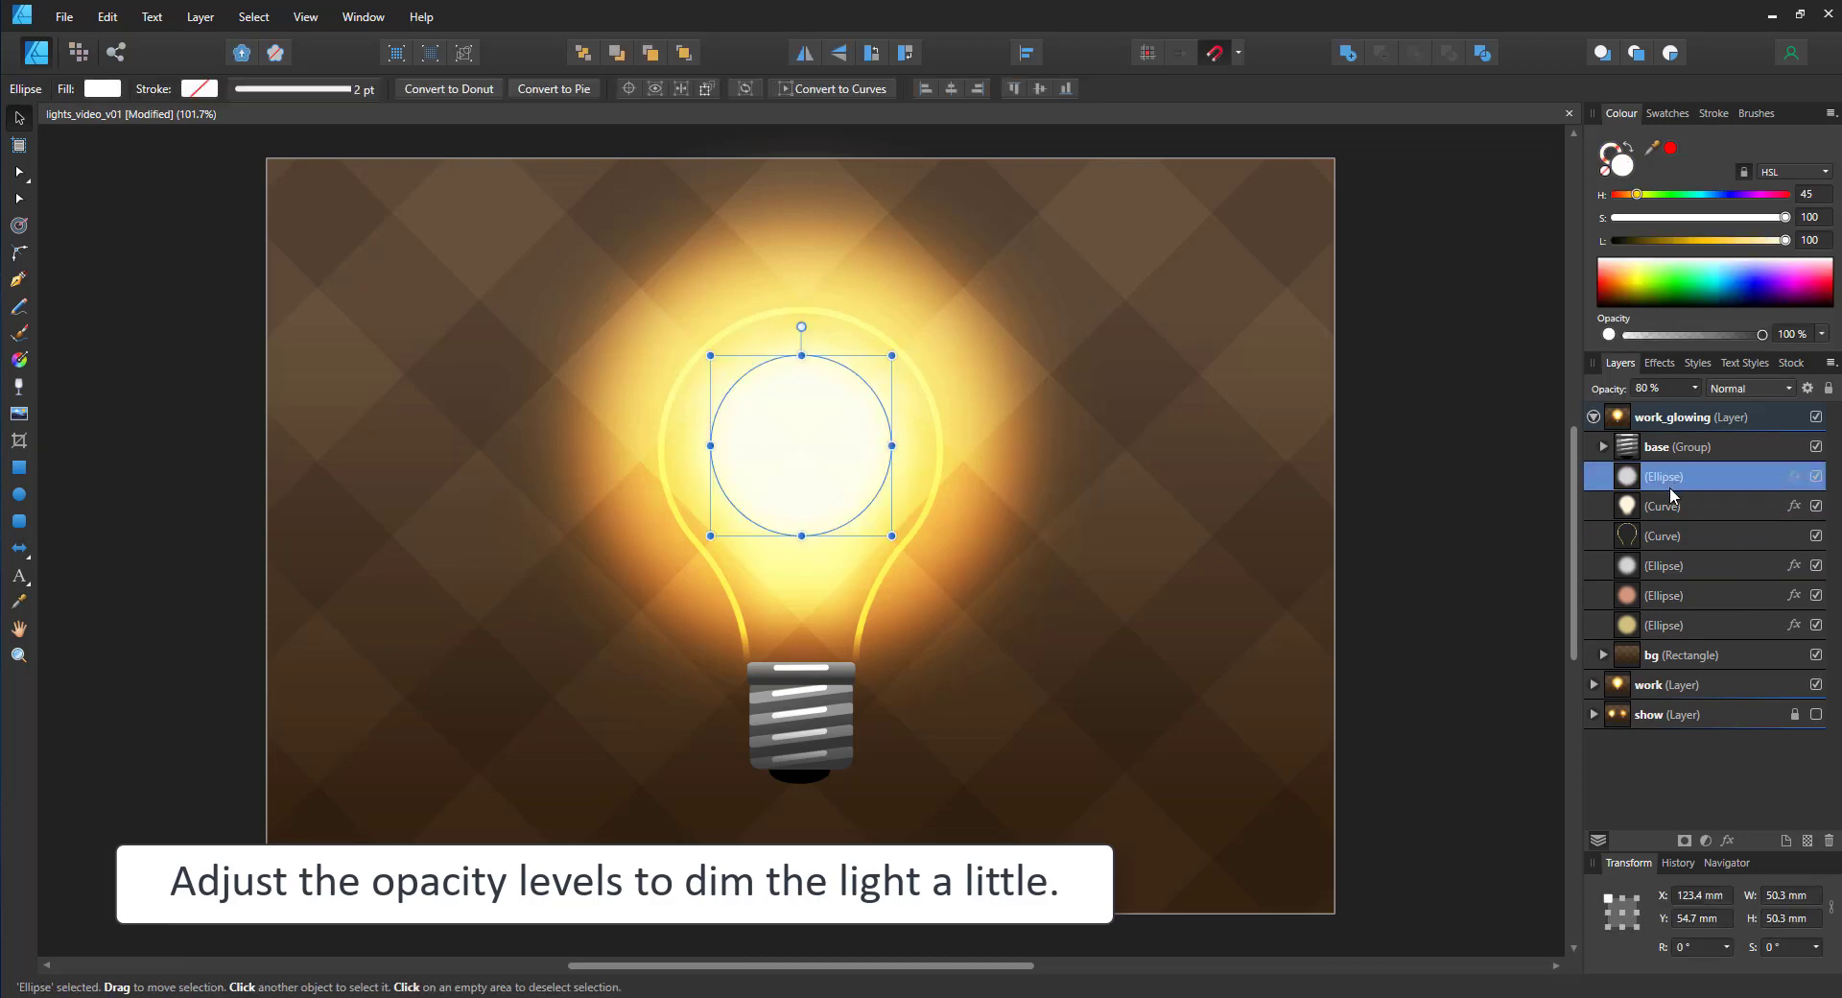
click(1663, 505)
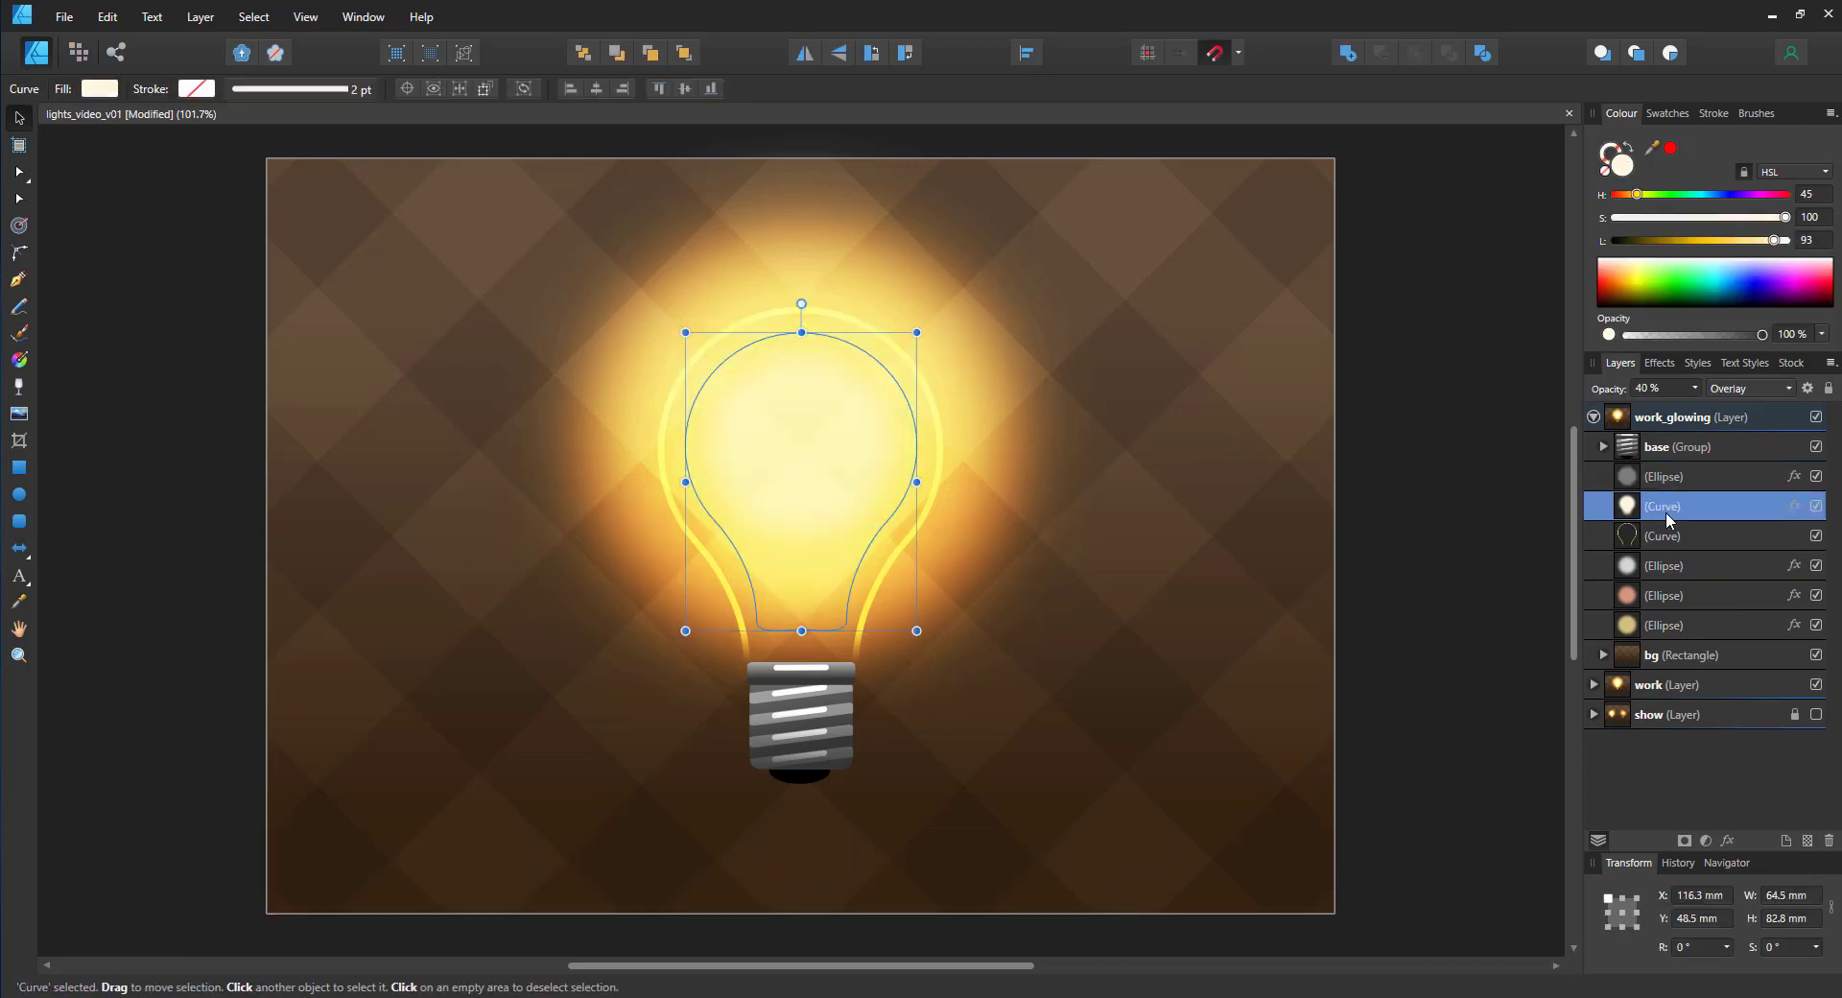
click(1664, 565)
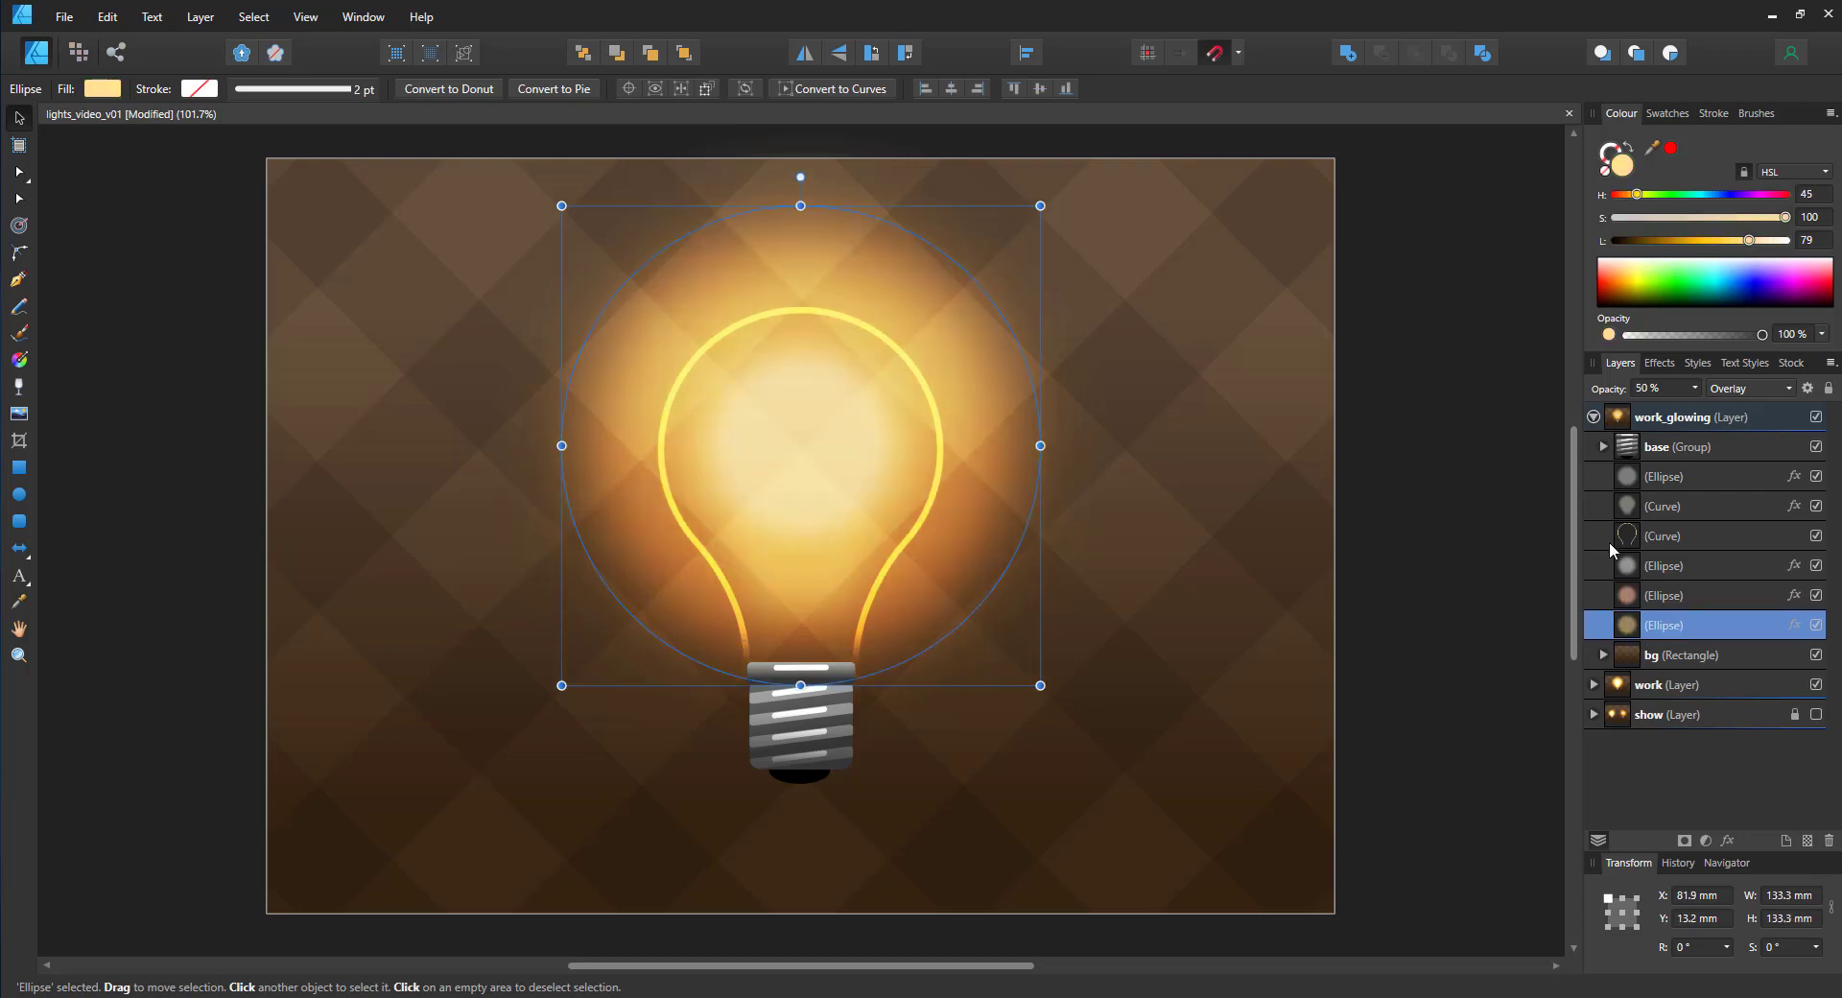
click(1663, 536)
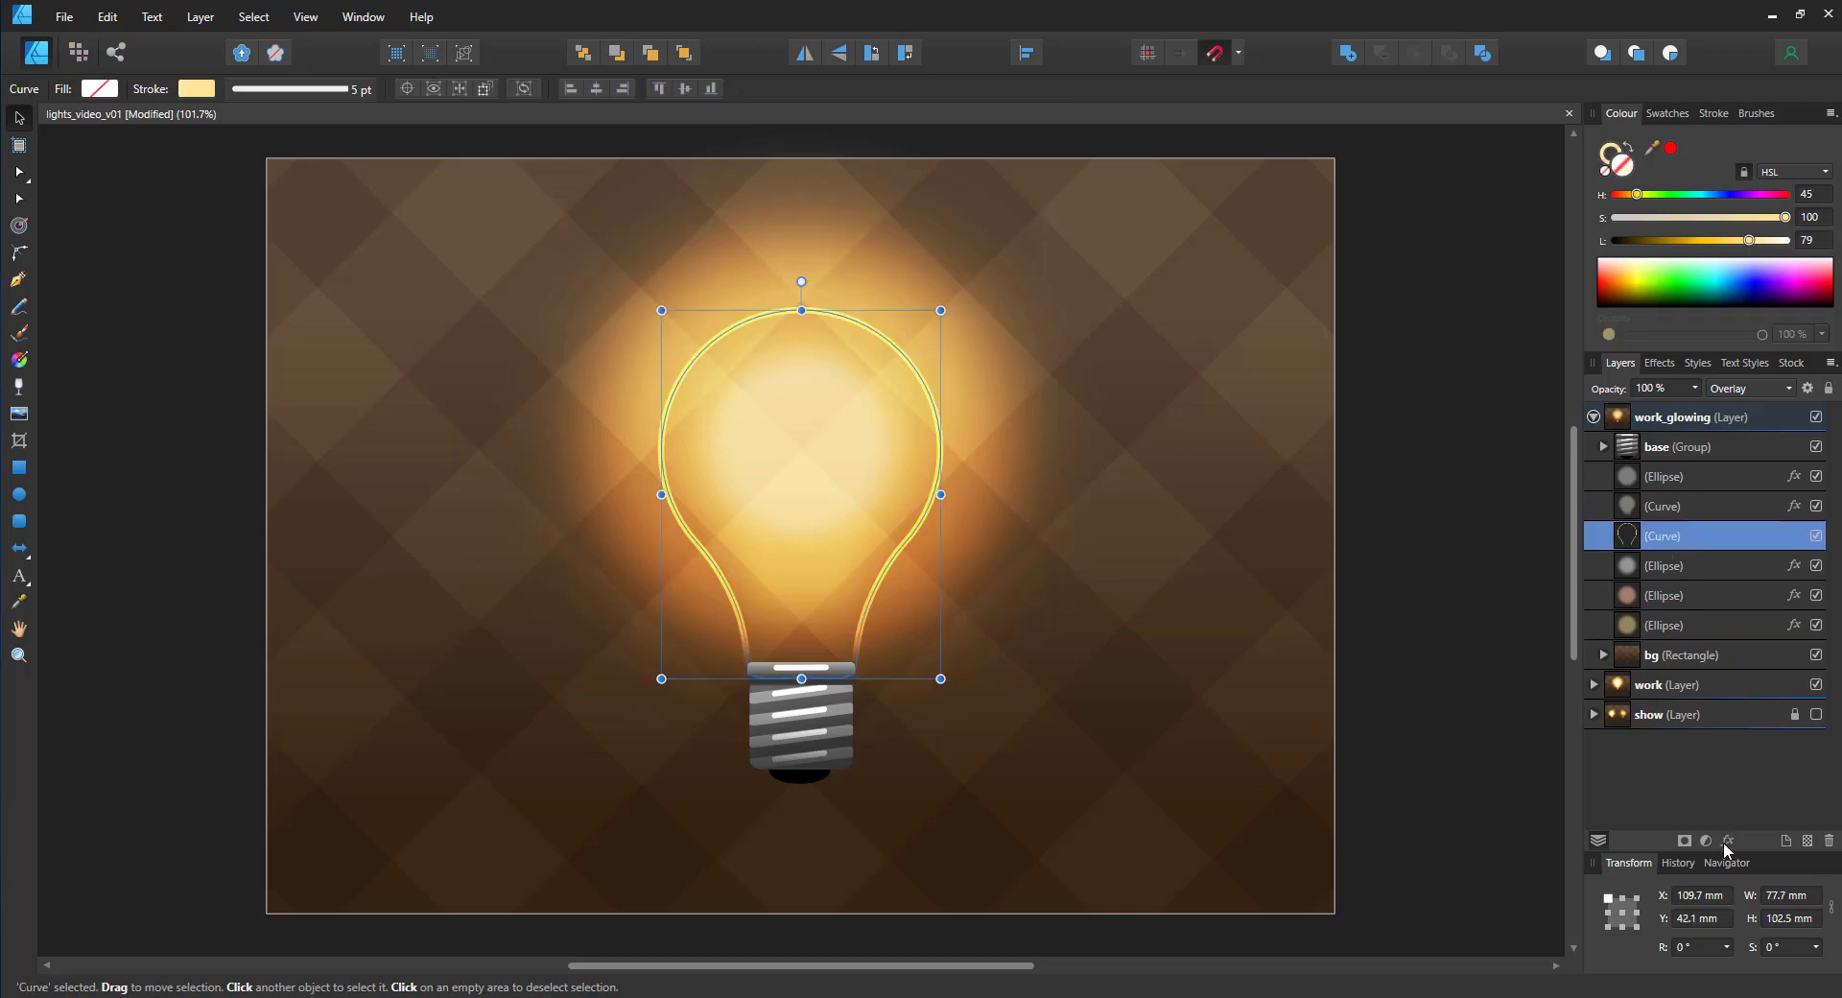
Step: Give the bulb outline a 10 px Gaussian blur
click(1727, 840)
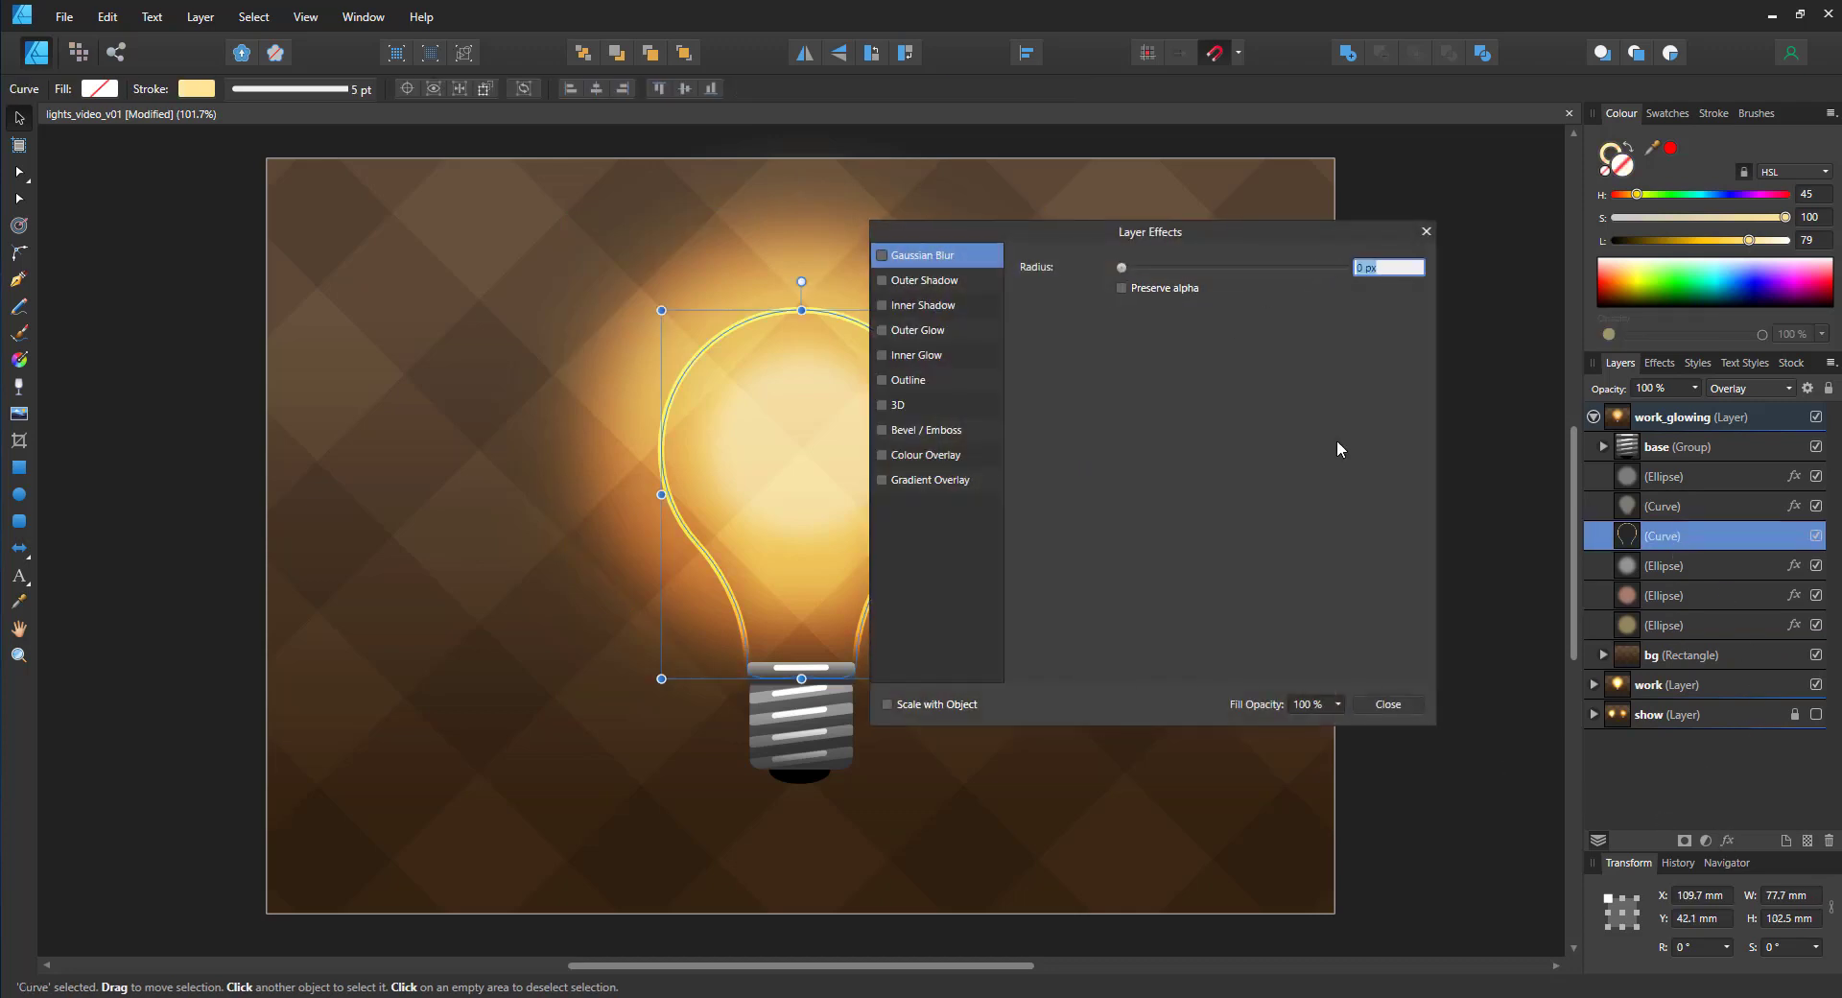
mouse_move(1288, 490)
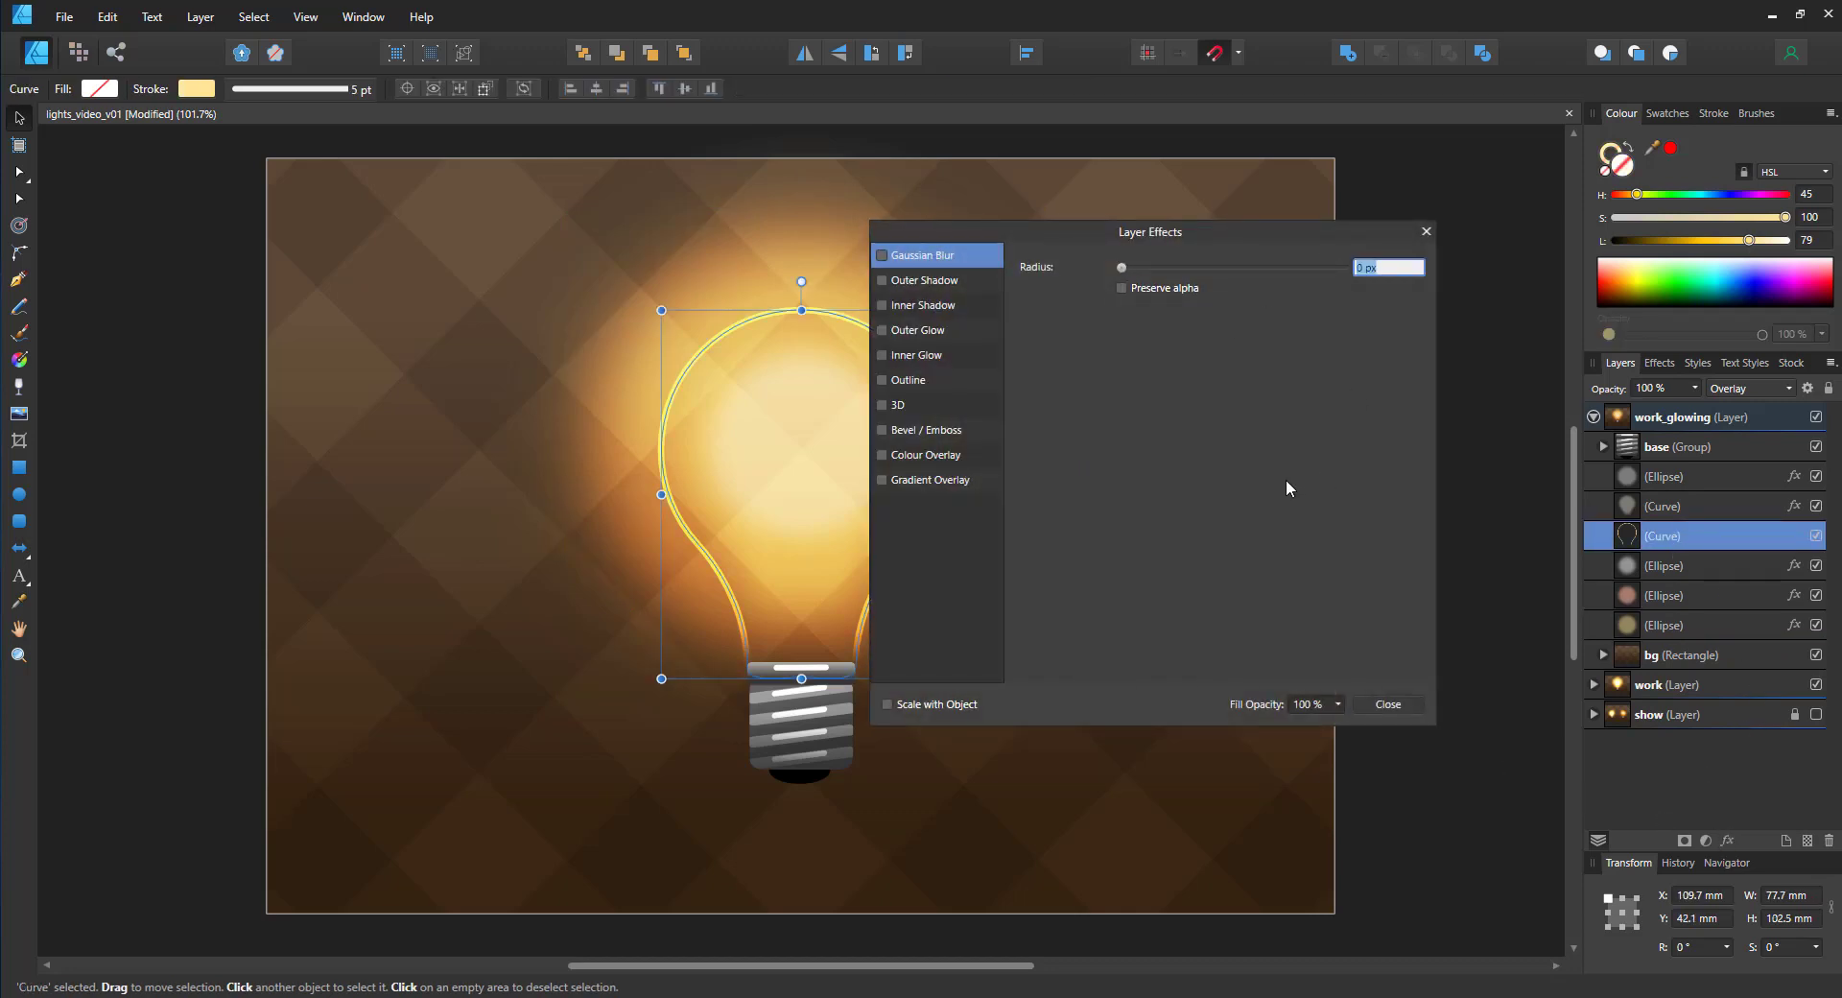
text(10)
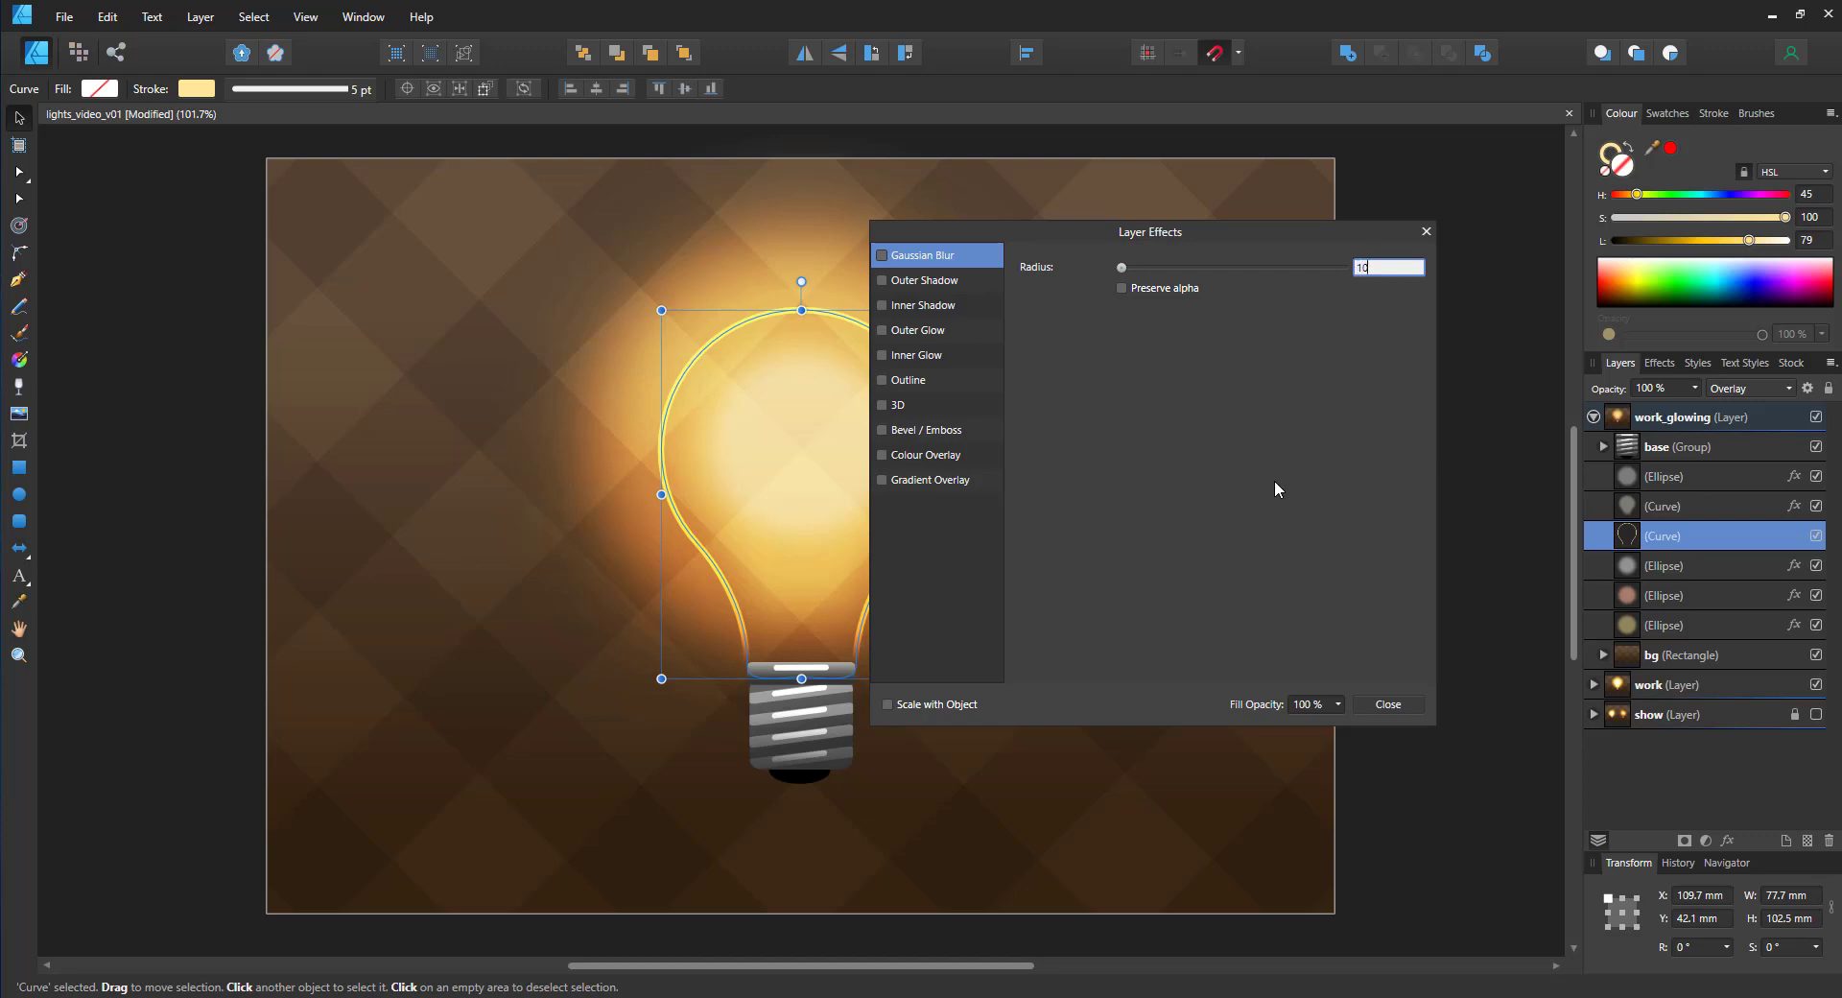
click(883, 255)
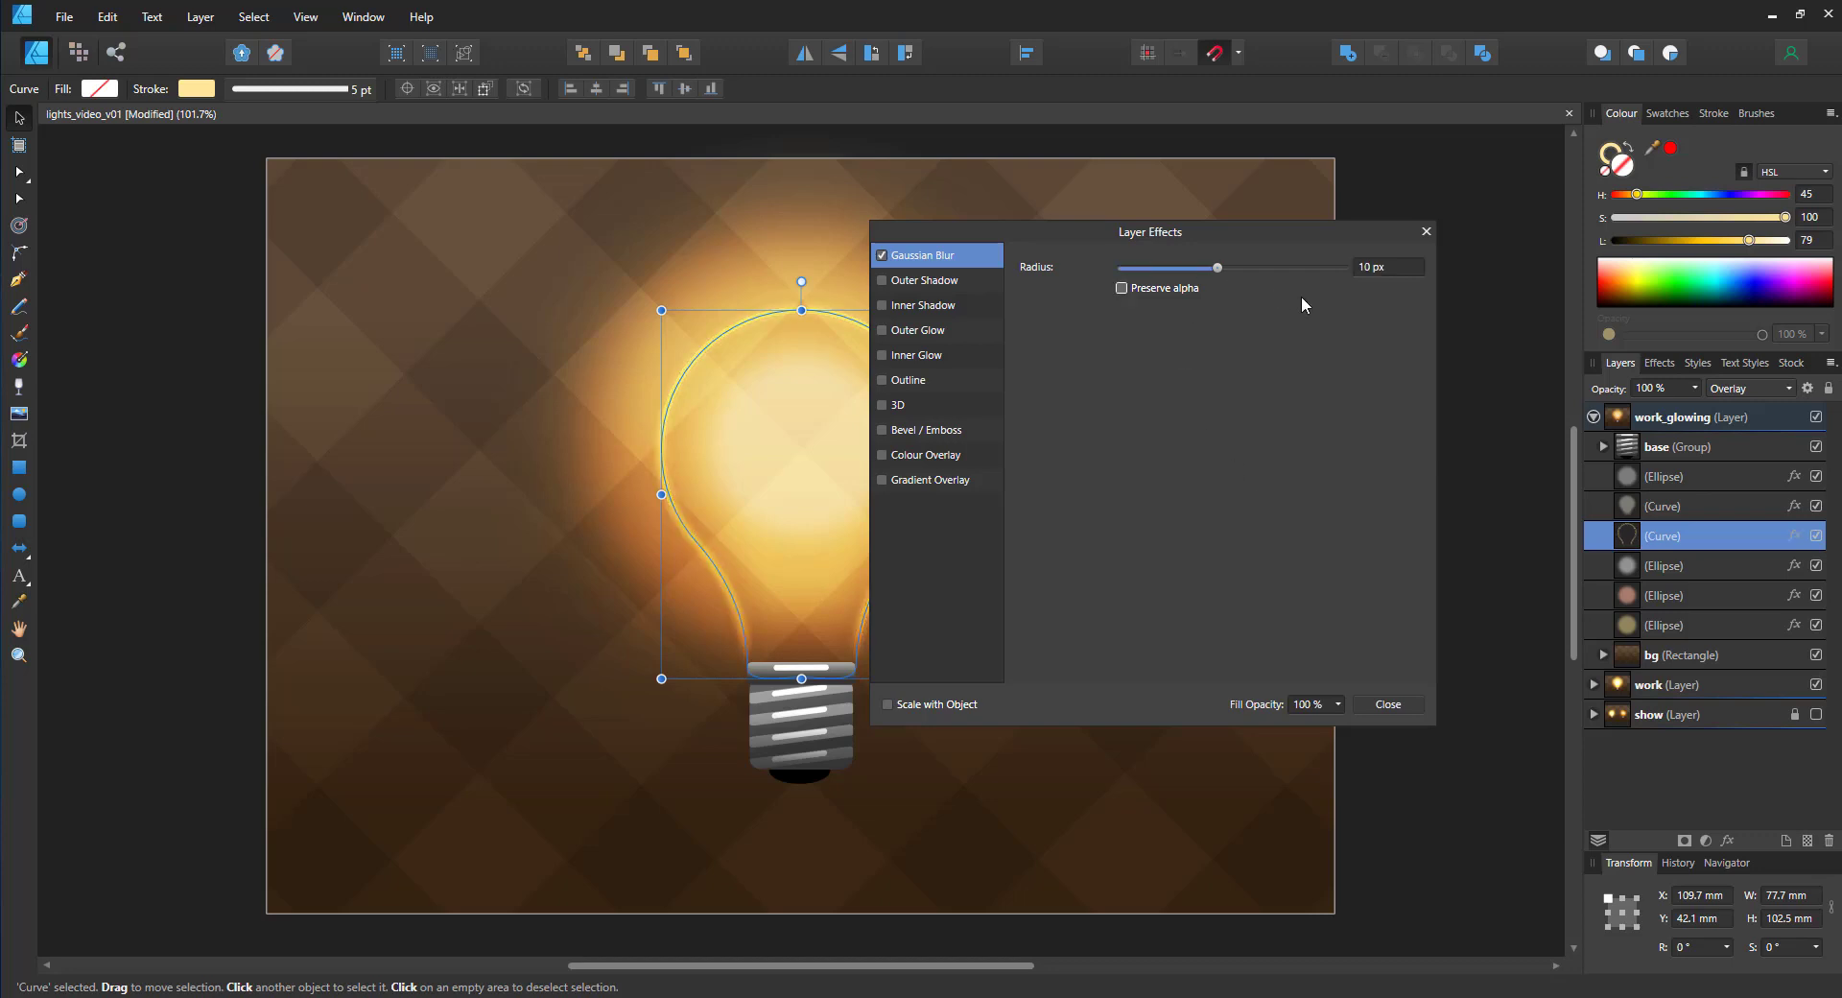
click(1386, 703)
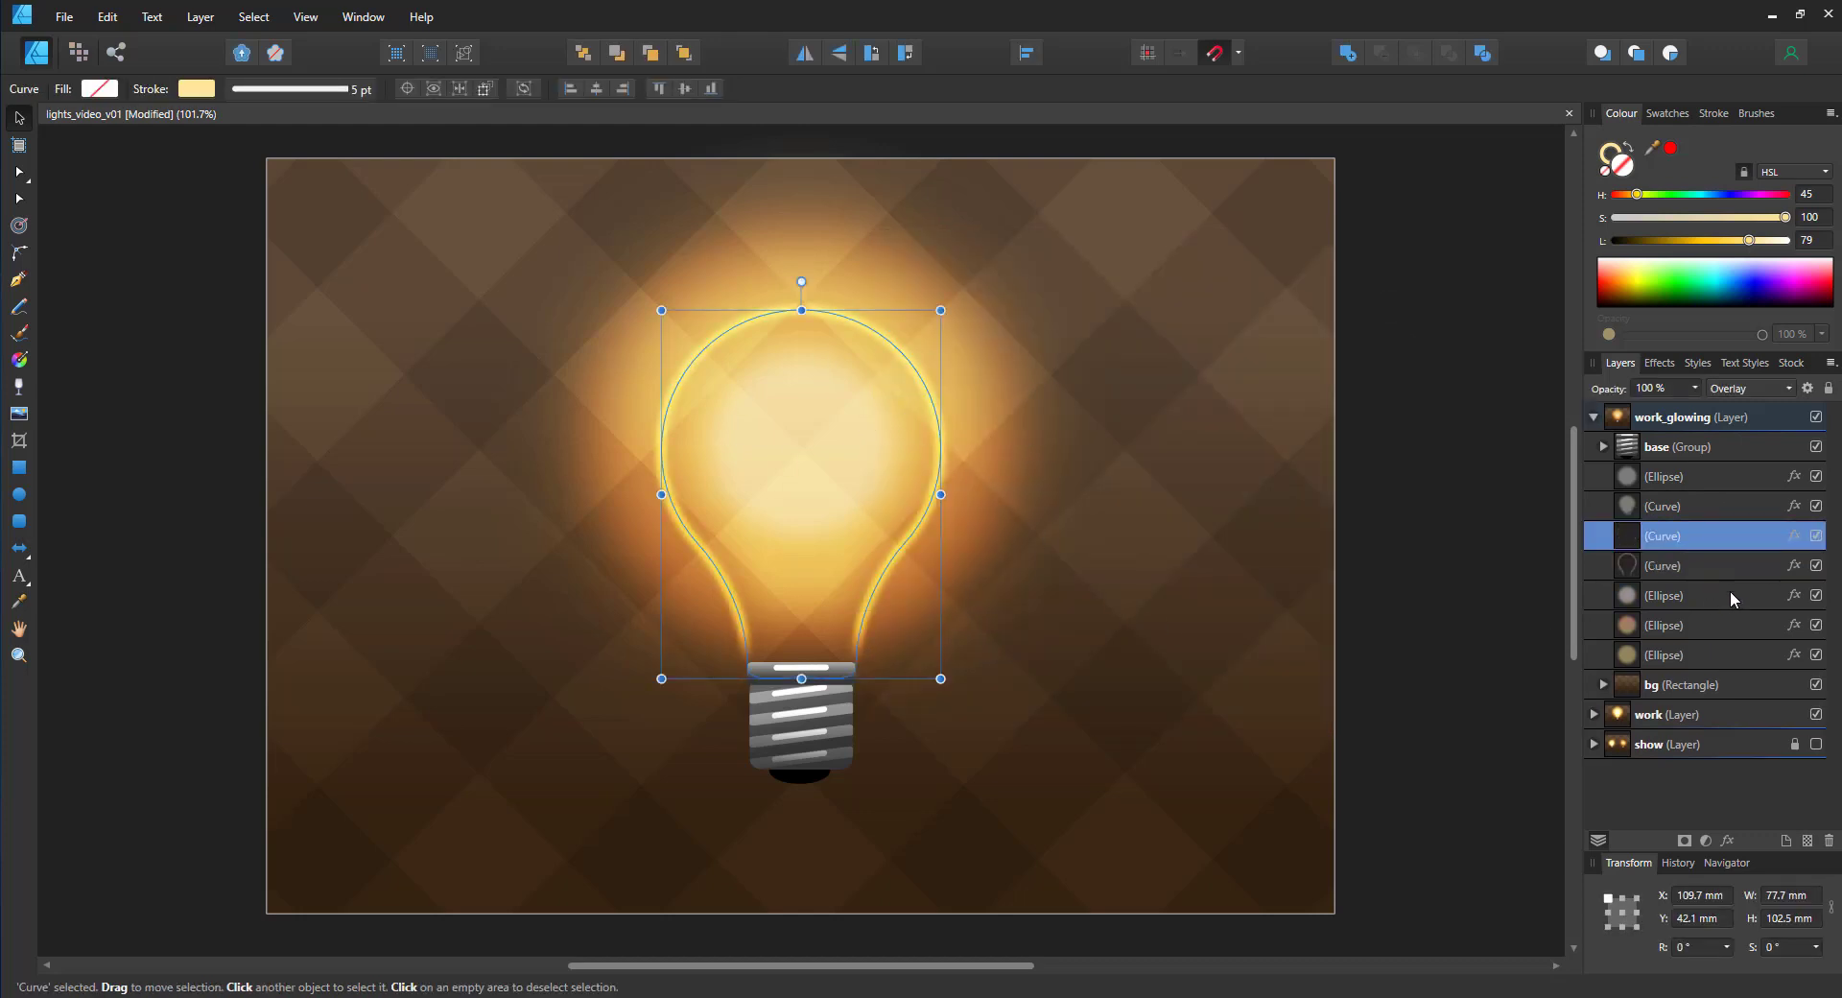
Step: Turn off Gaussian Blur on the duplicated outline so a sharp copy sits on top
click(1794, 536)
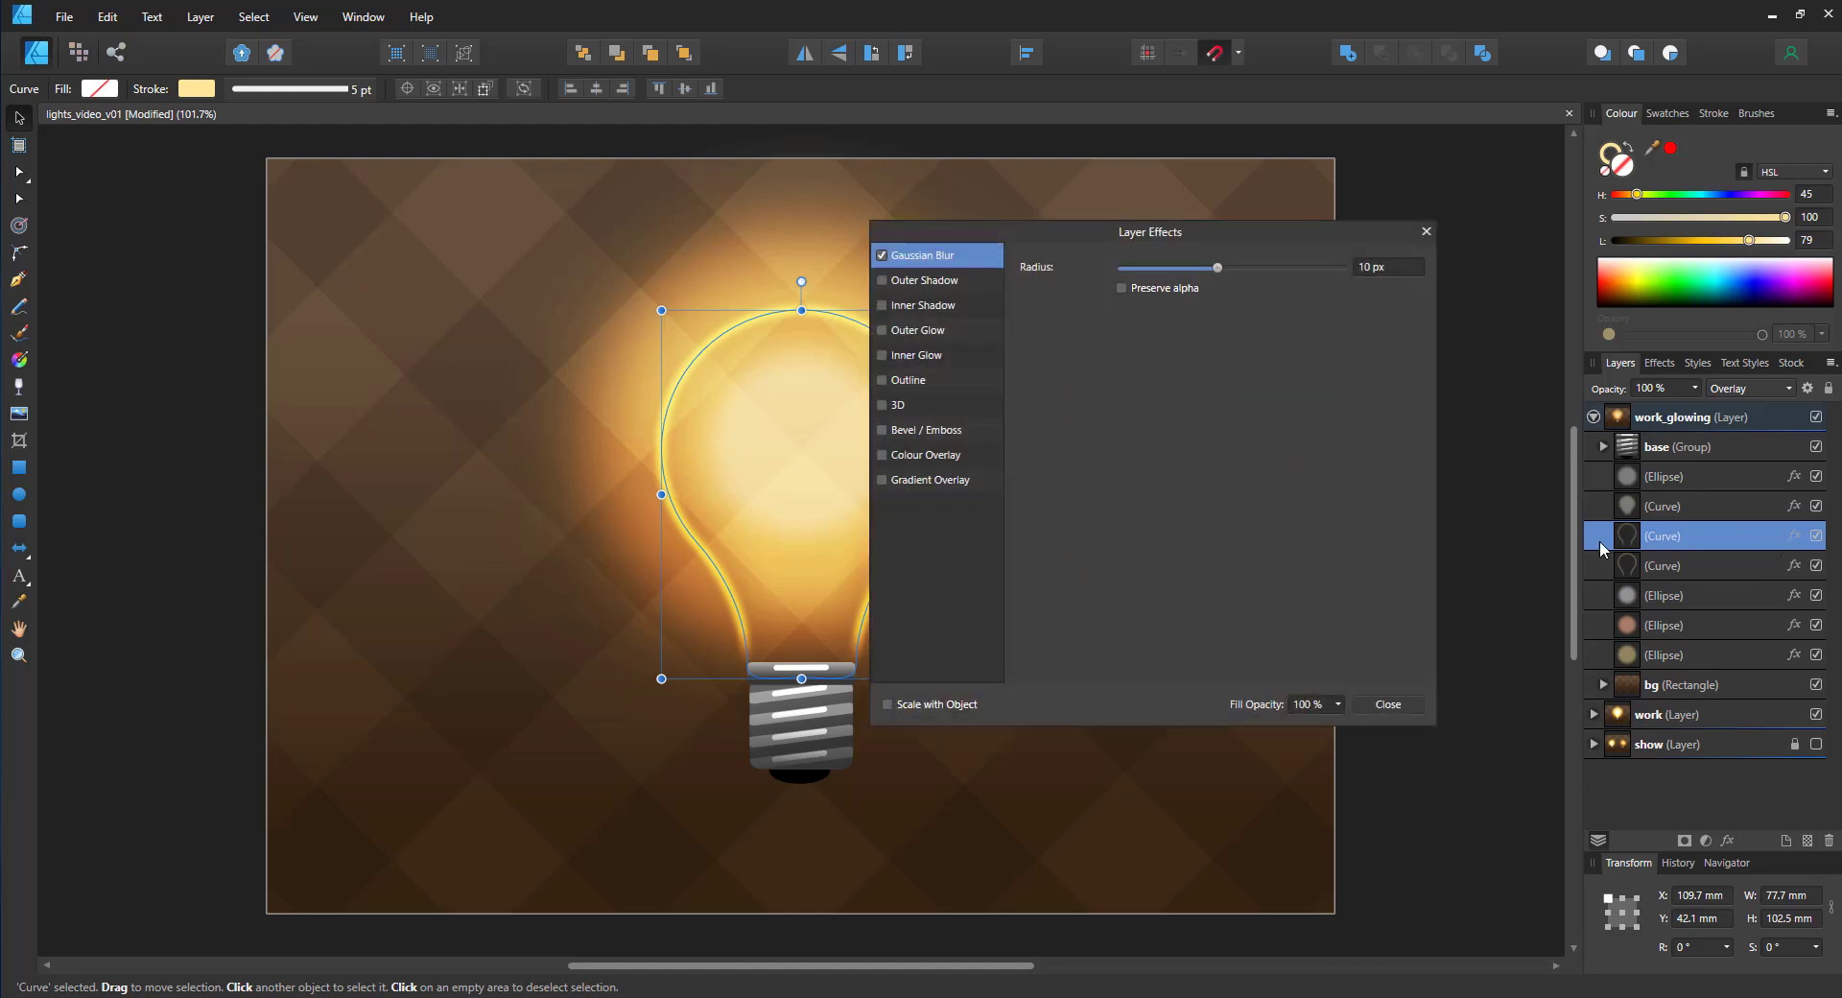
click(881, 256)
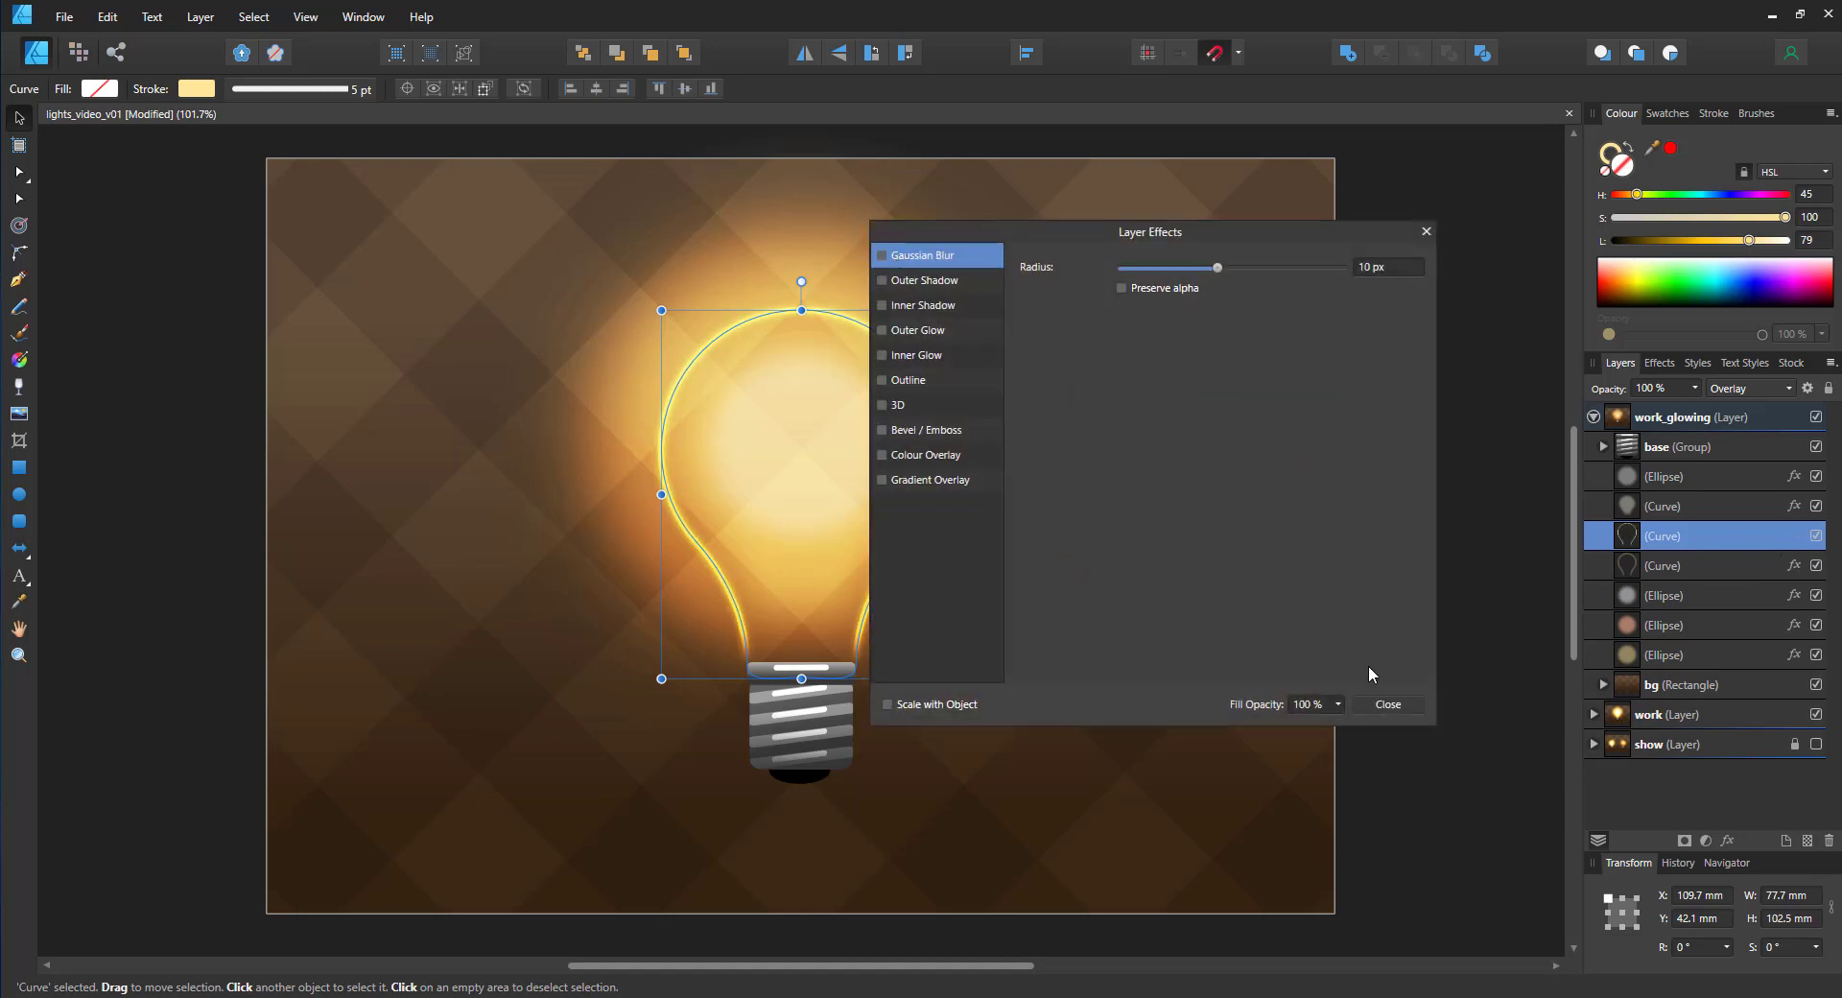
click(1386, 704)
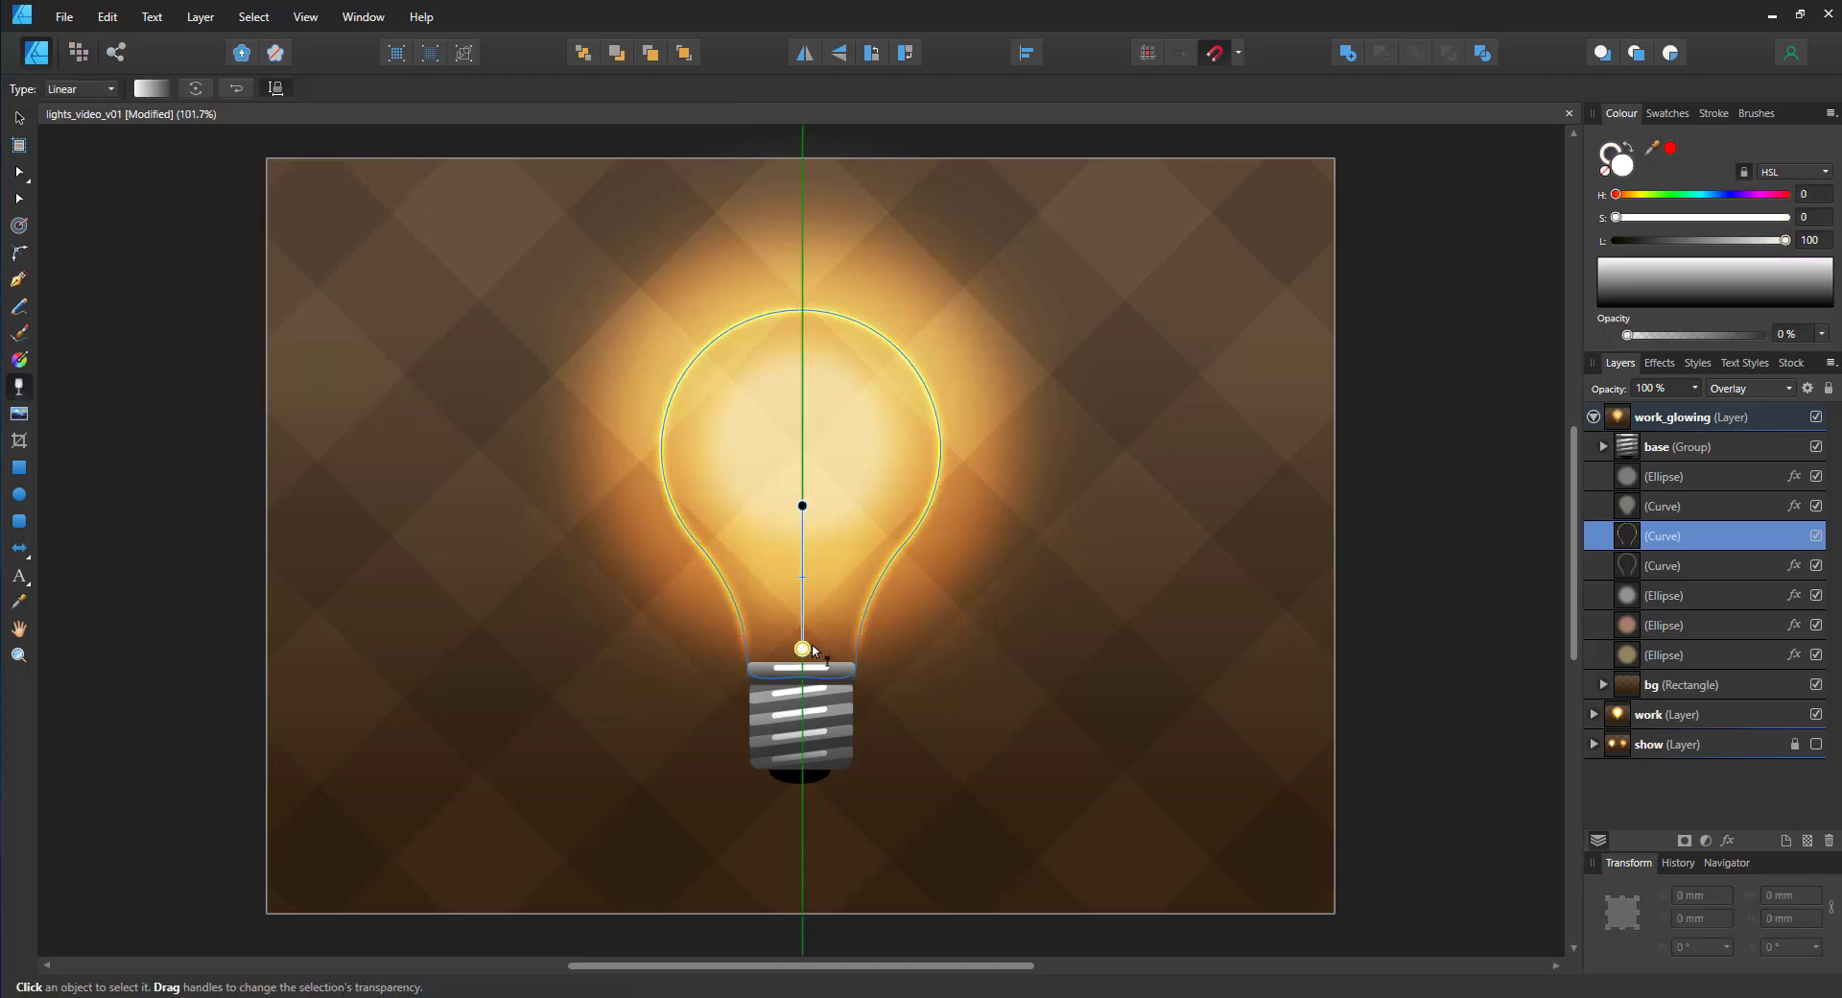
Step: Fade the neon outline's lower part toward the screw base with a transparency gradient
click(1036, 563)
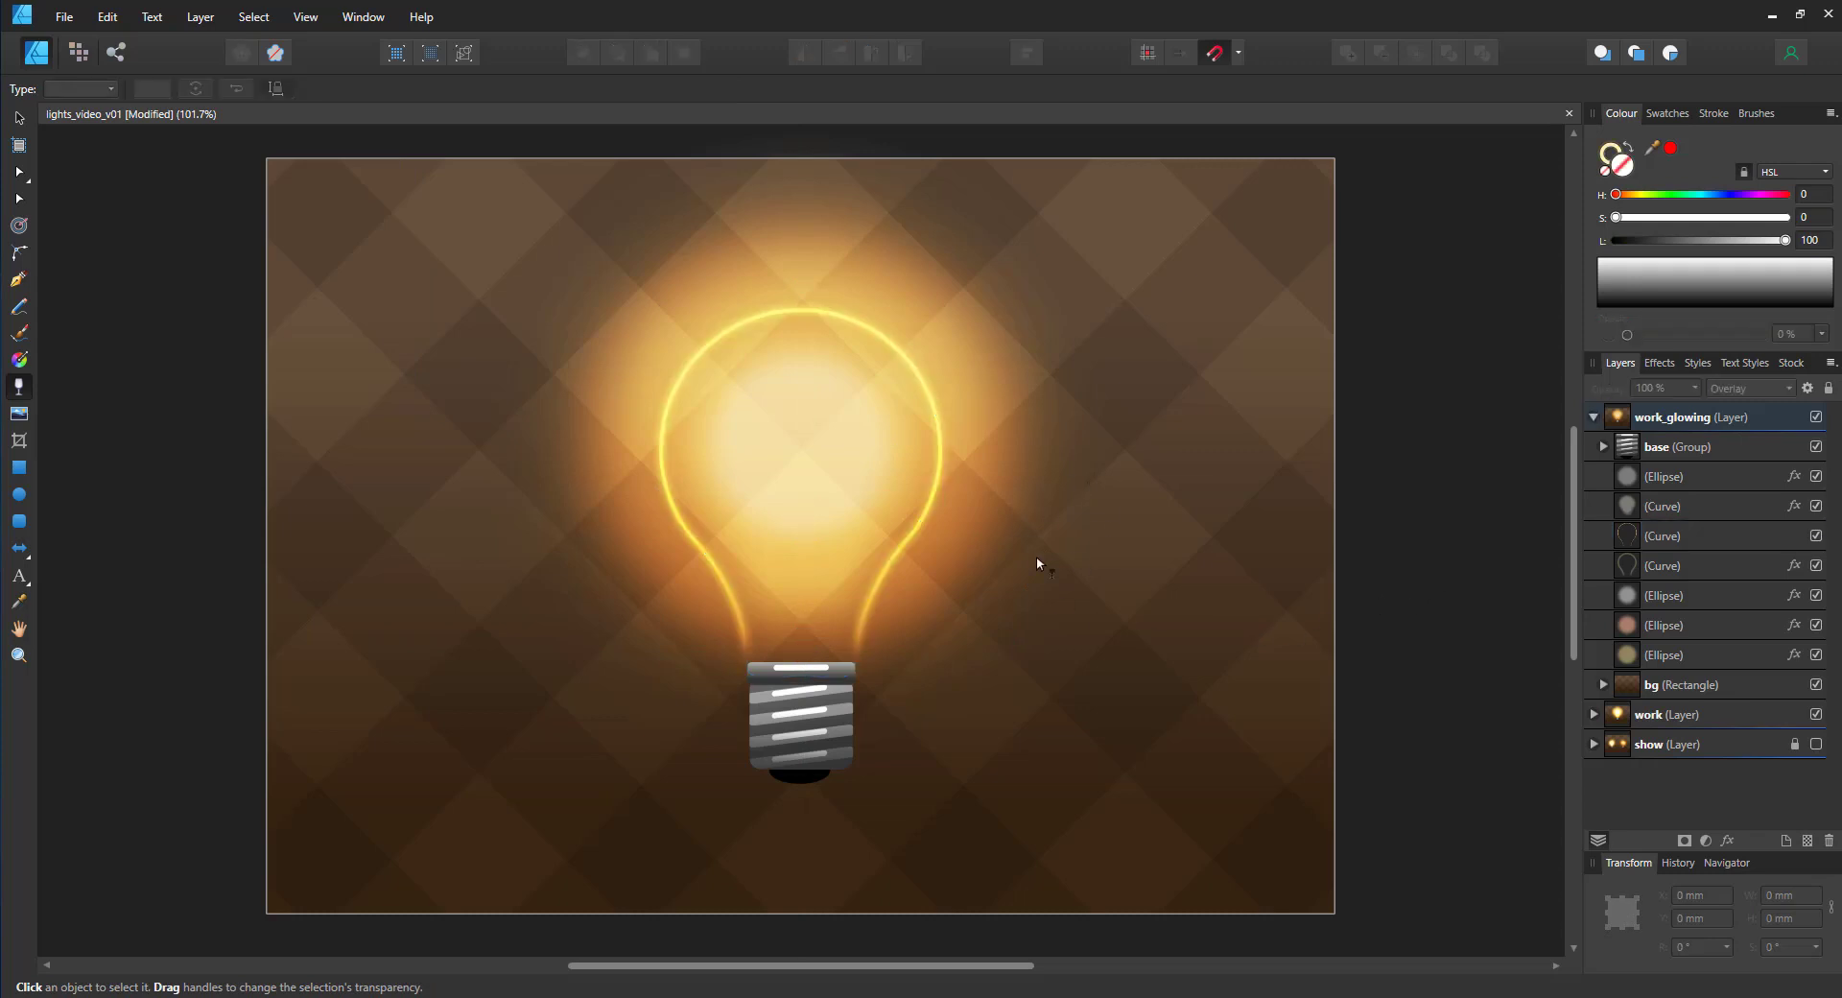
mouse_move(21, 387)
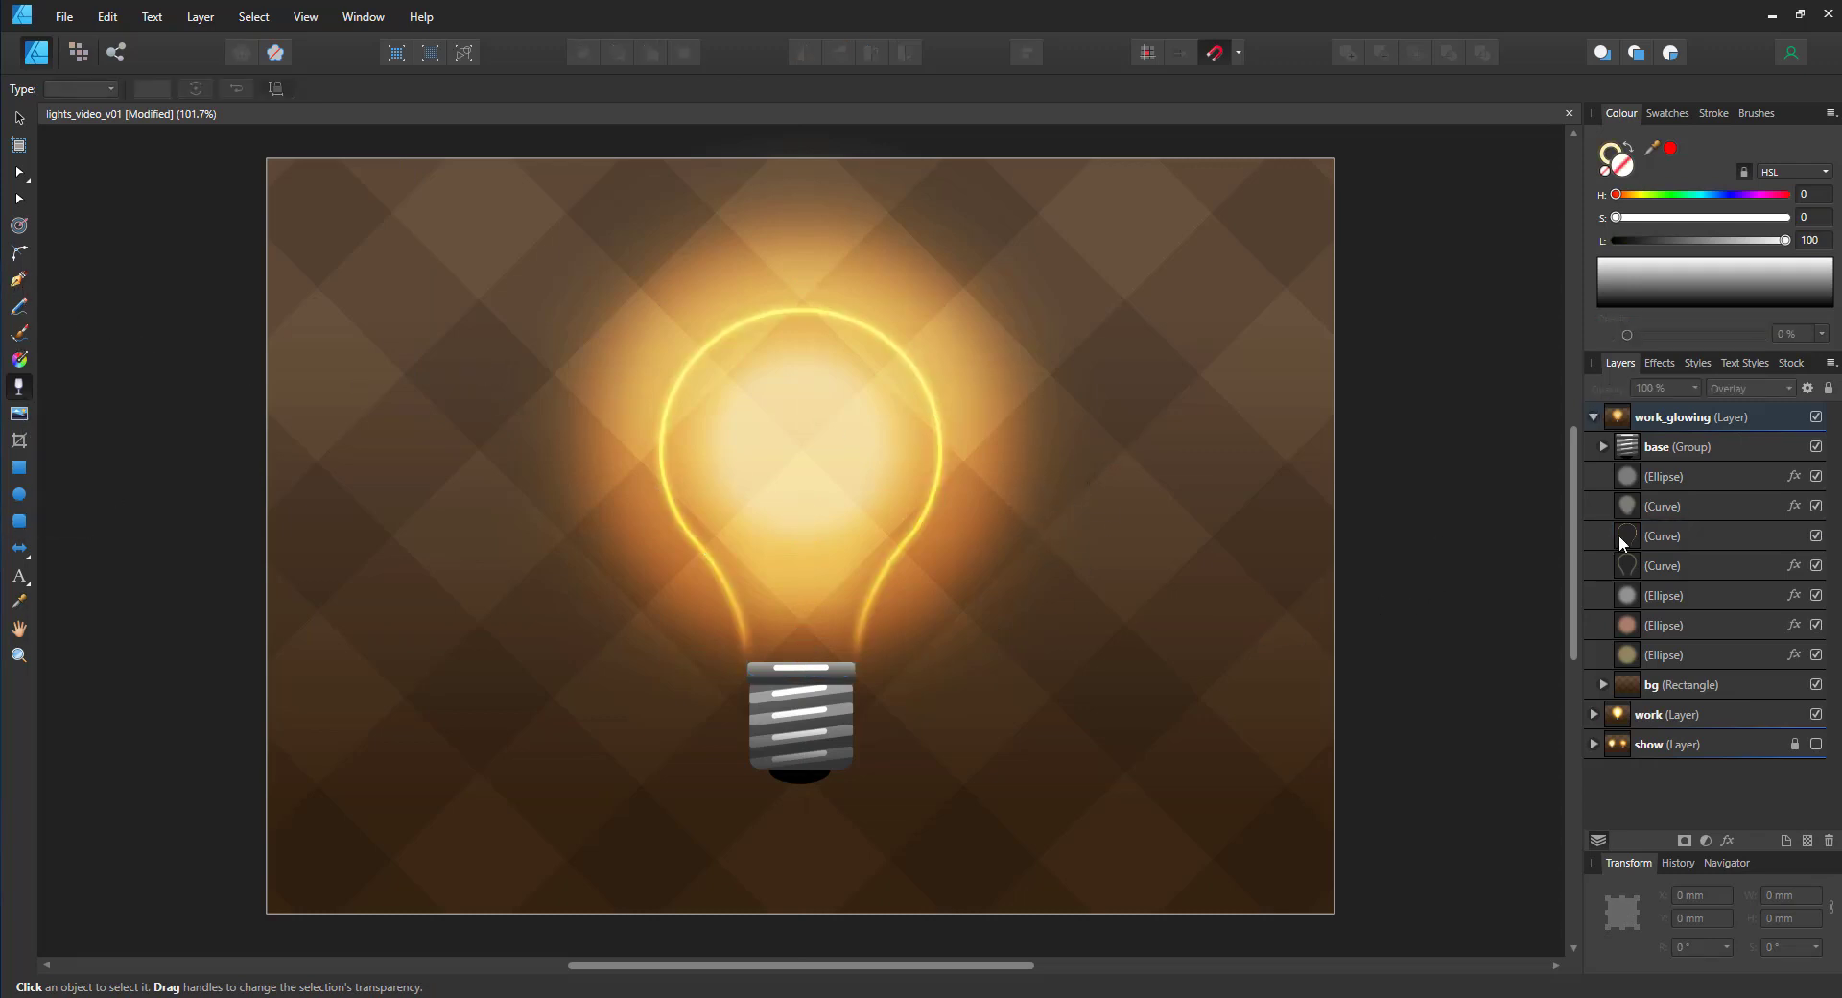
click(1664, 565)
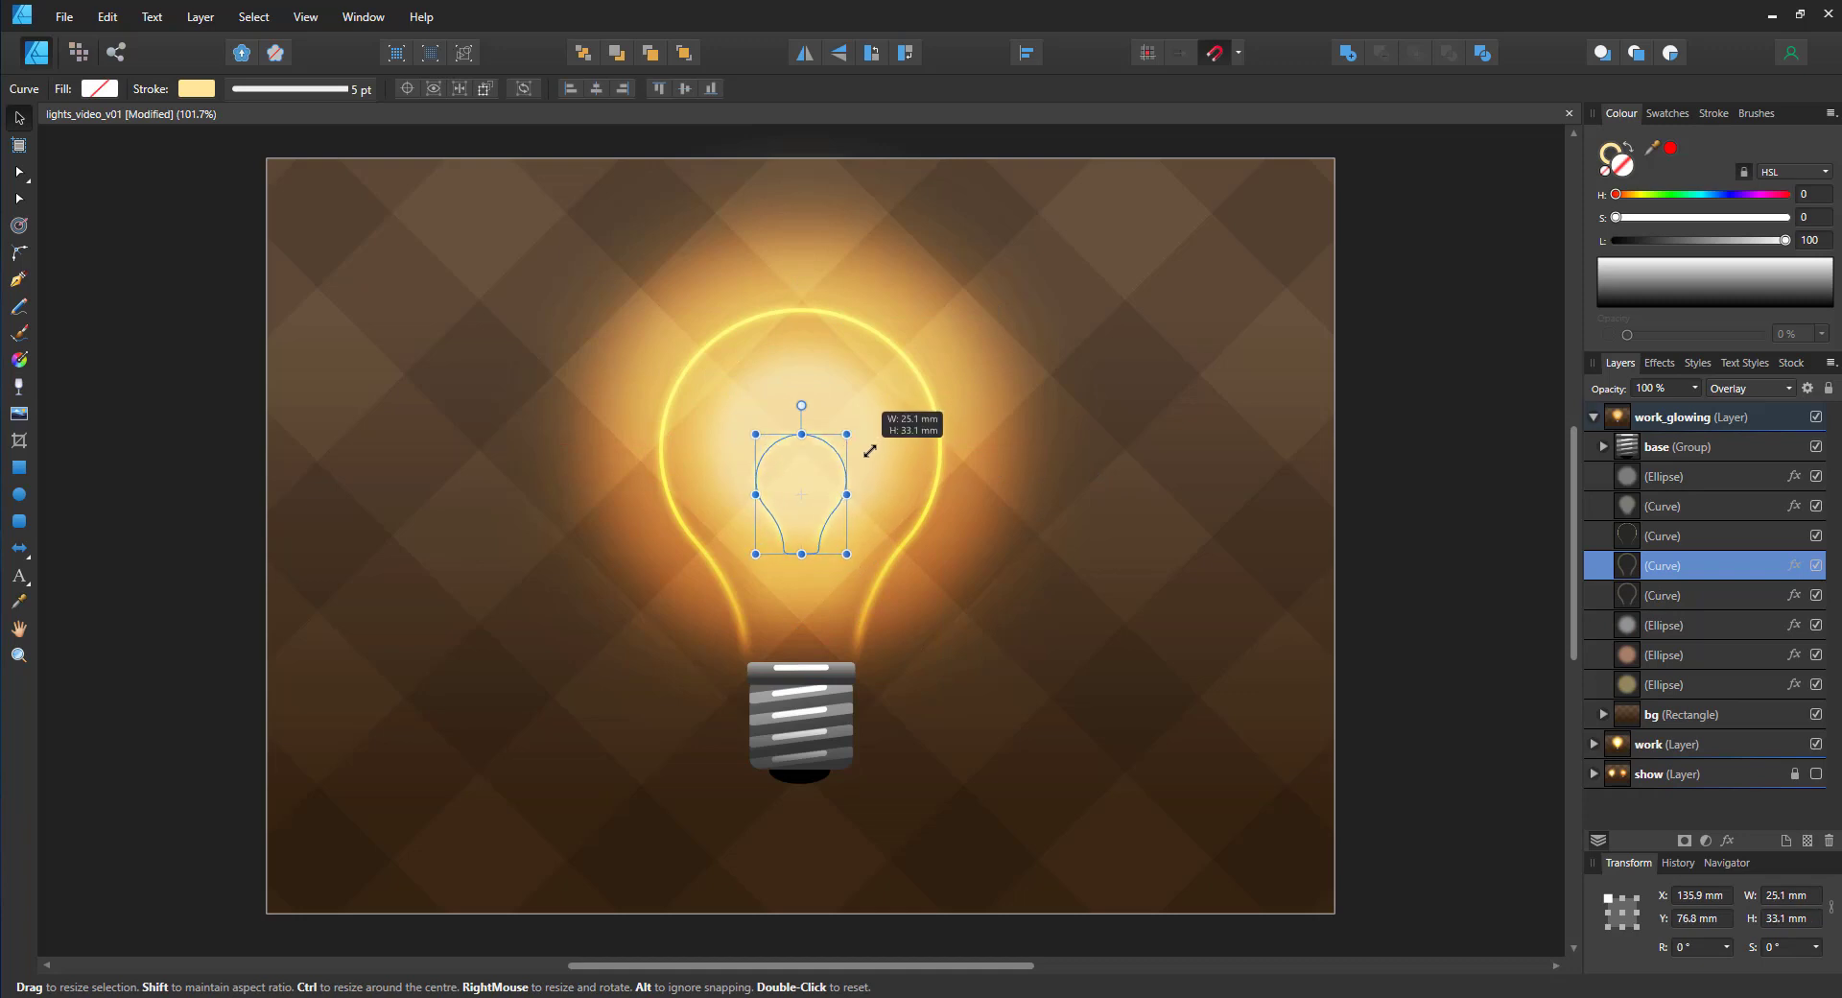
Step: Shrink the copied outline into a small arch just above the screw base
drag(800, 491, 800, 585)
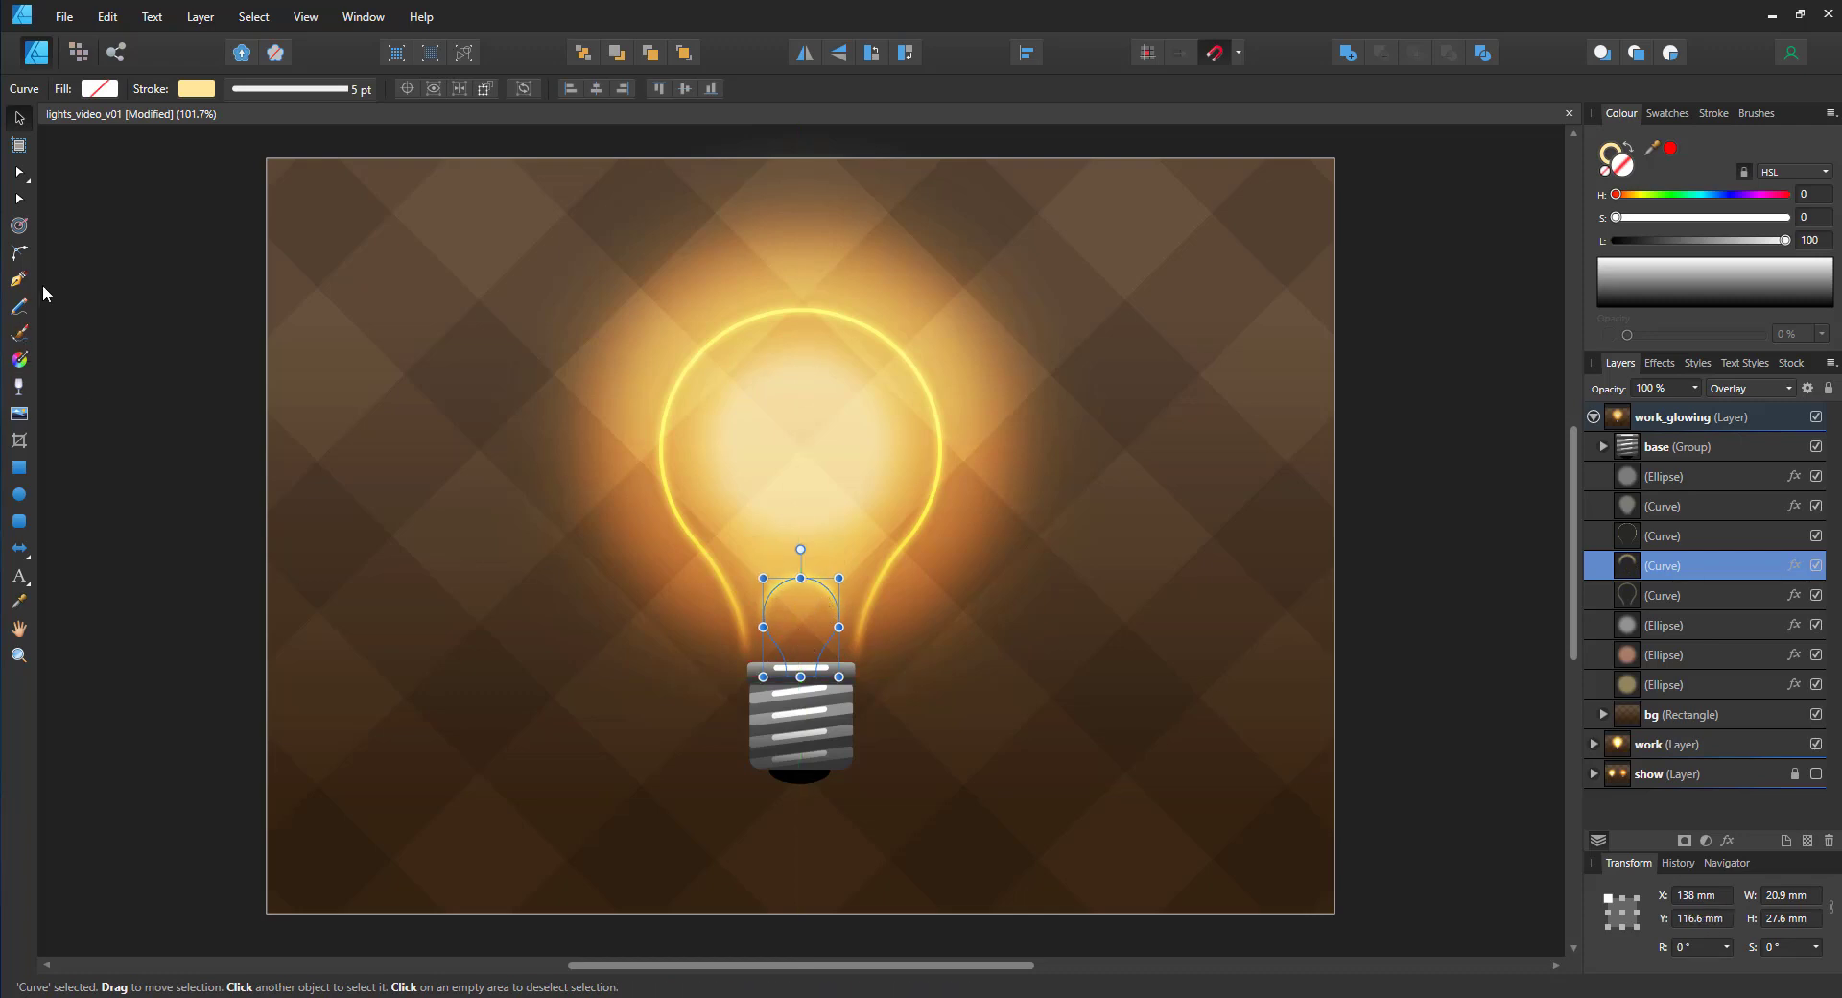
Step: Reshape the filament wire's nodes inside the bulb and flip it
click(19, 280)
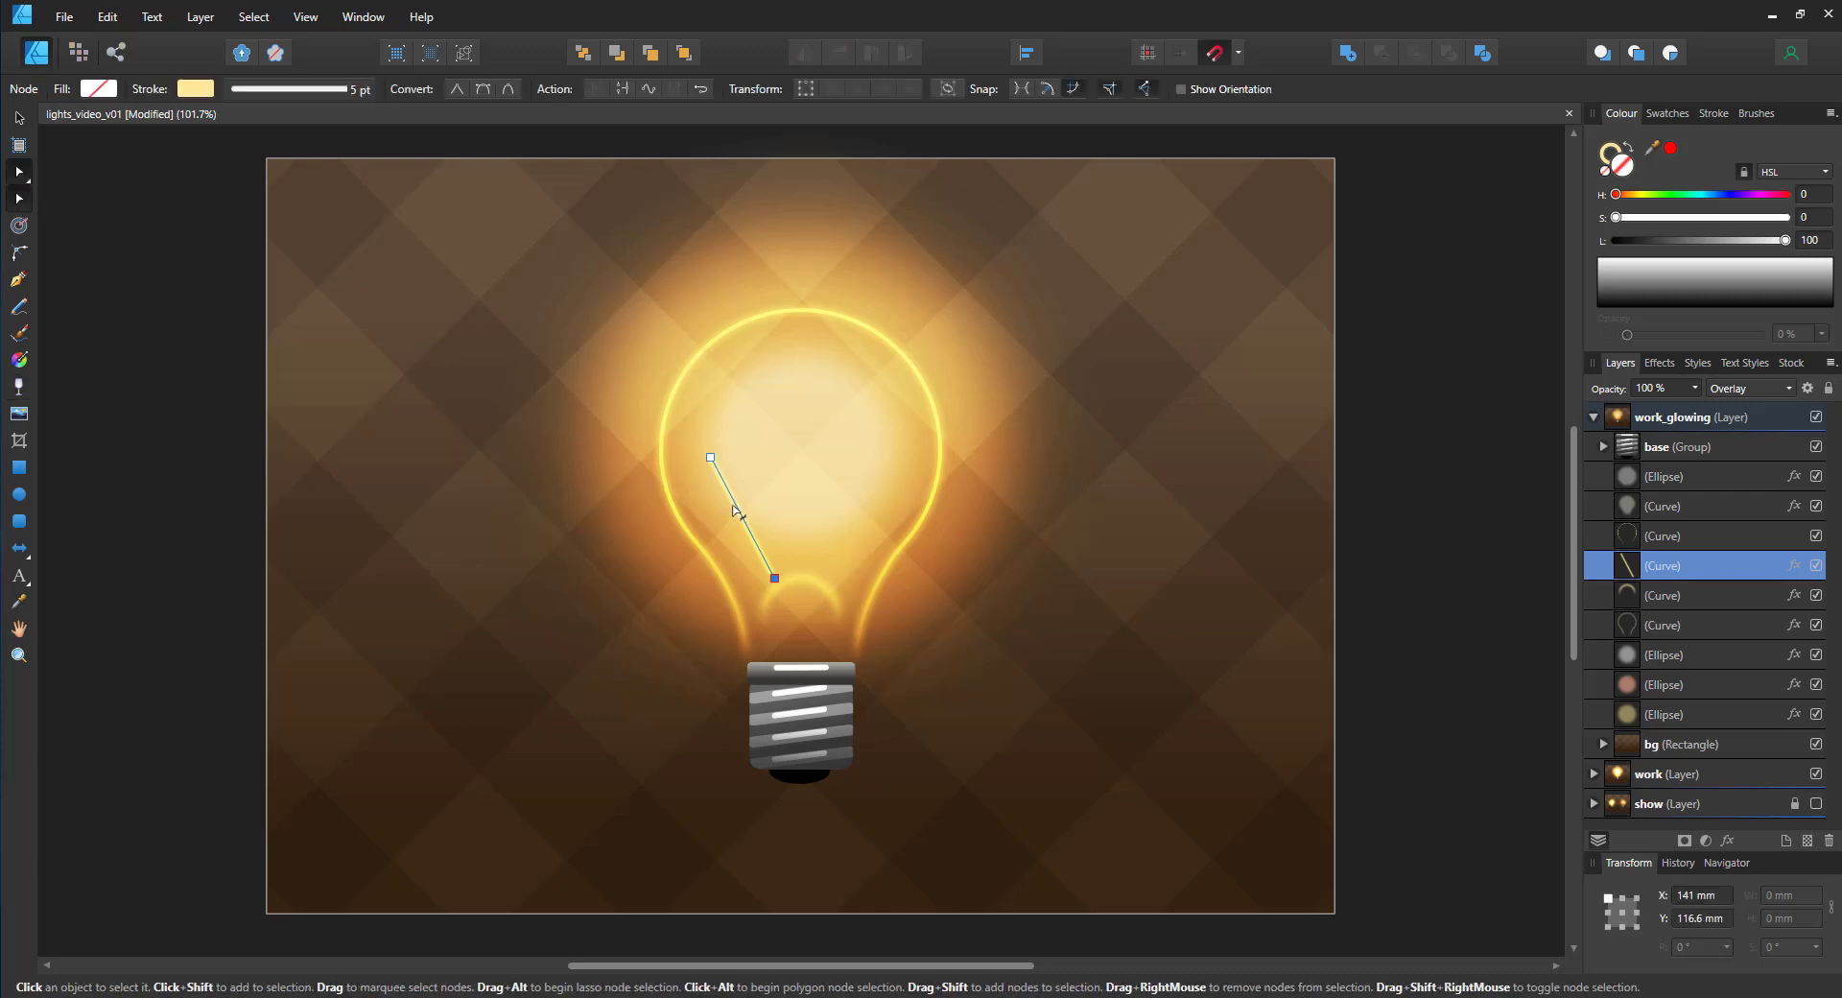
drag(772, 576, 746, 553)
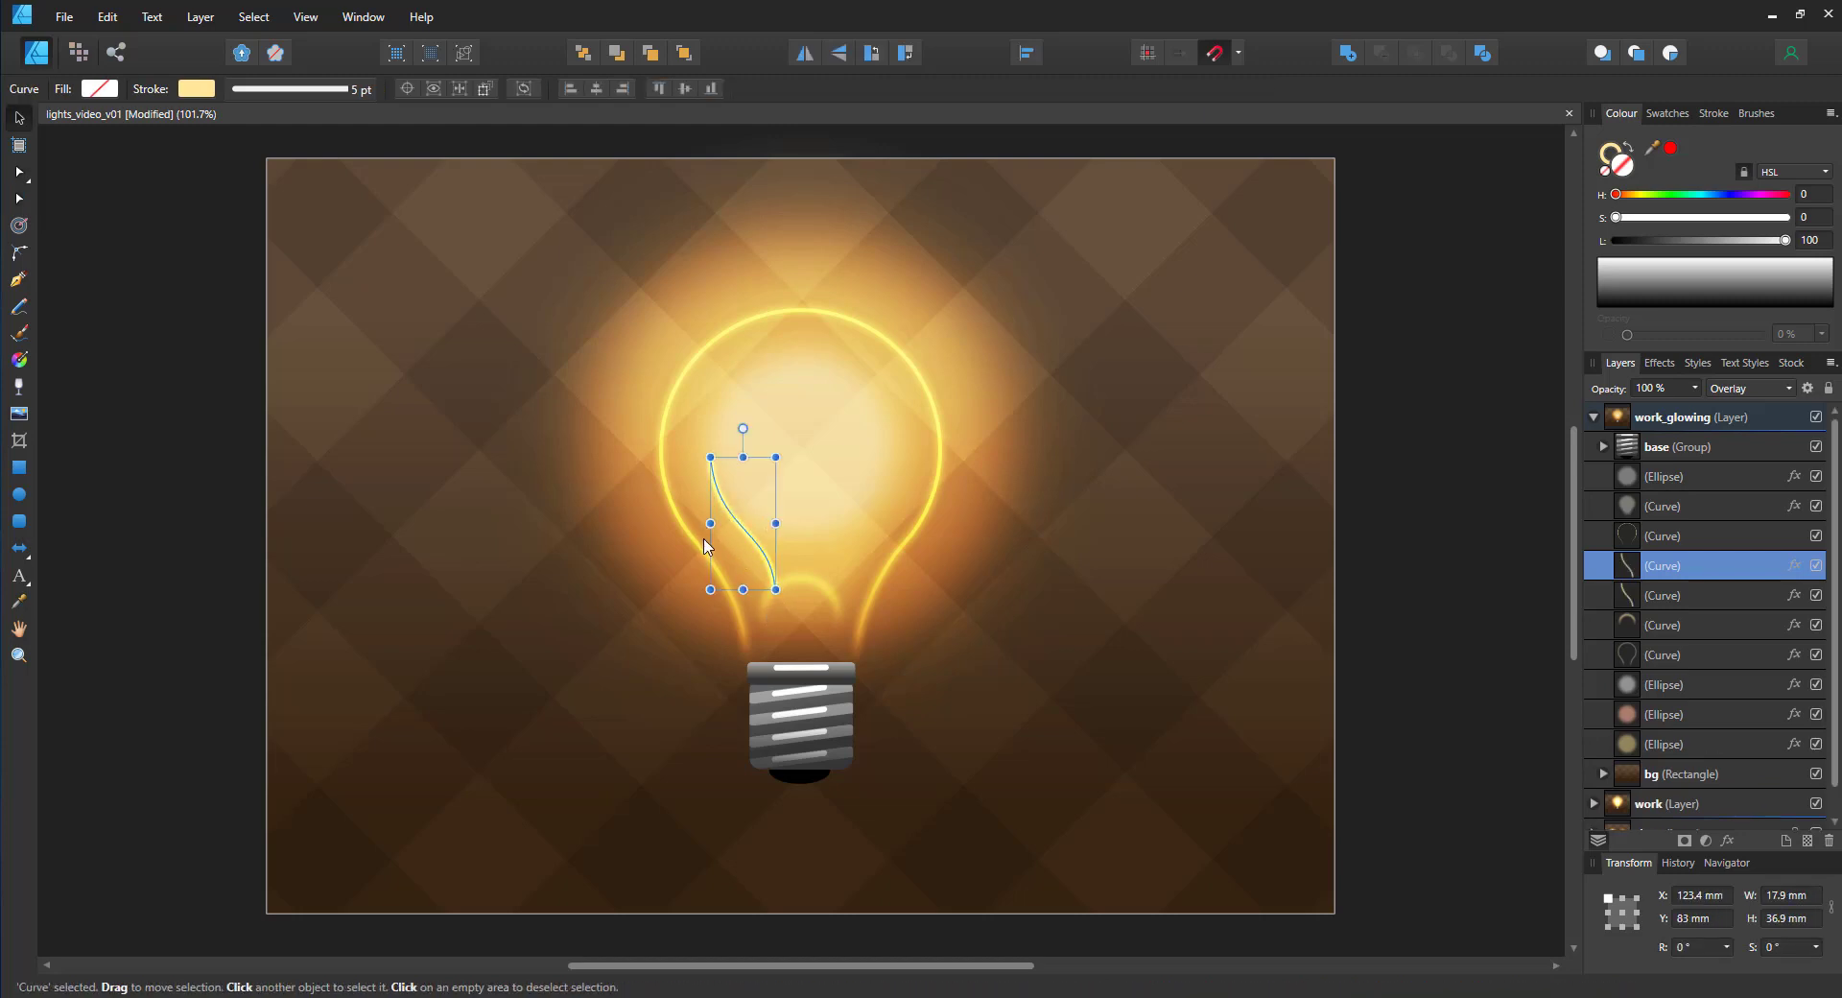
drag(711, 459, 714, 456)
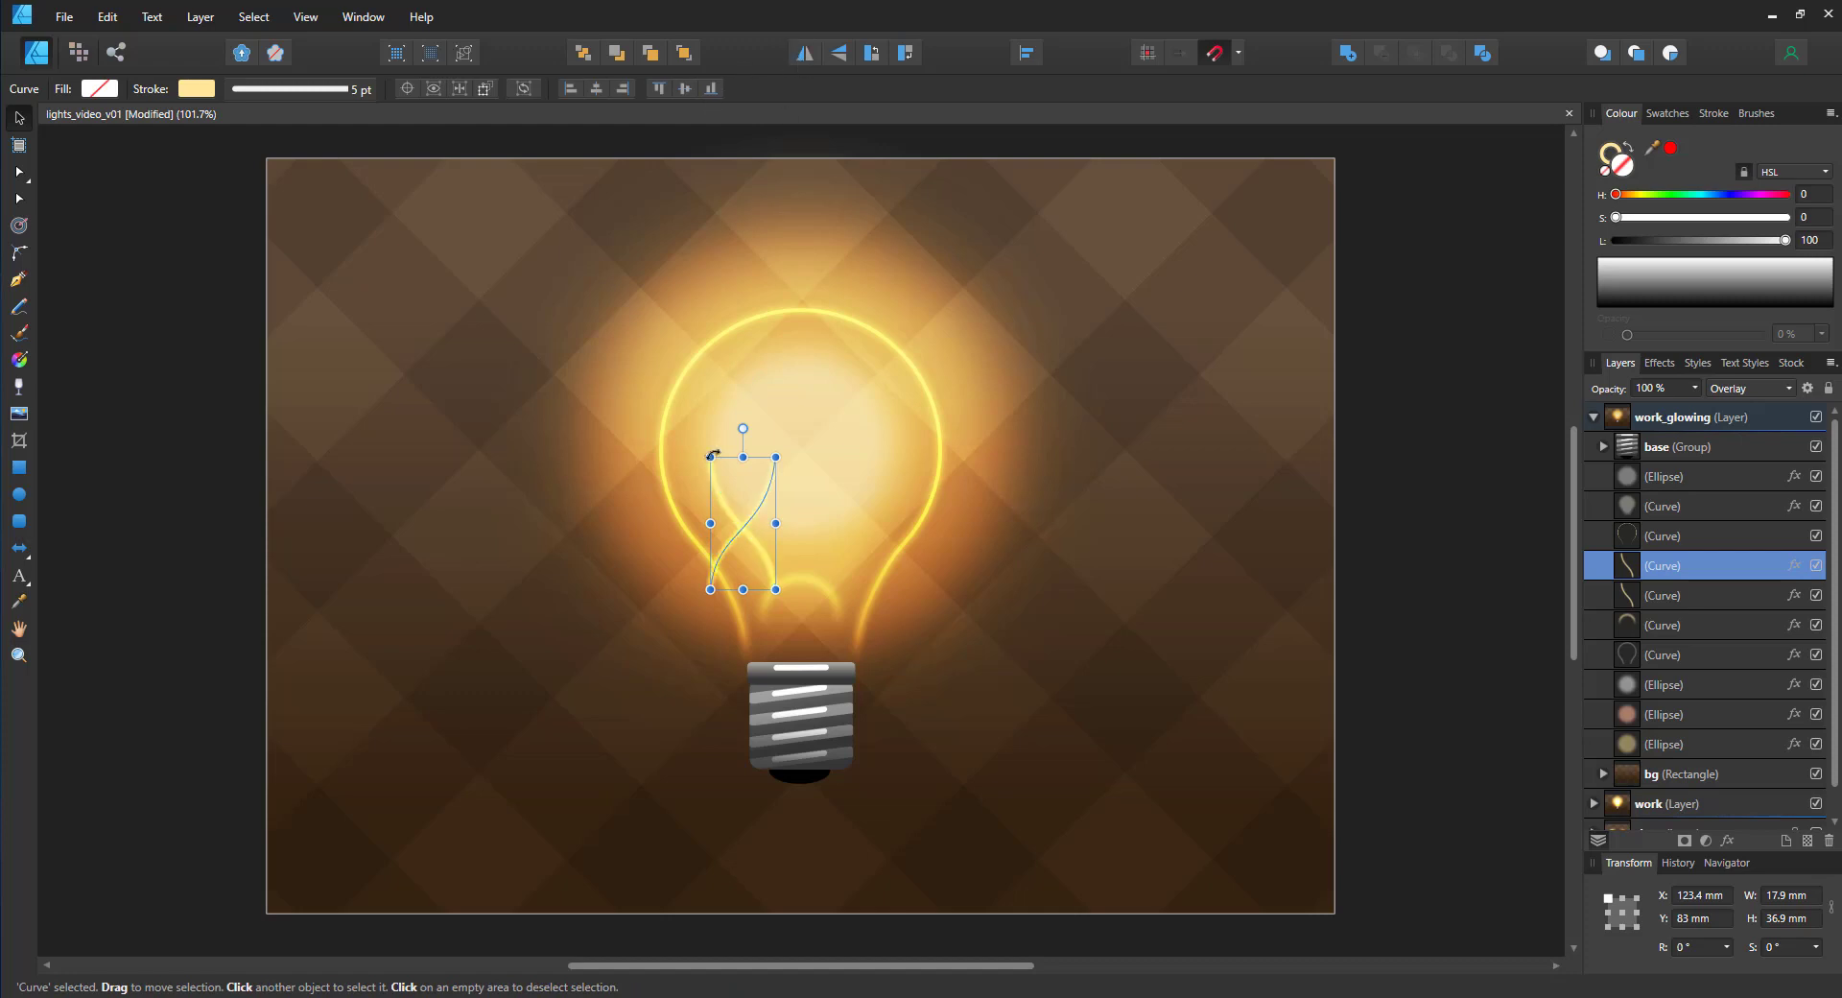
Step: Add a mirrored copy of the wire on the right and arrange the three filament curves above the base
drag(742, 523, 869, 523)
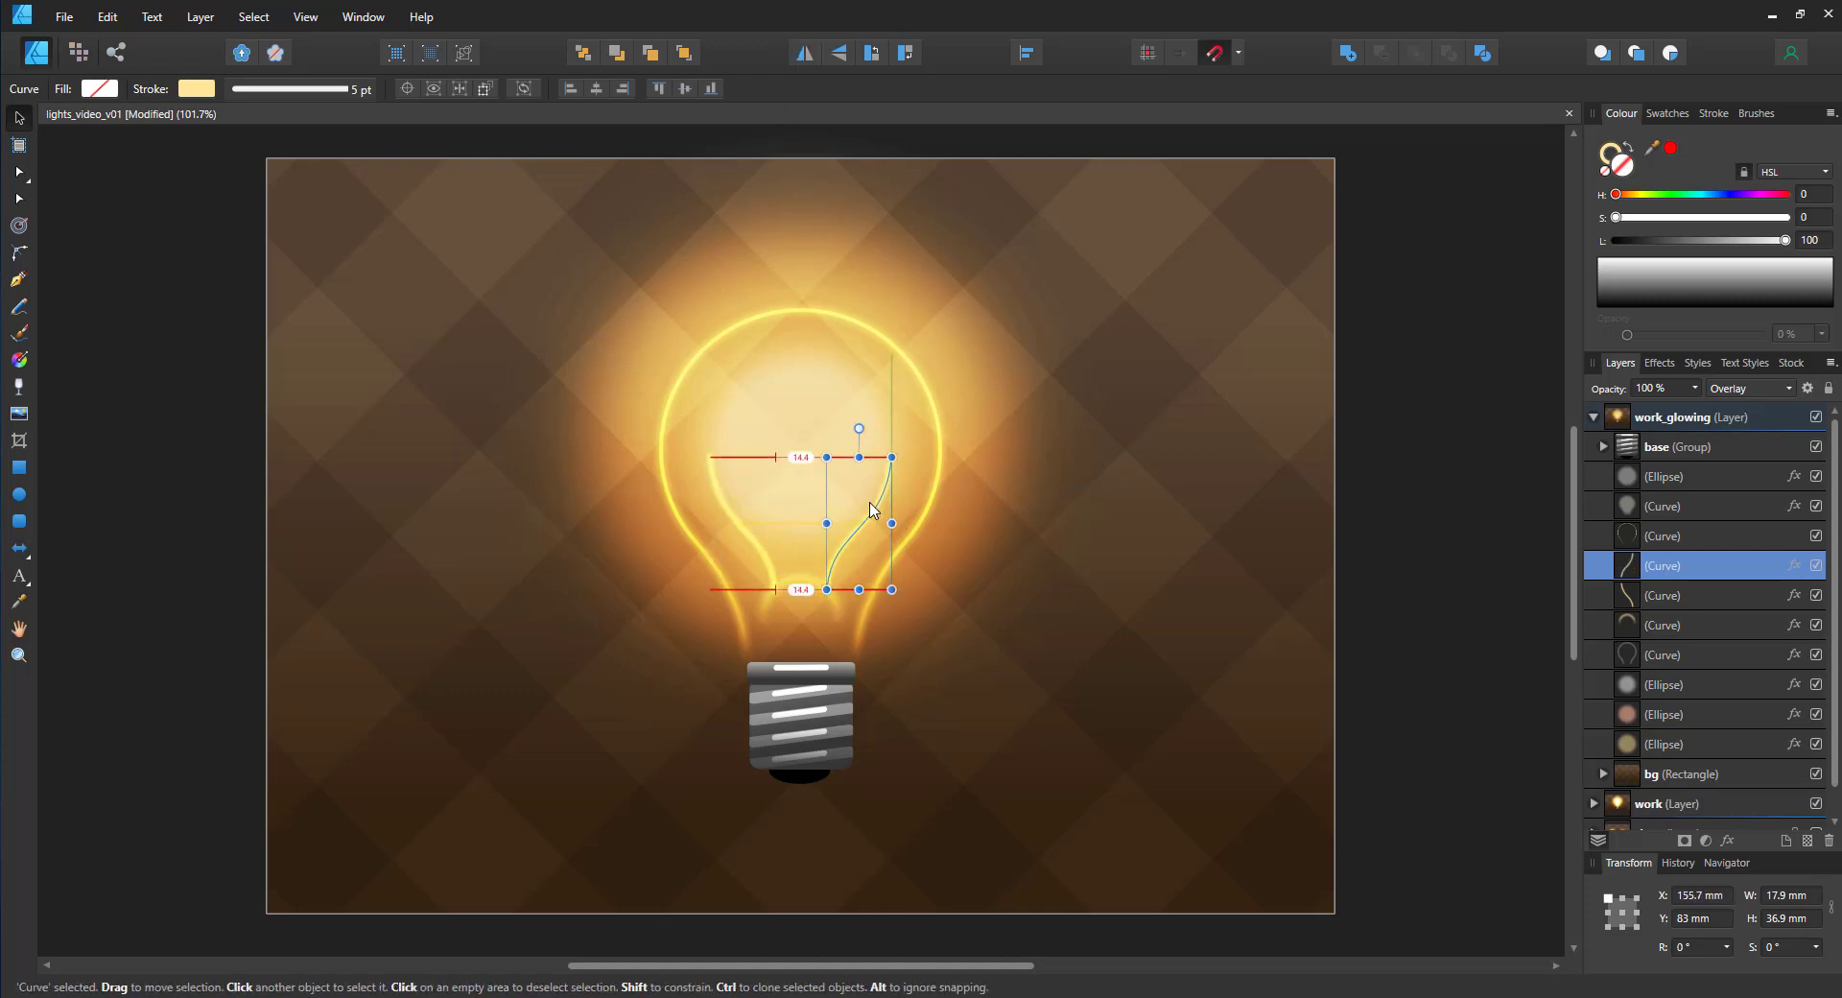
click(1680, 773)
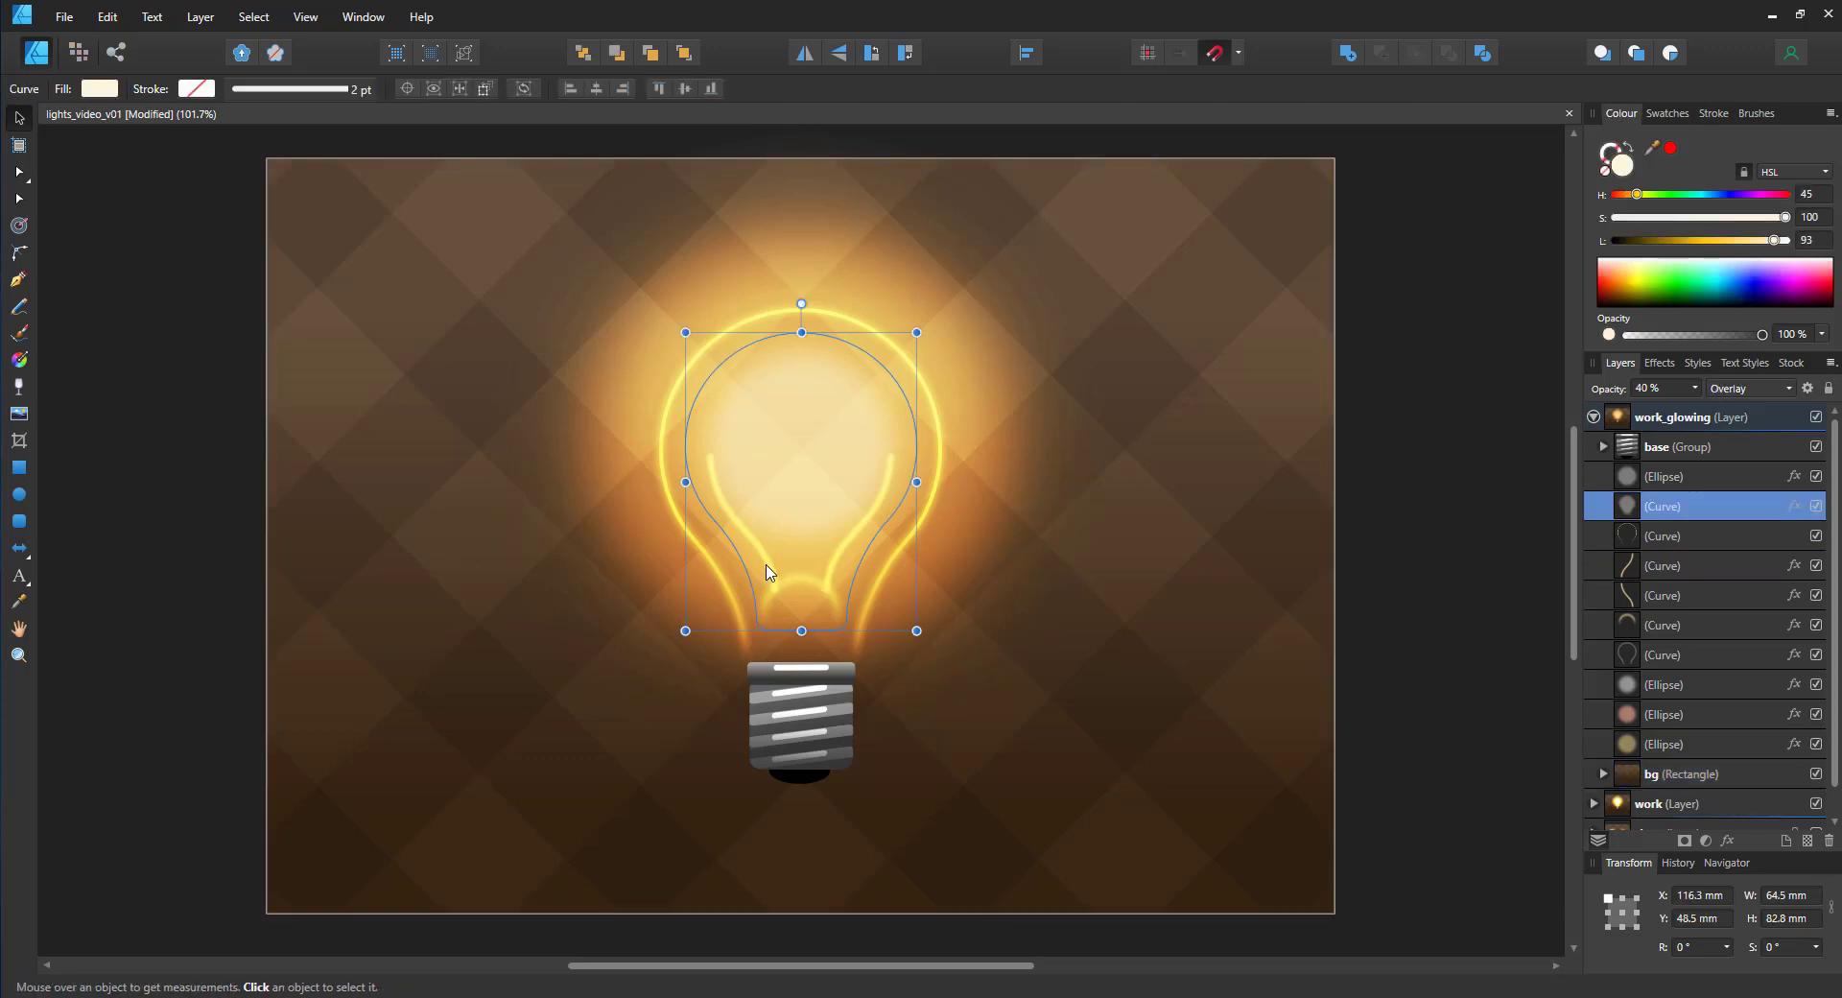
click(1663, 565)
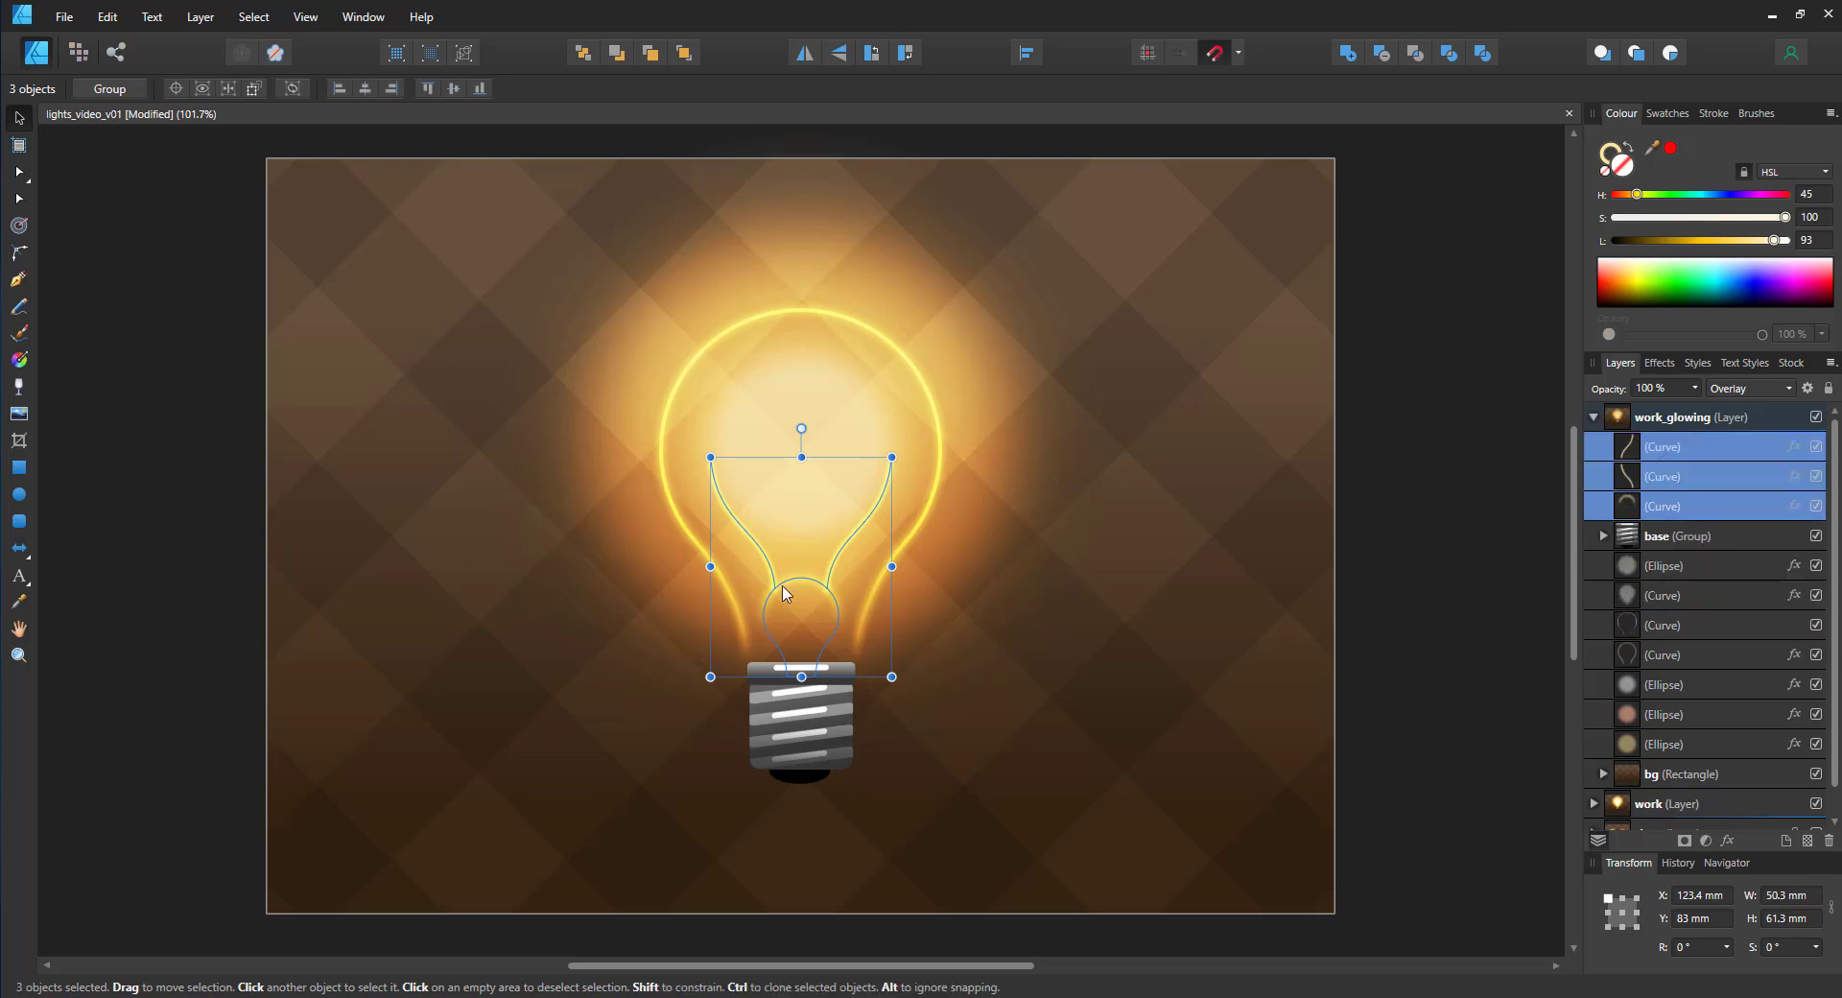
click(802, 600)
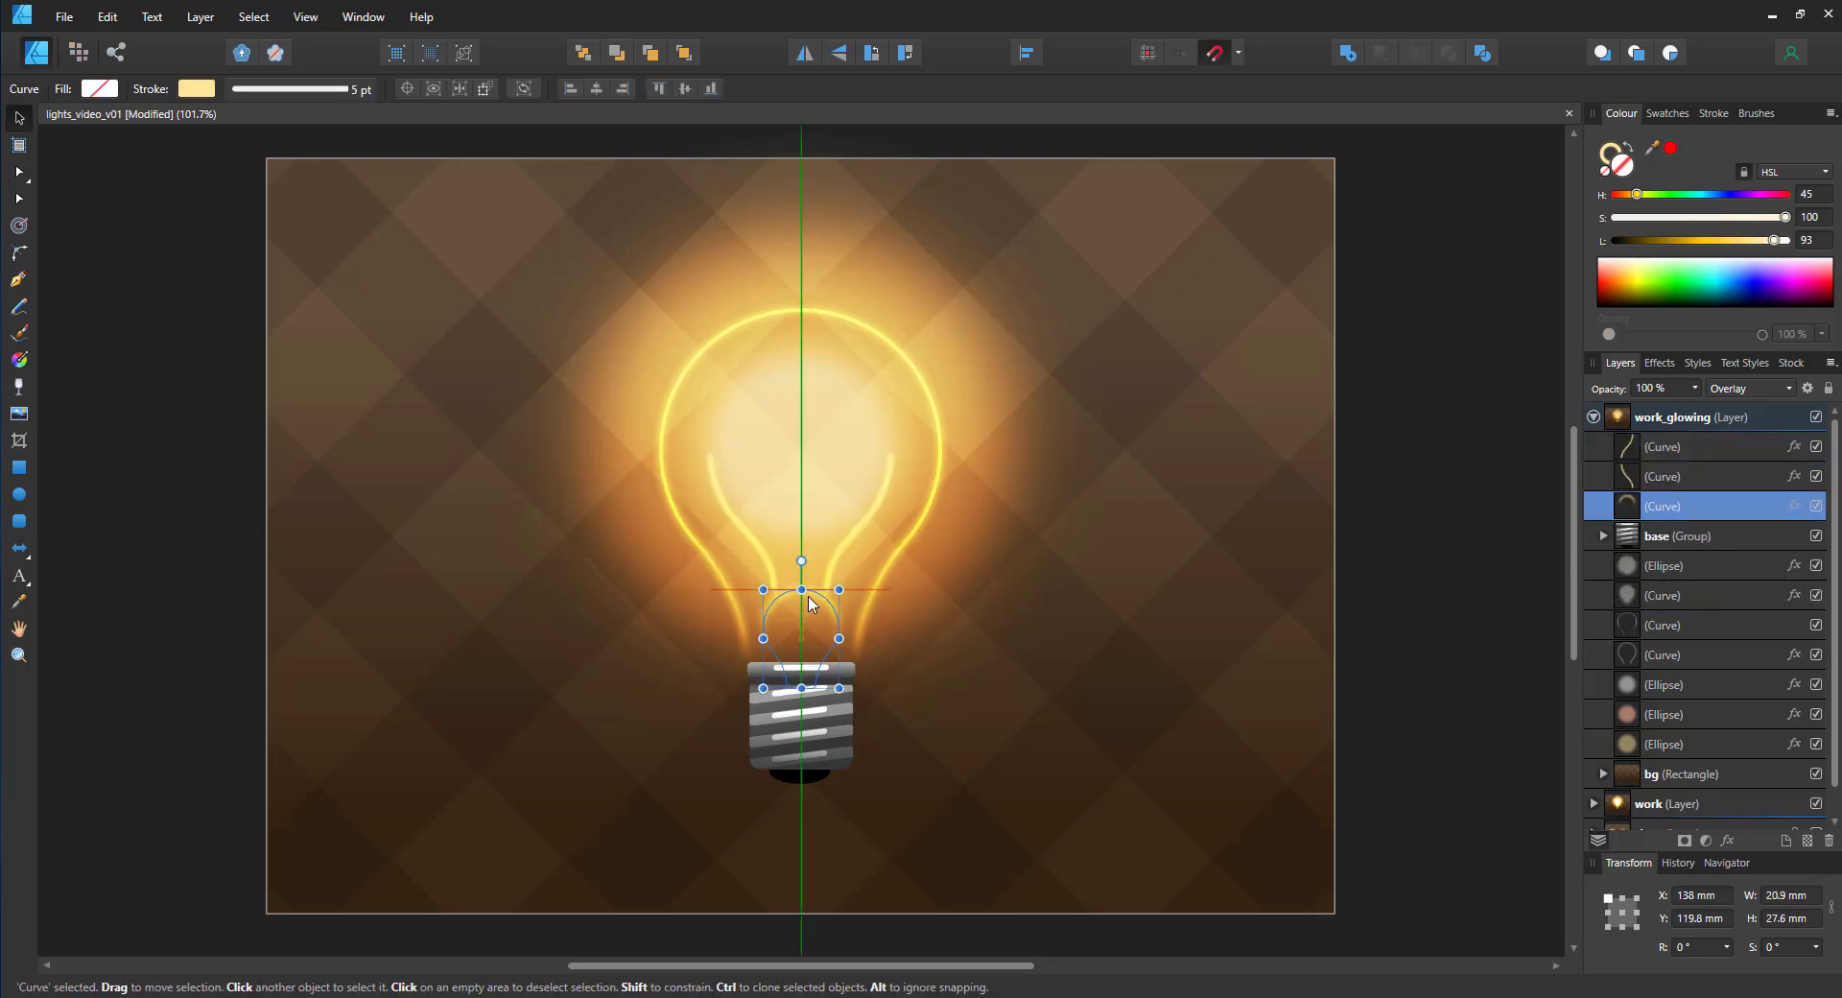
Step: Give the three filament curves a 6 px Gaussian blur
click(1682, 773)
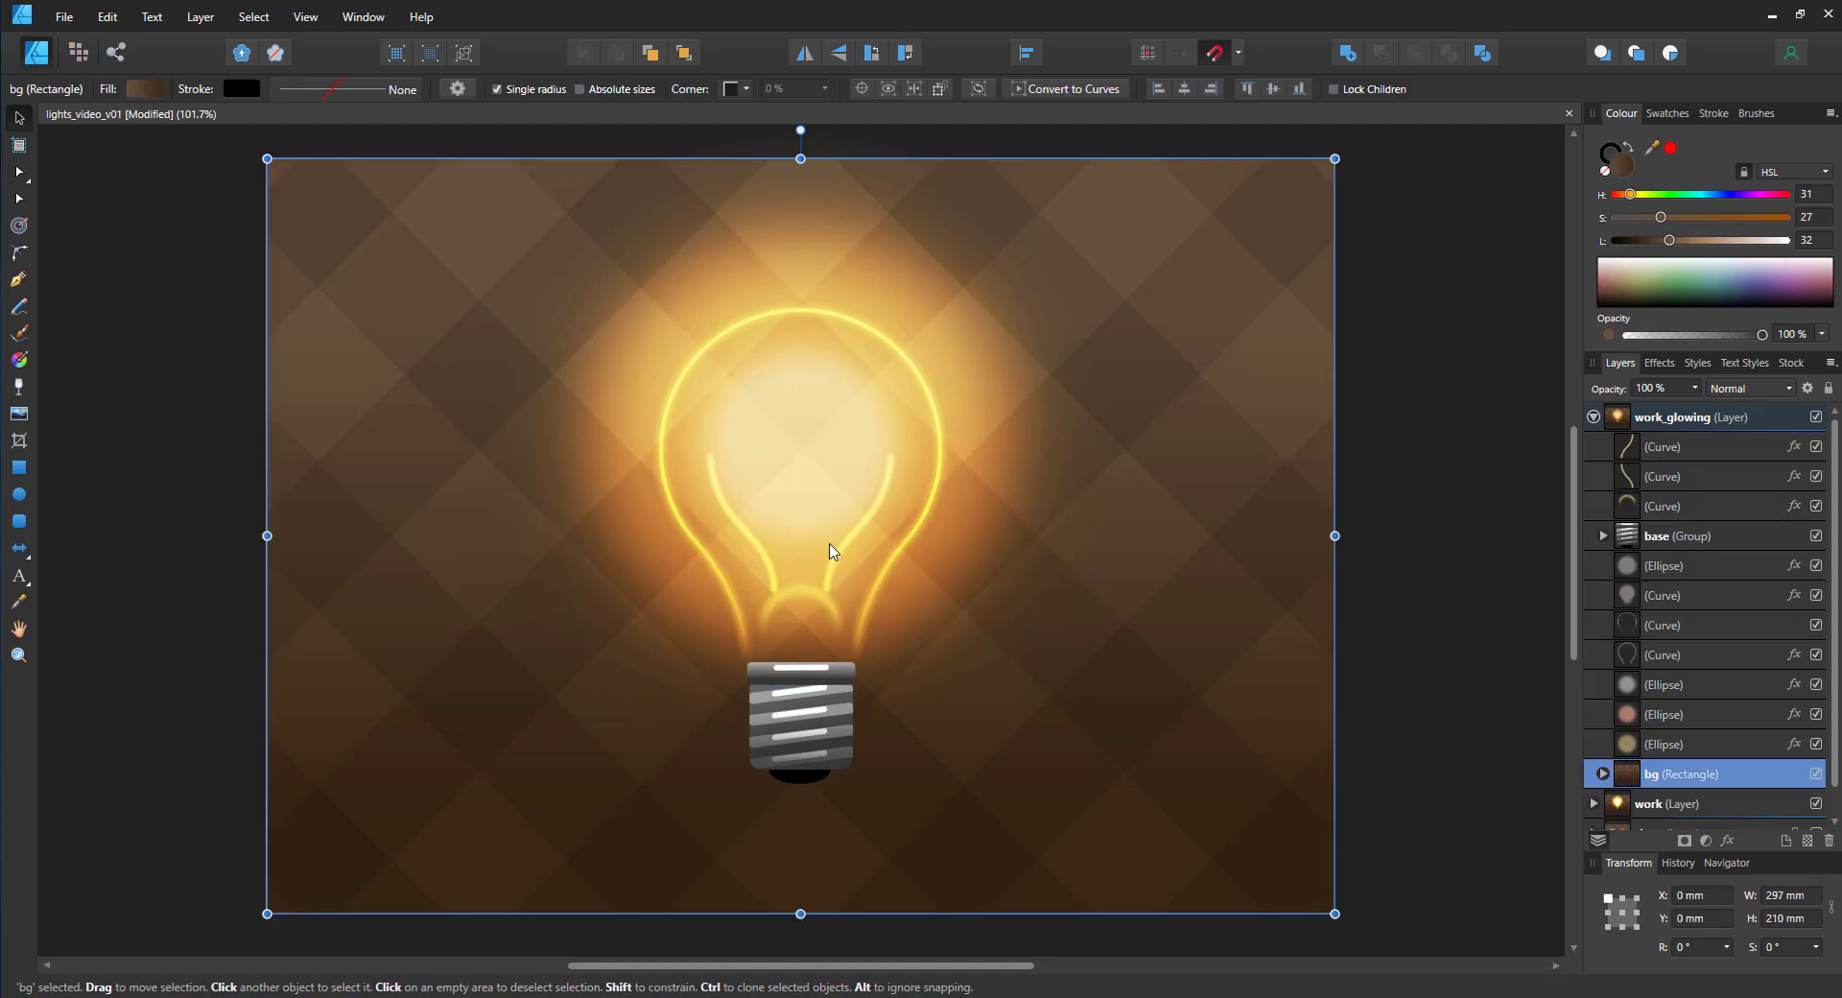
click(1662, 506)
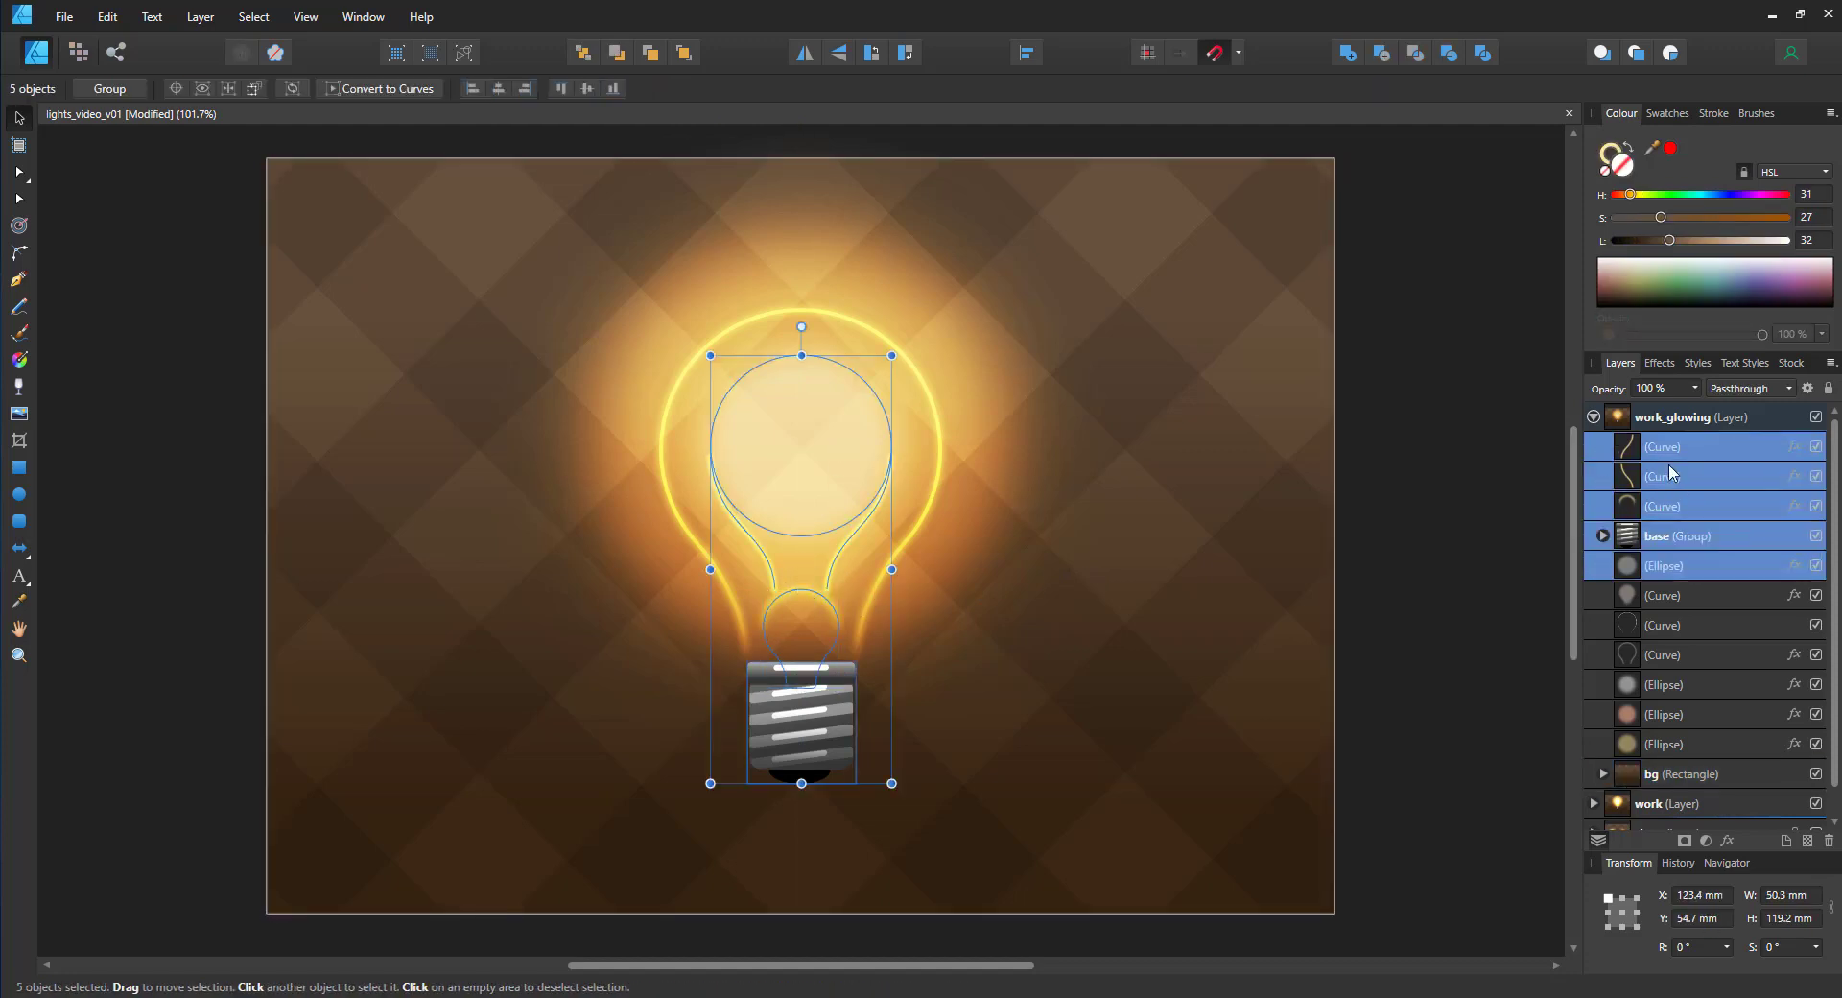
click(1668, 506)
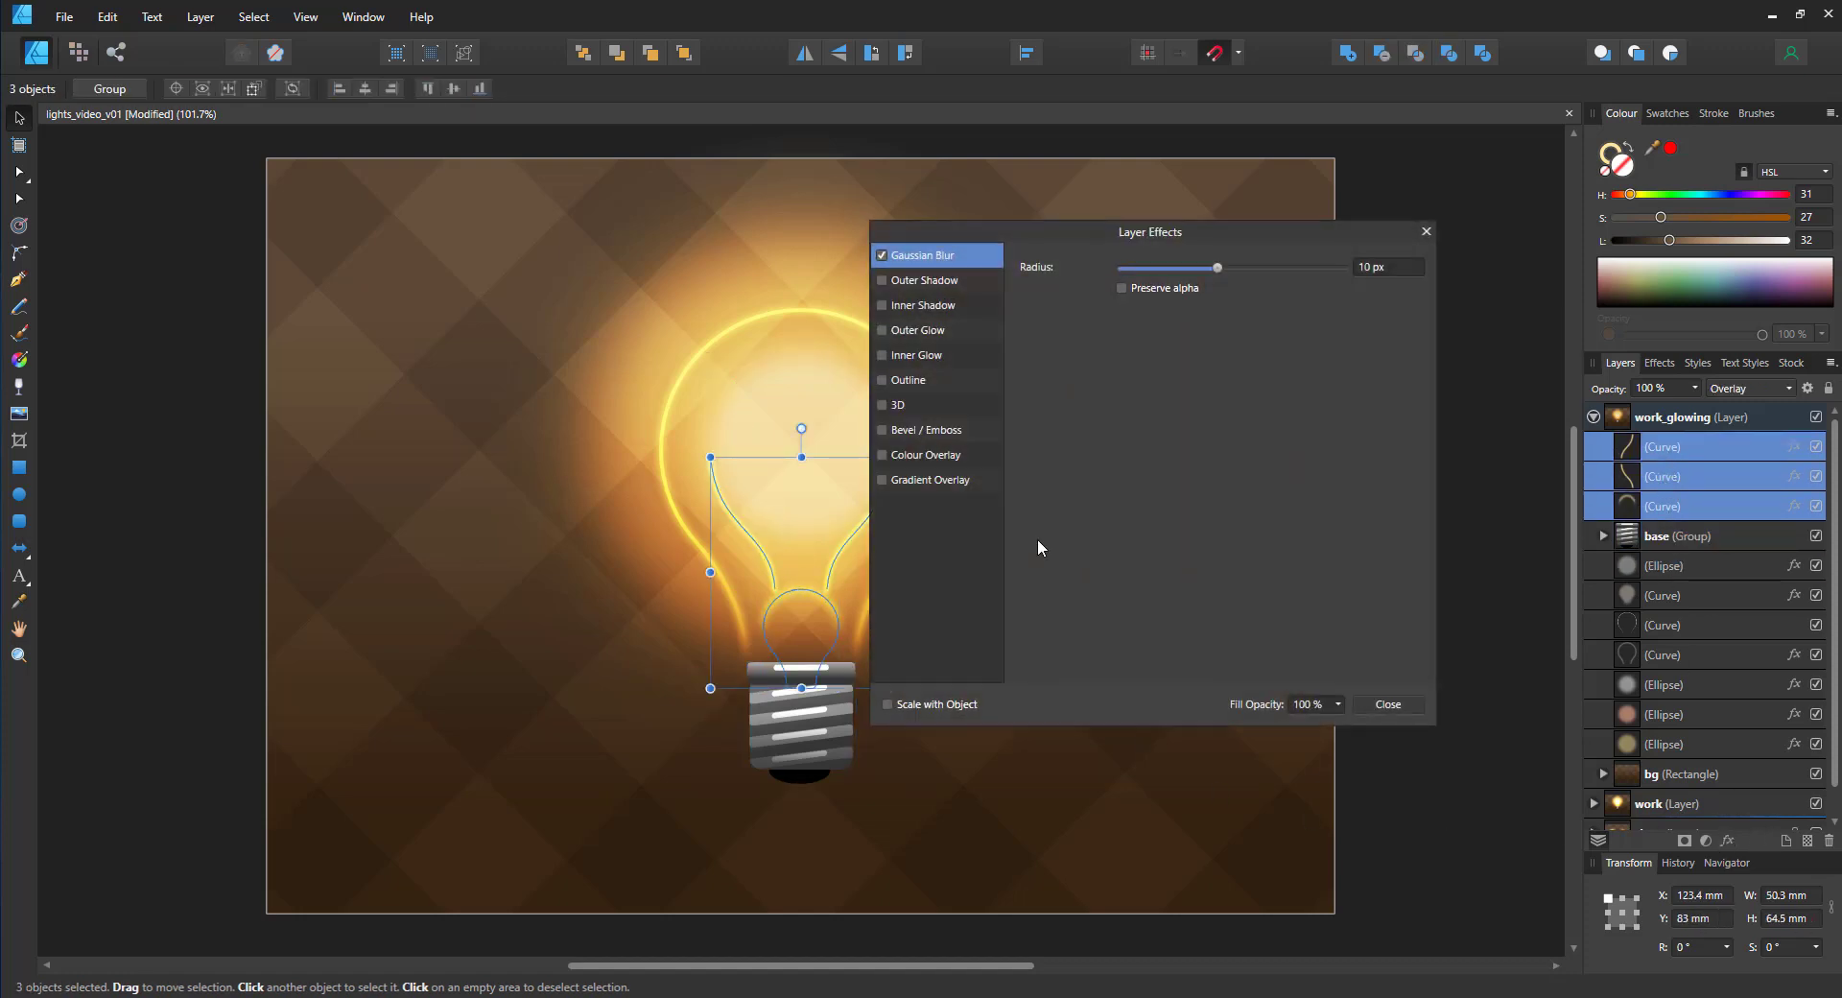
click(1390, 267)
text(8)
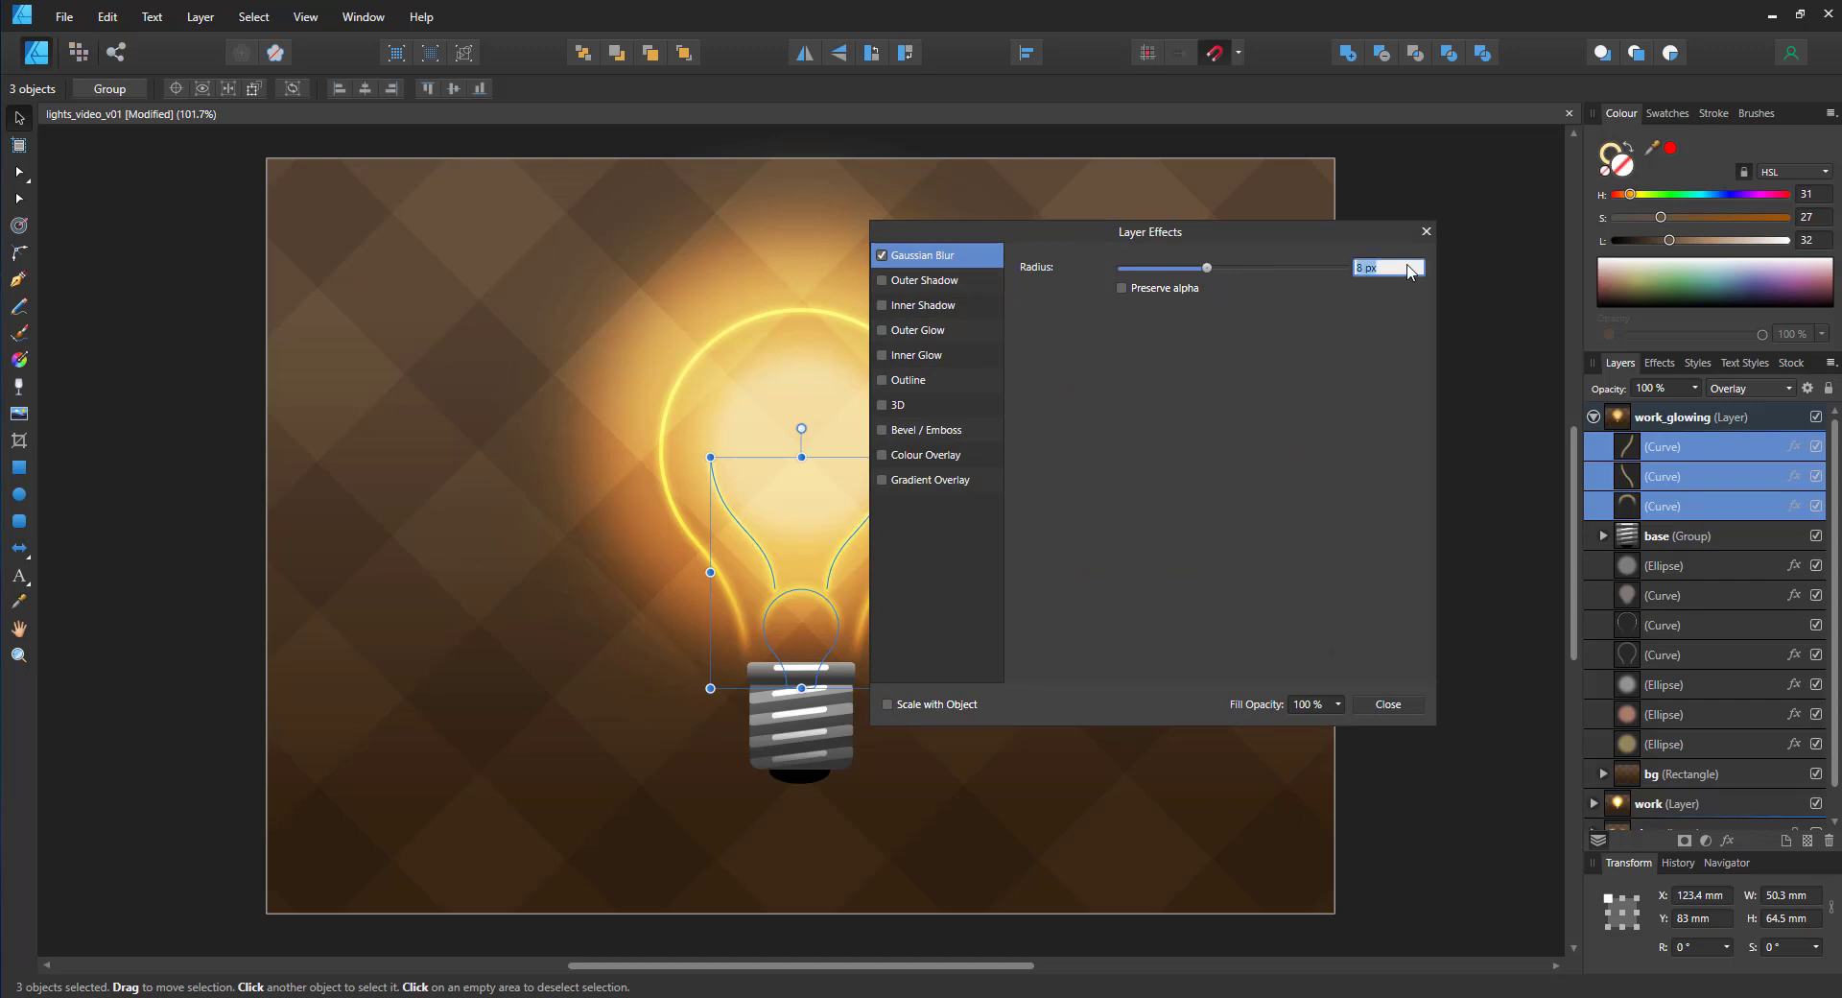
drag(1205, 268, 1198, 268)
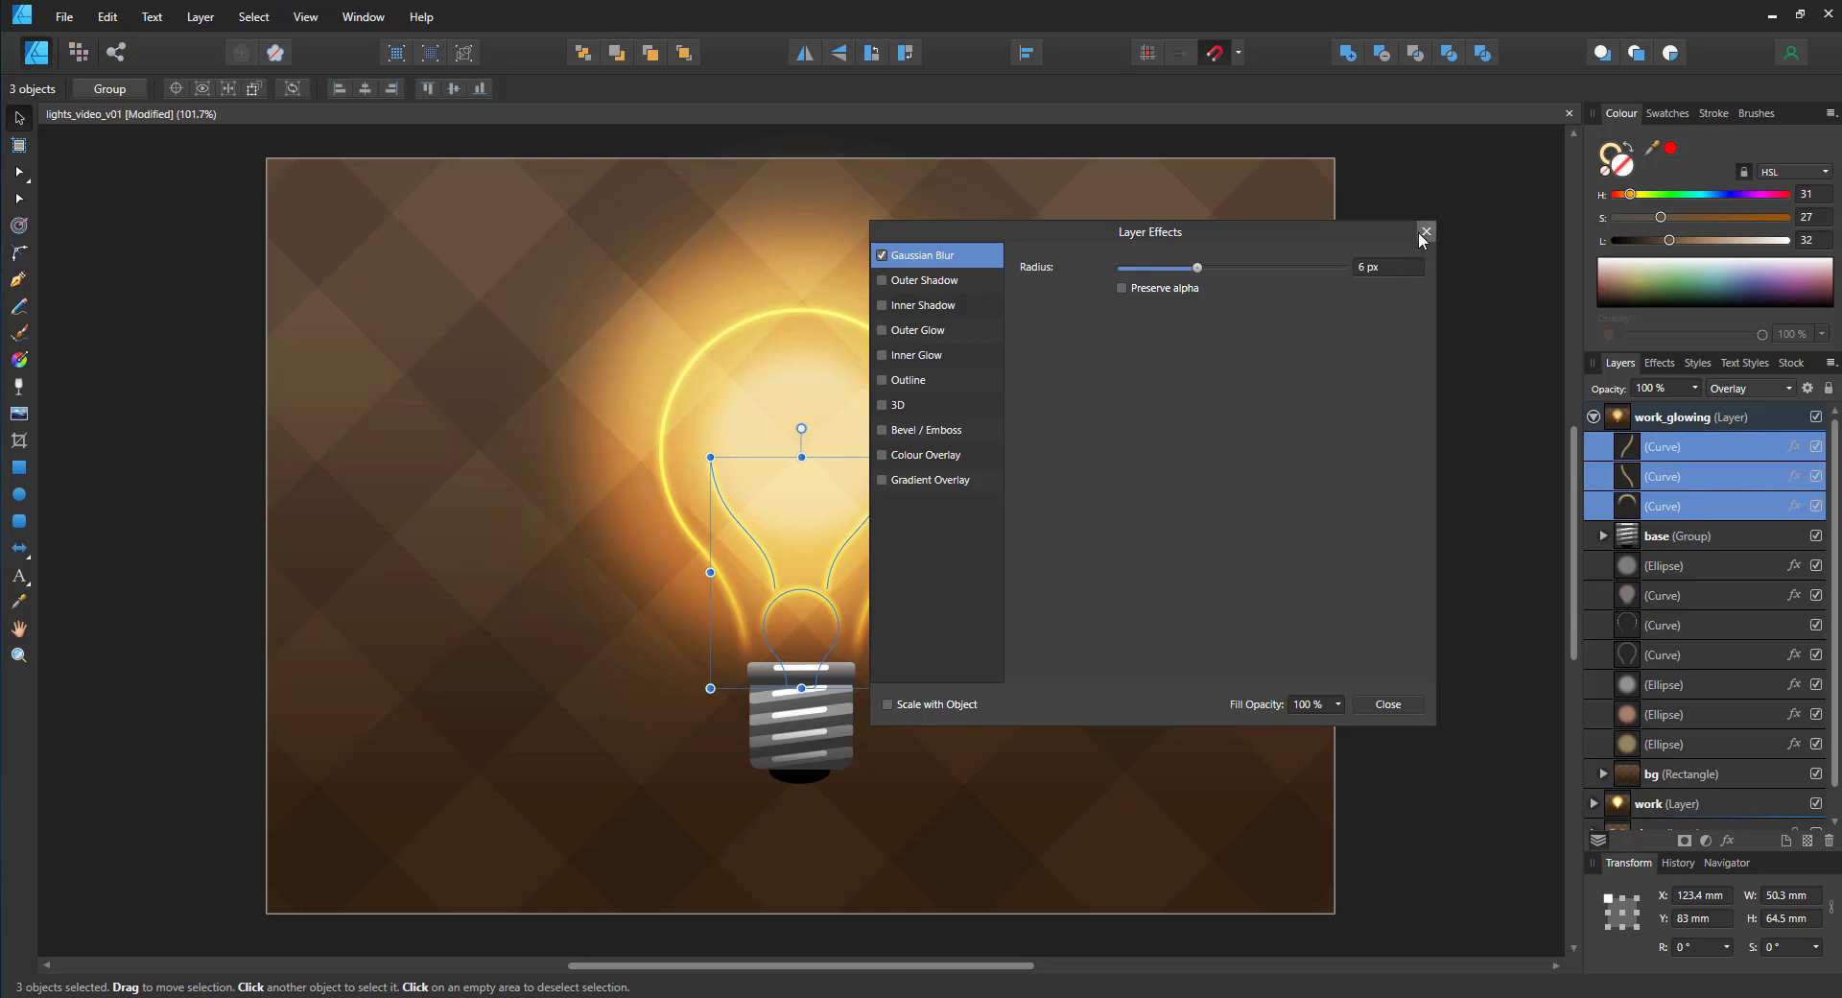
click(1425, 231)
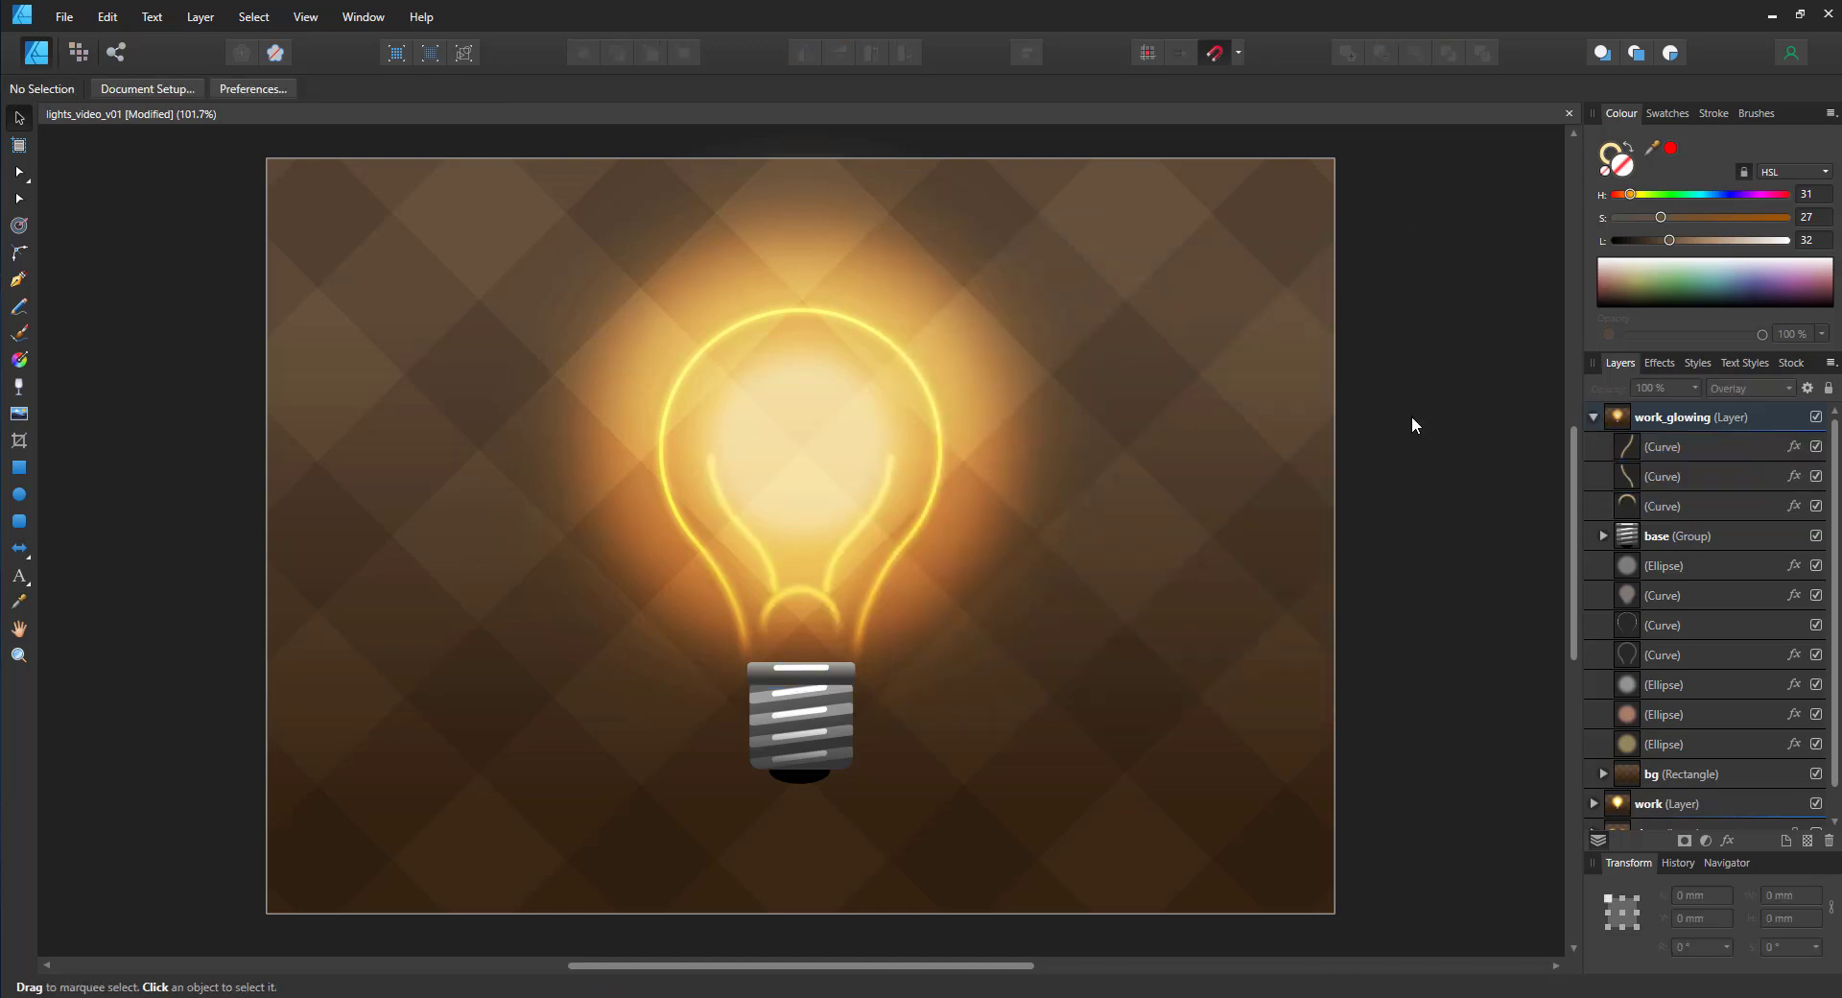
mouse_move(30, 436)
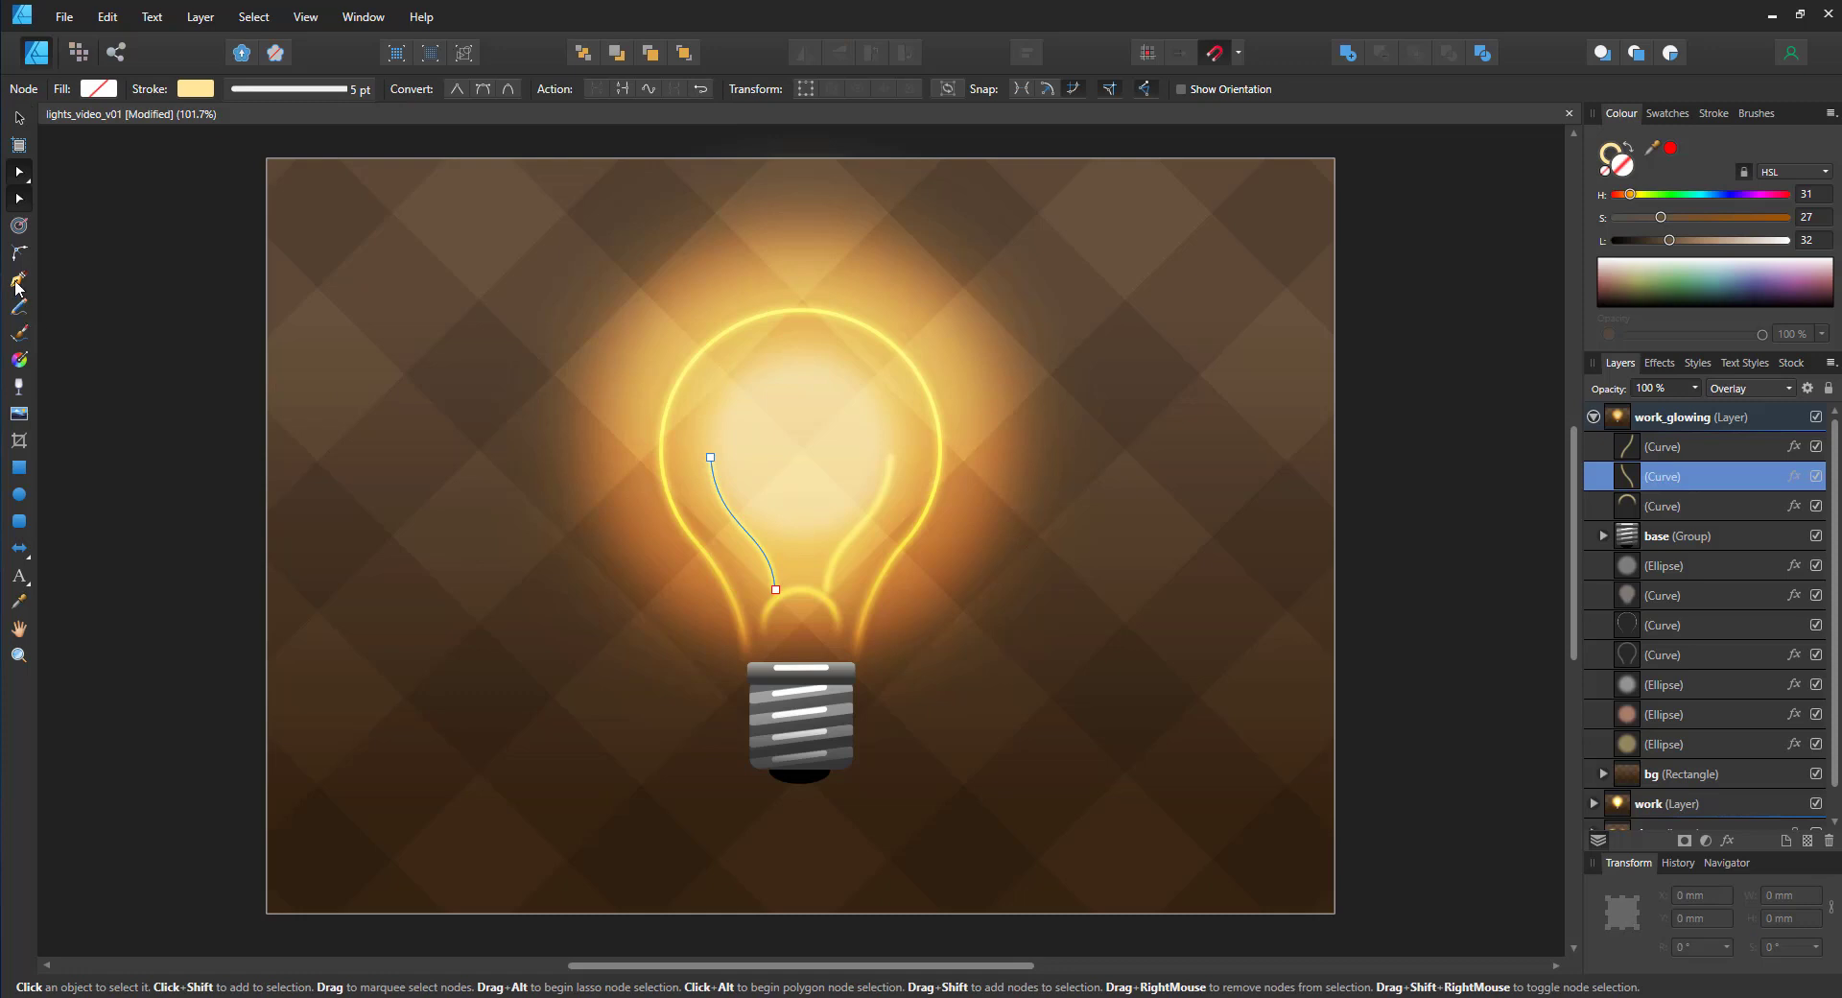
Step: Edit the wire nodes and extend the right wire with a short straight top segment
click(17, 280)
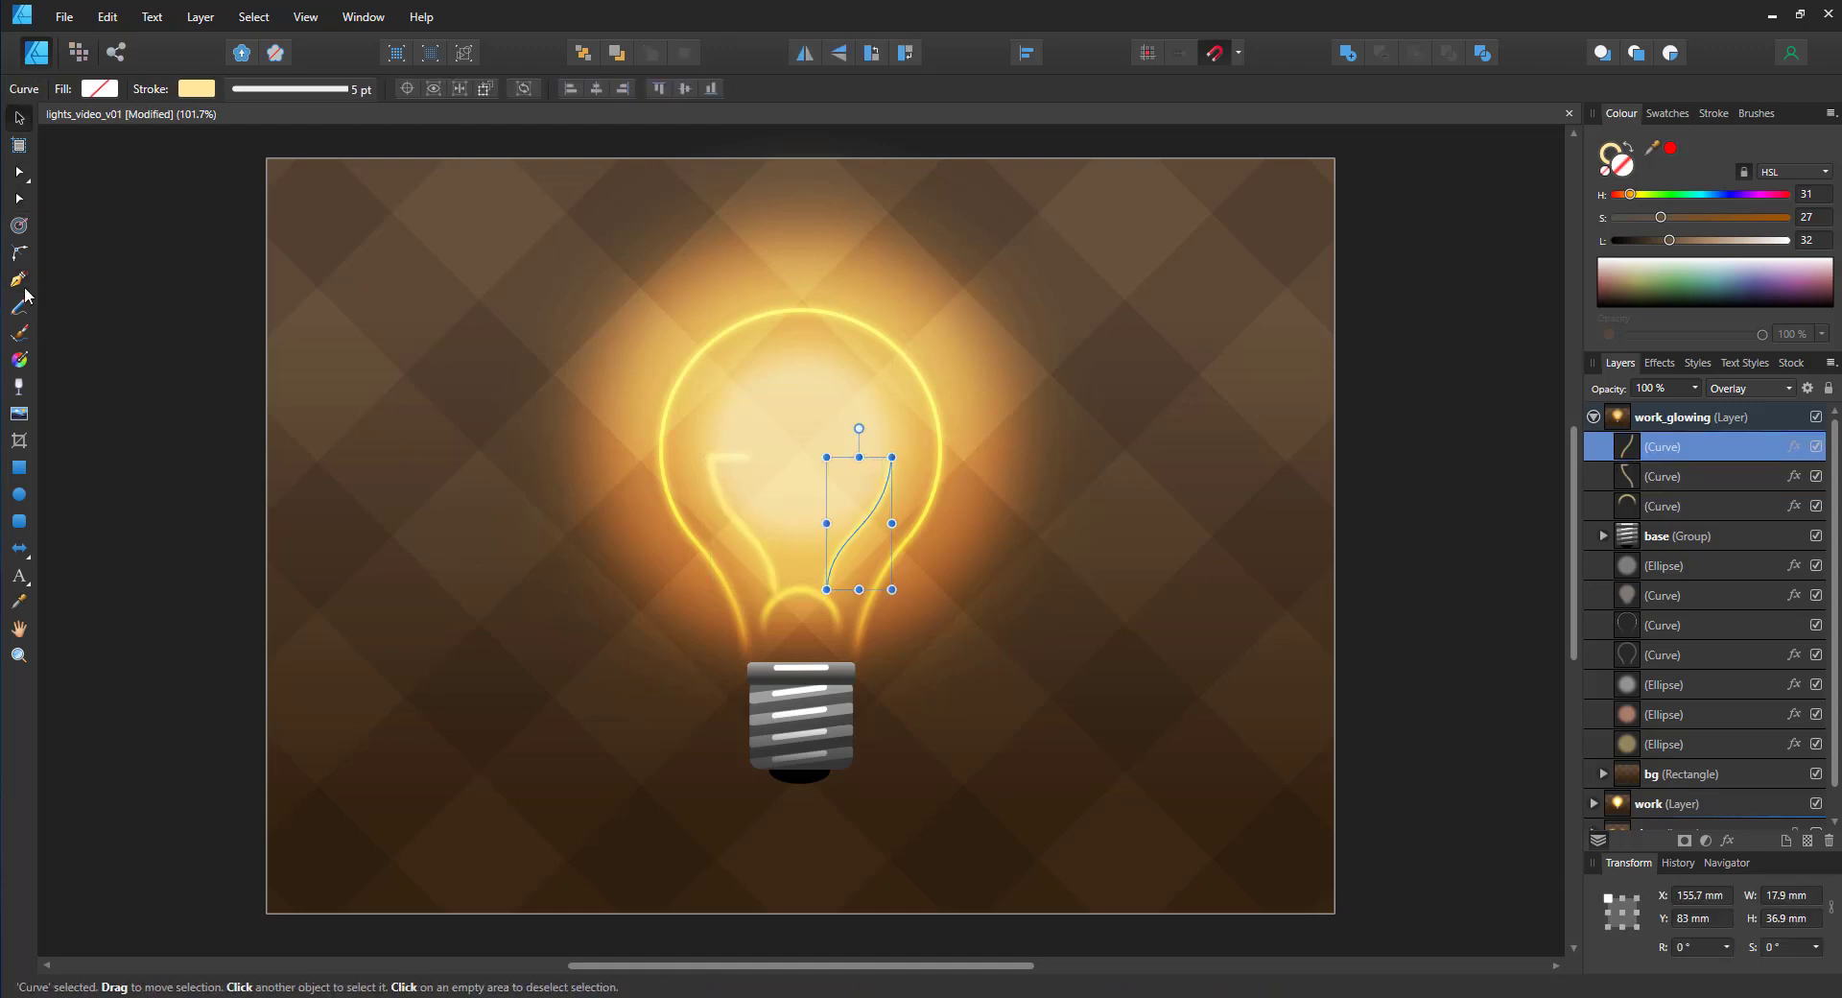
click(19, 280)
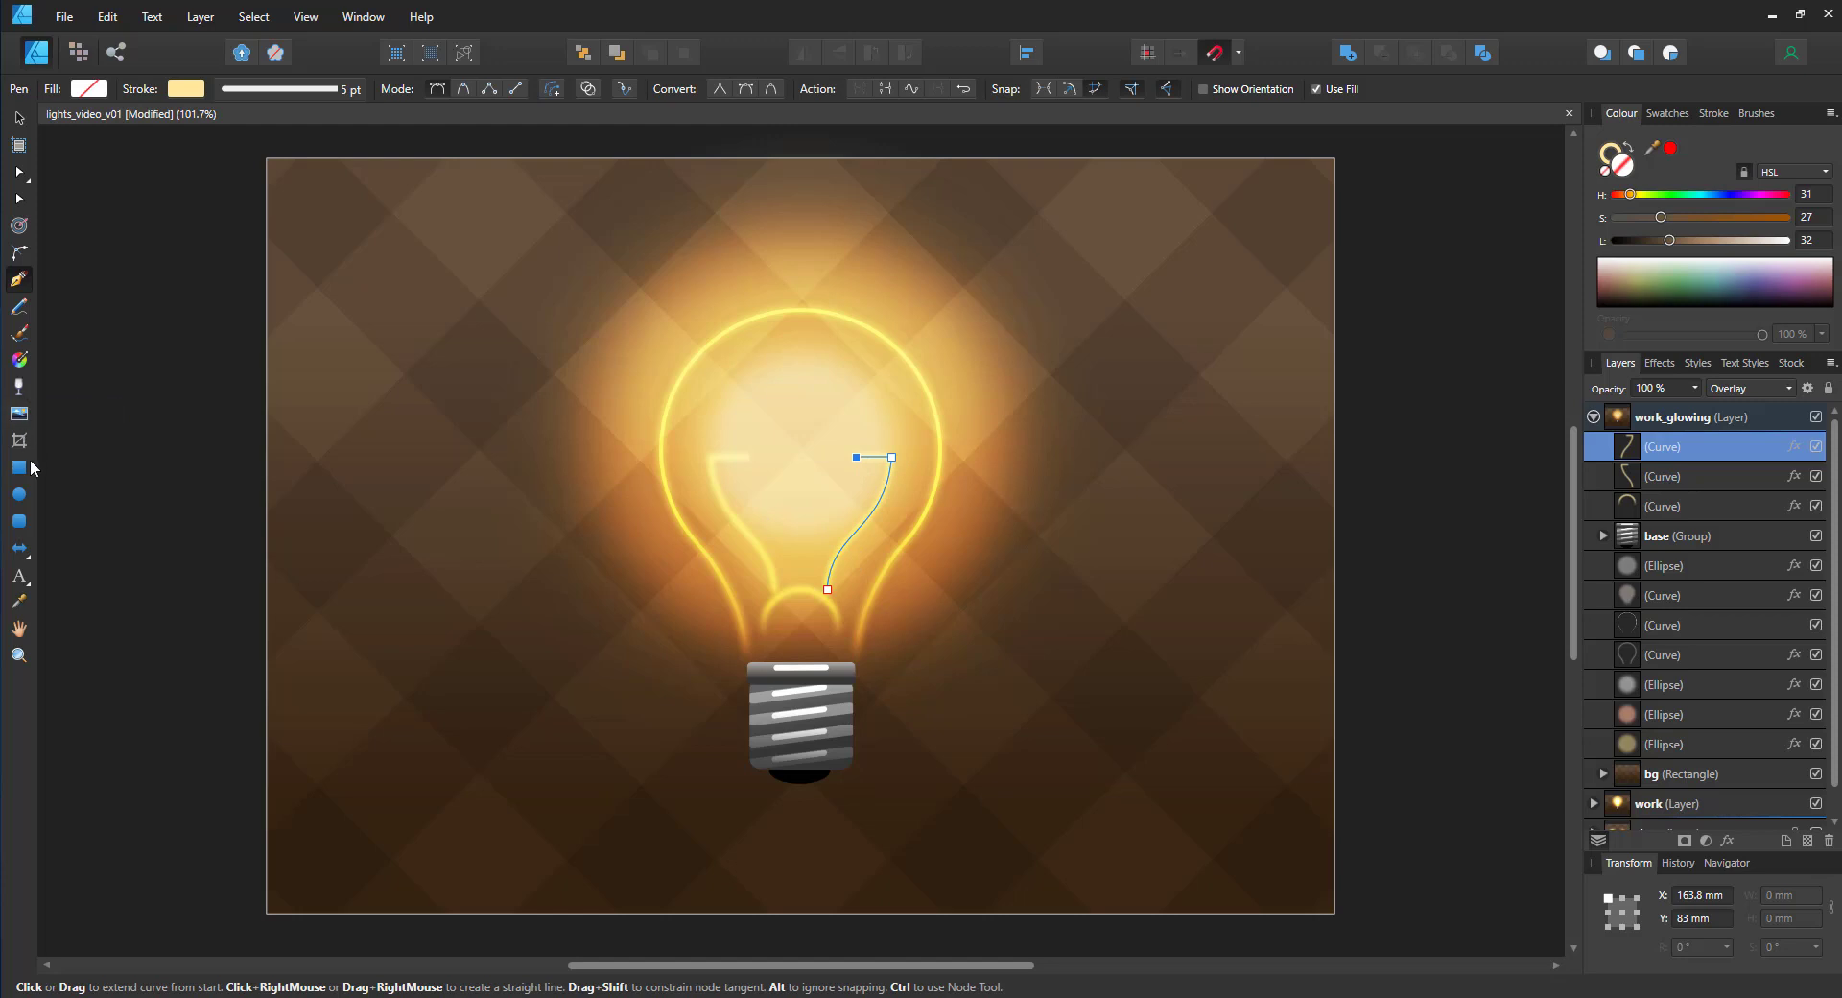
click(19, 468)
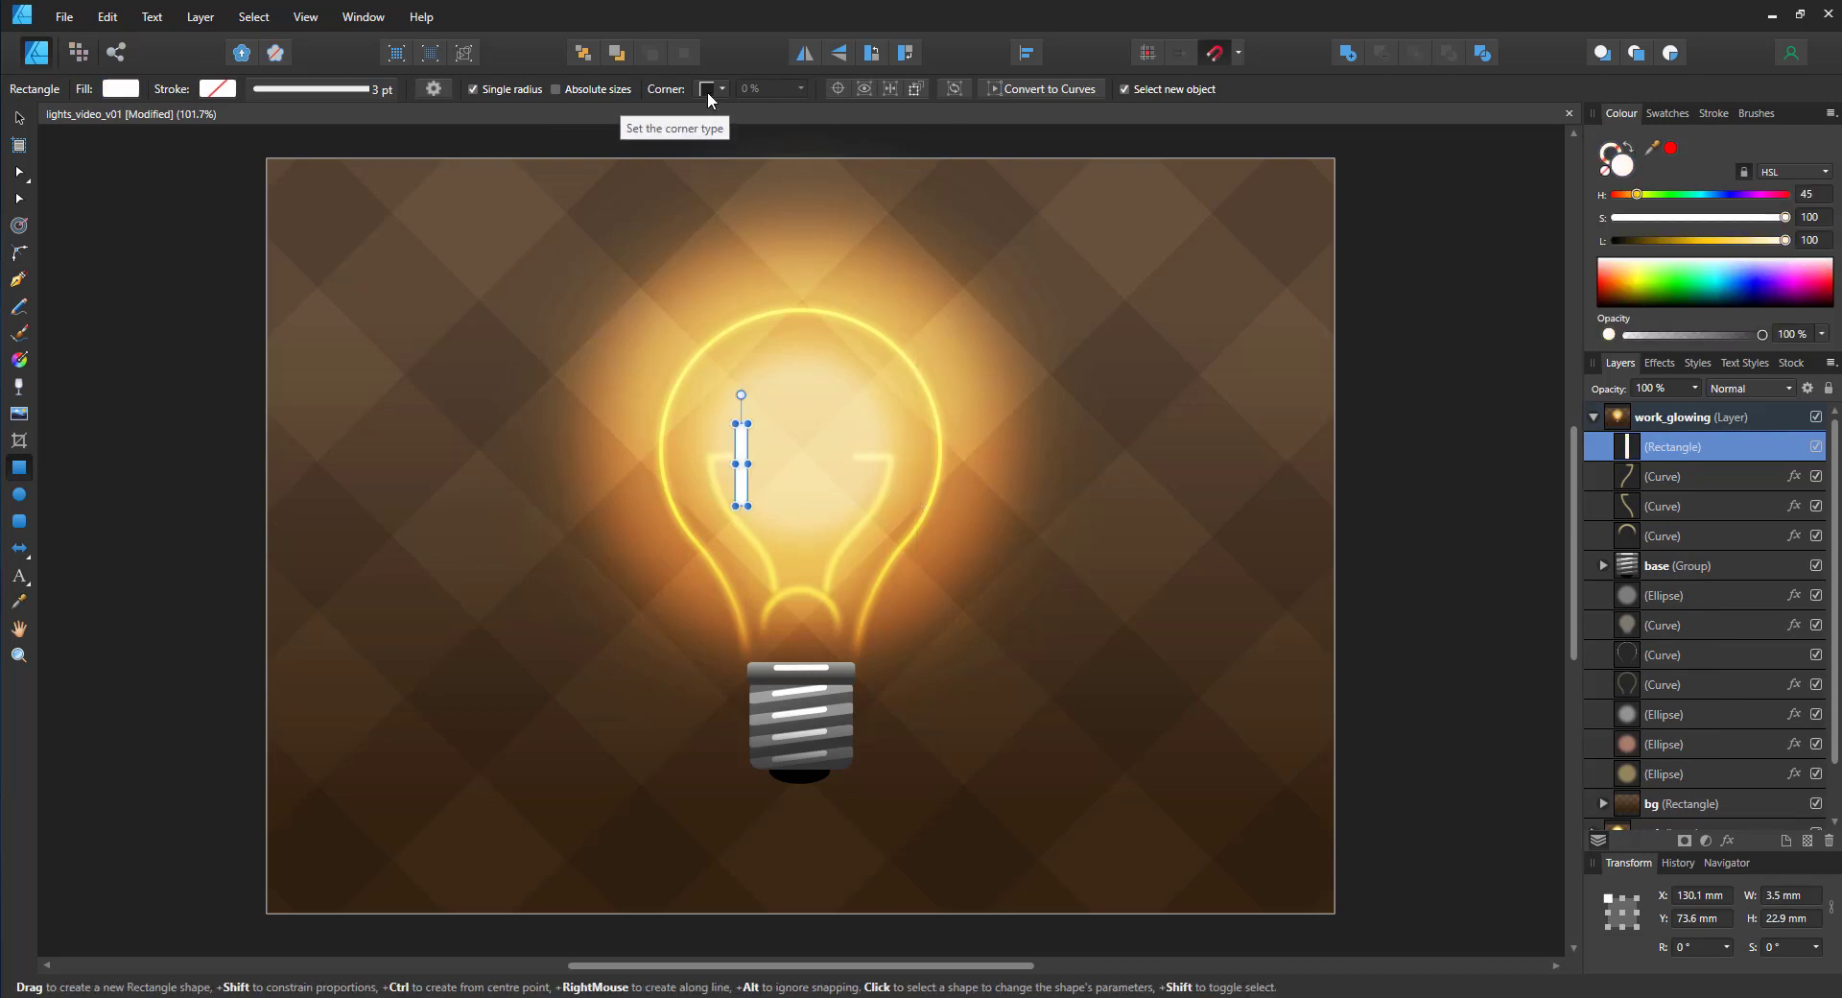
Step: Round, slant and shorten the thin white bar, then copy it into six coil bars
text(25)
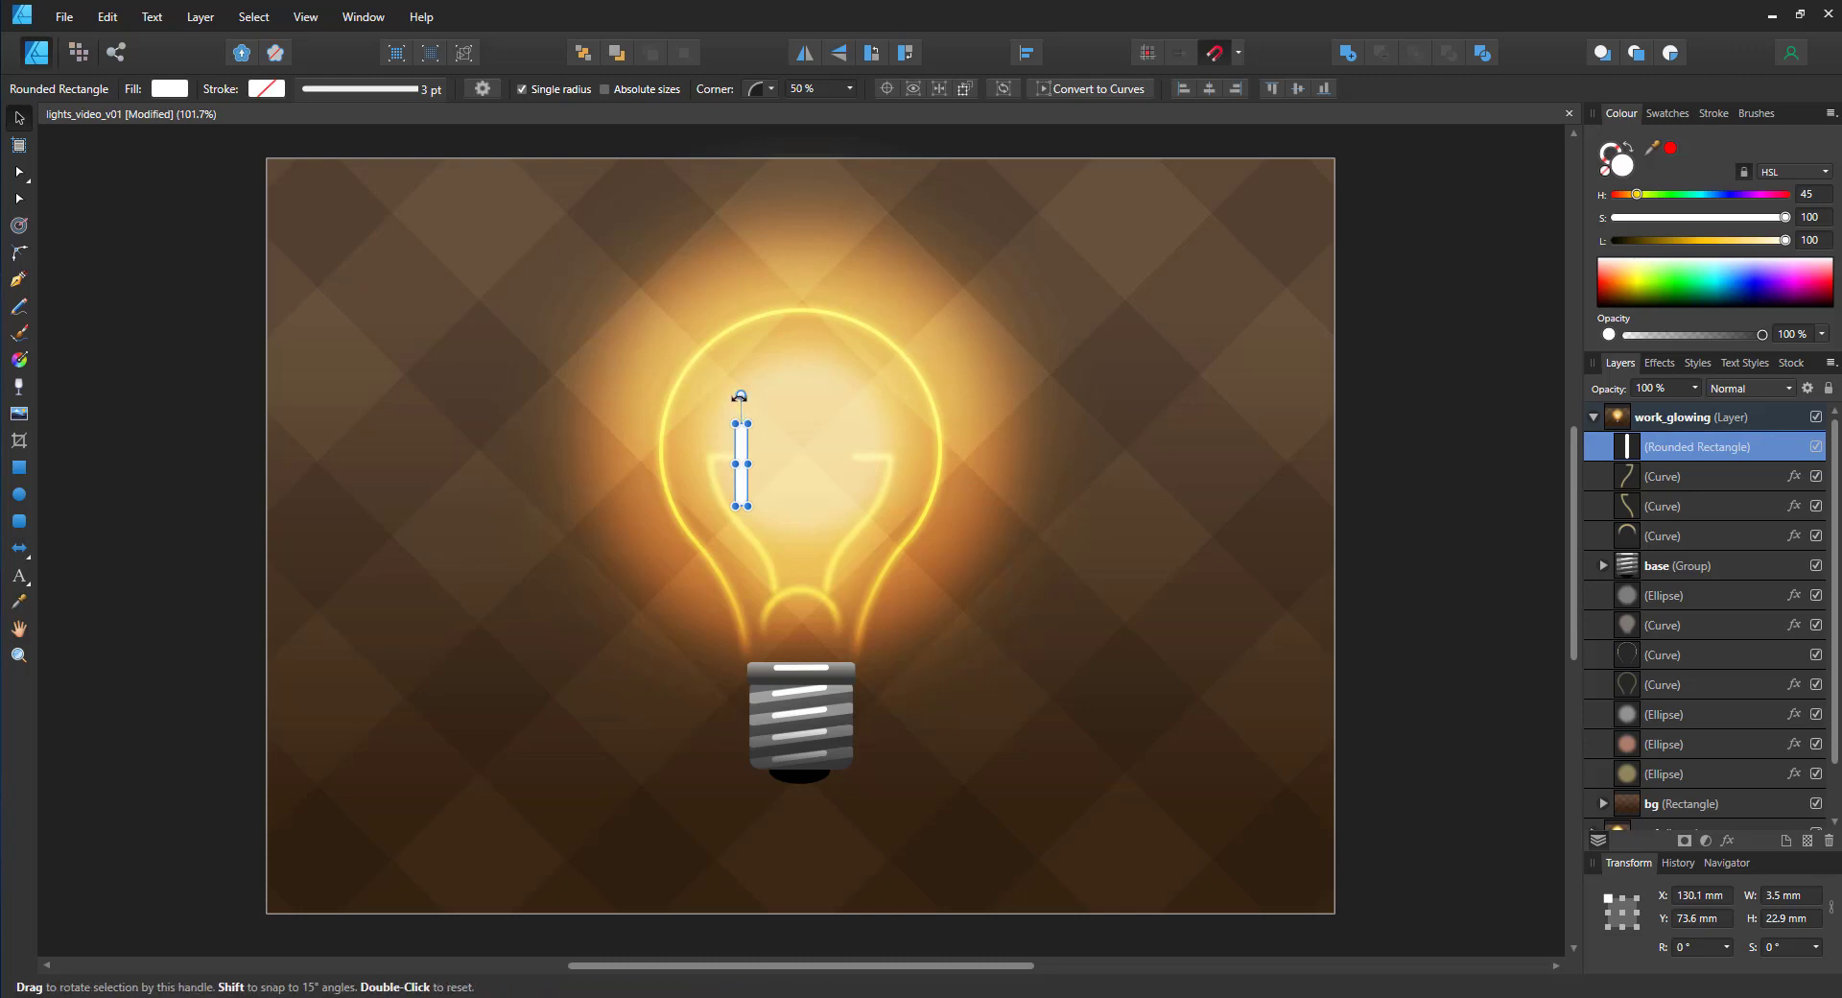
drag(740, 423, 799, 423)
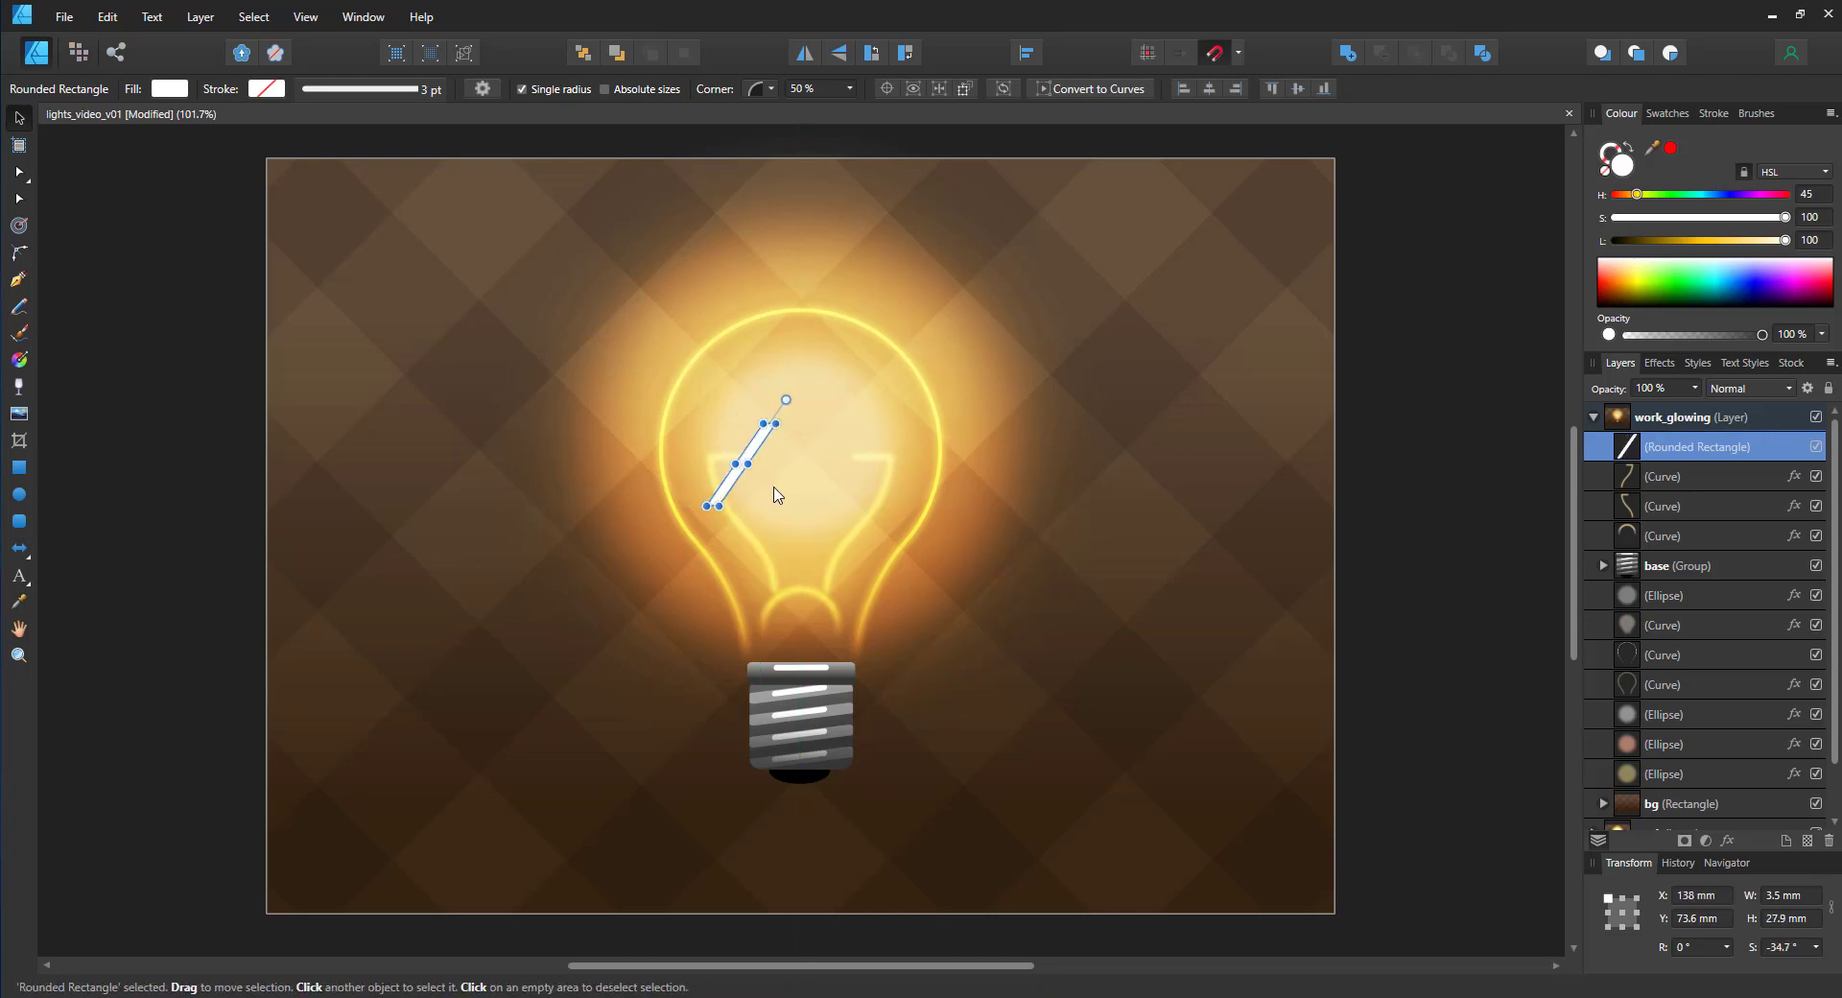
click(1784, 946)
text(-45)
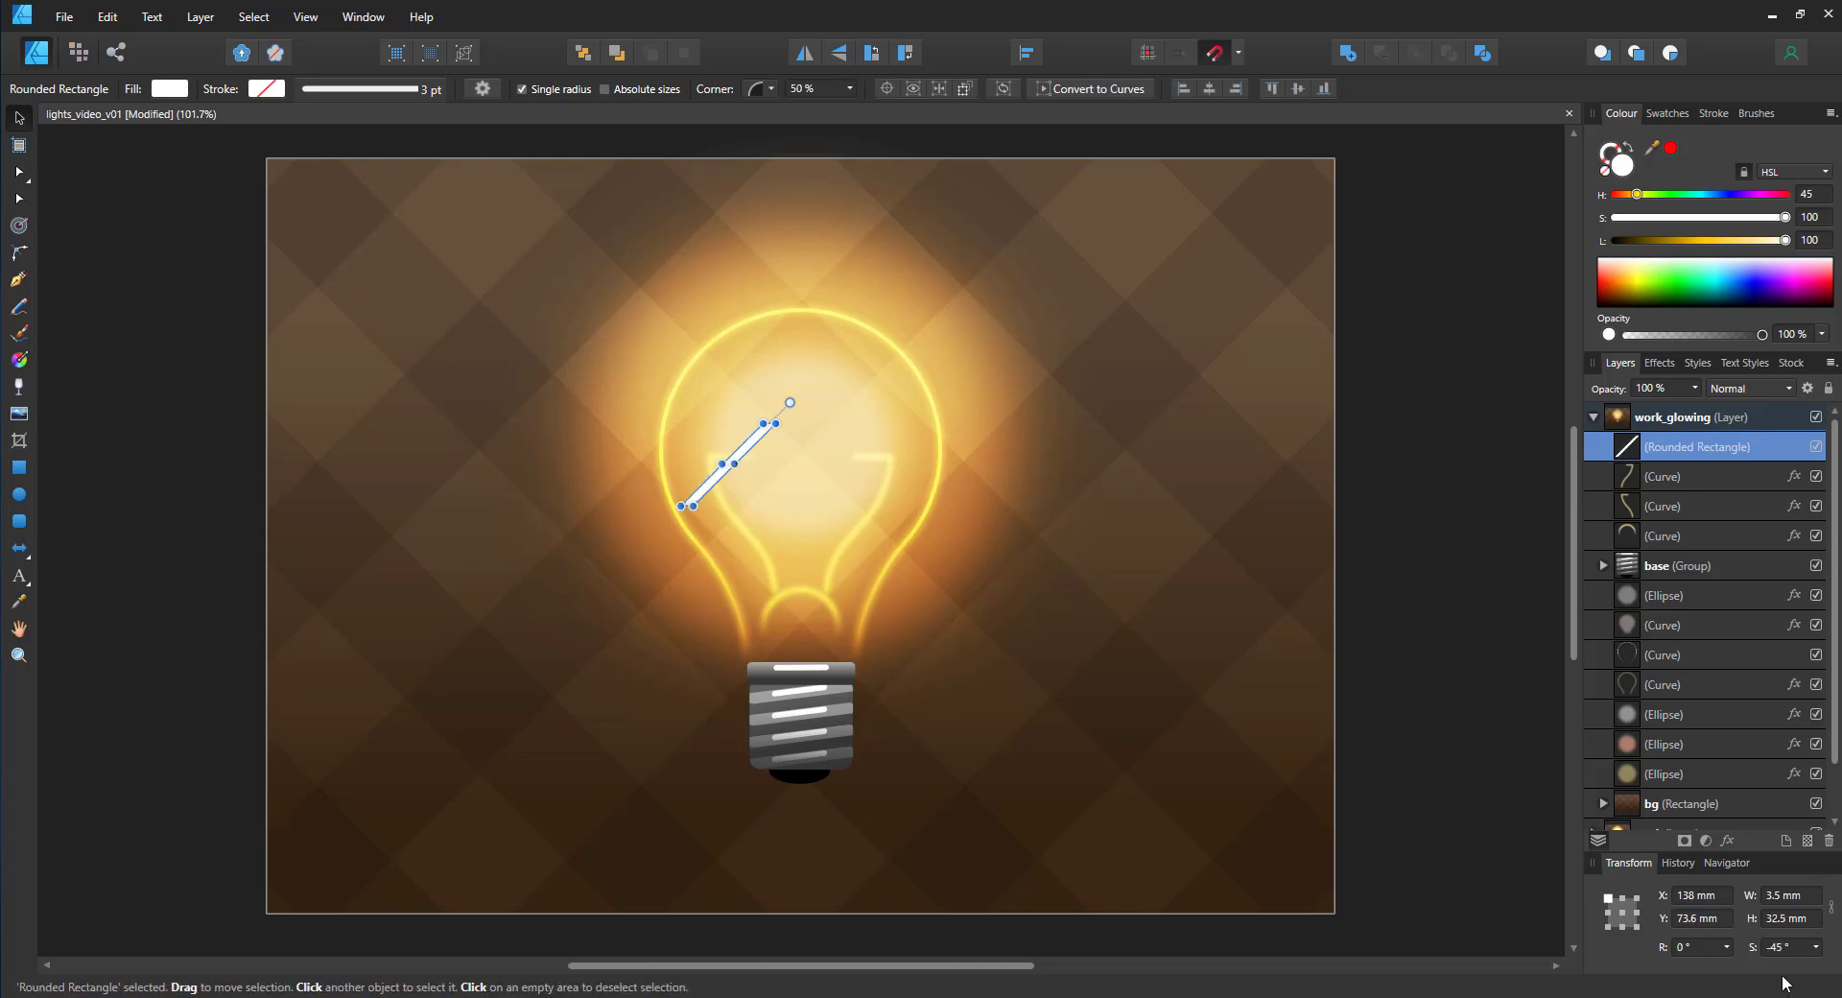
click(1783, 949)
text(-30)
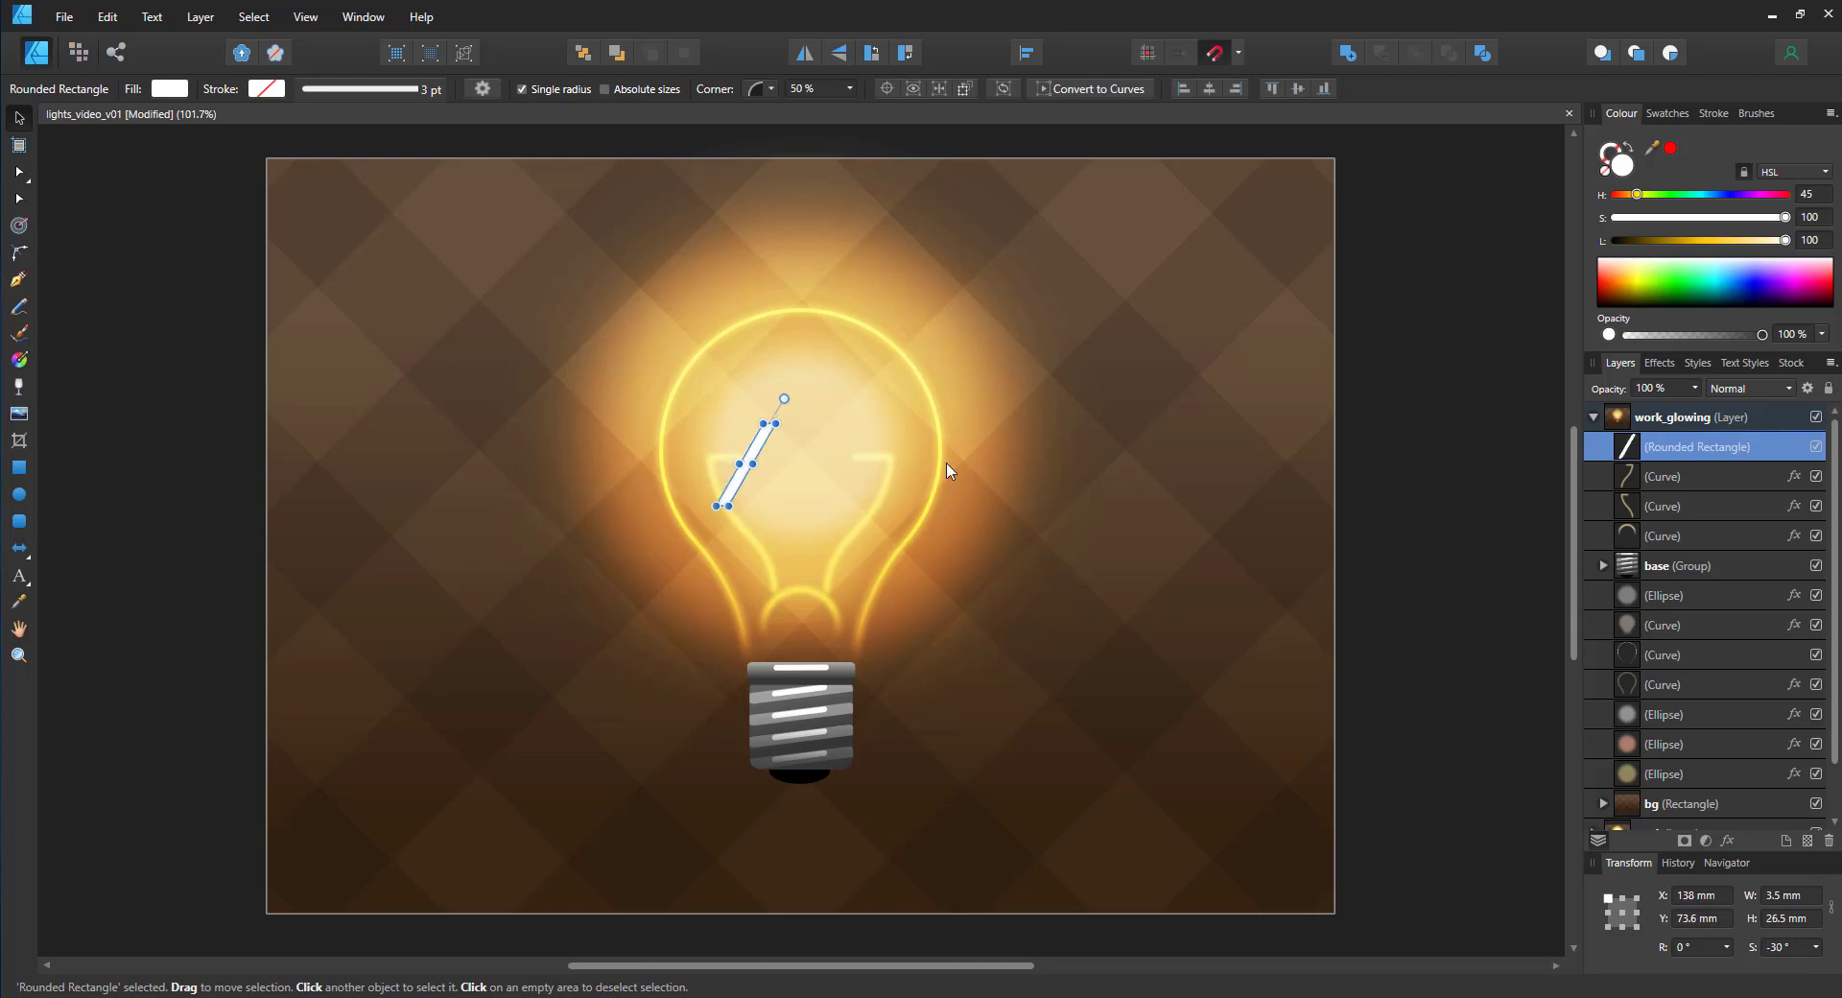
drag(784, 398, 763, 439)
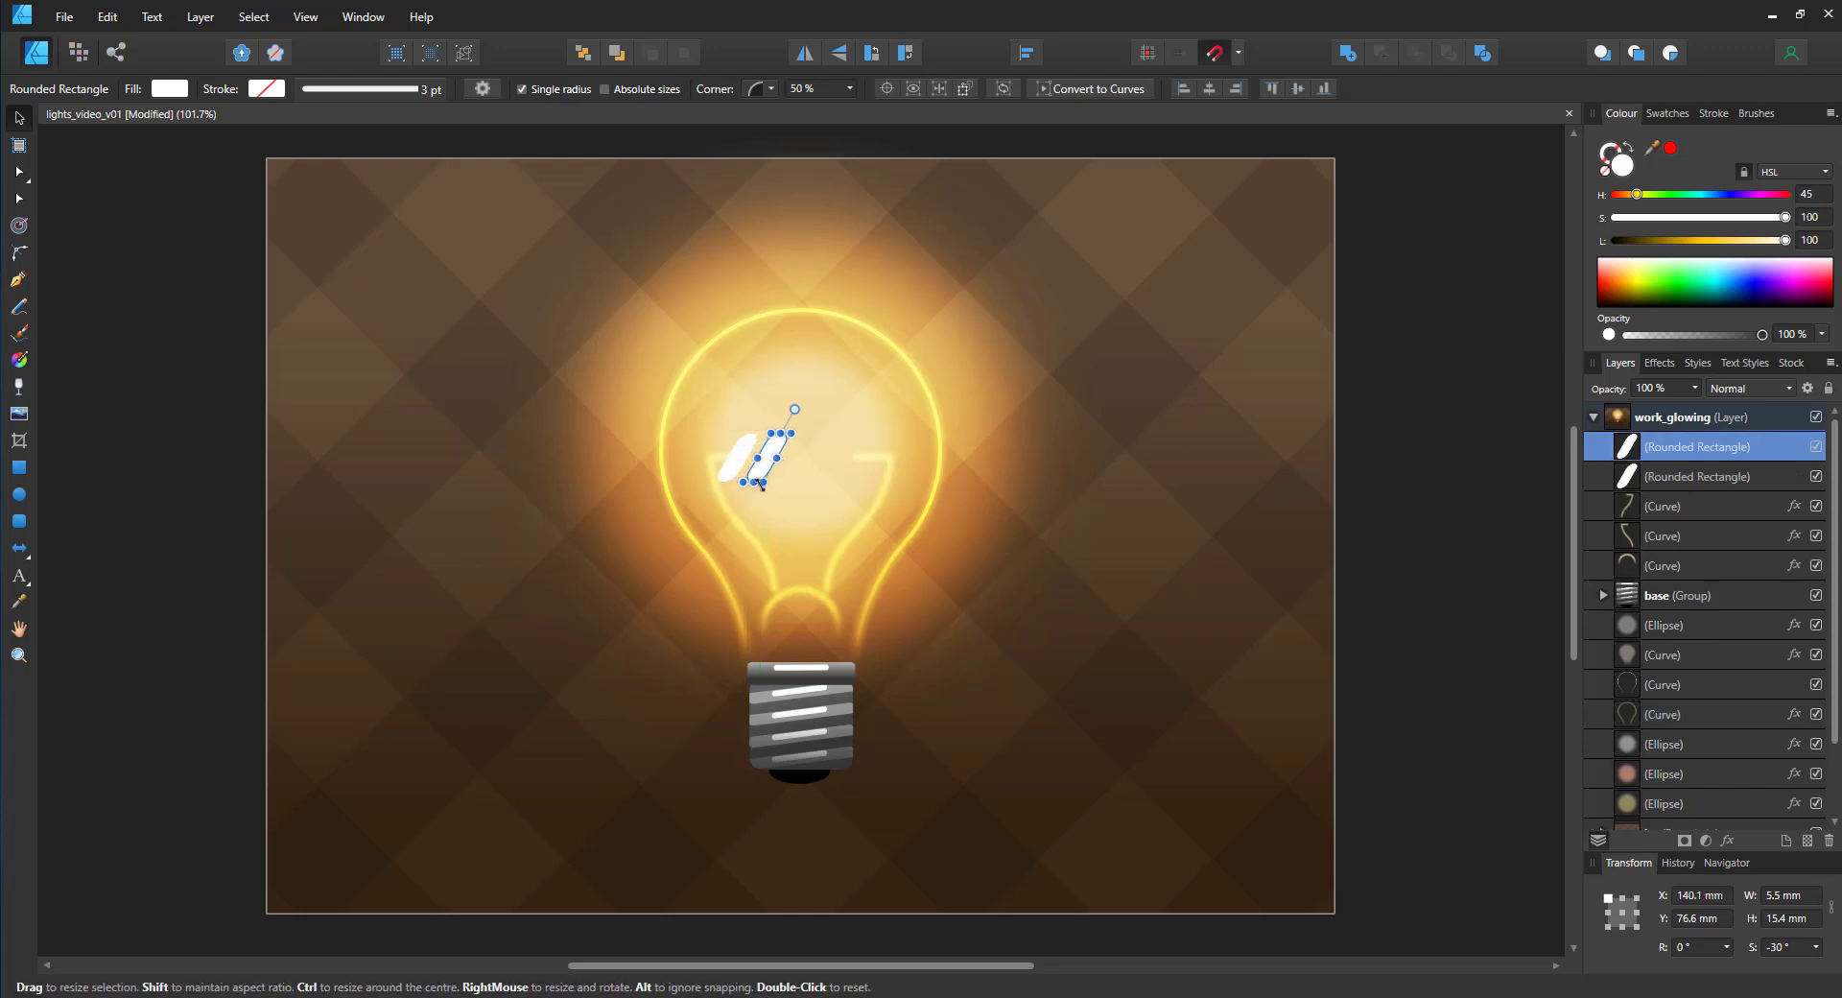
drag(752, 464, 810, 453)
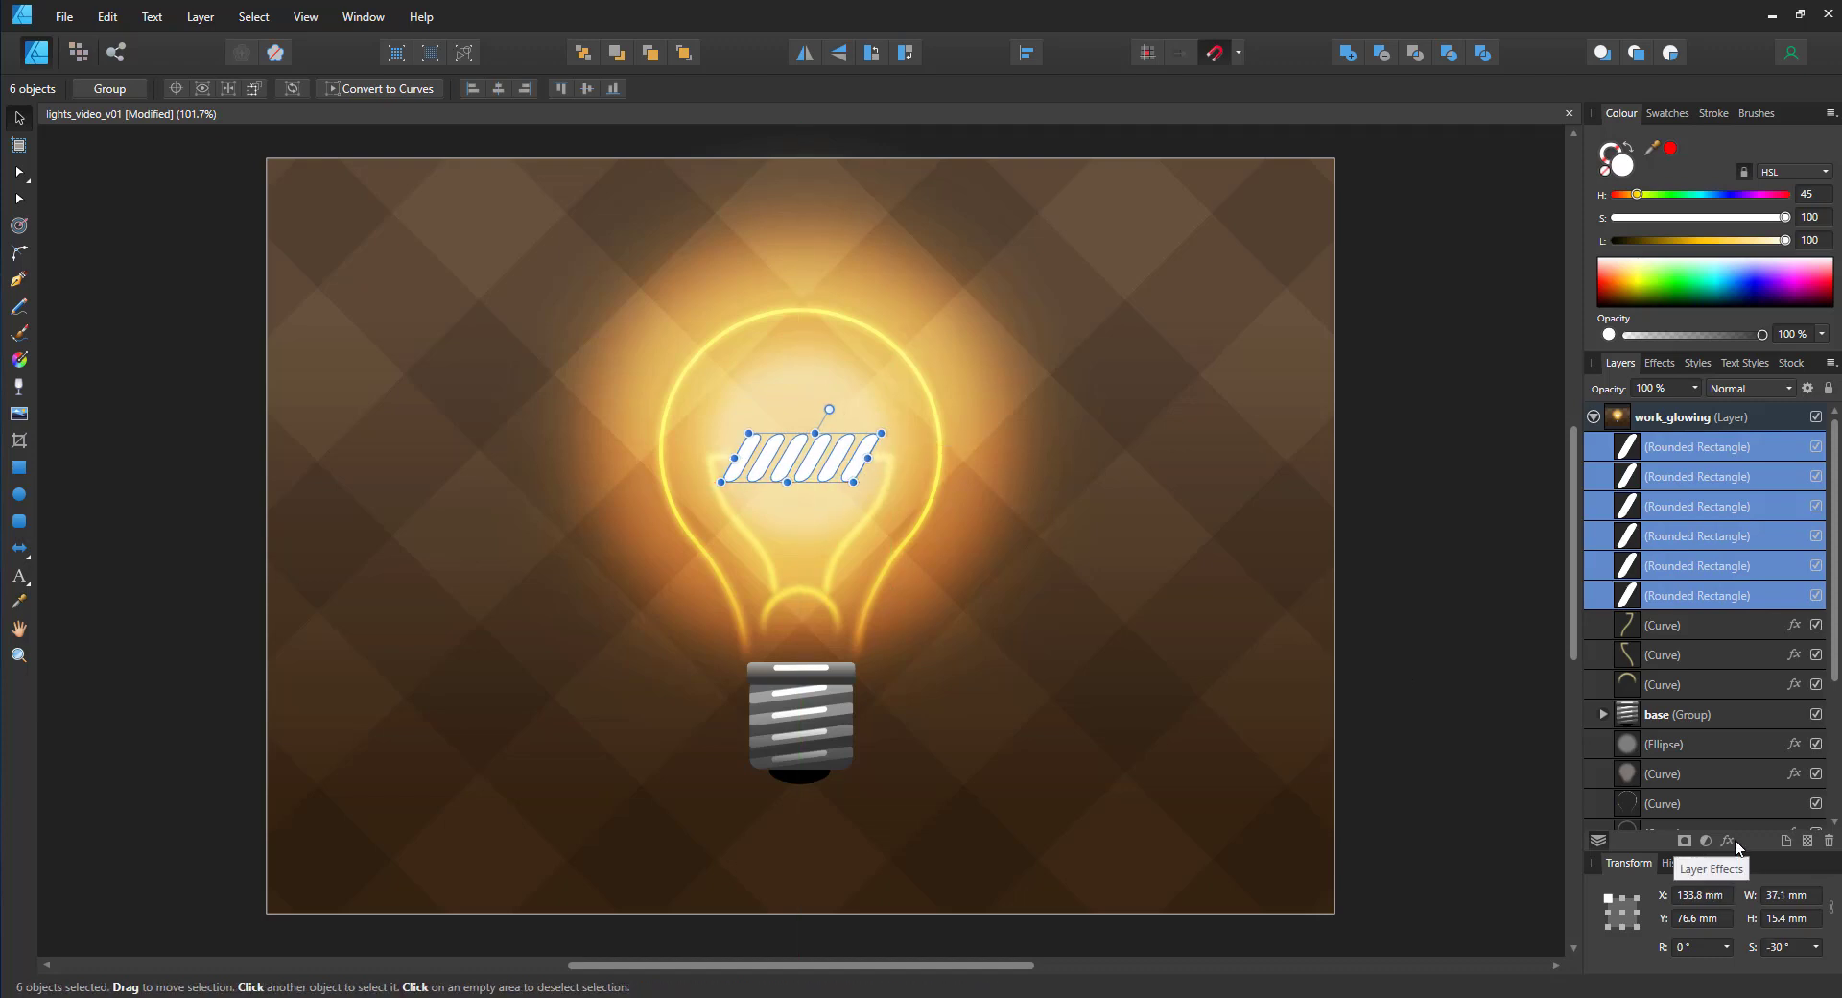
Step: Give the six coil bars an 8 px Gaussian Blur layer effect
click(1728, 840)
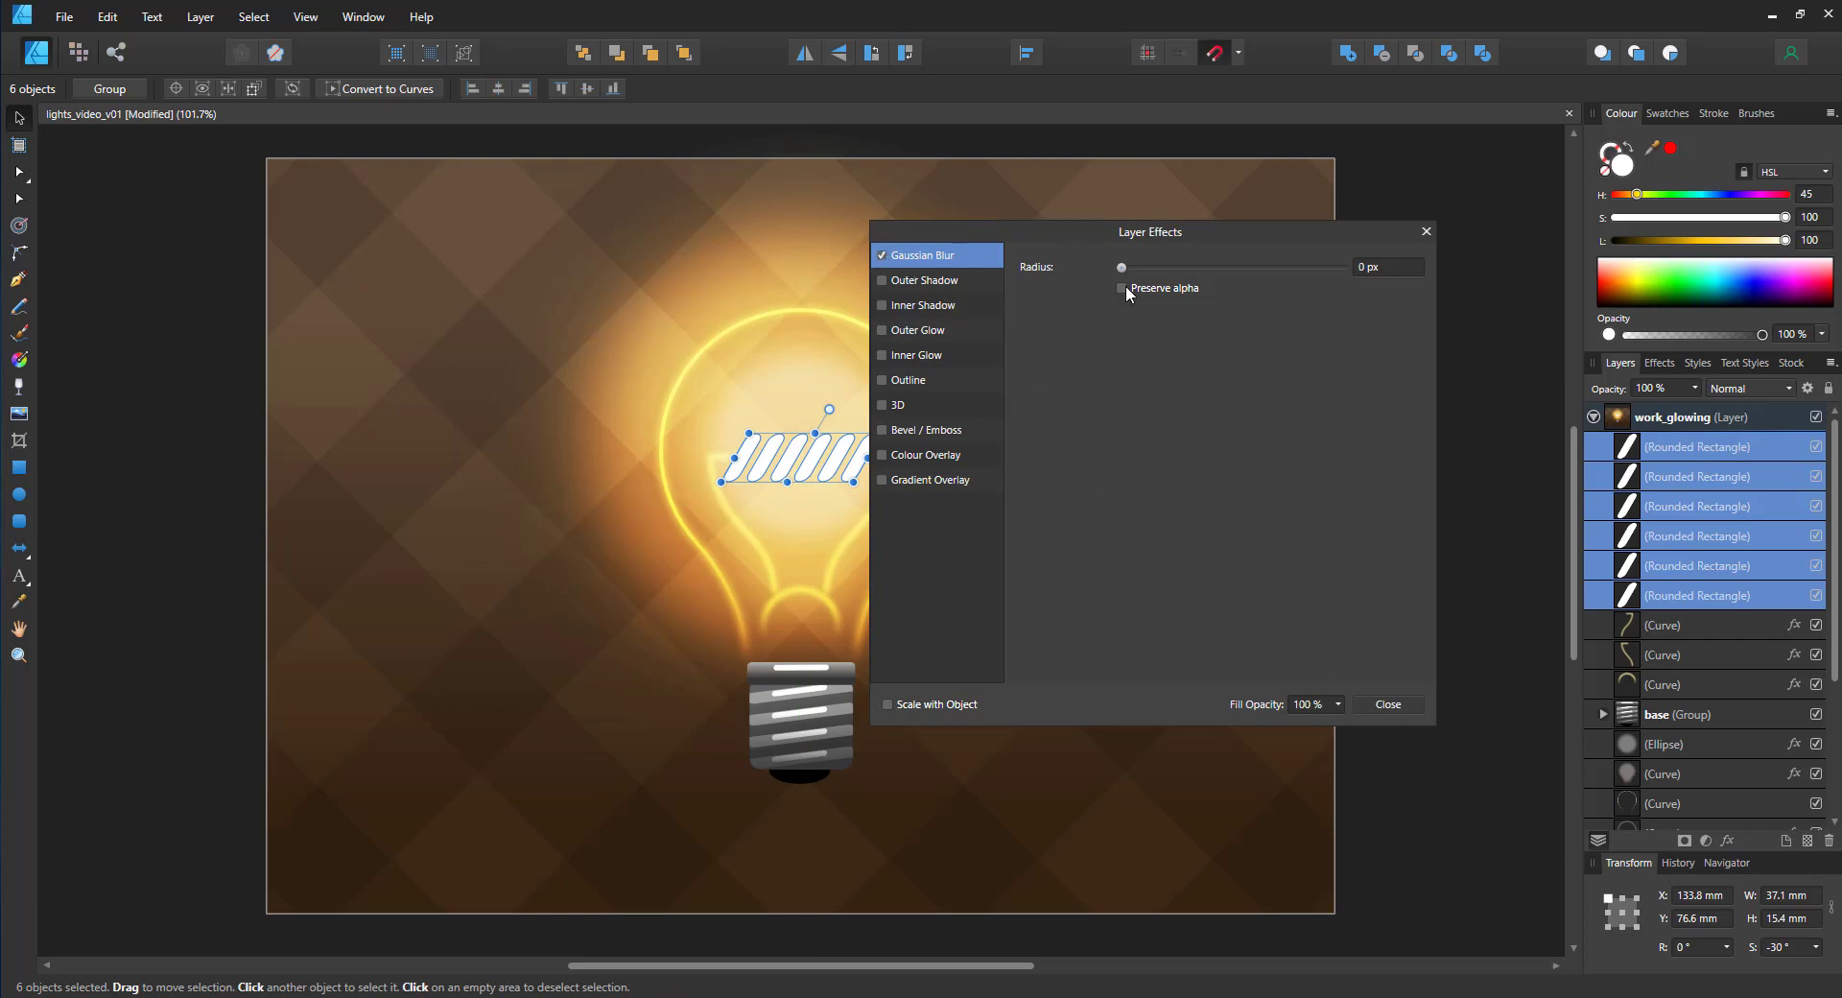
drag(1120, 267, 1216, 267)
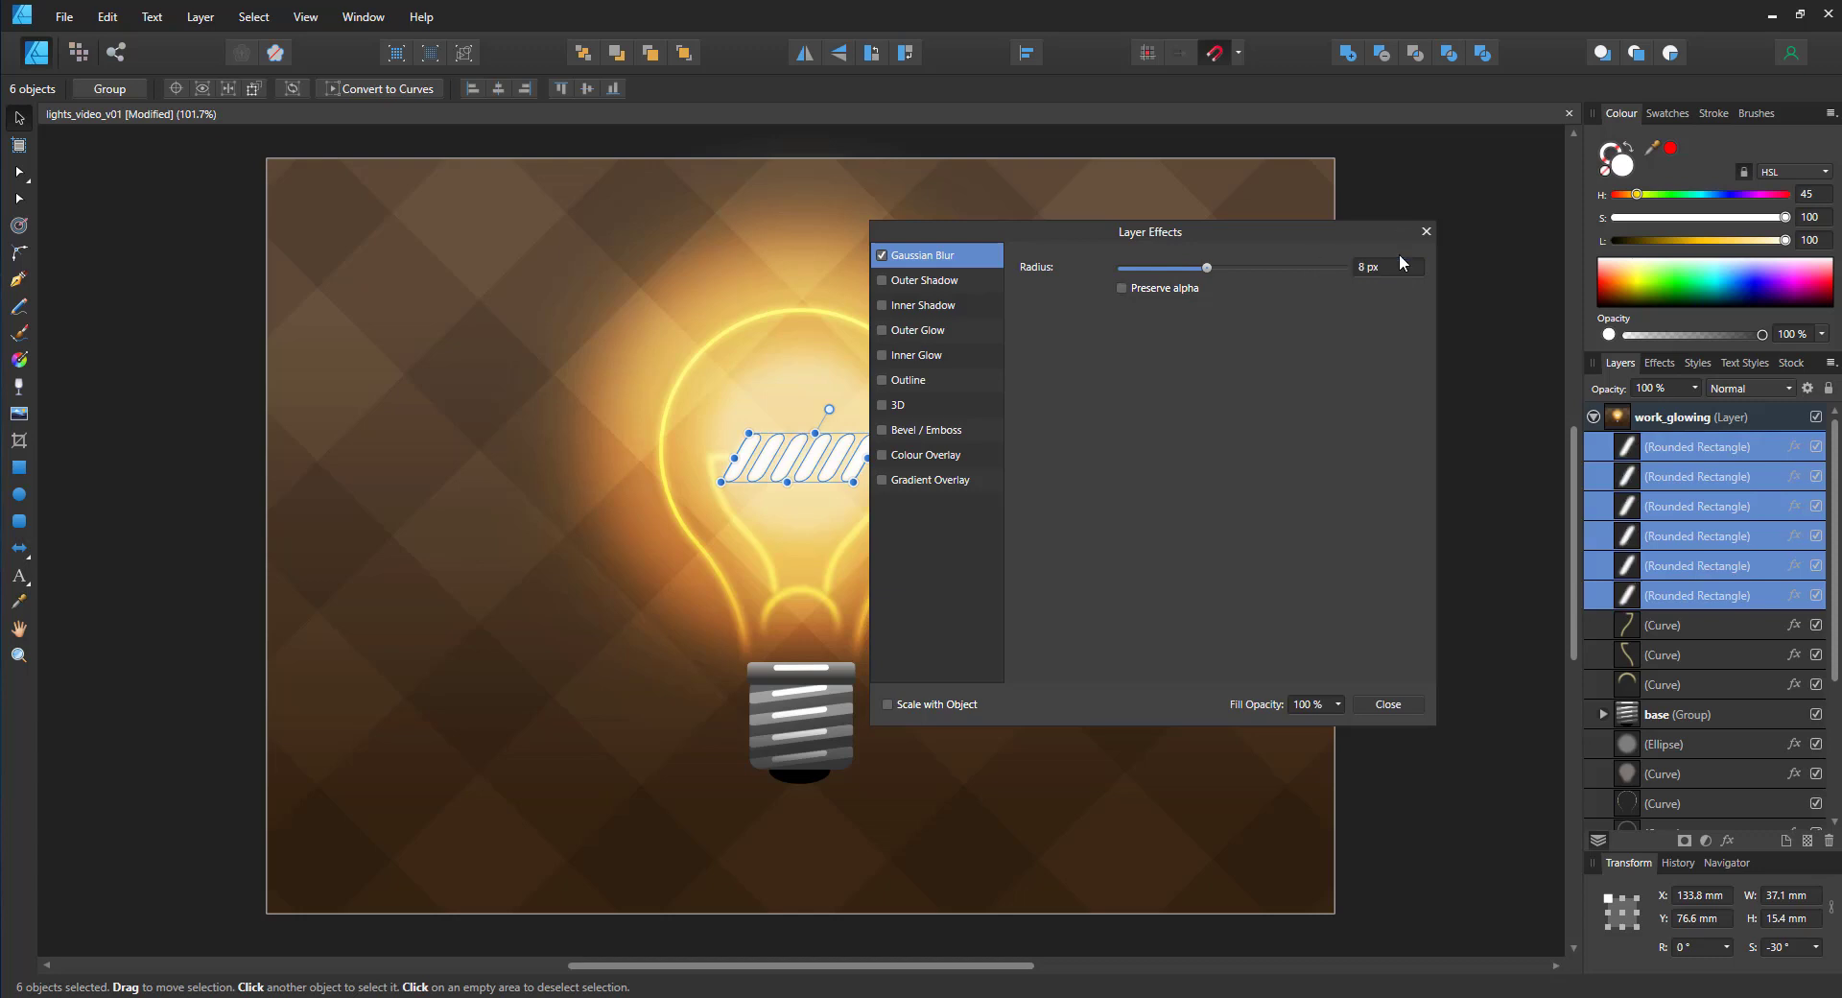
click(1388, 704)
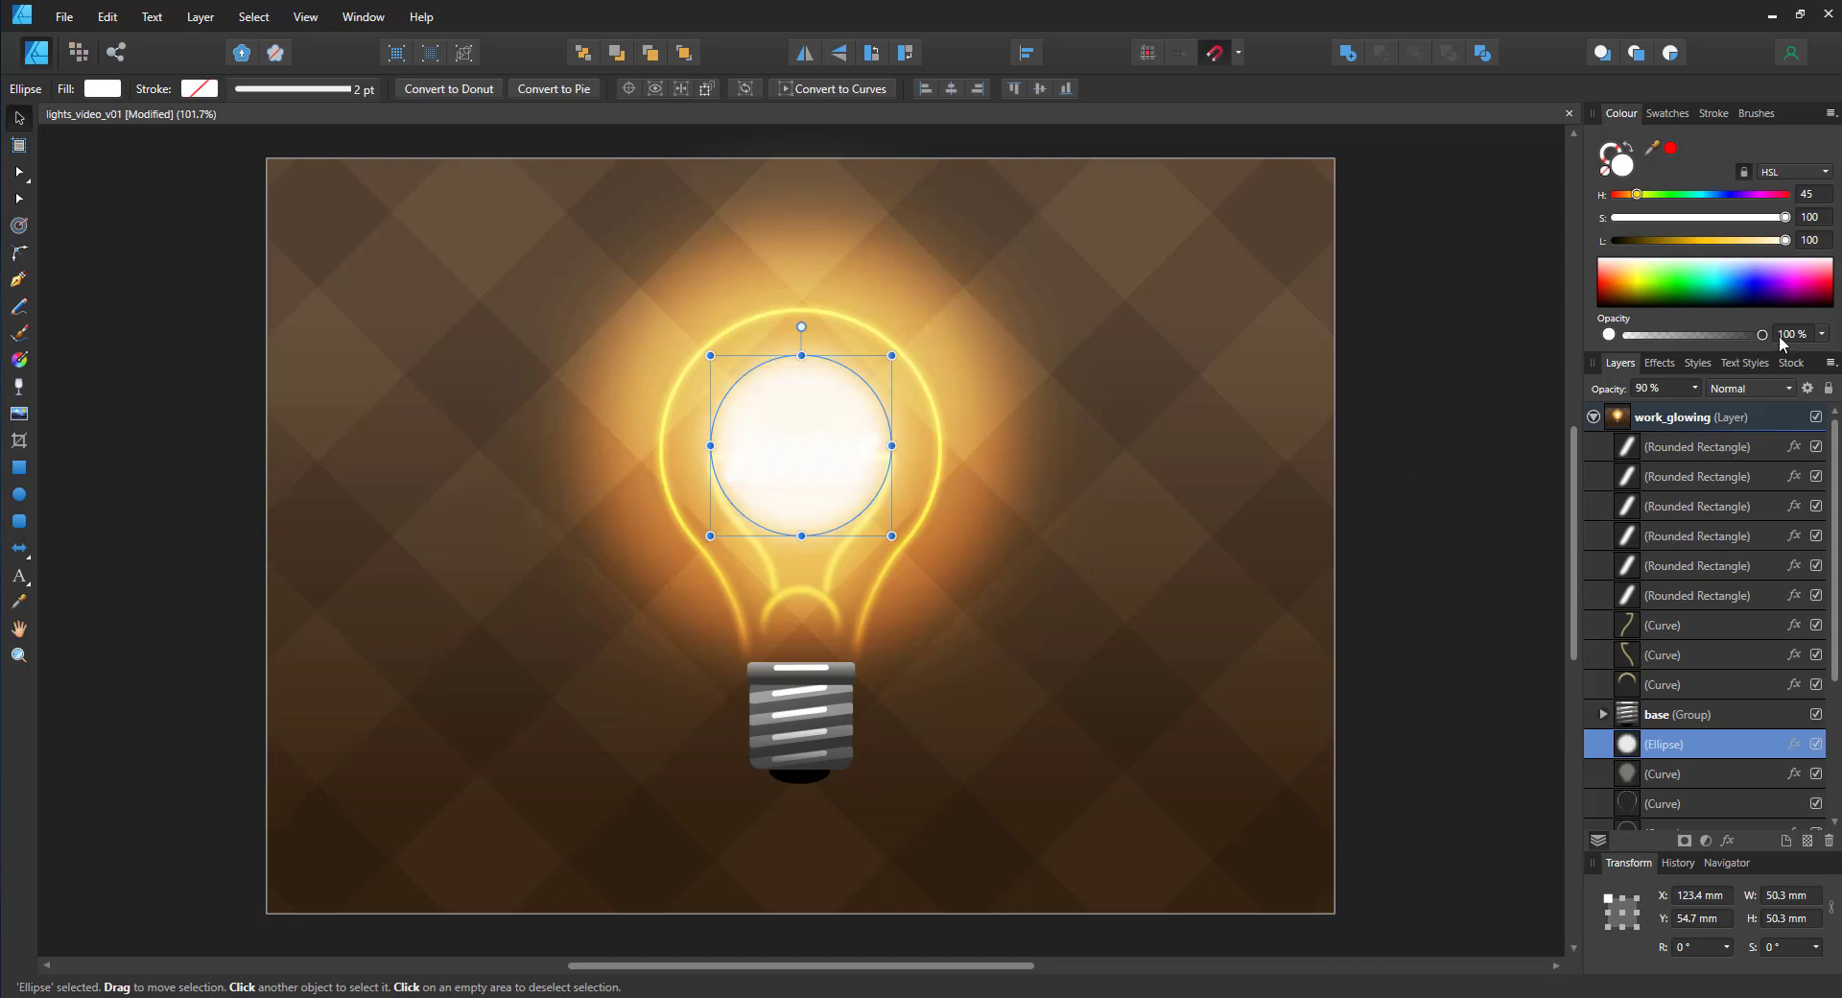
Step: Set the bright glow circle to Overlay blending at 90% opacity
click(1749, 388)
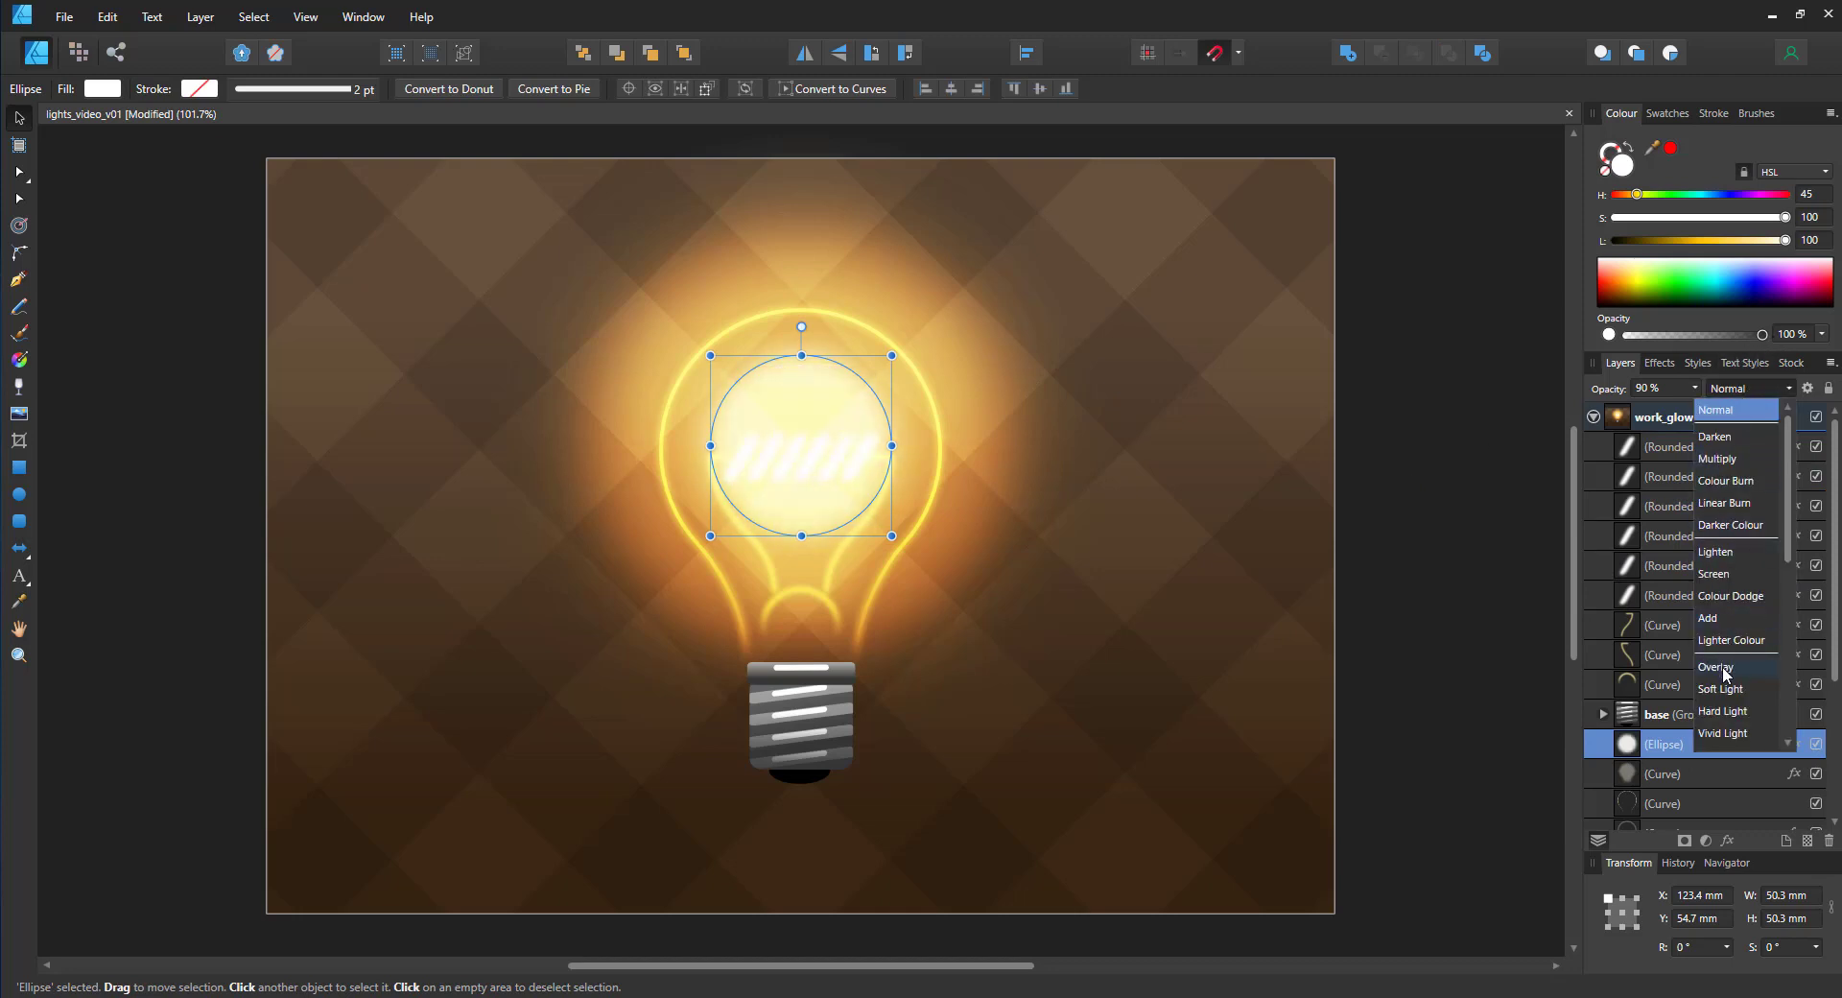
click(1716, 666)
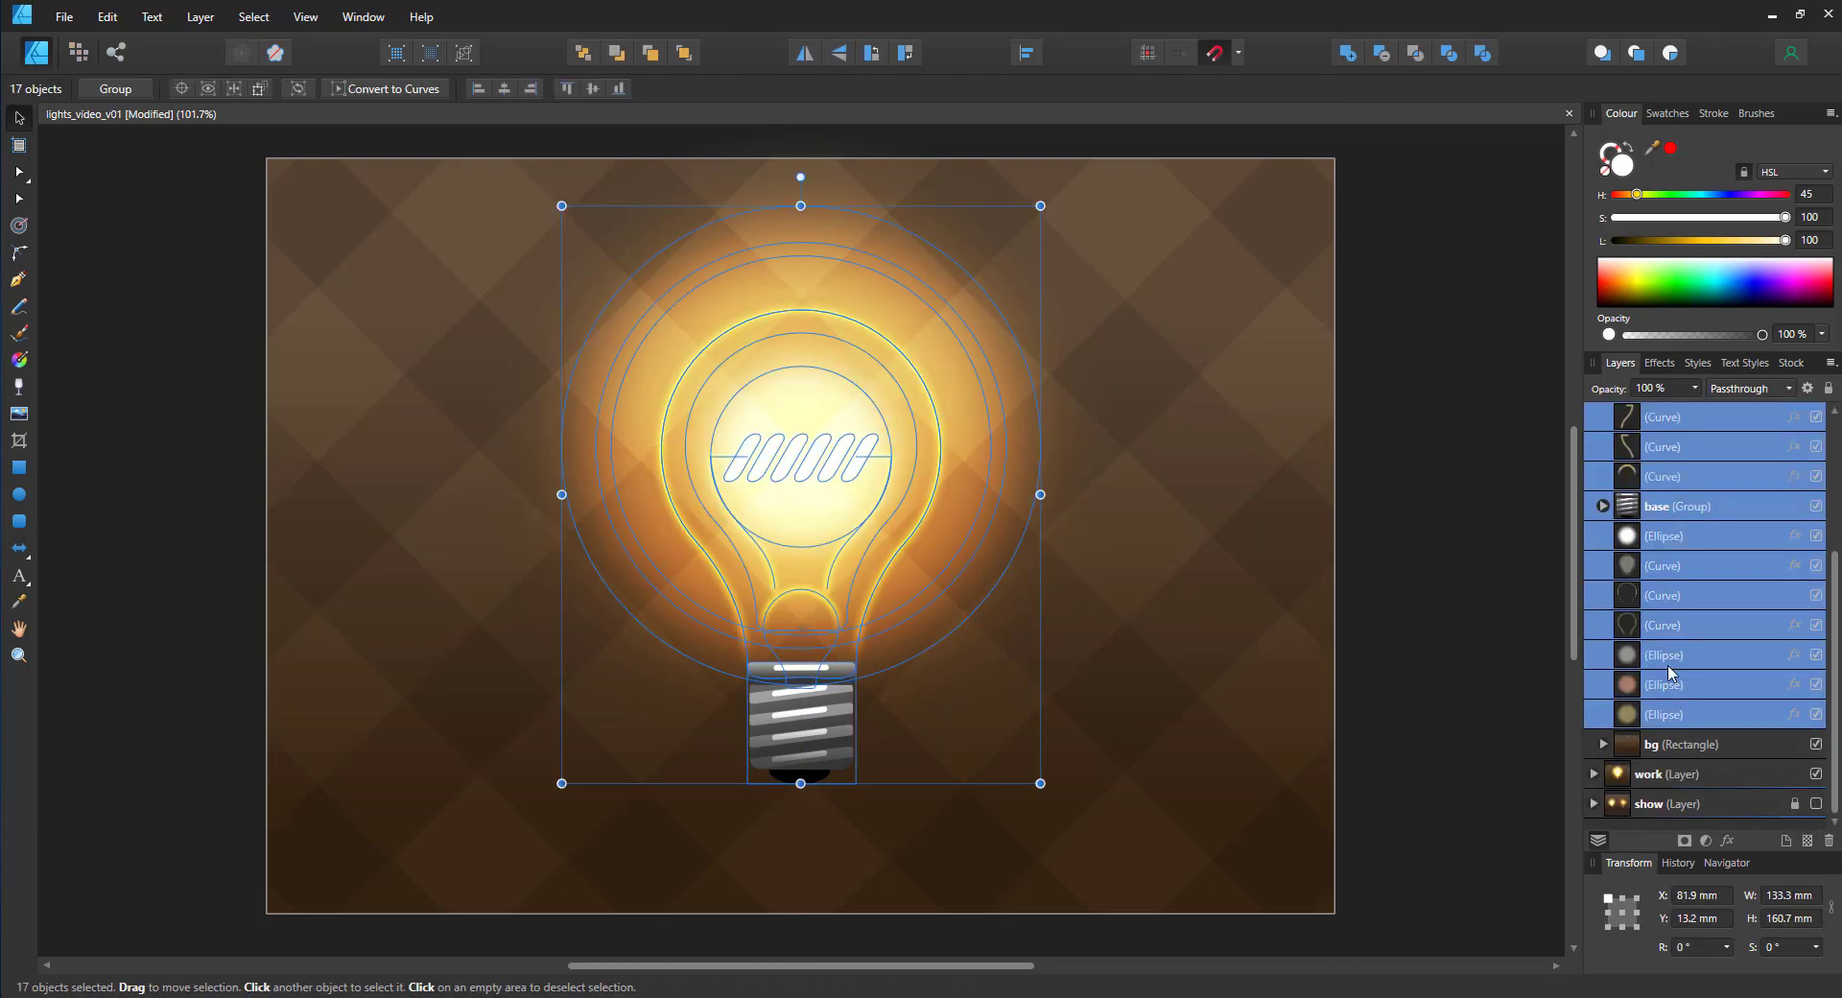
Step: Move the neon bulb parts into the work layer beside the solid bulb
click(1648, 445)
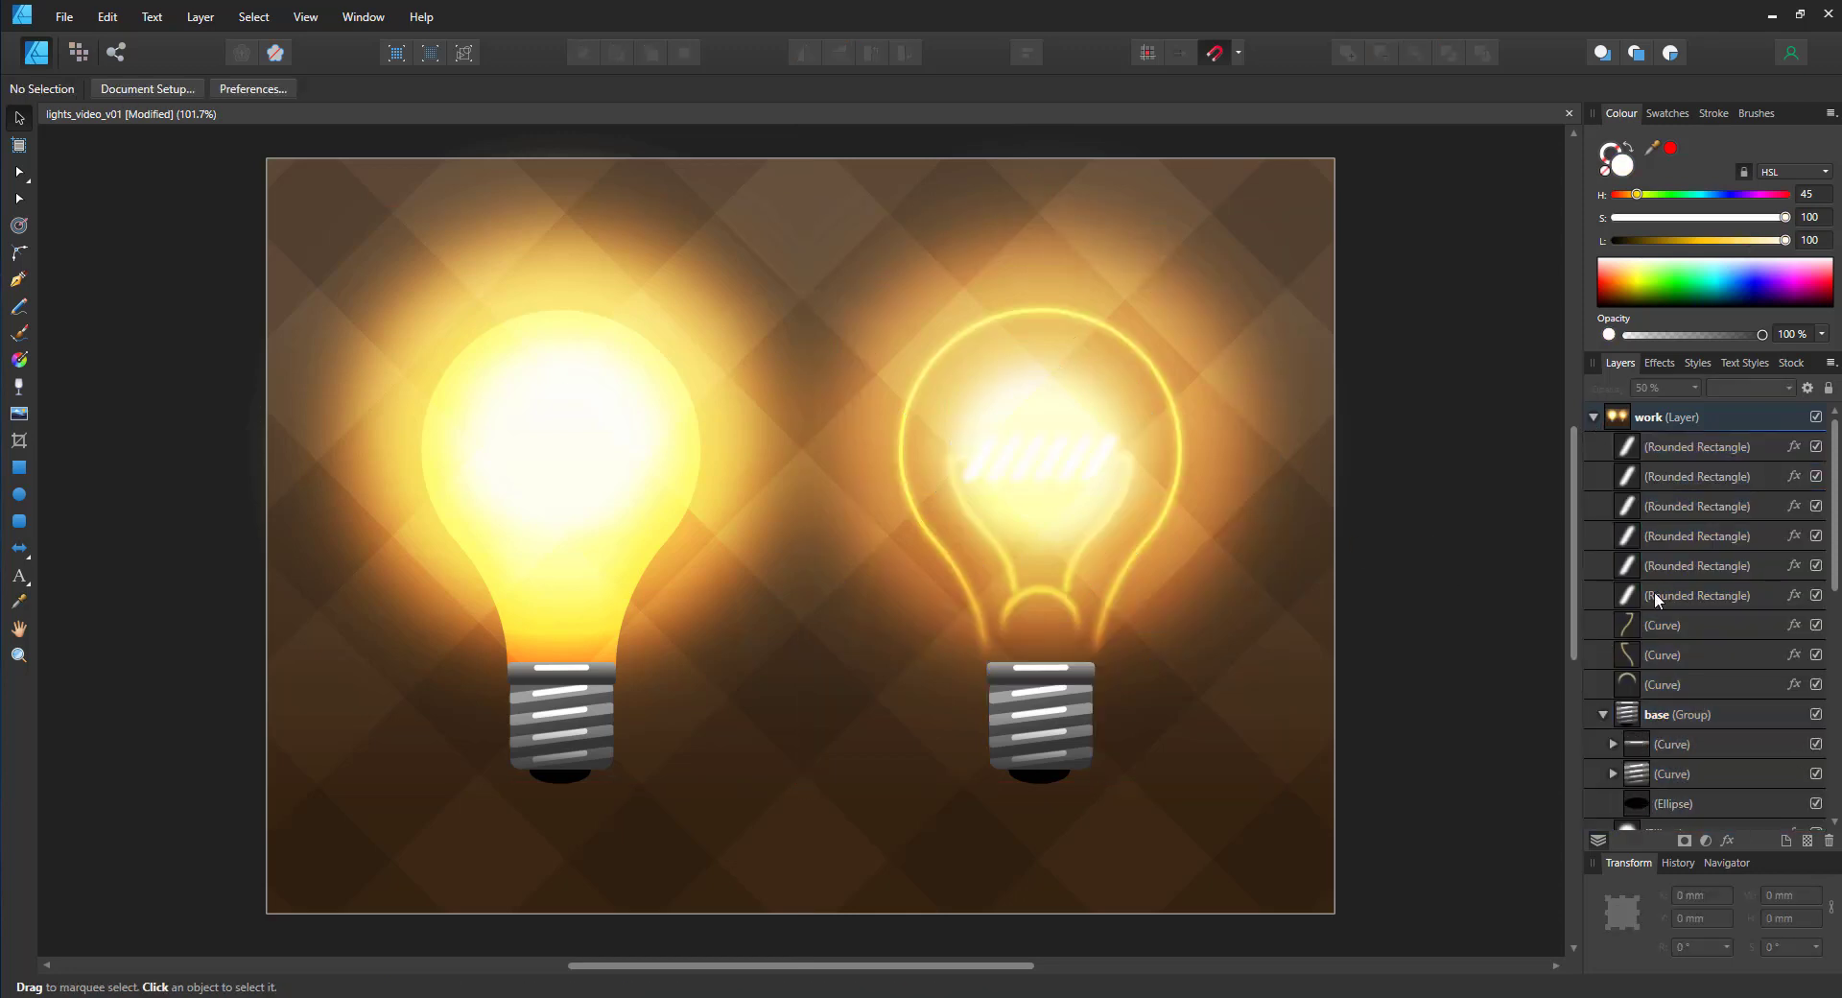
mouse_move(1370, 329)
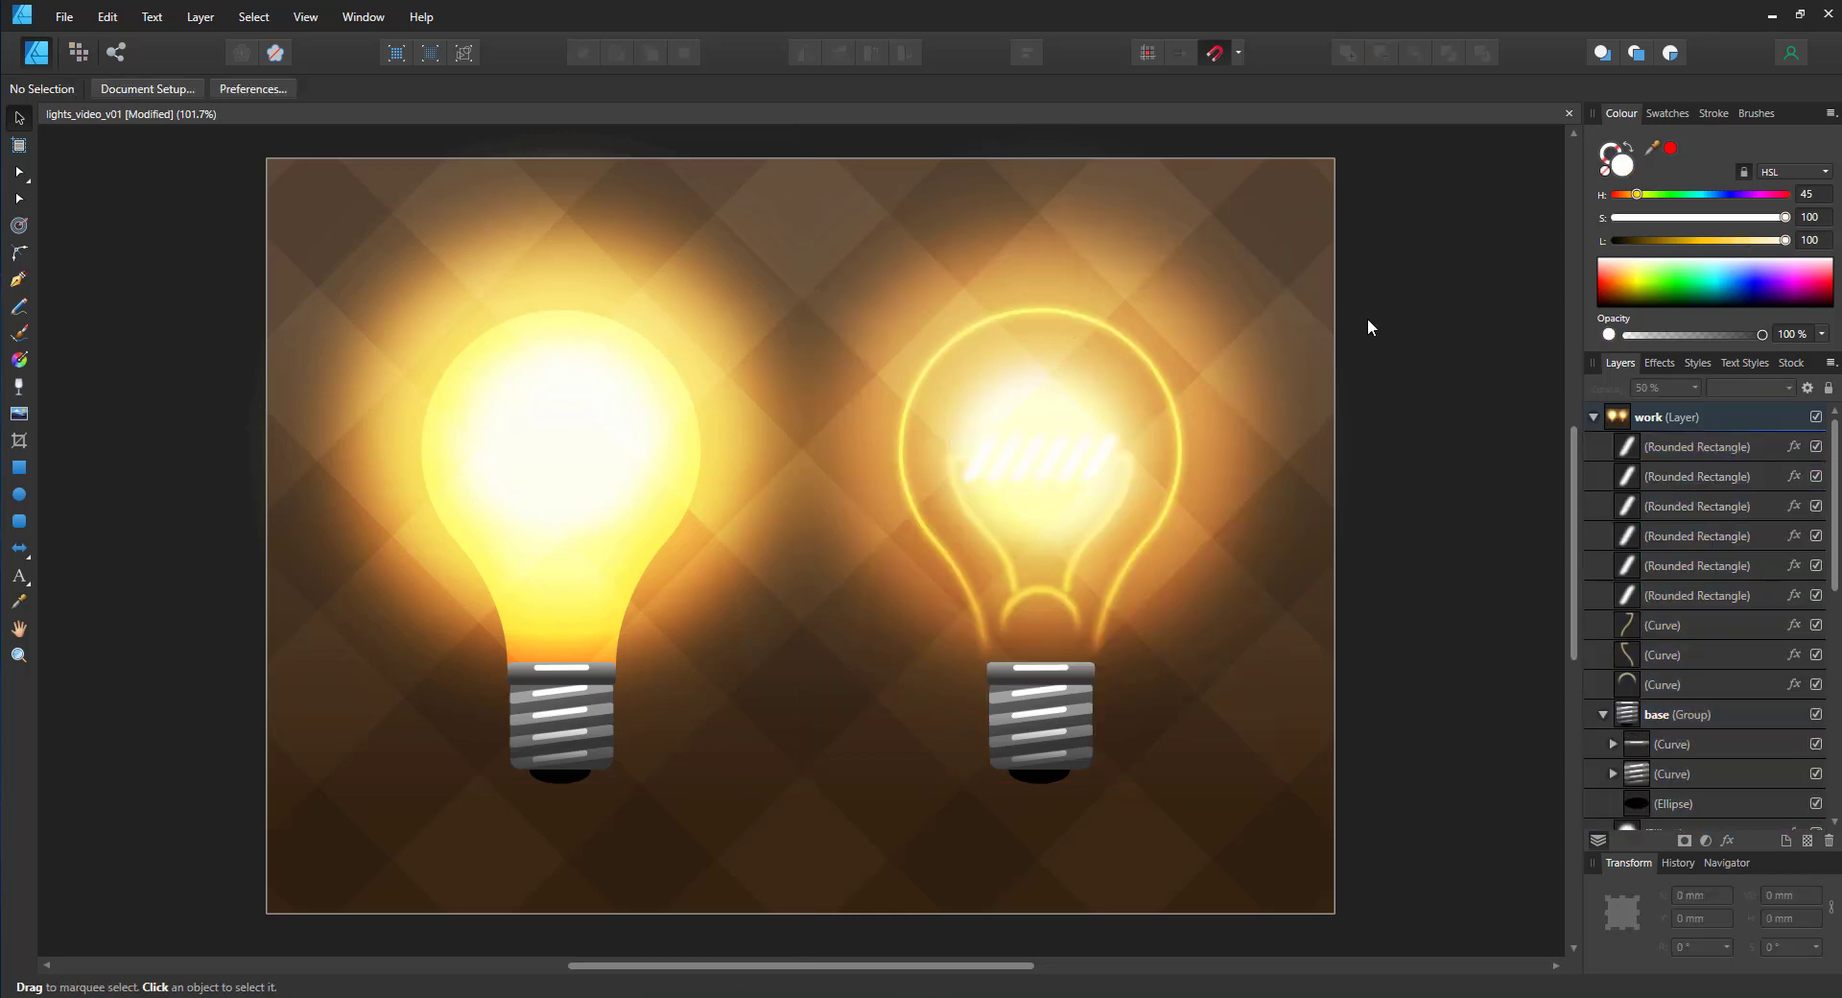